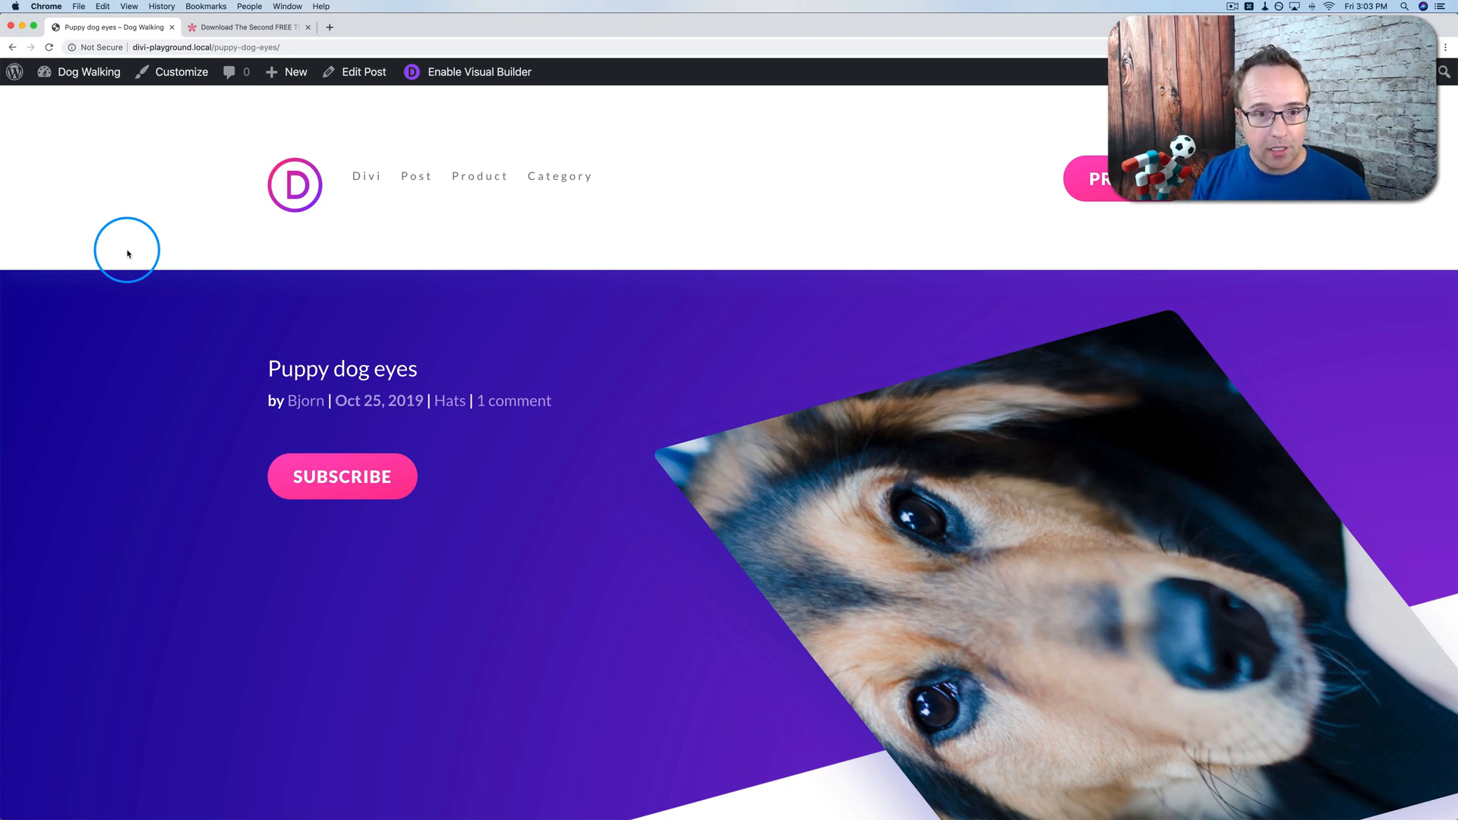
mouse_move(775, 114)
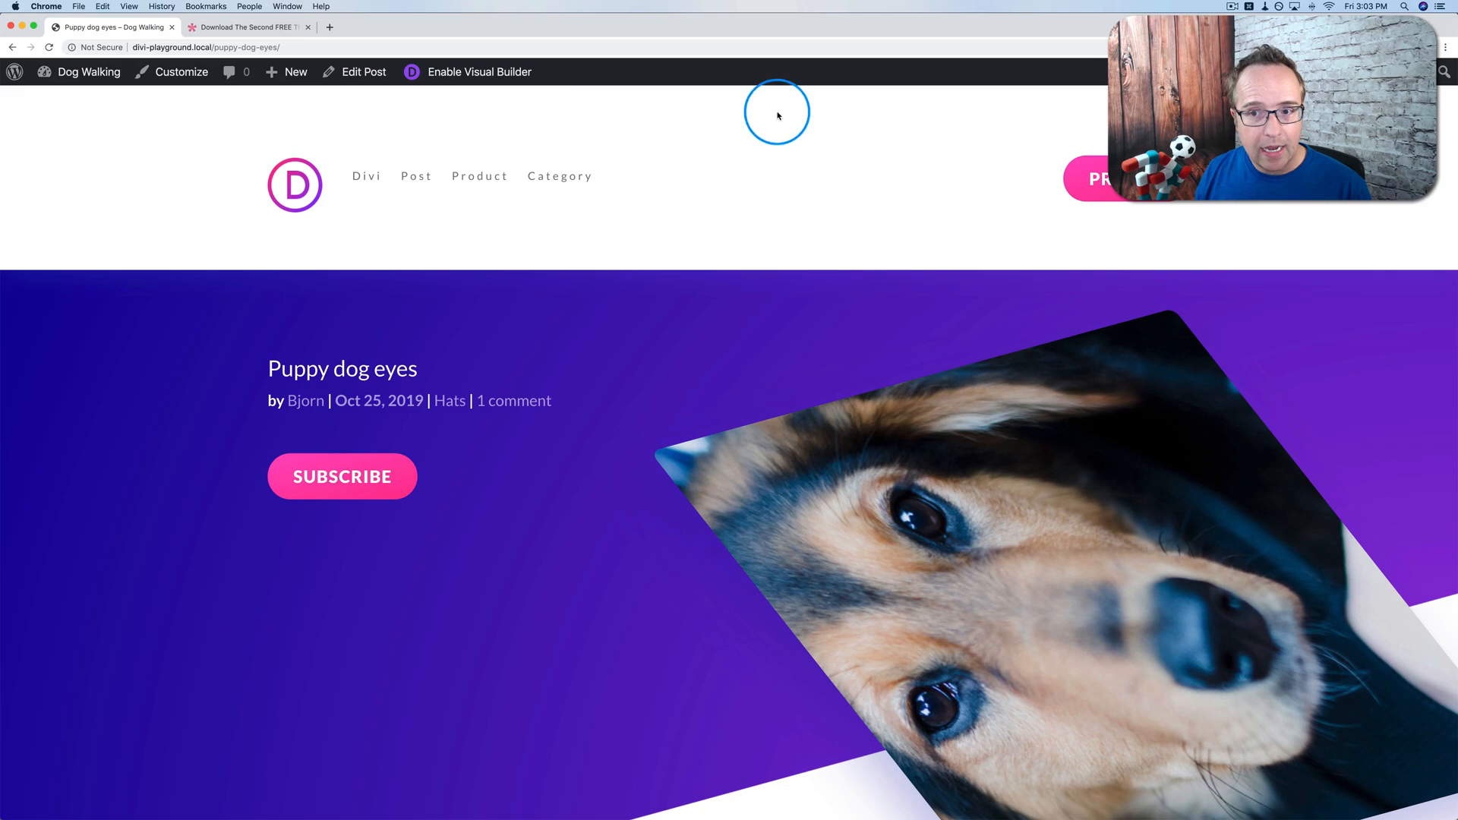
- Go to Divi > Theme Builder to show the saved templates: default, posts, categories, 404, products
scroll("down", 3)
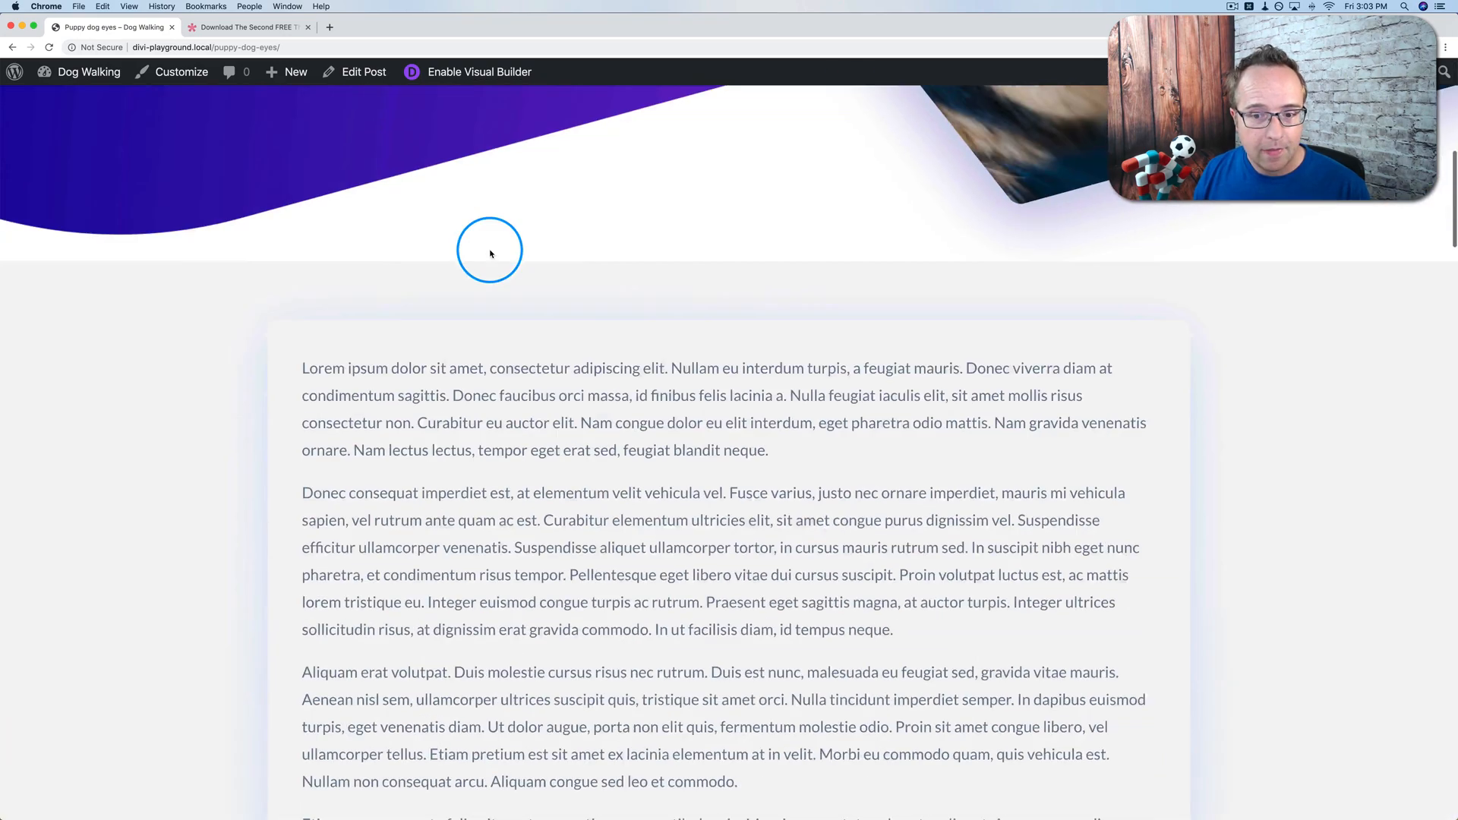
scroll("down", 3)
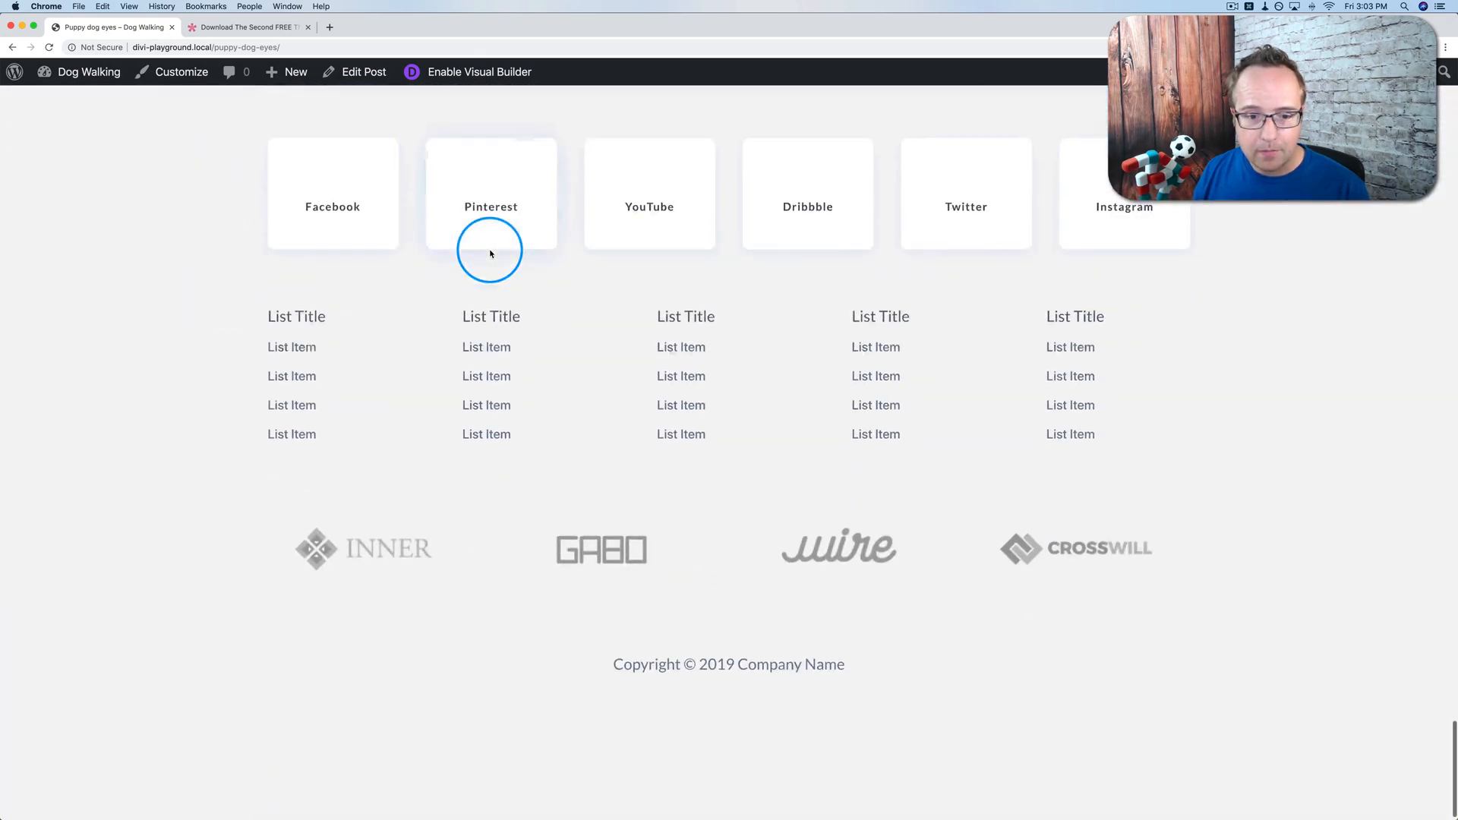
scroll("down", 3)
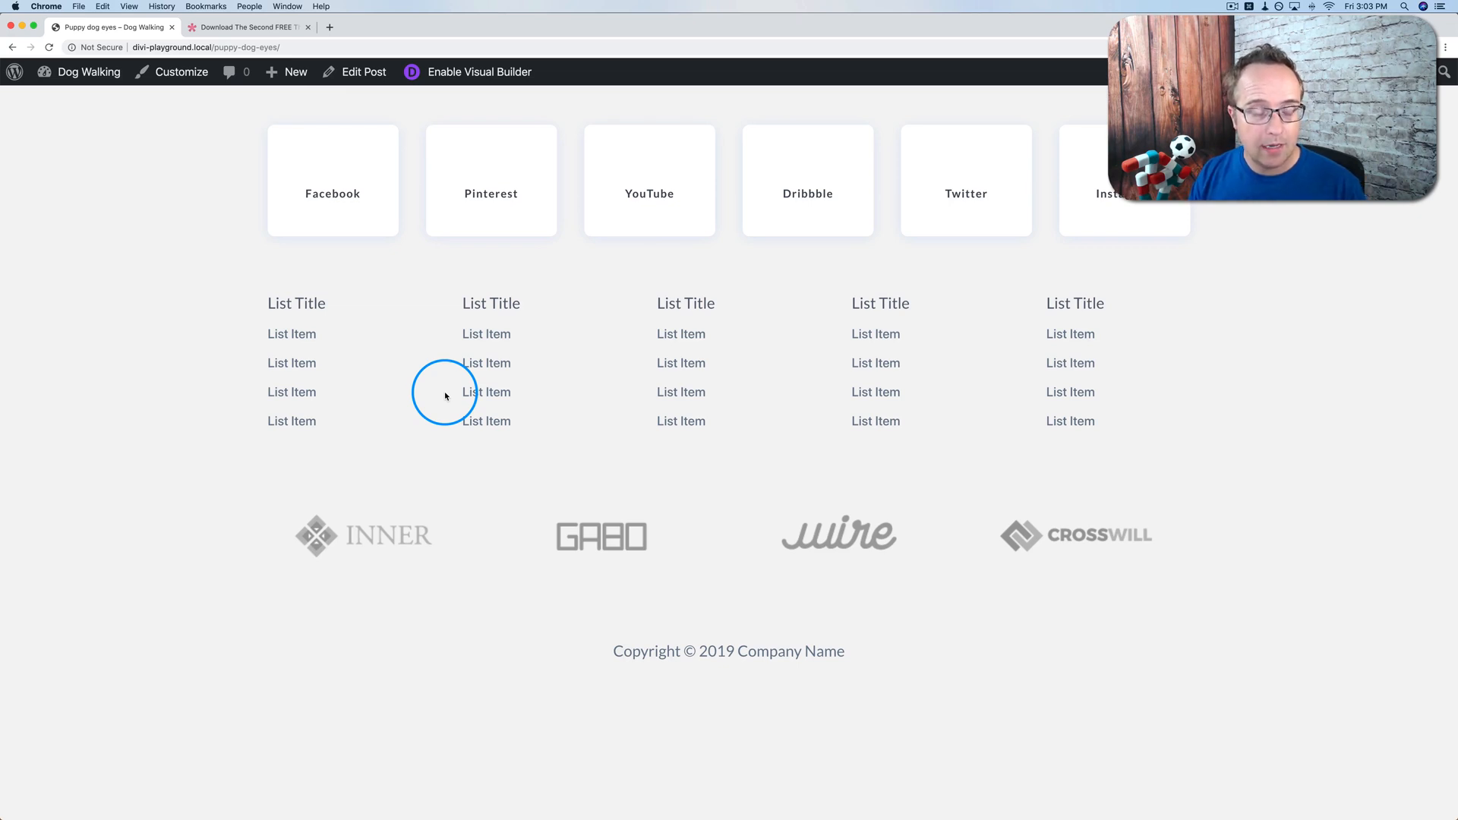
mouse_move(216, 332)
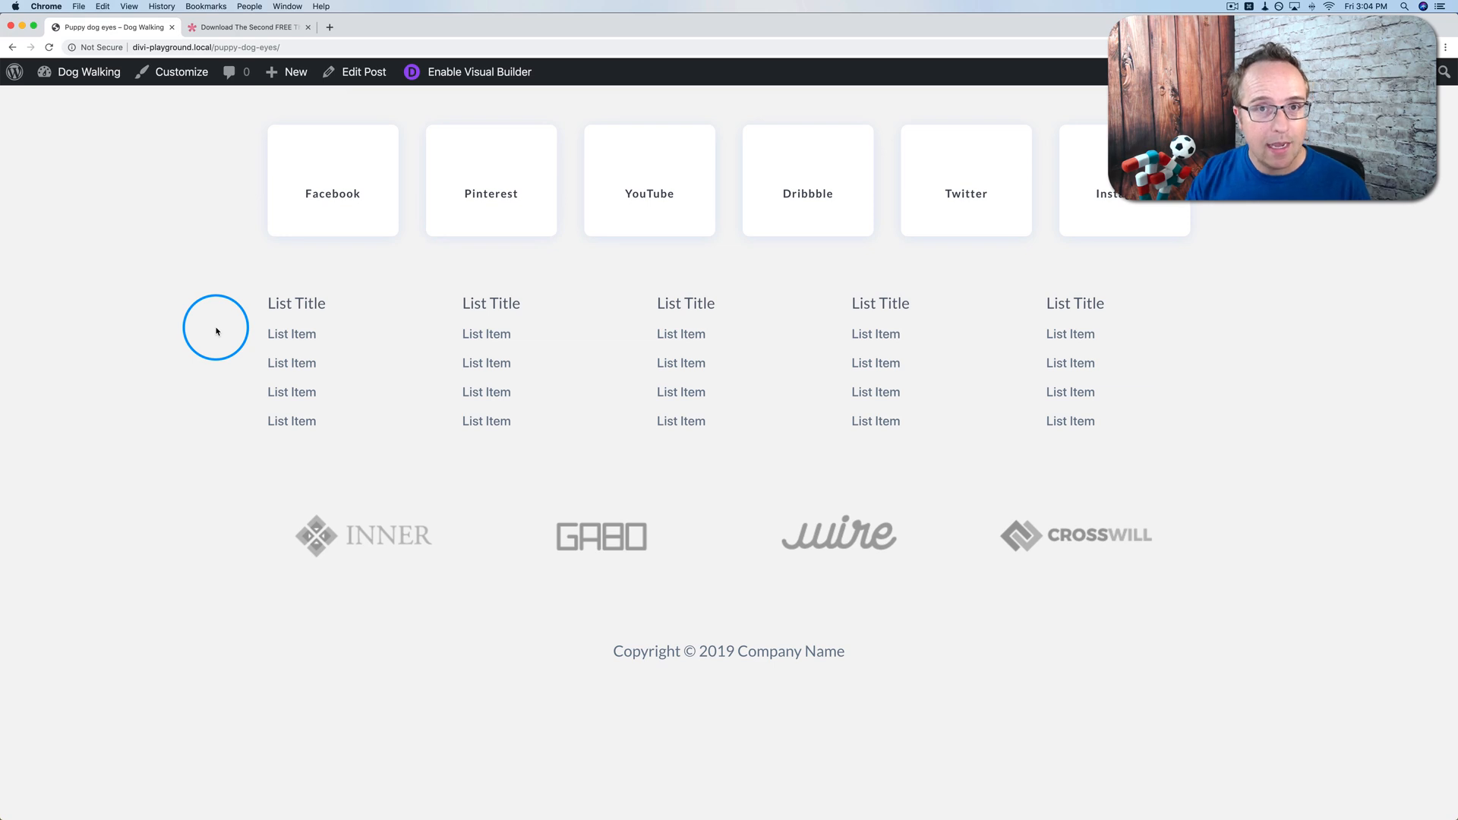
mouse_move(219, 205)
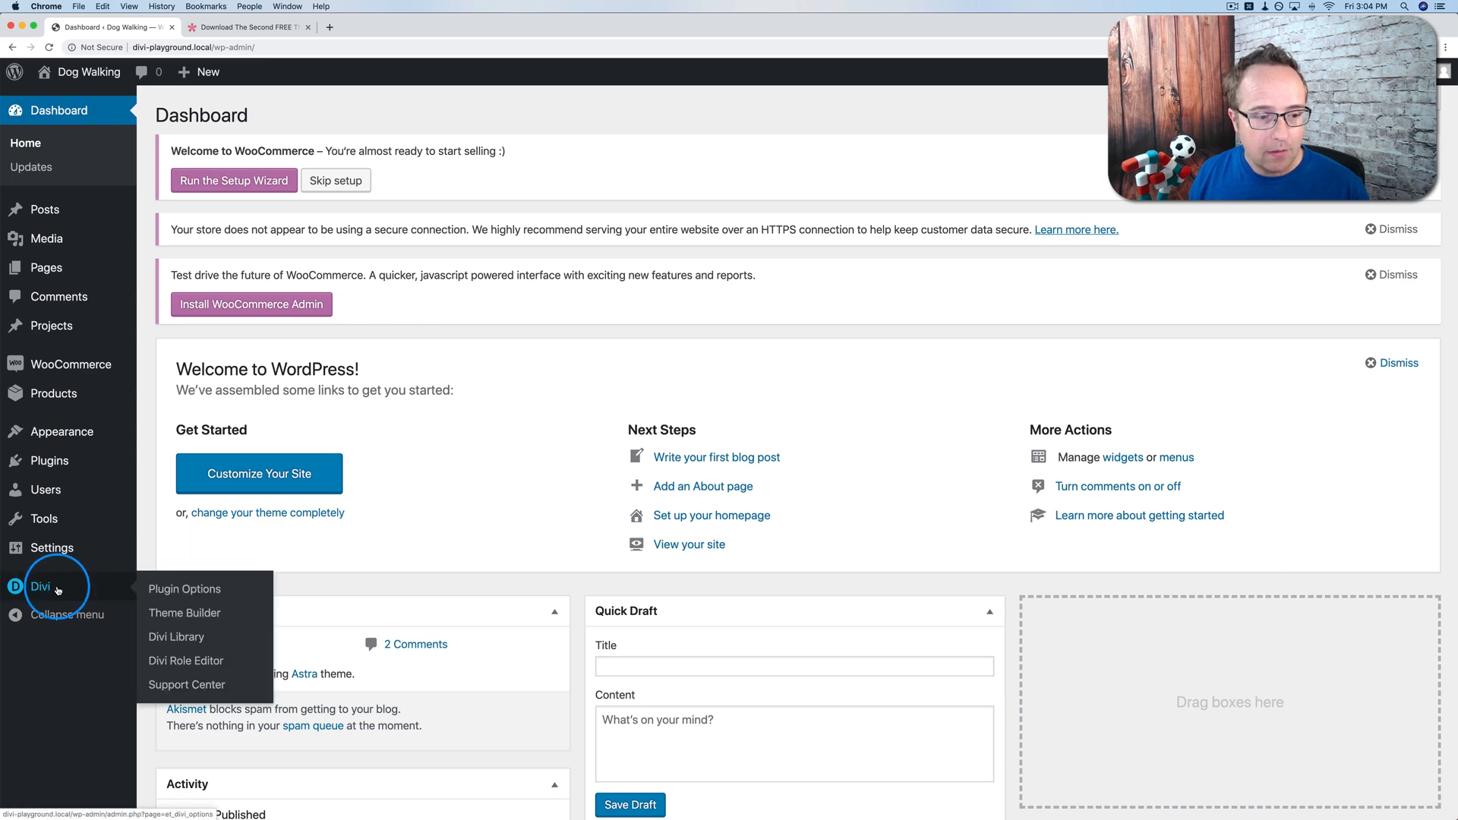
mouse_move(184, 612)
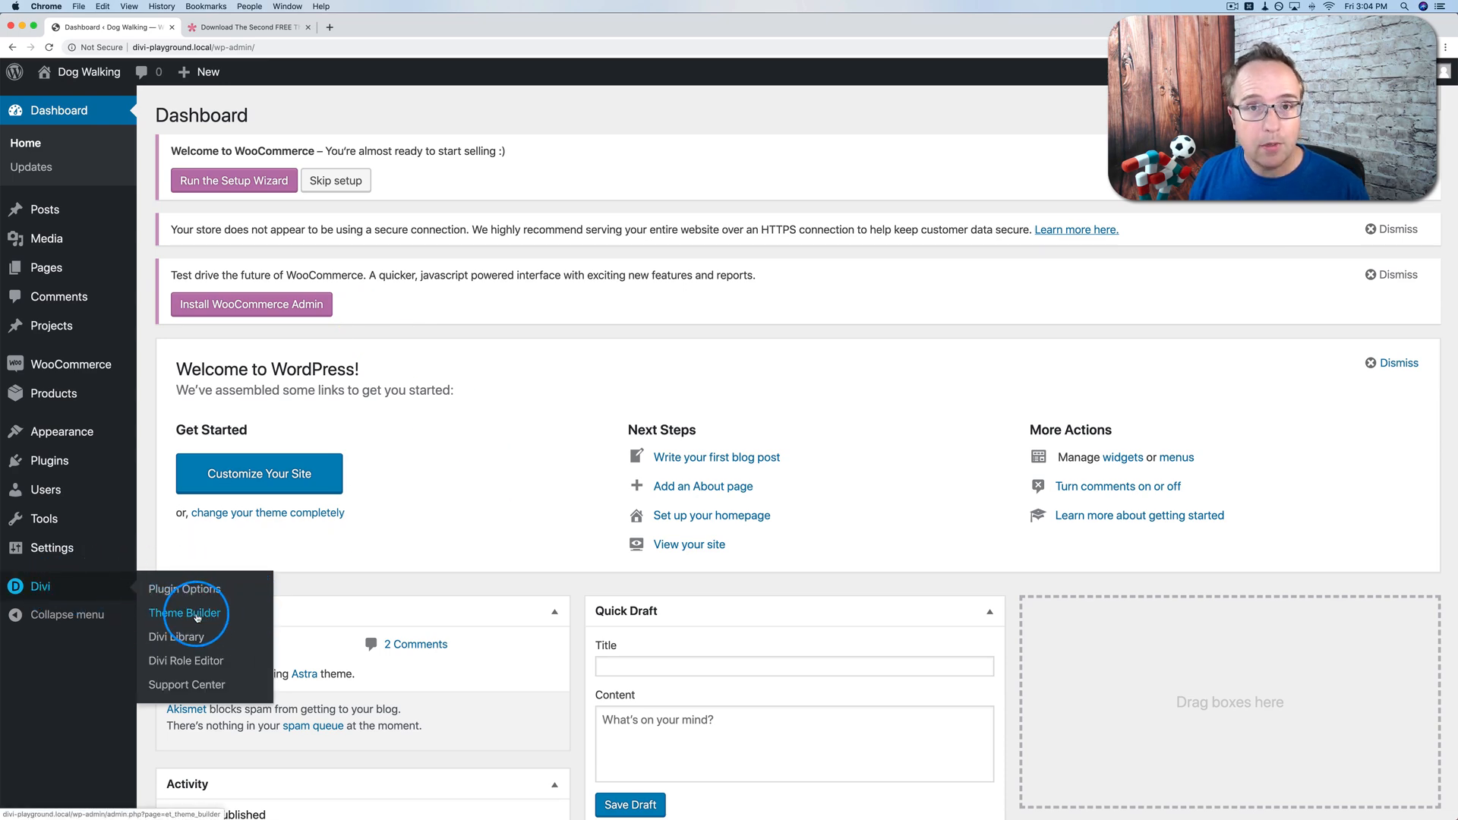
left_click(185, 612)
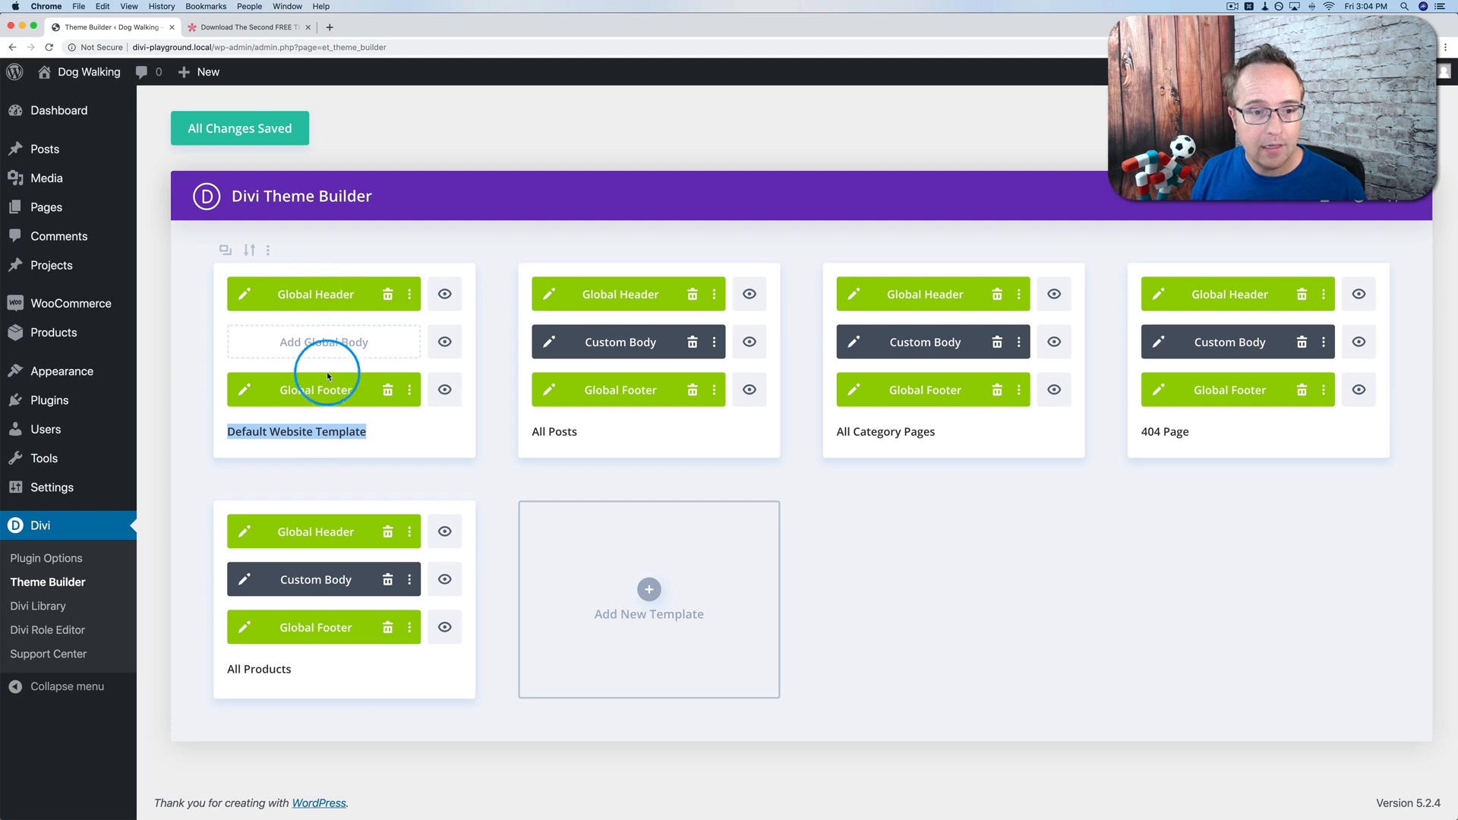
mouse_move(681, 420)
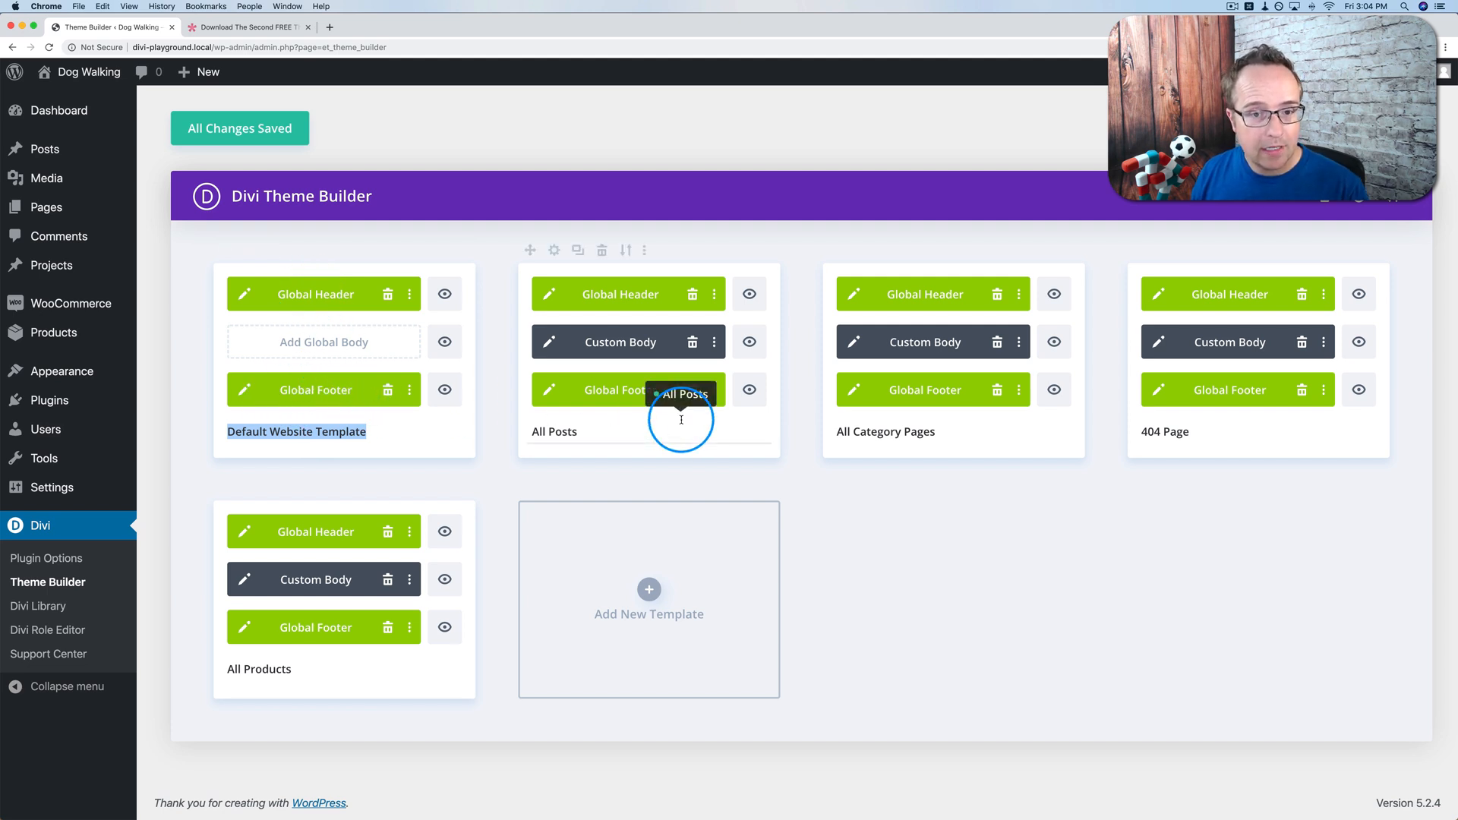
mouse_move(639, 648)
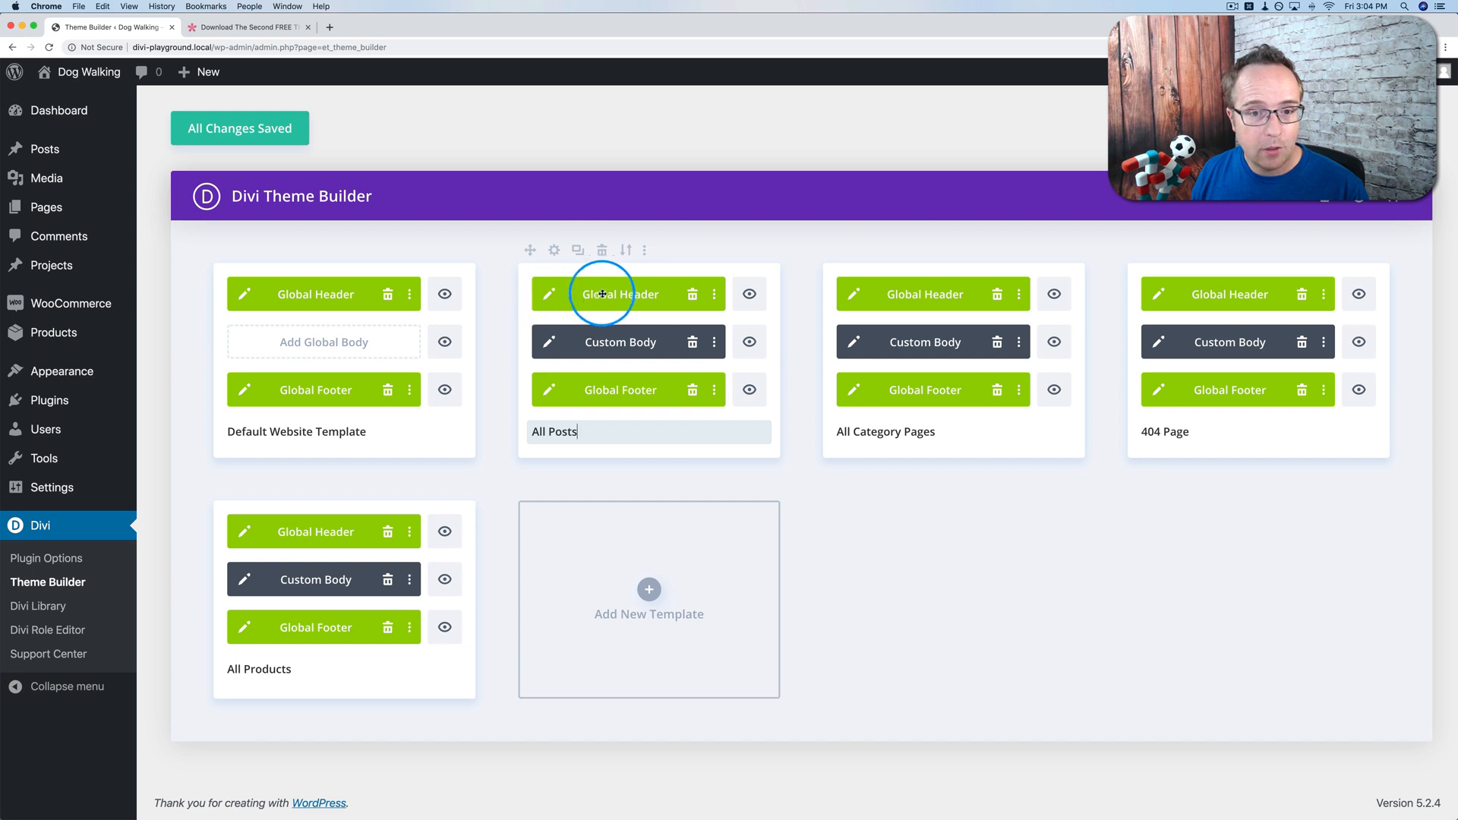
mouse_move(630, 342)
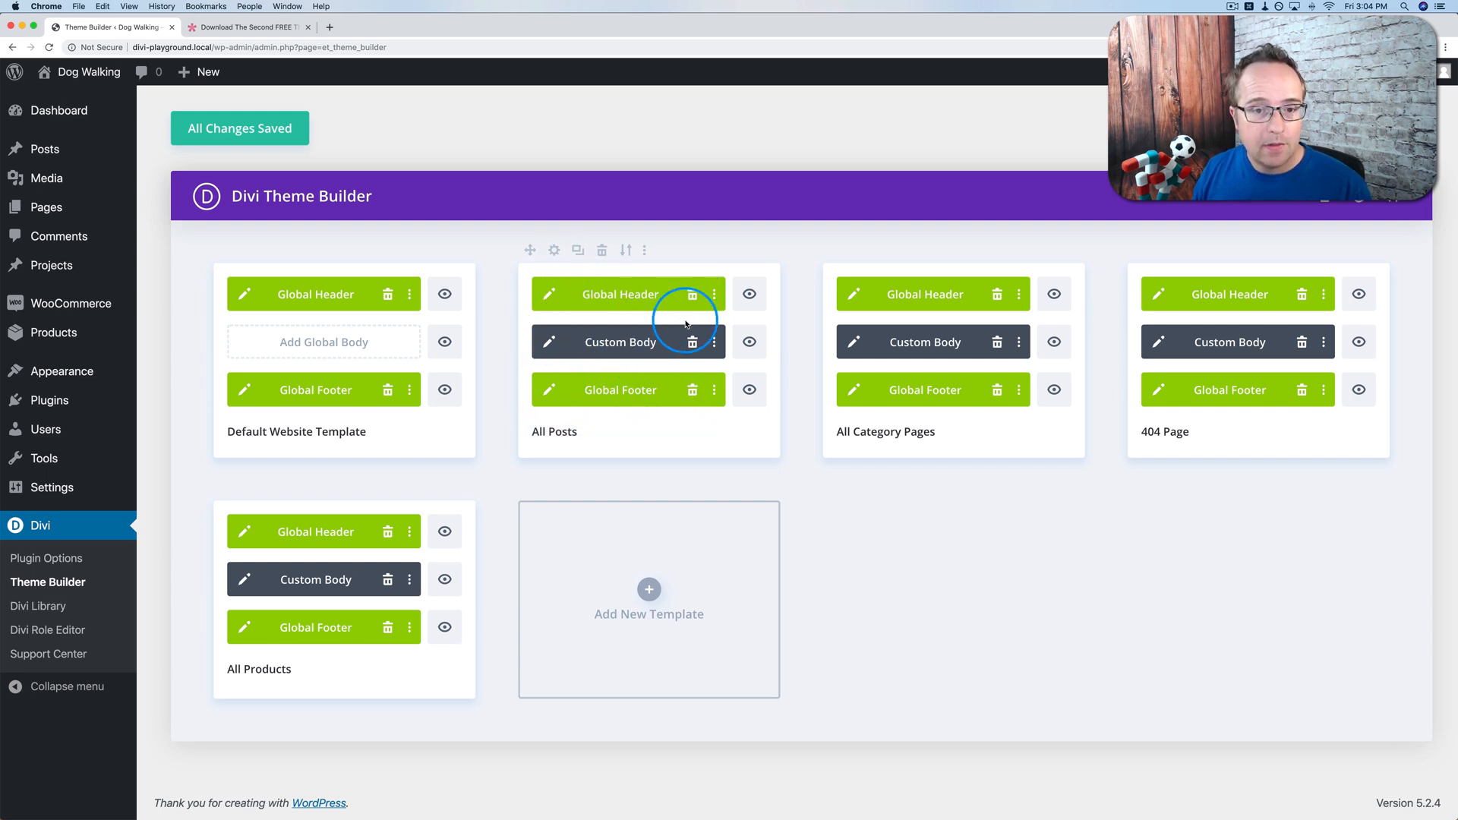
mouse_move(652, 341)
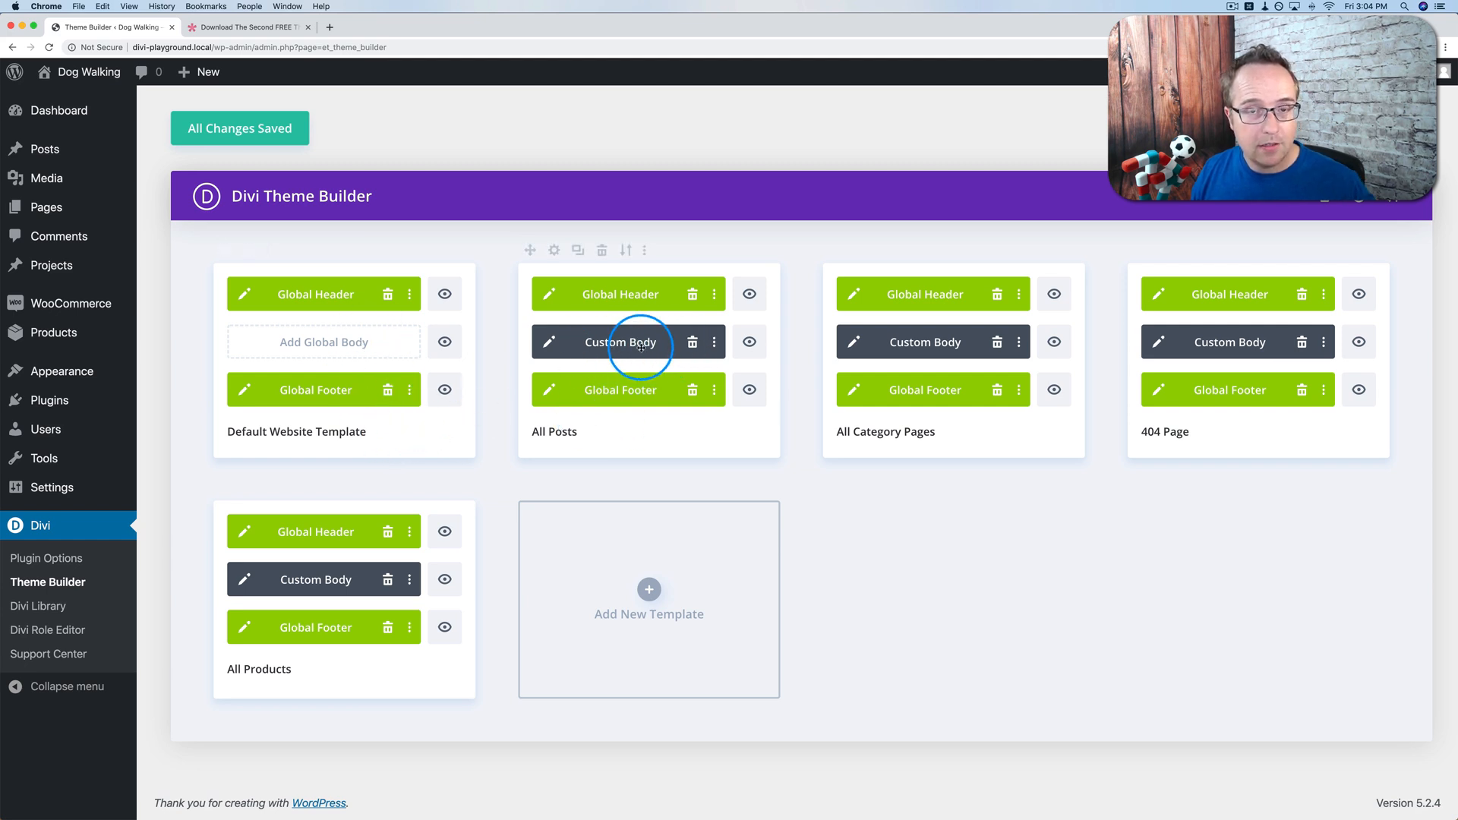
mouse_move(827, 346)
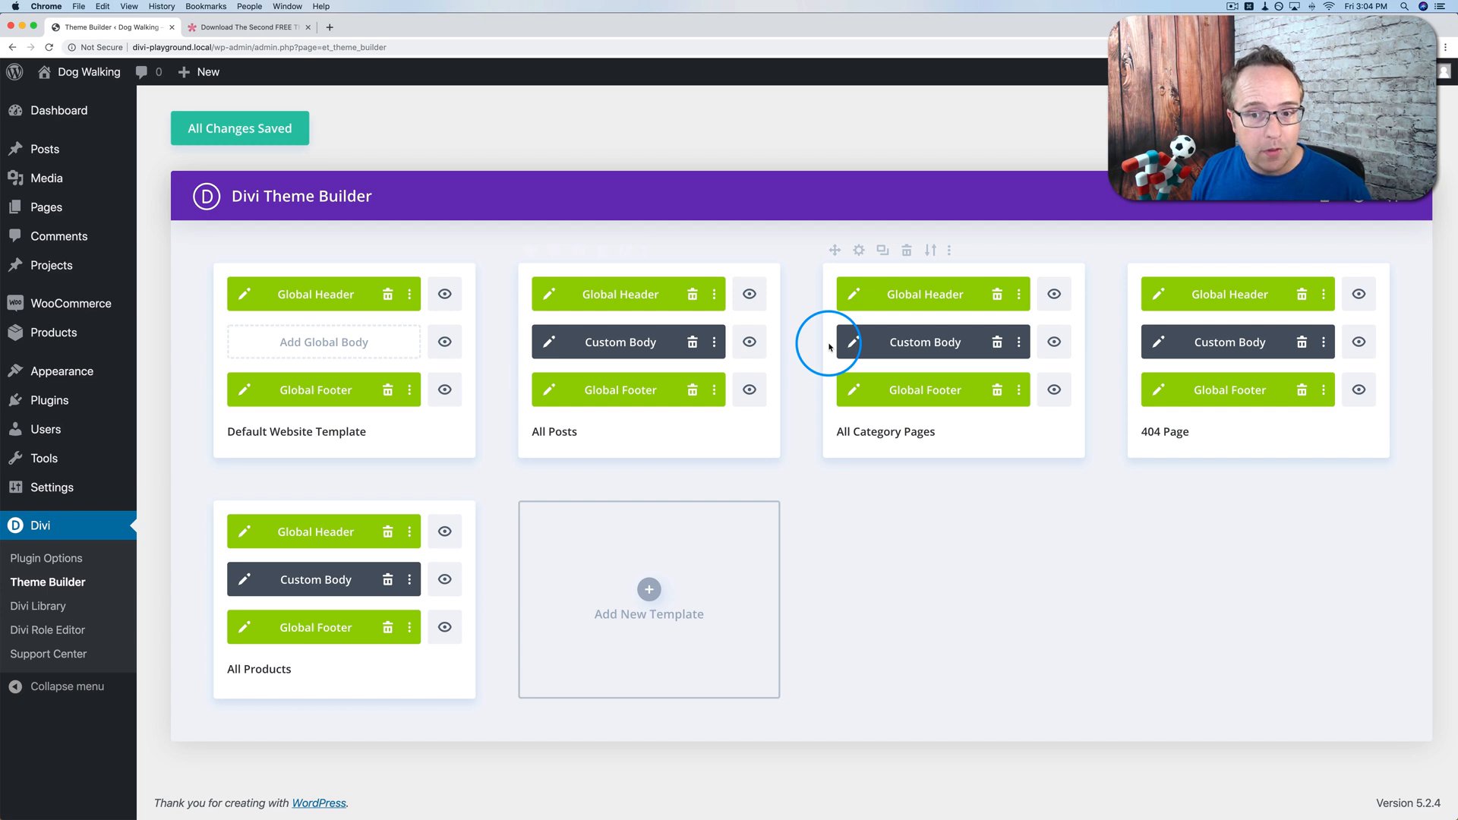
mouse_move(1021, 330)
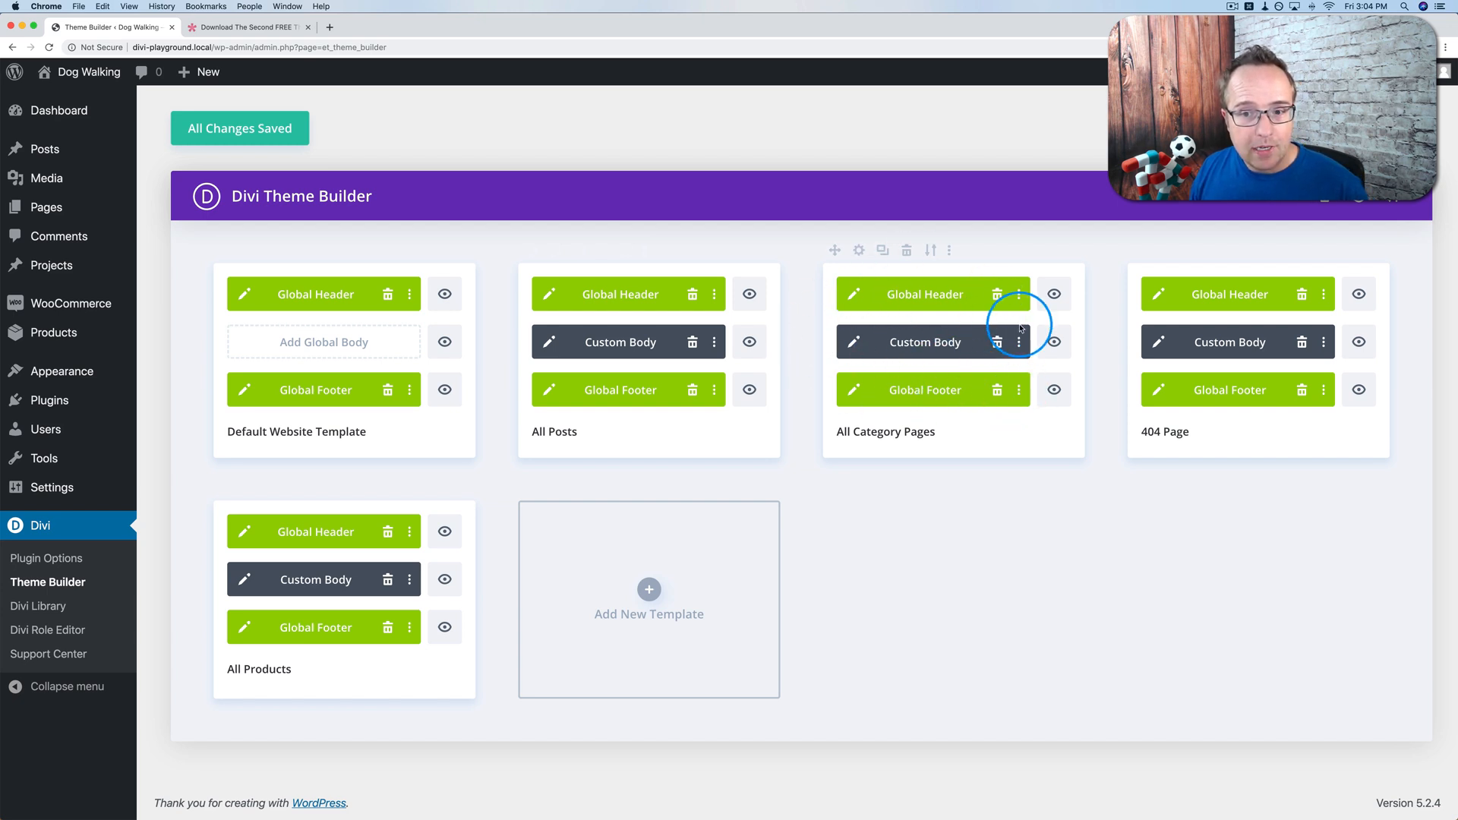
mouse_move(908, 371)
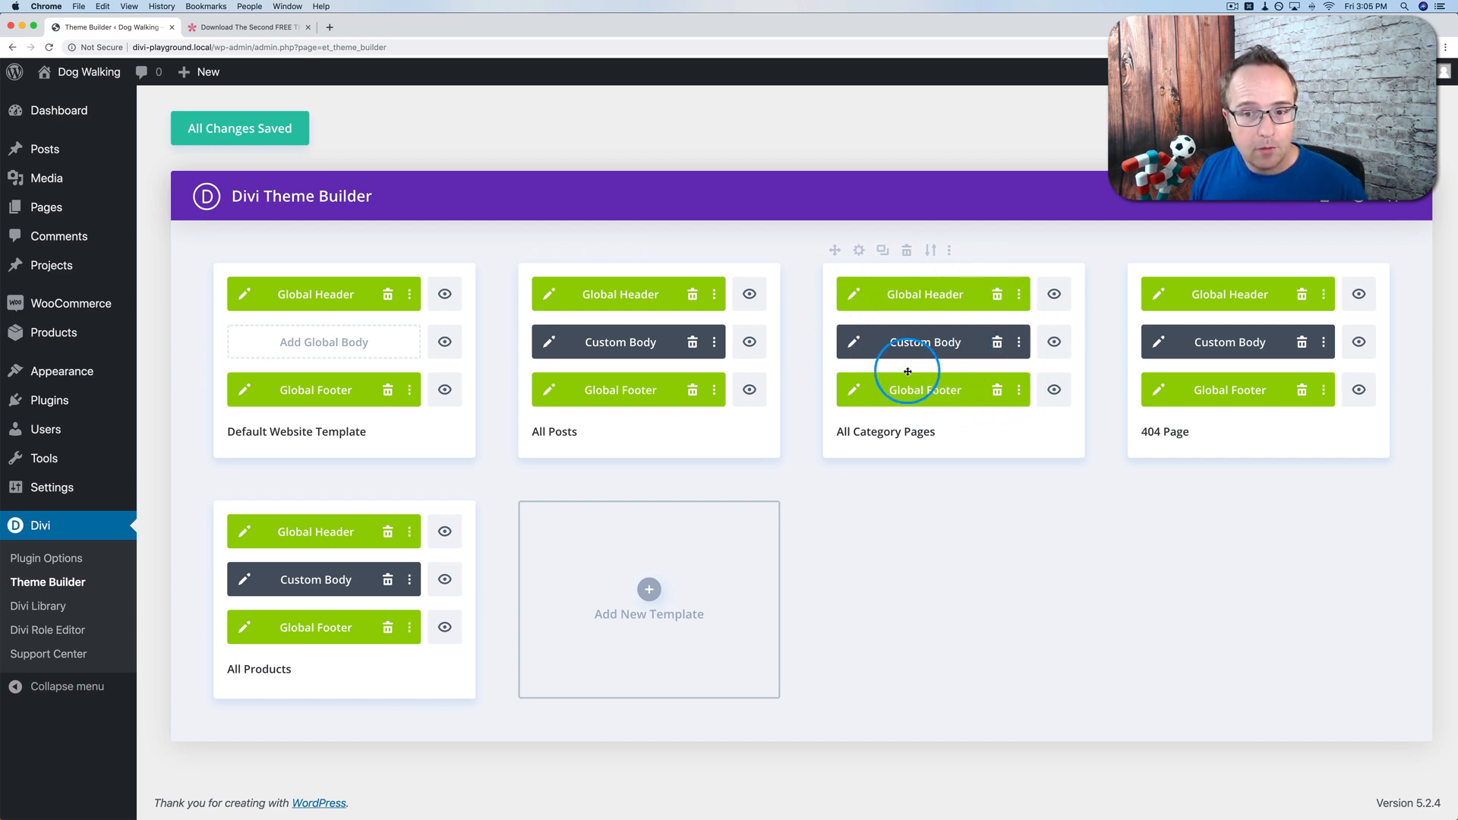
mouse_move(946, 329)
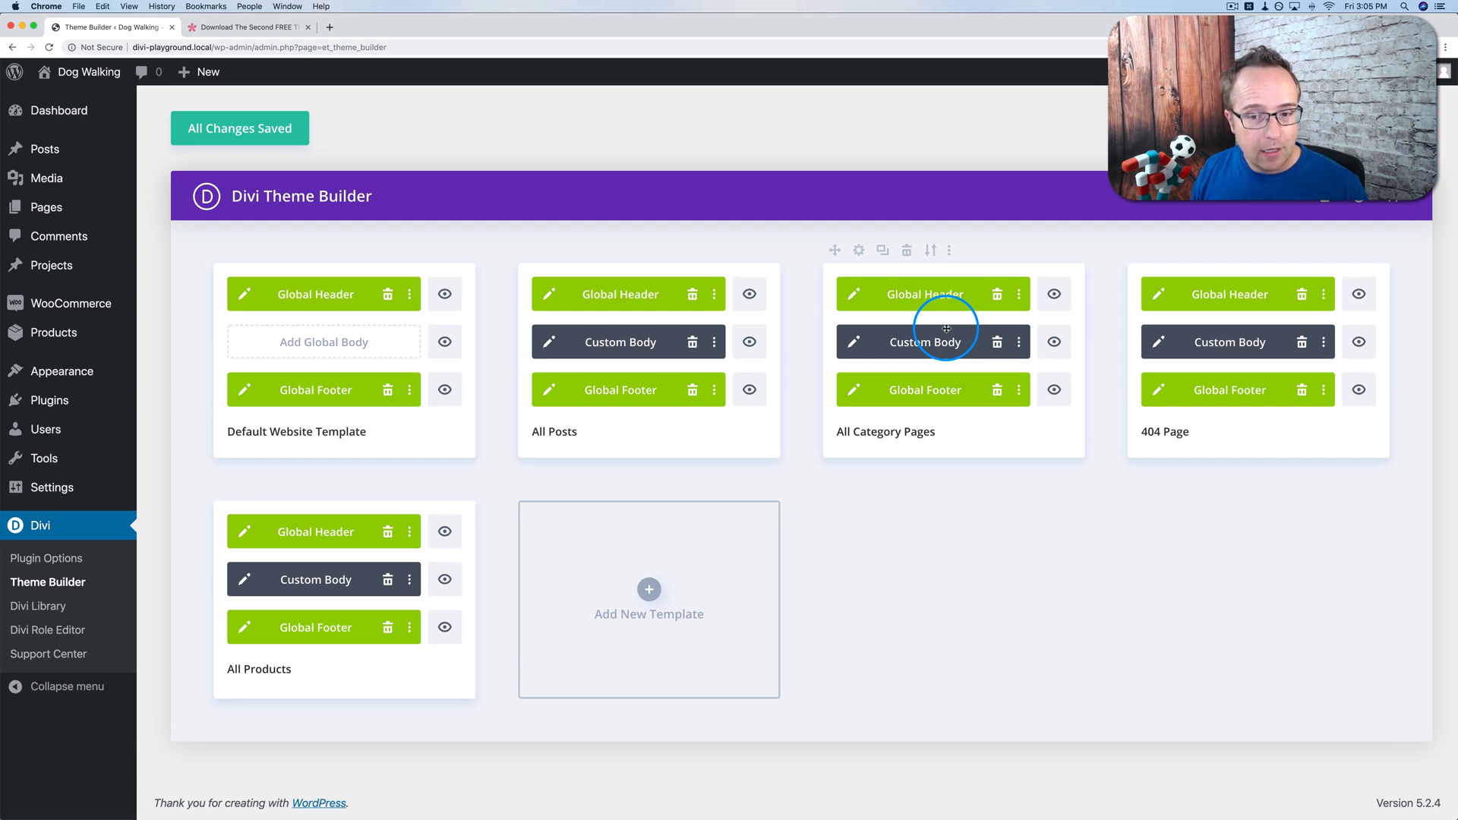
mouse_move(1253, 420)
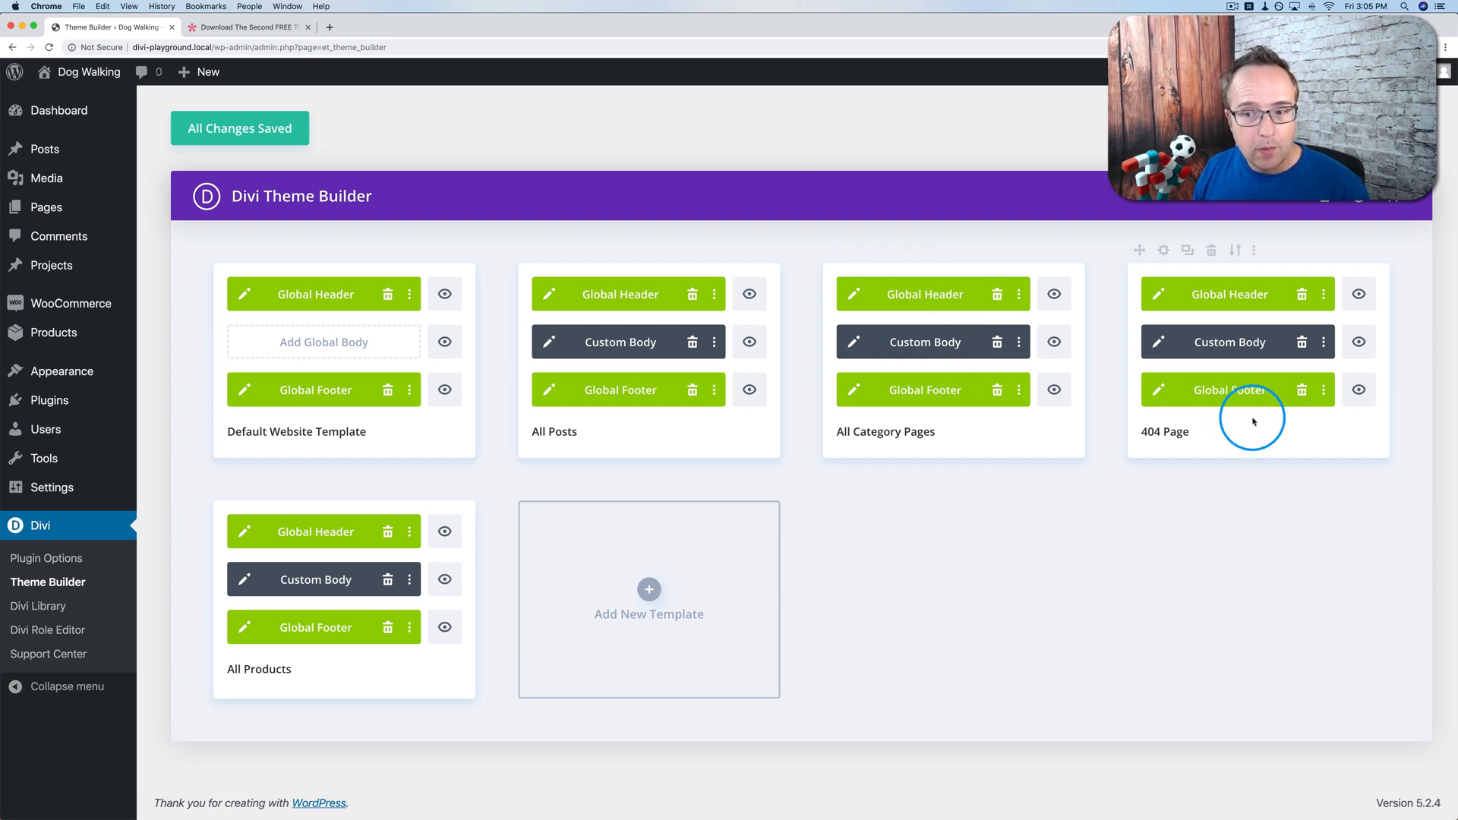
mouse_move(213, 686)
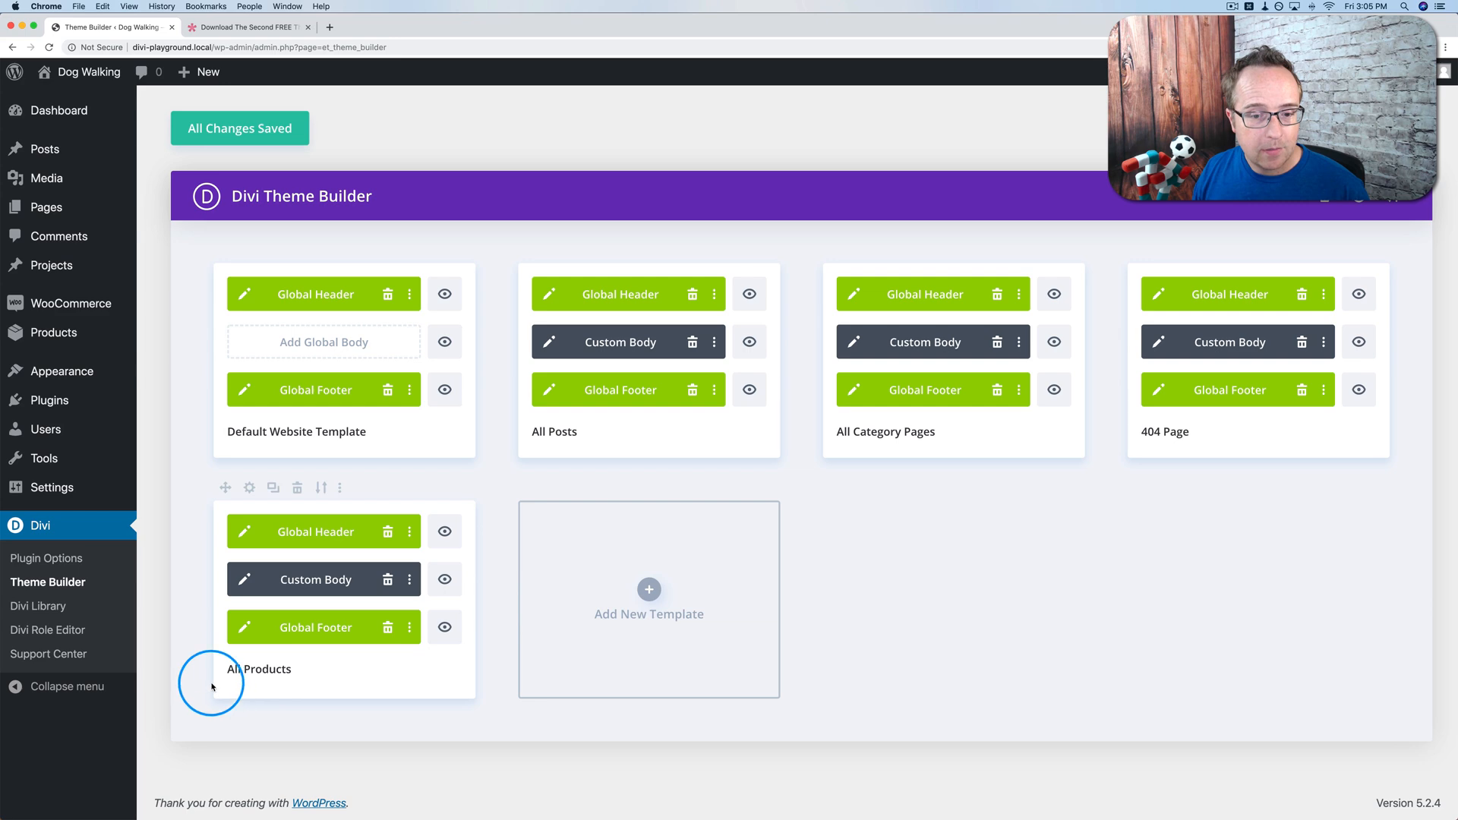
mouse_move(759, 647)
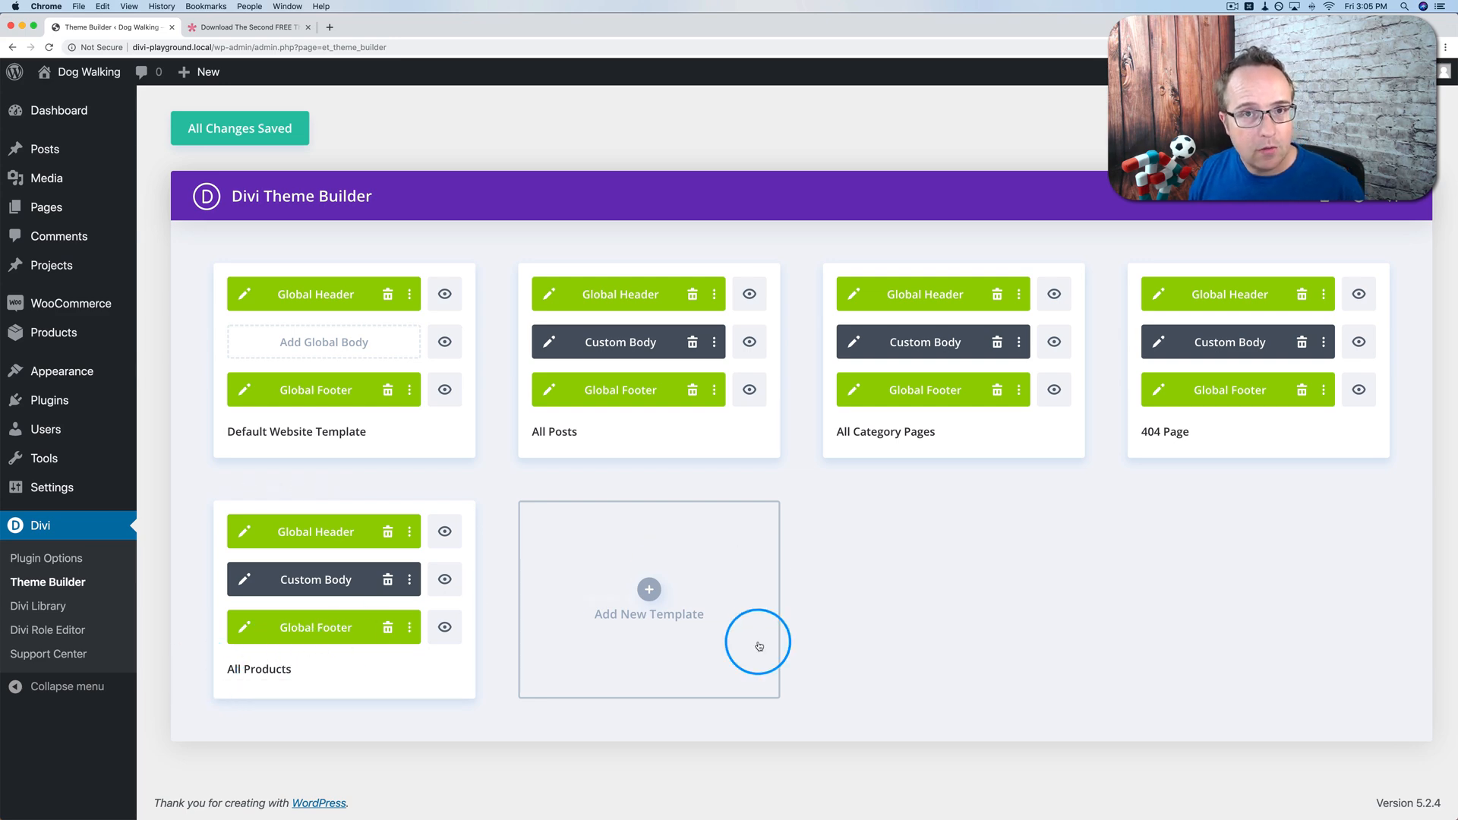
- Add a new template and browse the Use On list of assignment options
left_click(648, 589)
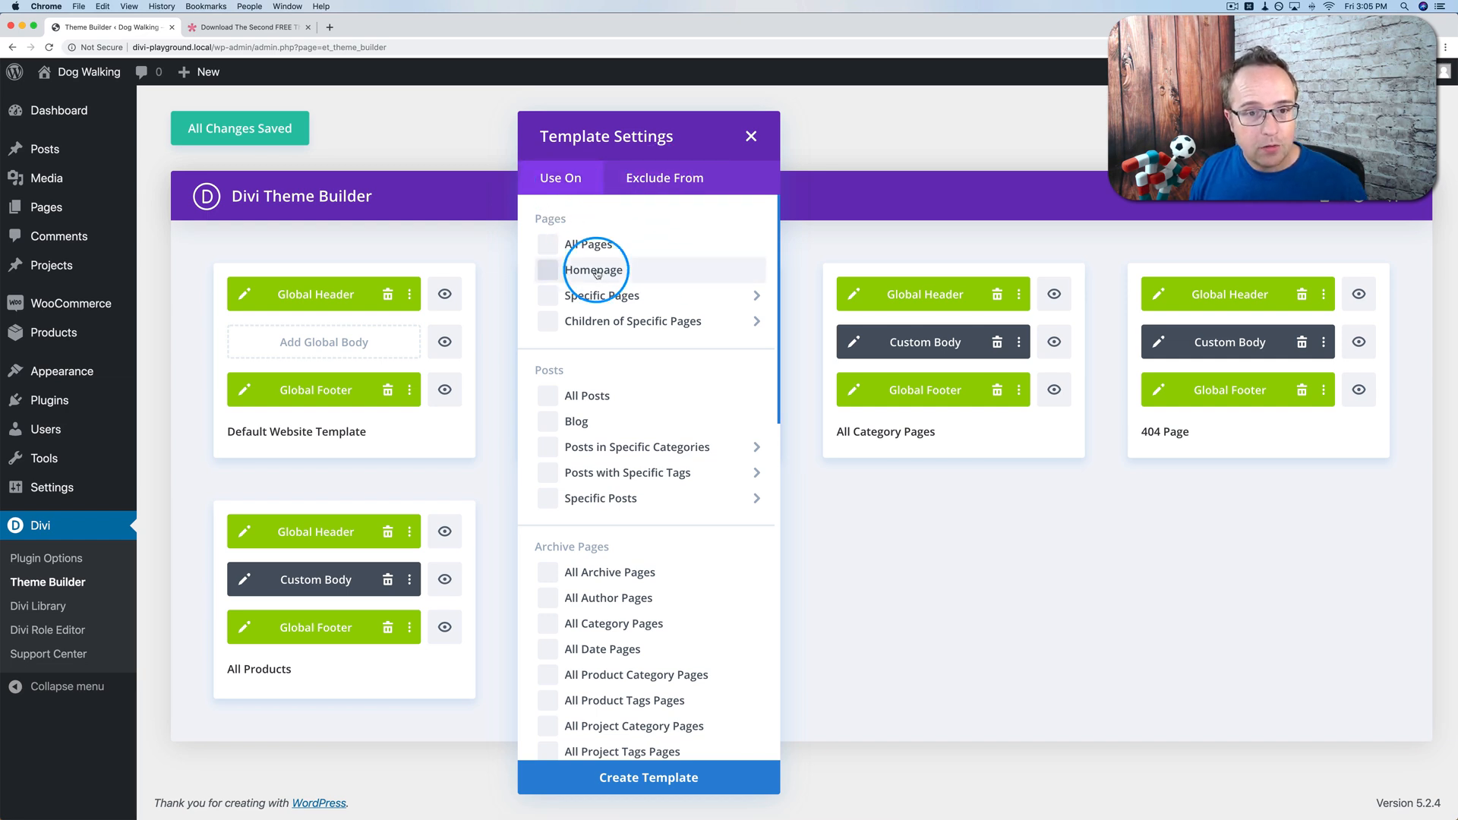
mouse_move(571, 354)
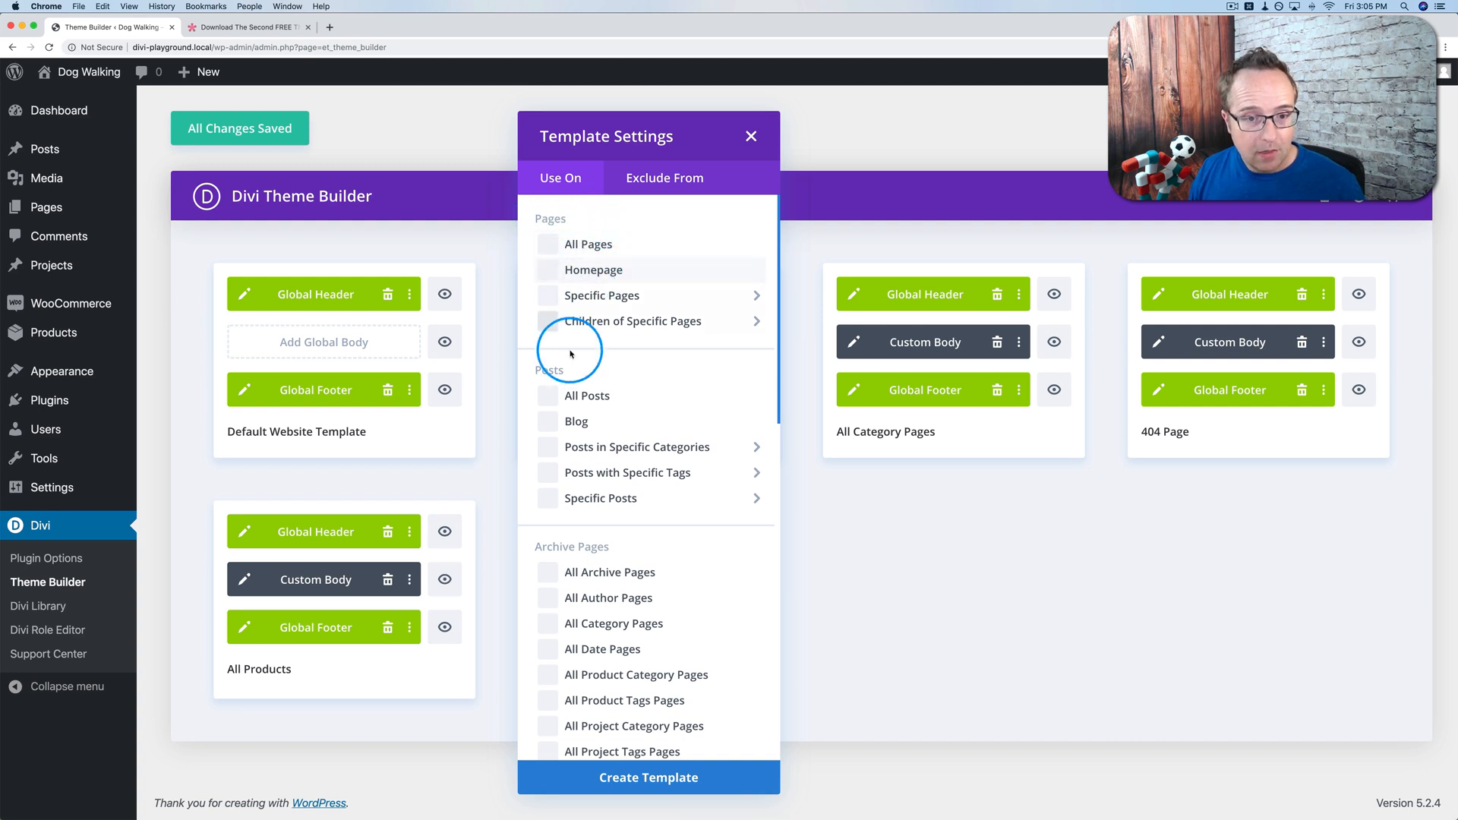
scroll("down", 3)
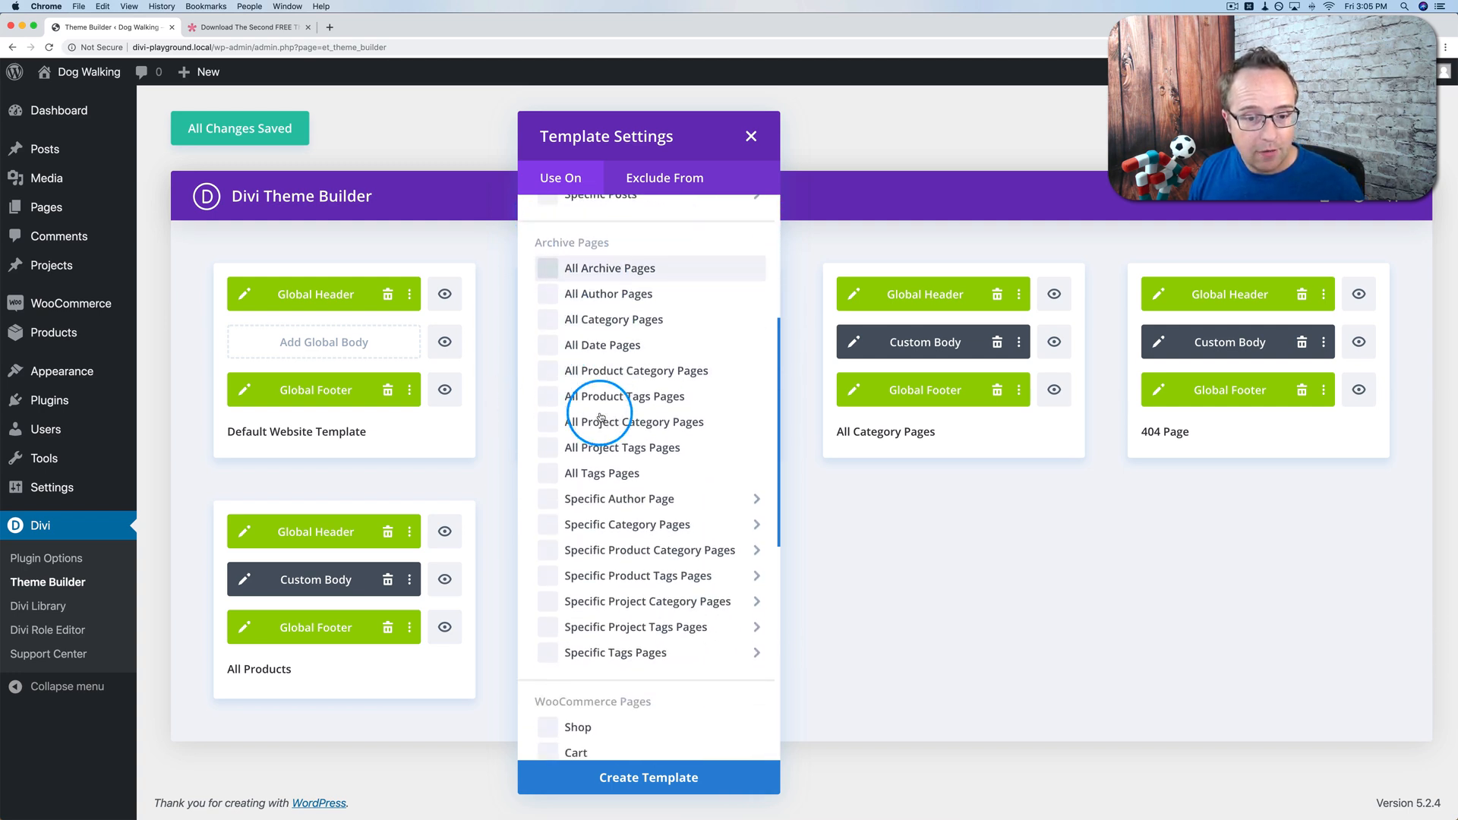
scroll("down", 3)
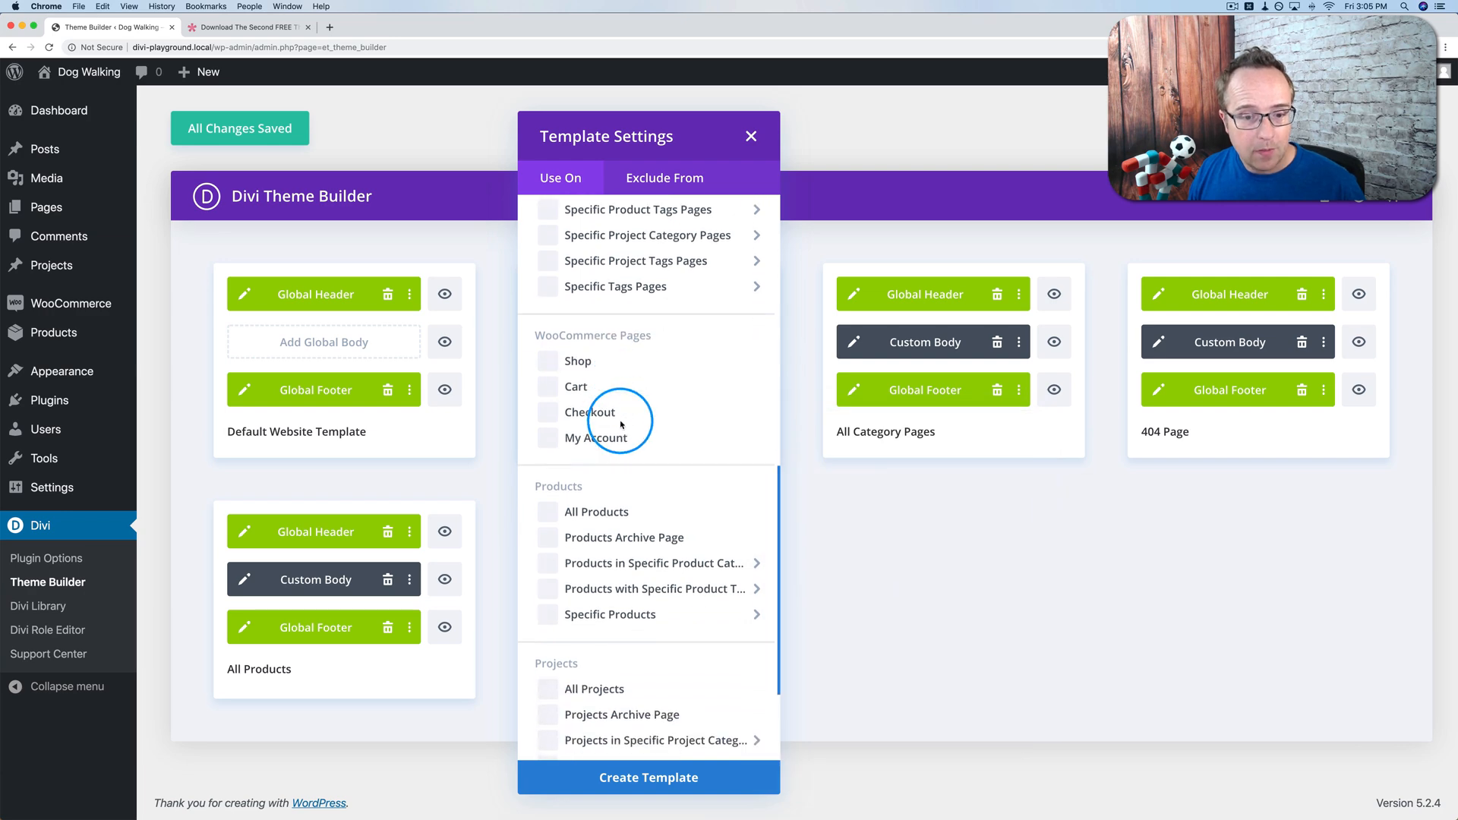
scroll("down", 3)
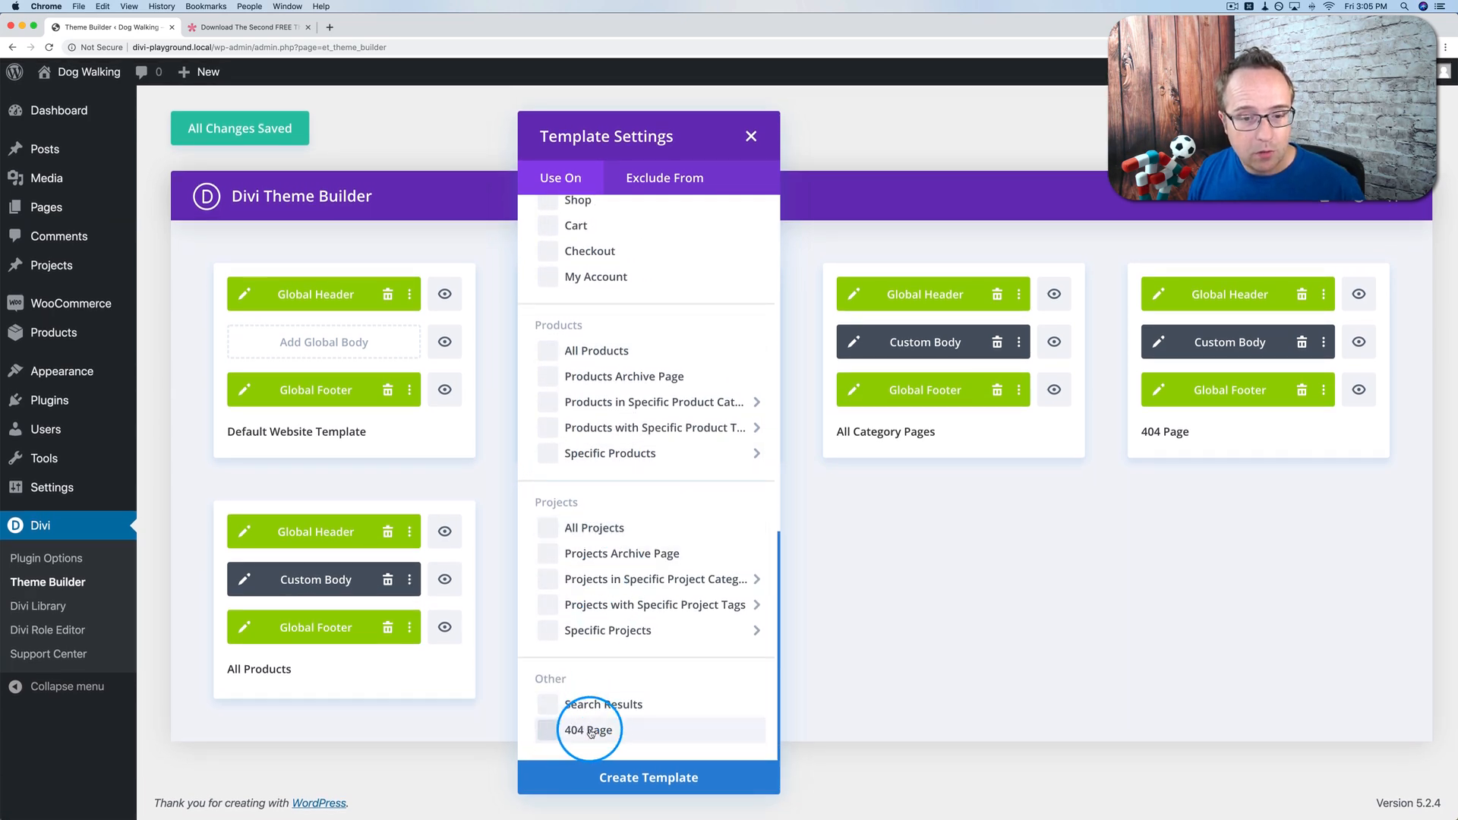
scroll("up", 3)
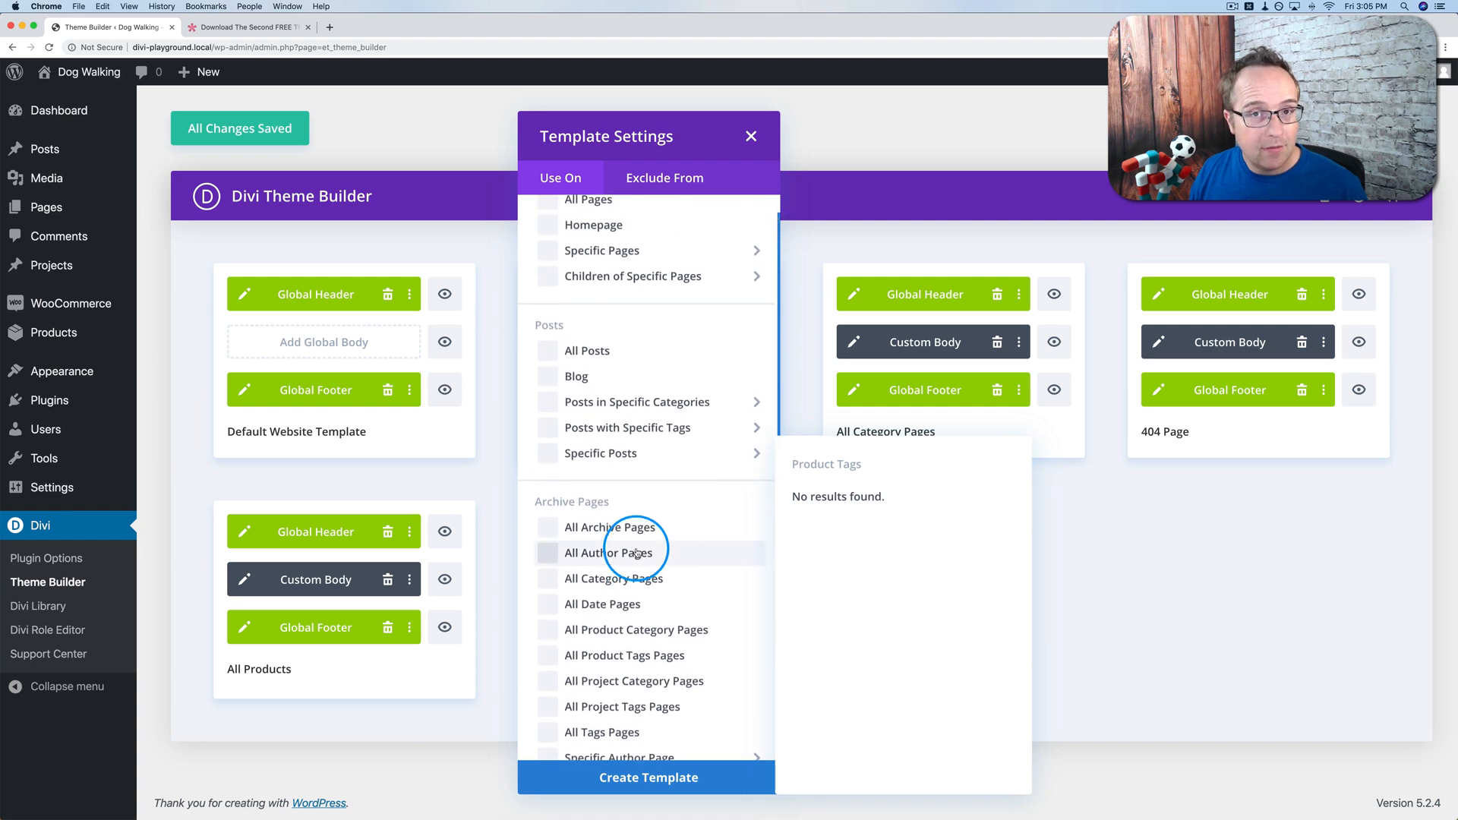
scroll("up", 3)
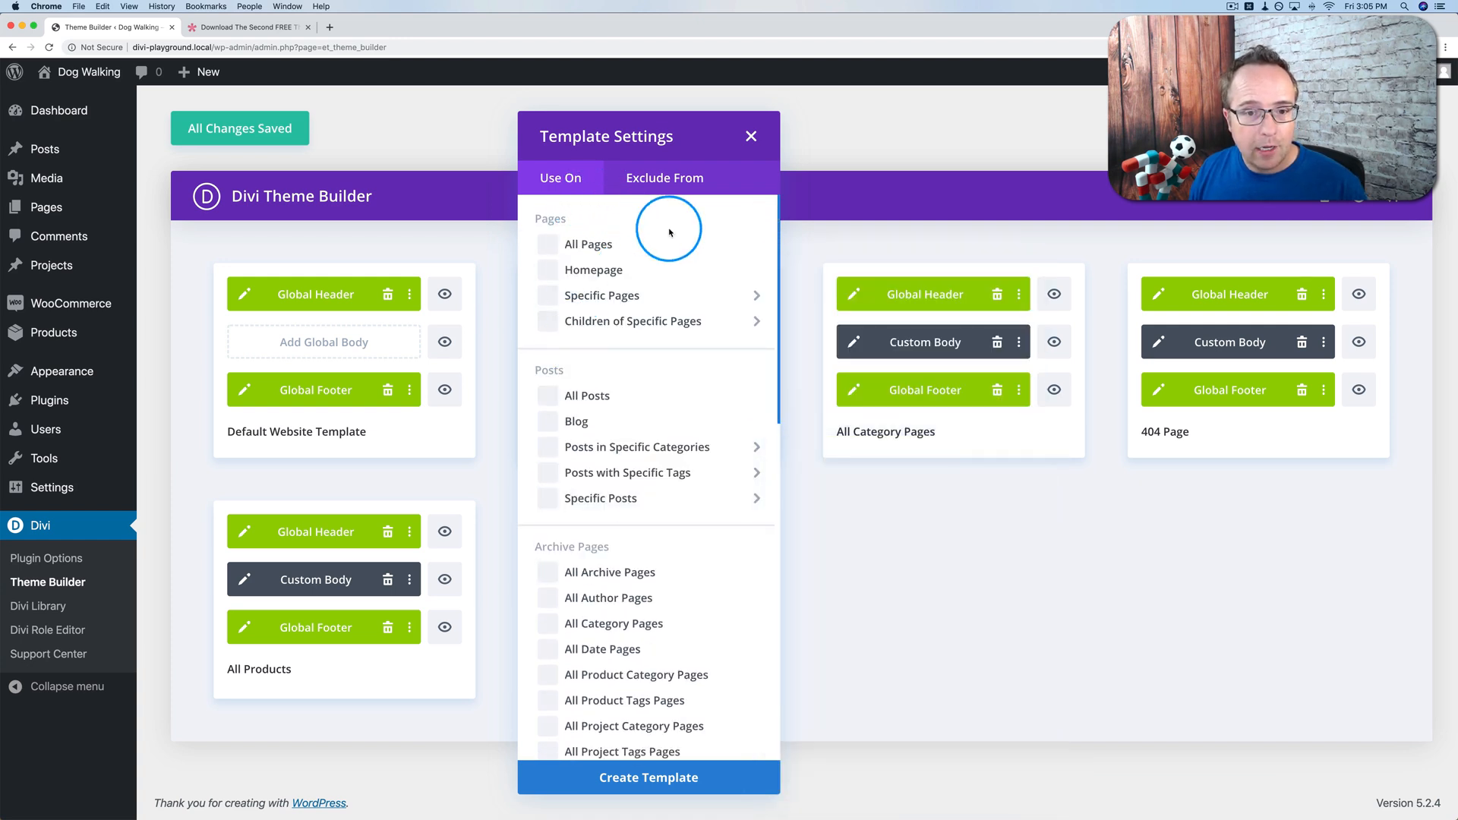
- Expand Posts in Specific Categories showing Dogs, Hats and Uncategorized, then close the settings
left_click(602, 294)
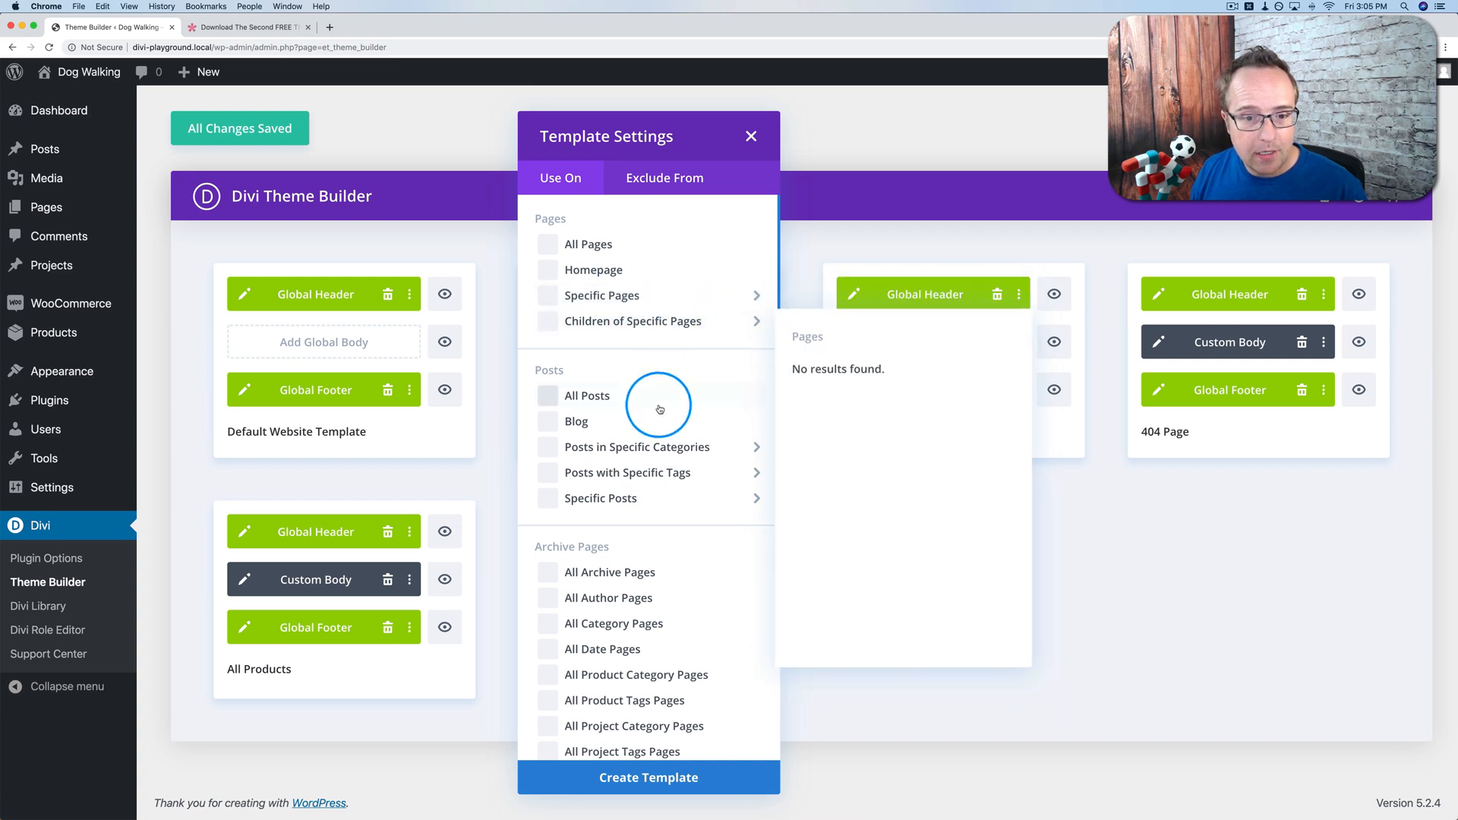
left_click(636, 446)
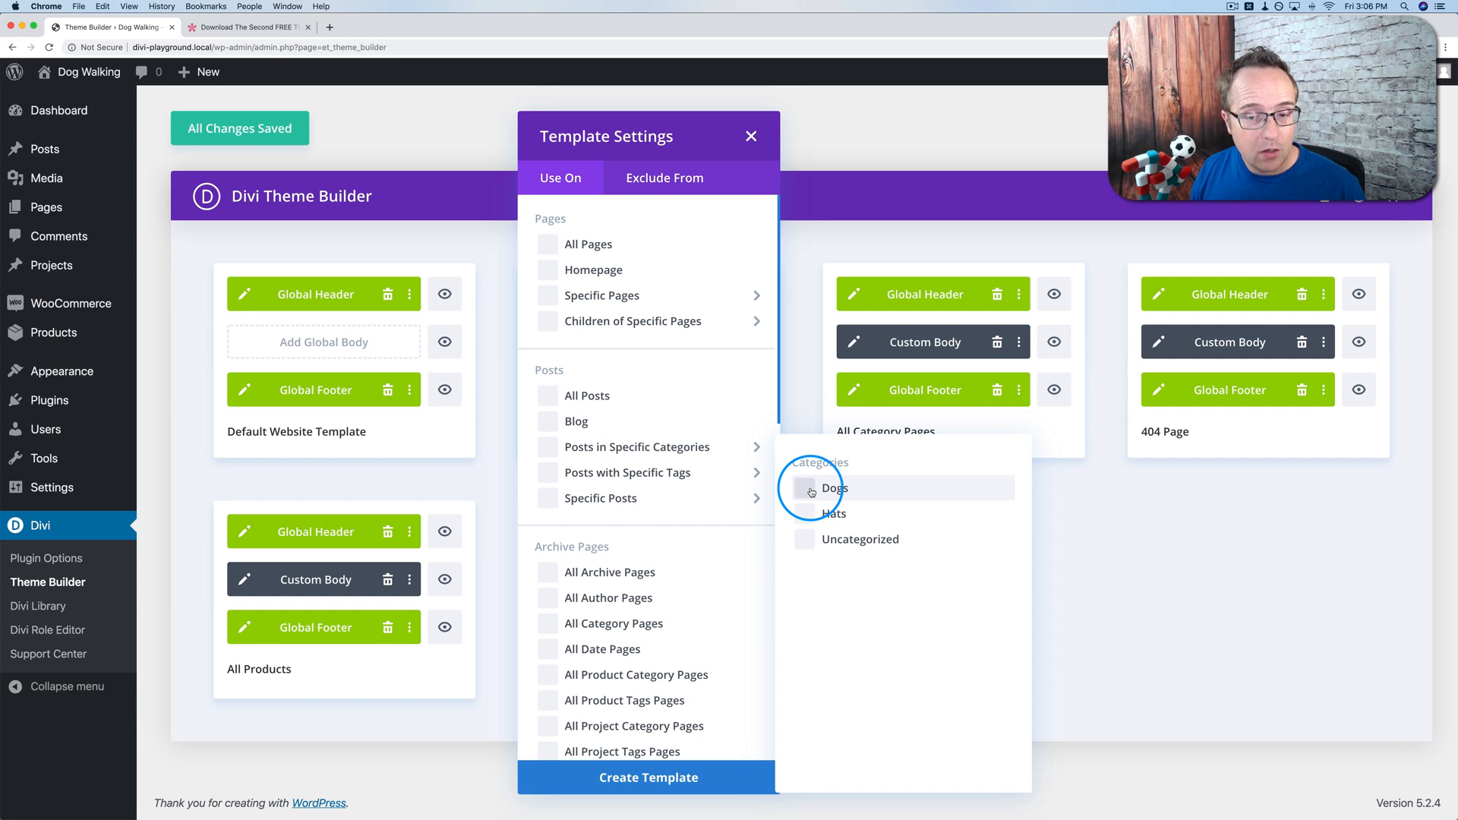
left_click(648, 777)
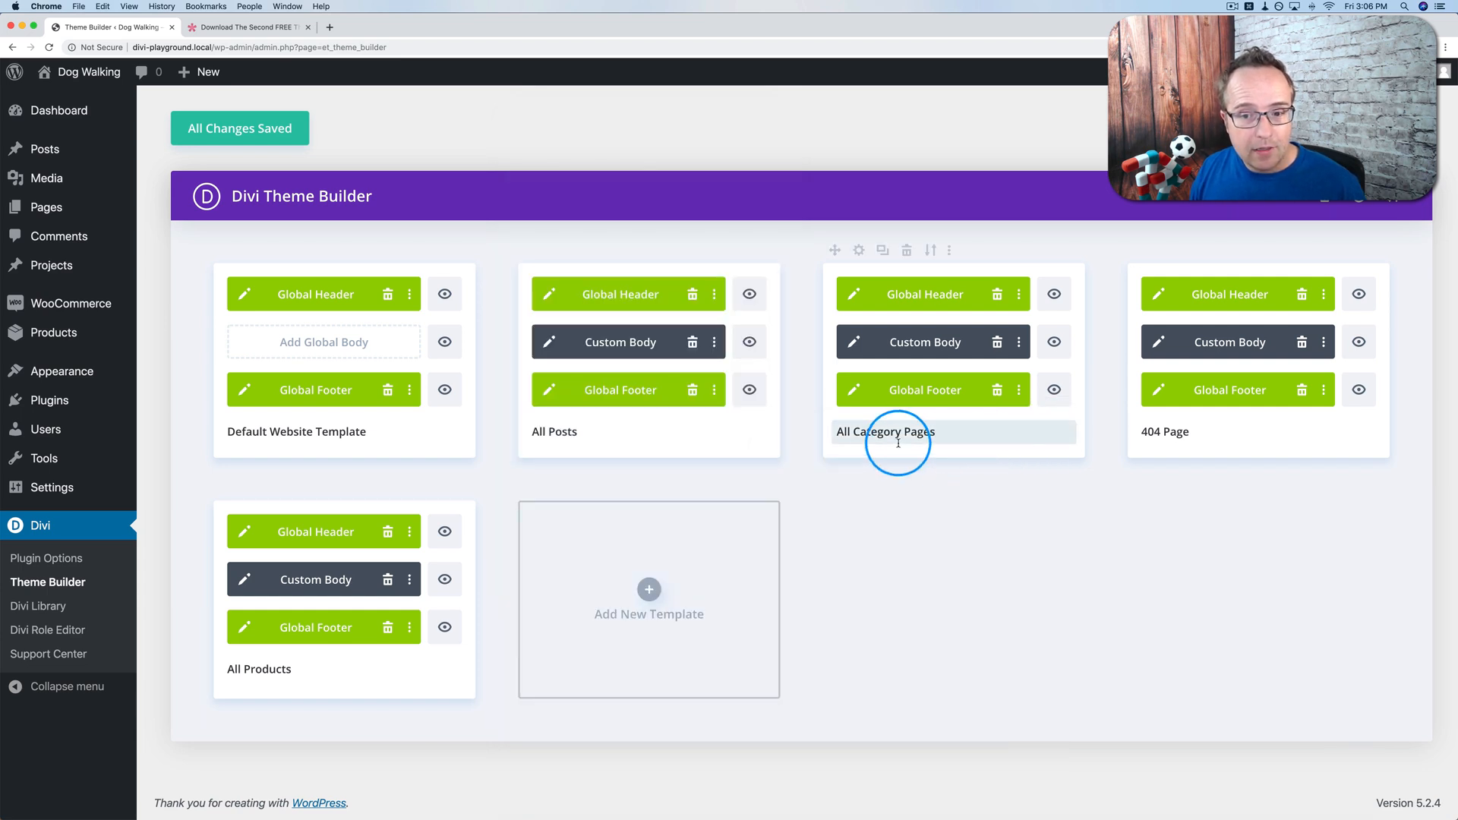
mouse_move(865, 469)
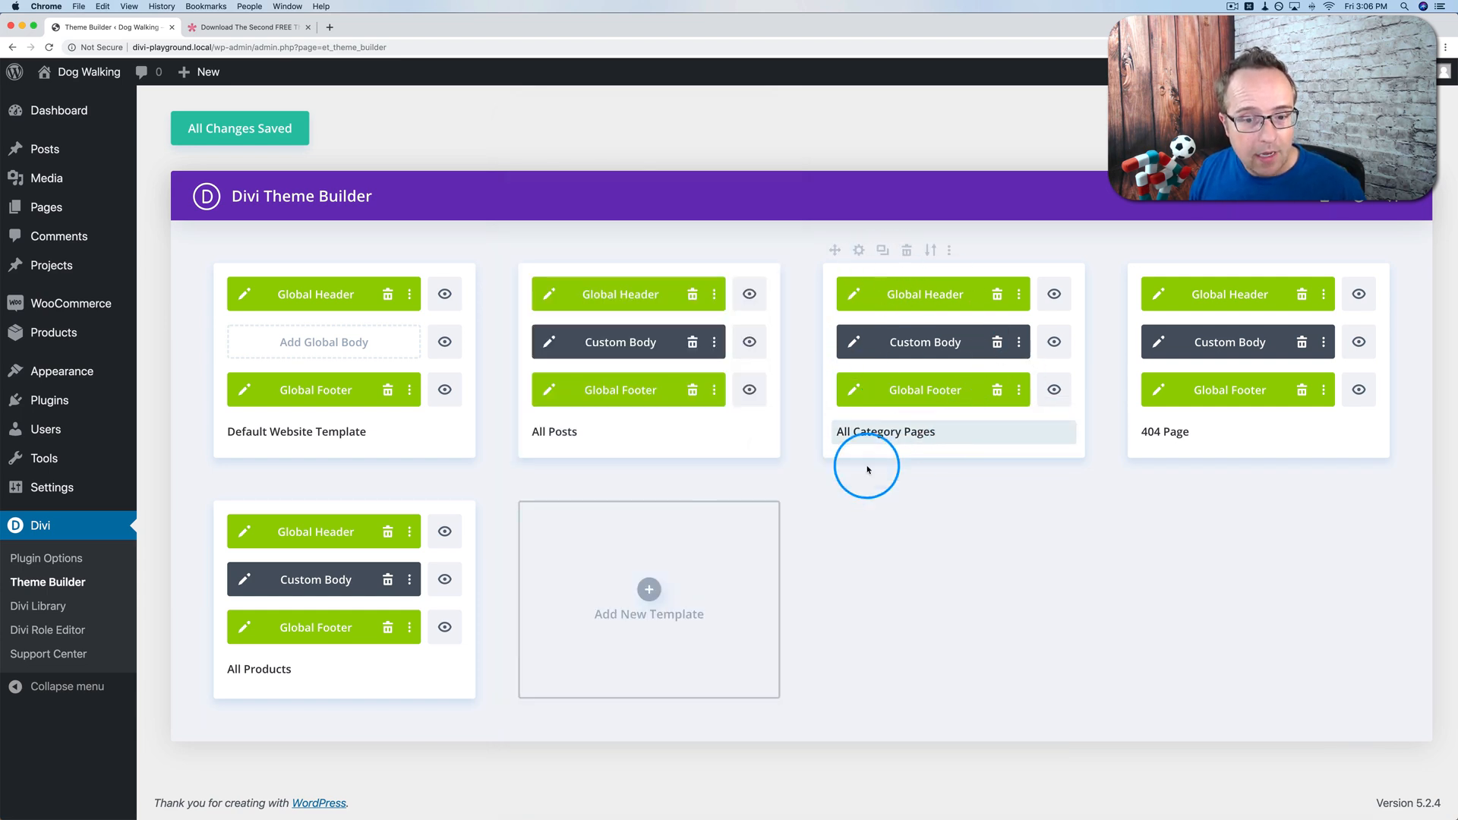
mouse_move(649, 587)
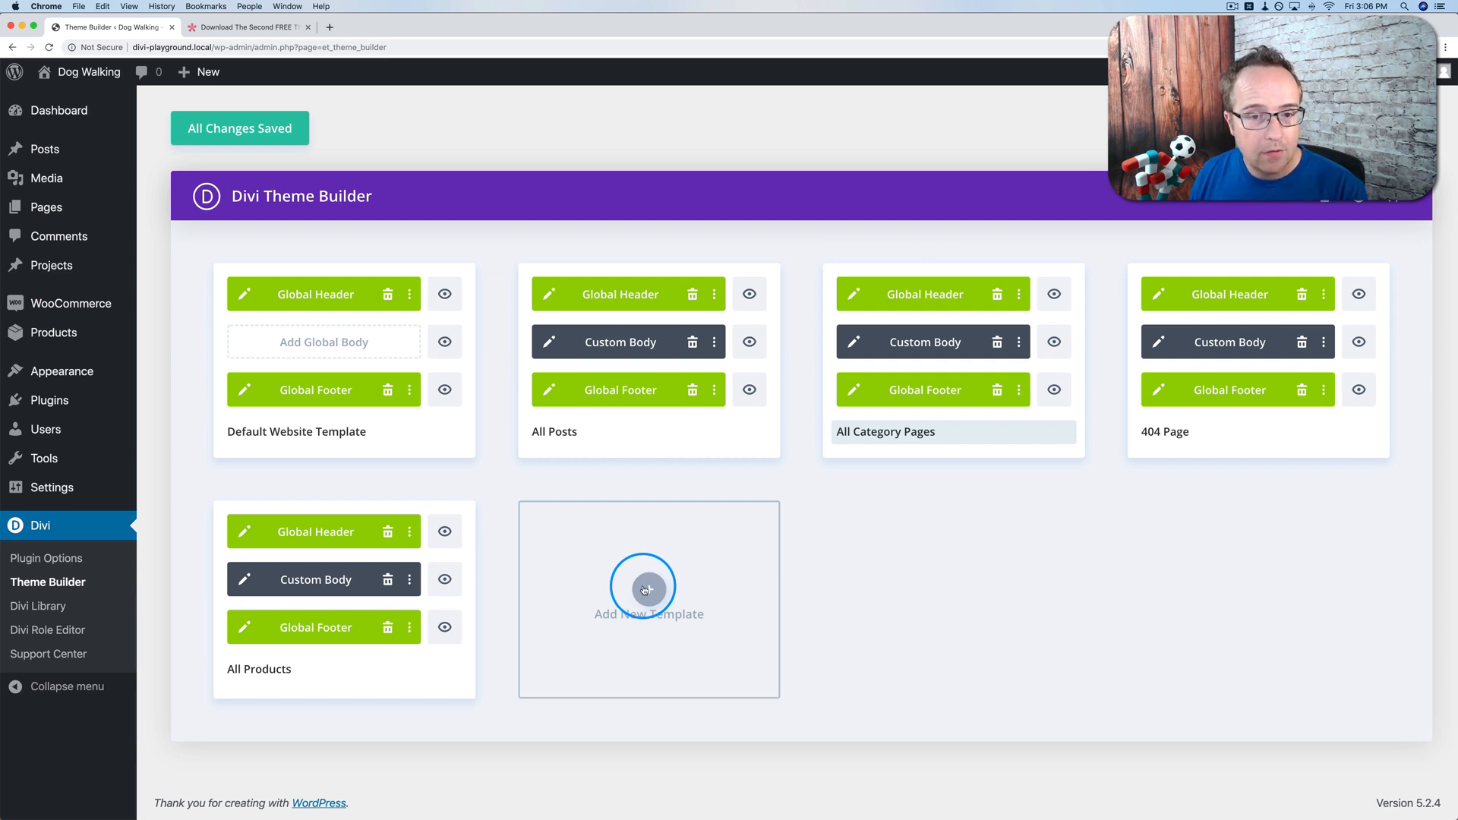
mouse_move(748, 342)
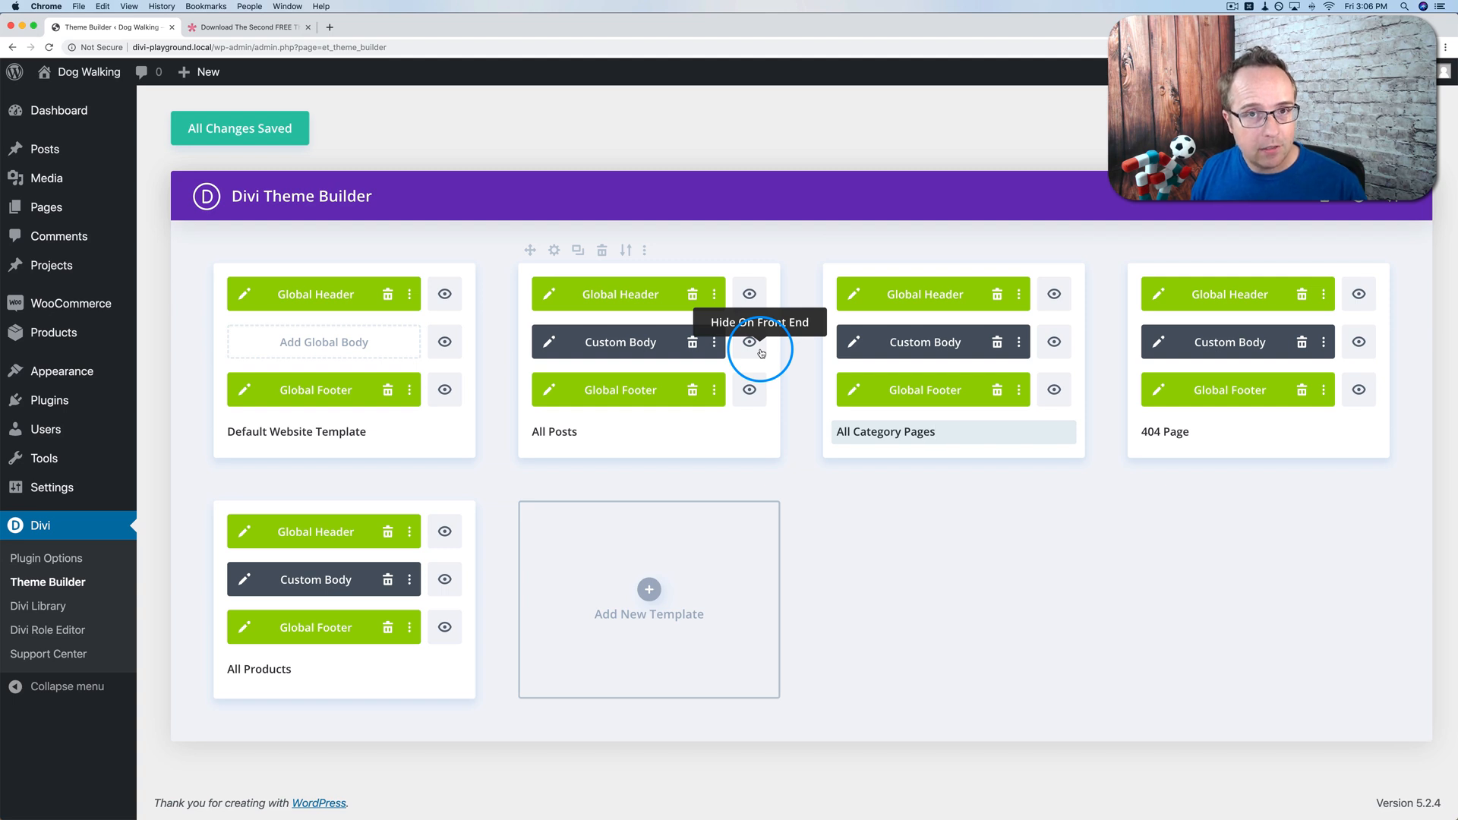
mouse_move(819, 316)
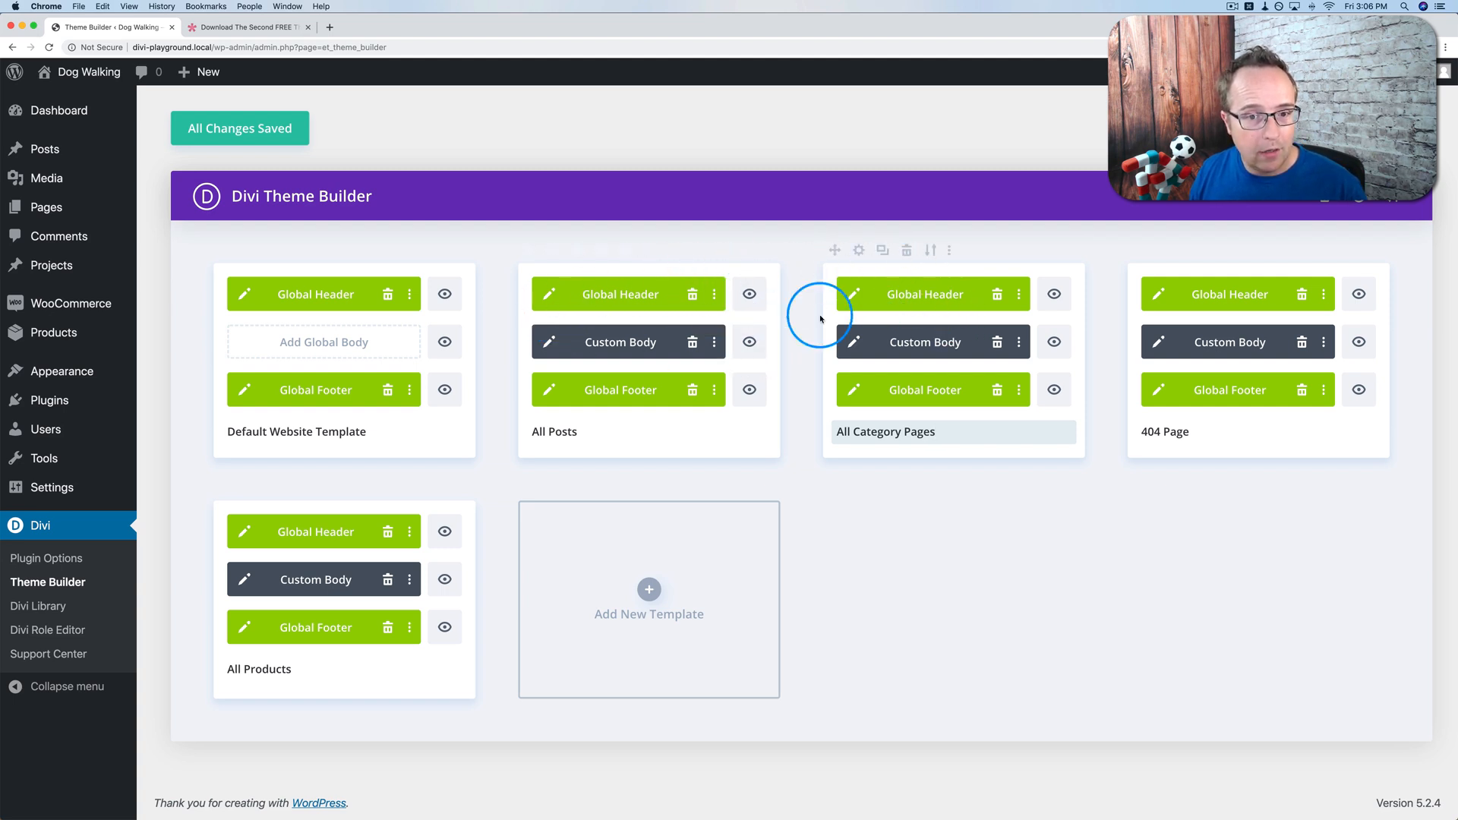
mouse_move(755, 403)
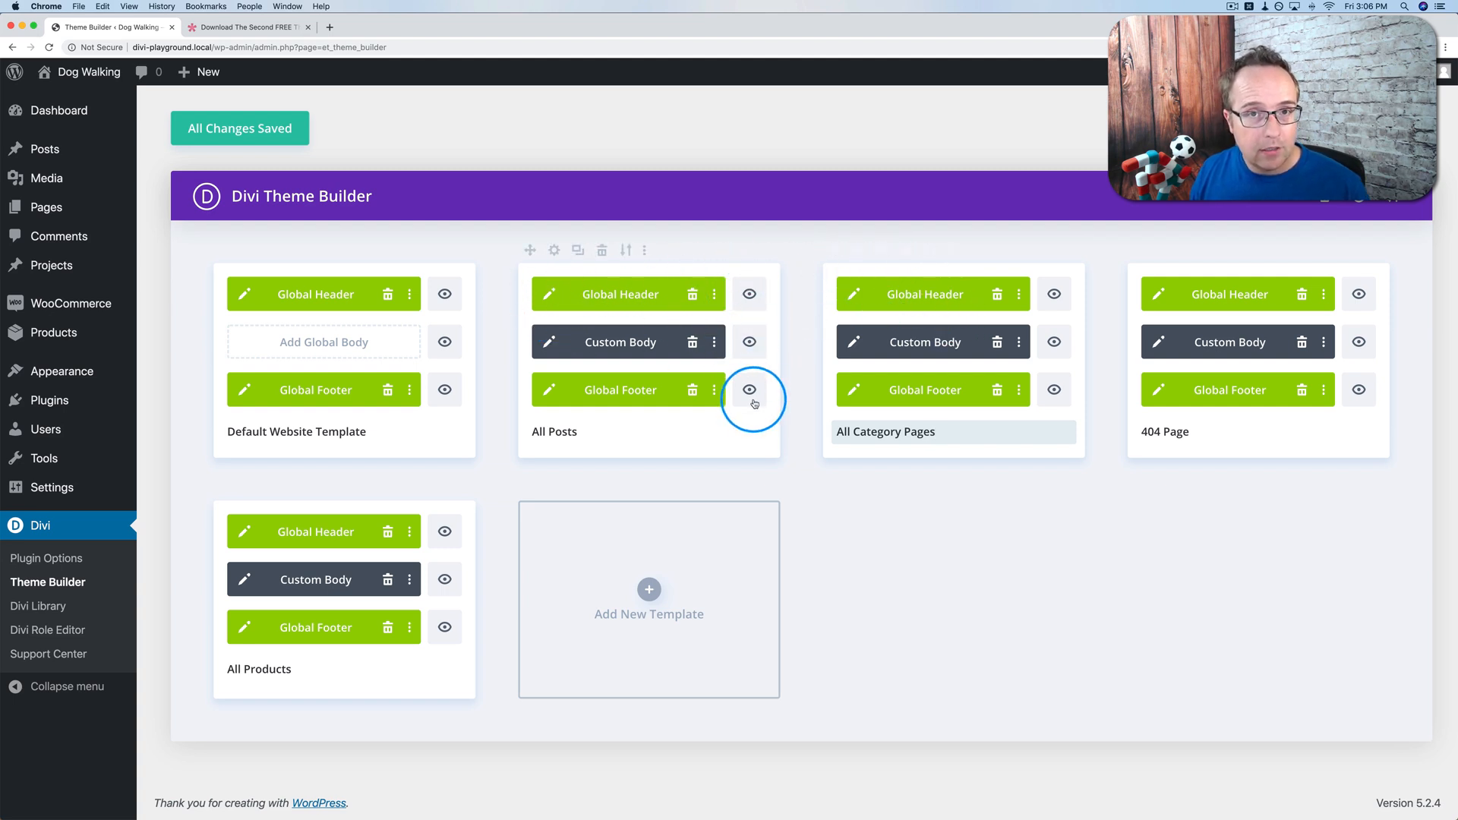
mouse_move(552, 288)
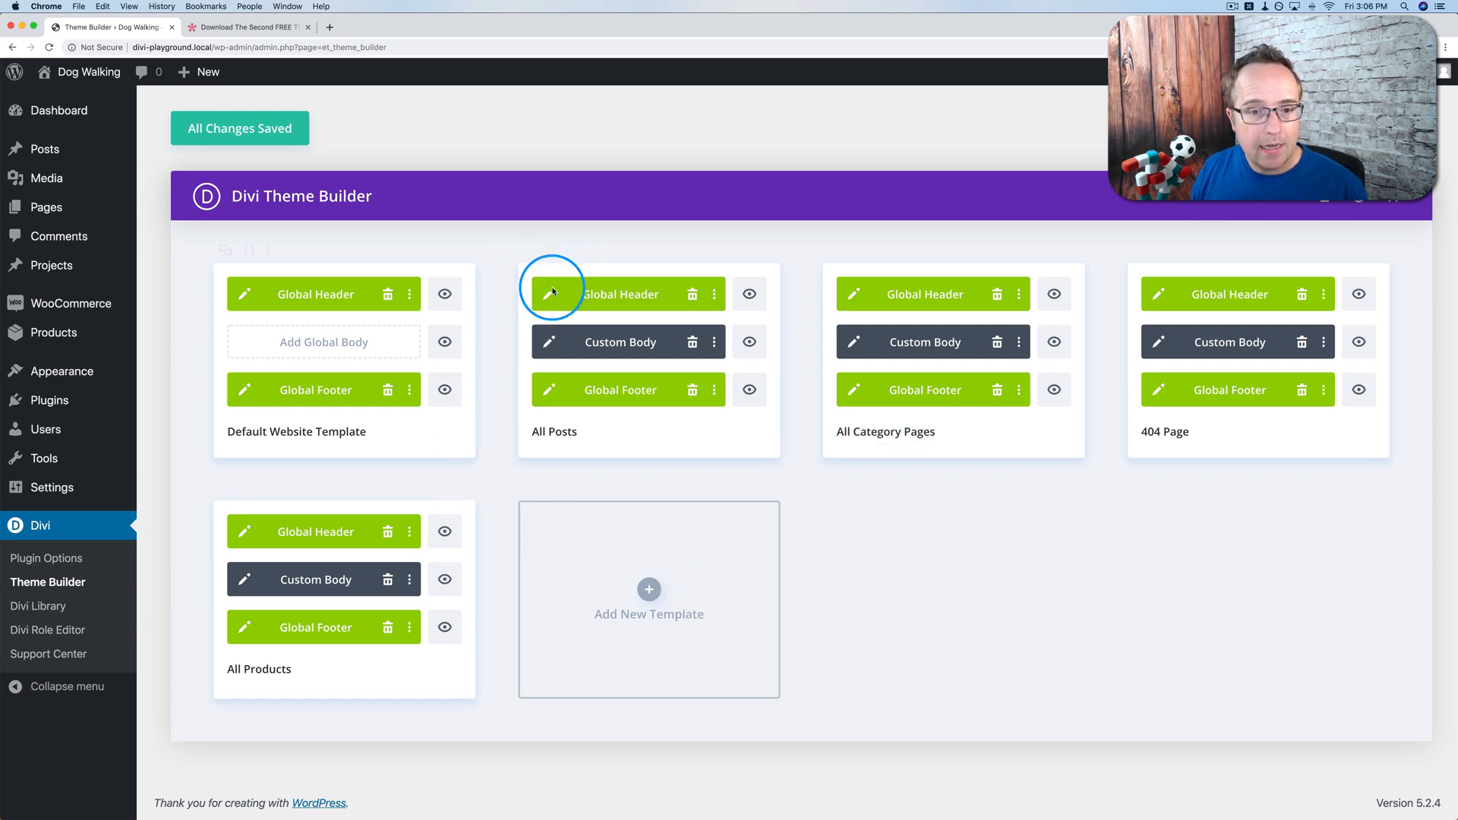
left_click(548, 293)
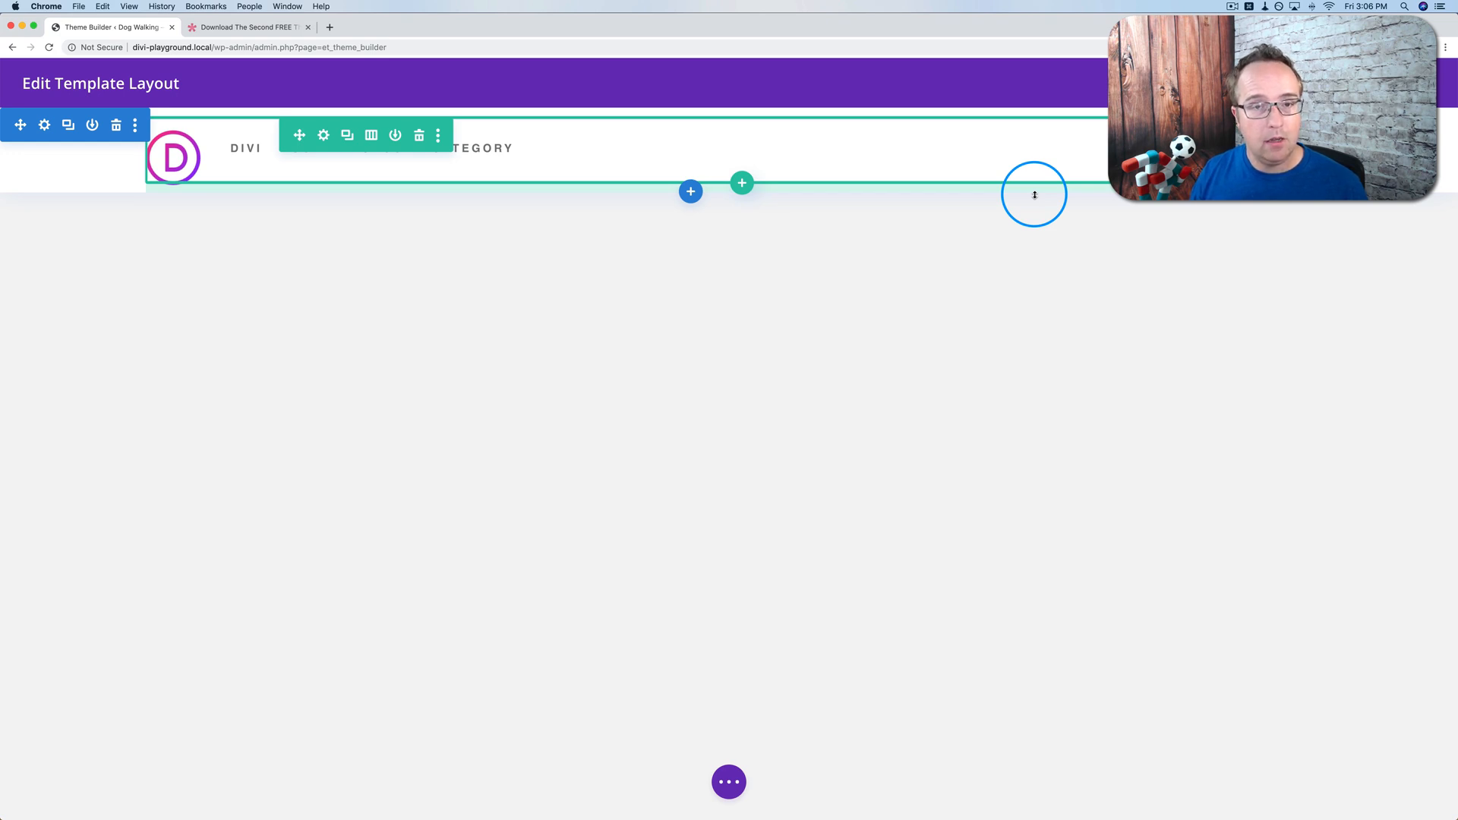
mouse_move(1447, 354)
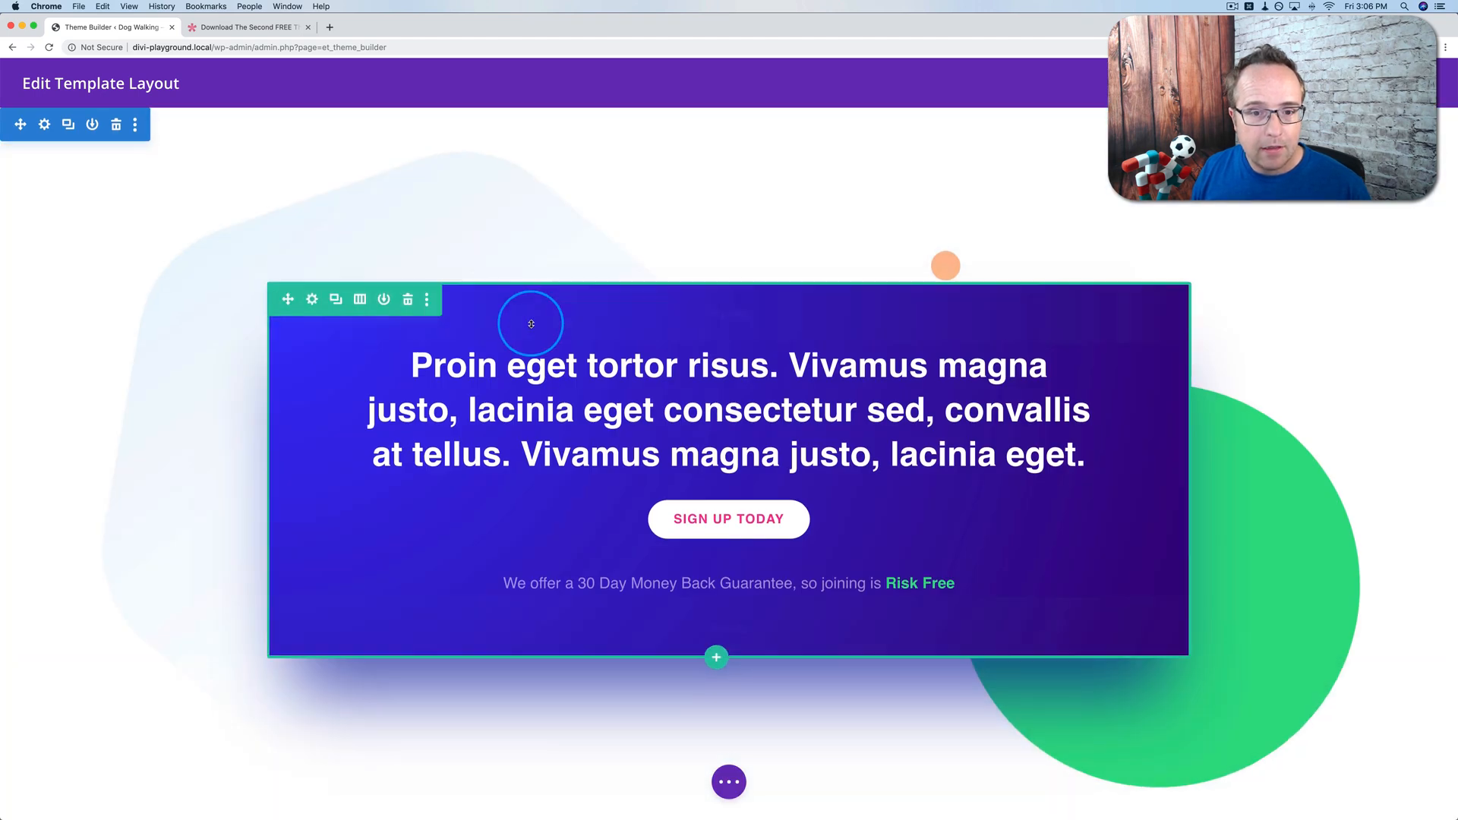
scroll("down", 3)
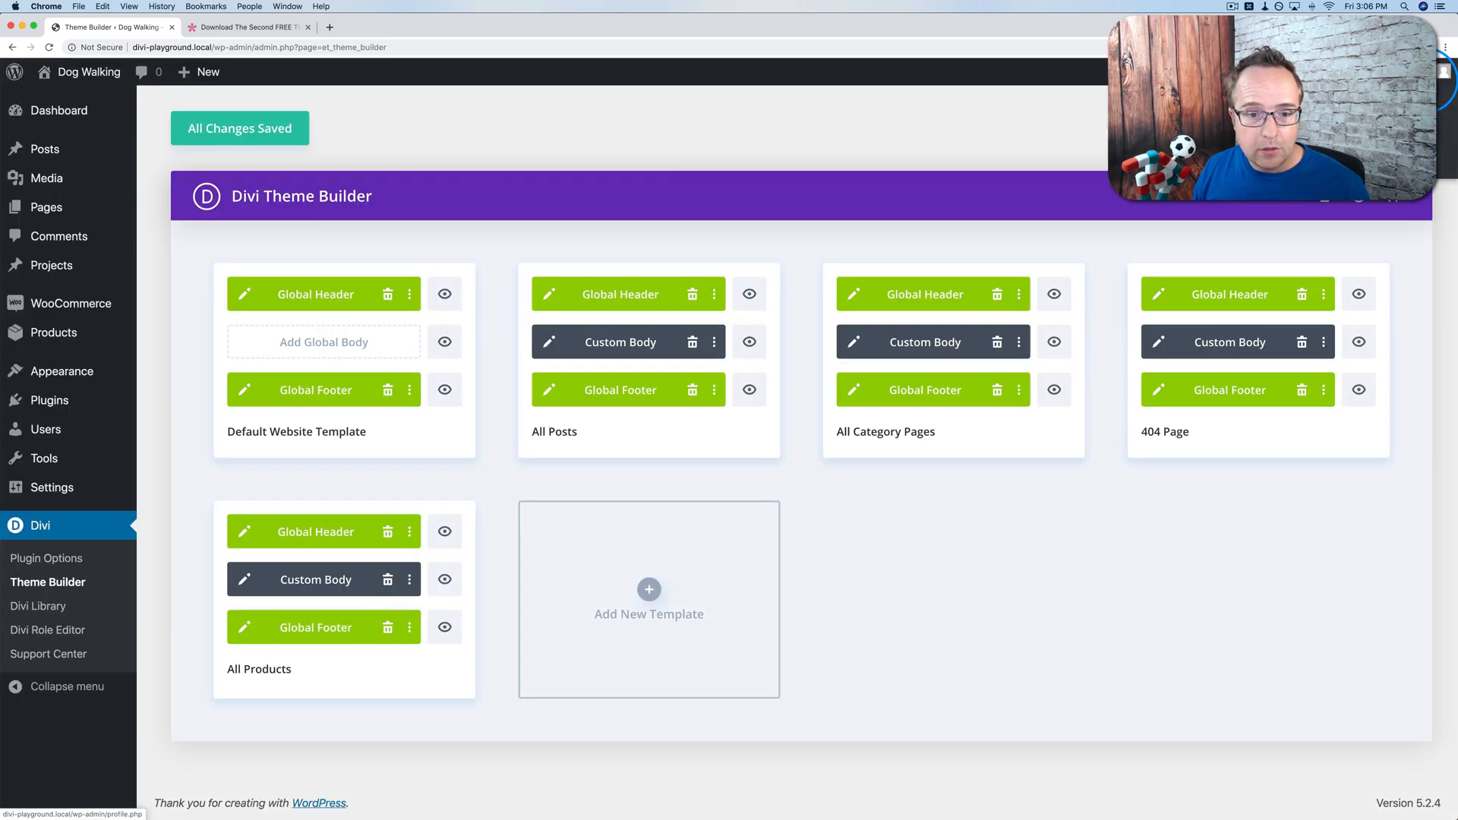
mouse_move(658, 284)
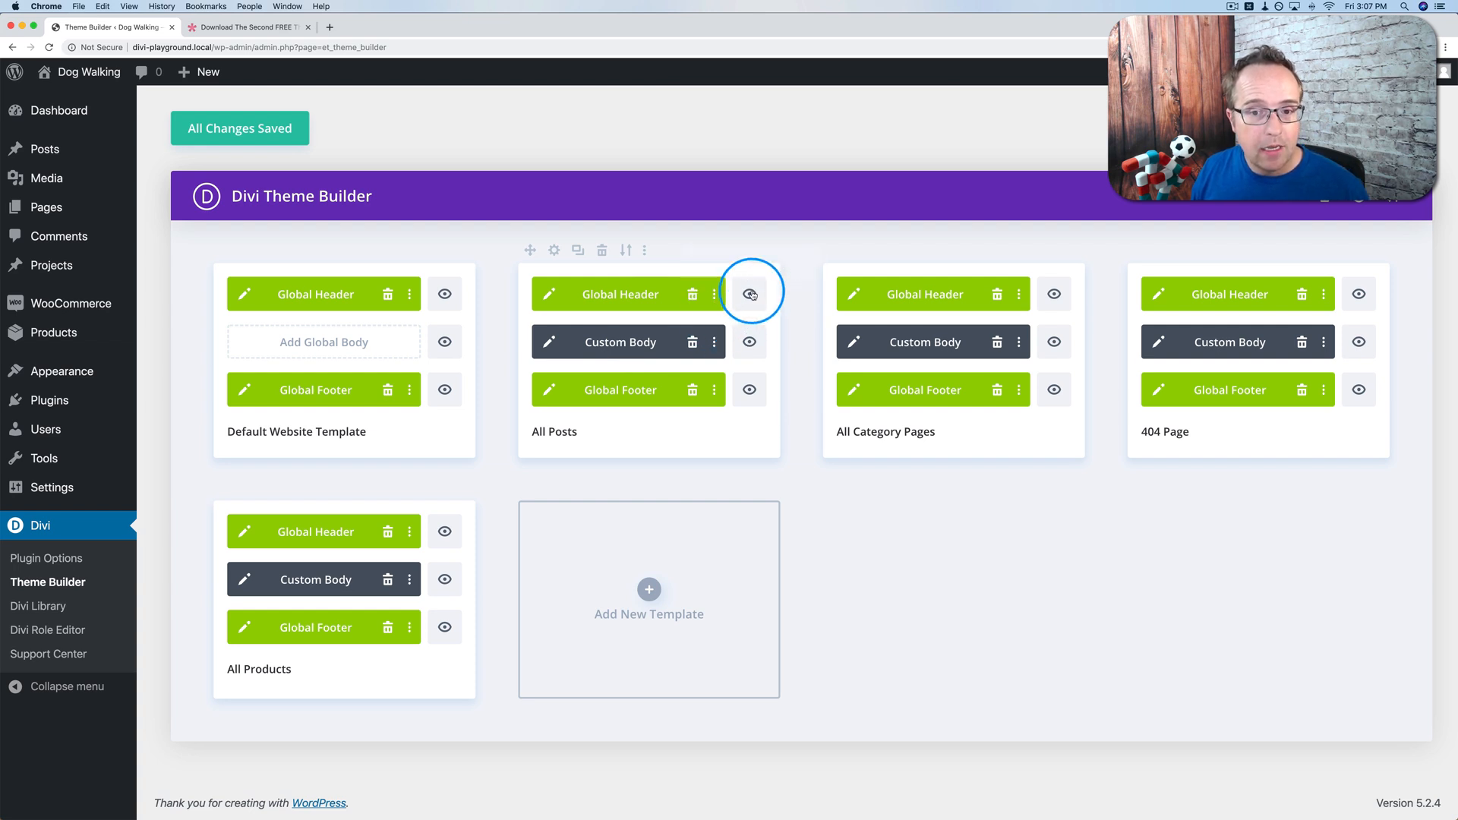
- Hide the Global Header of the All Posts template via its eye icon
left_click(748, 293)
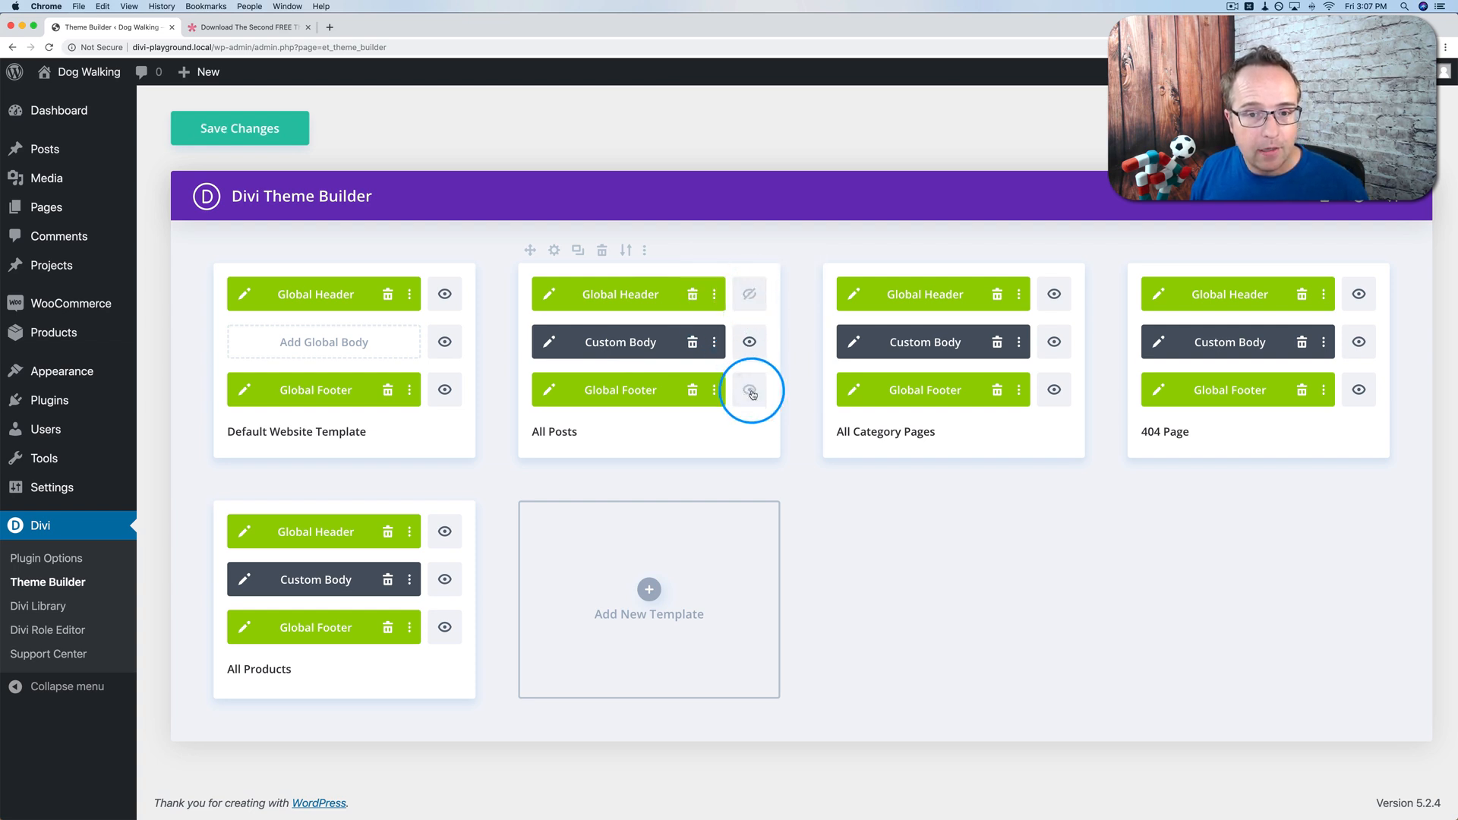
- Visit the live site and check the Puppy dog eyes post
left_click(88, 71)
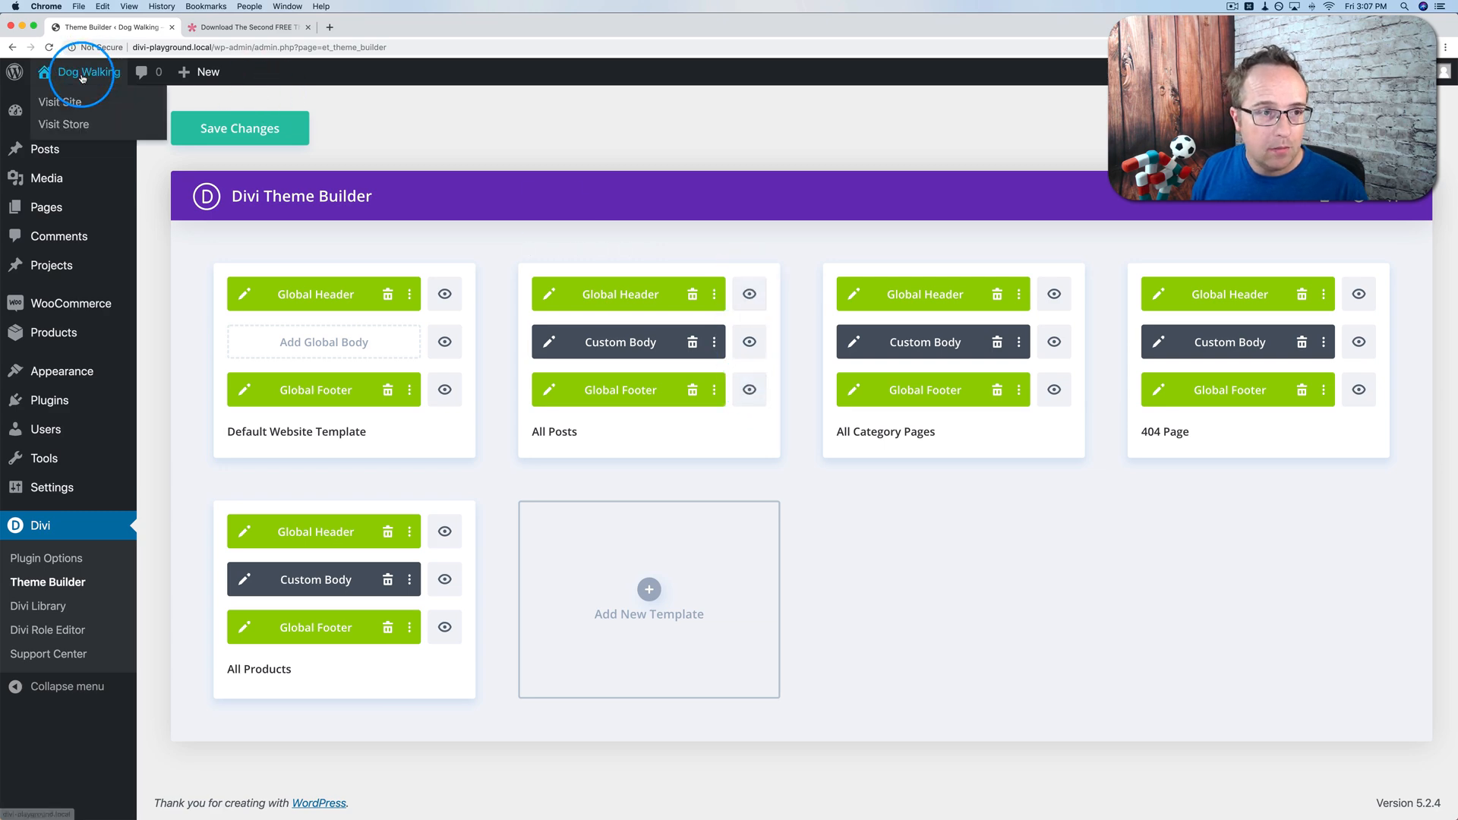
left_click(61, 102)
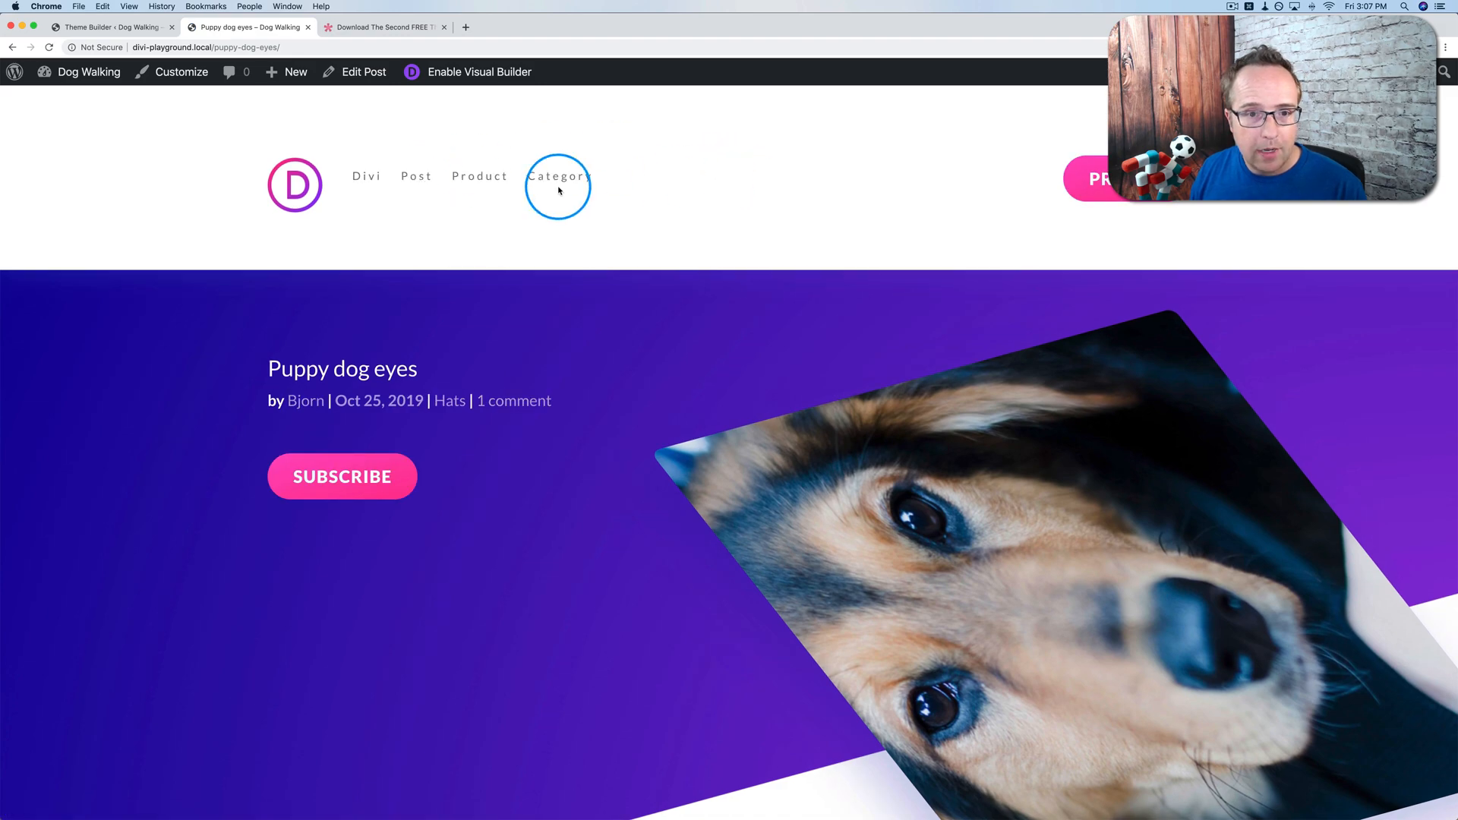
scroll("down", 3)
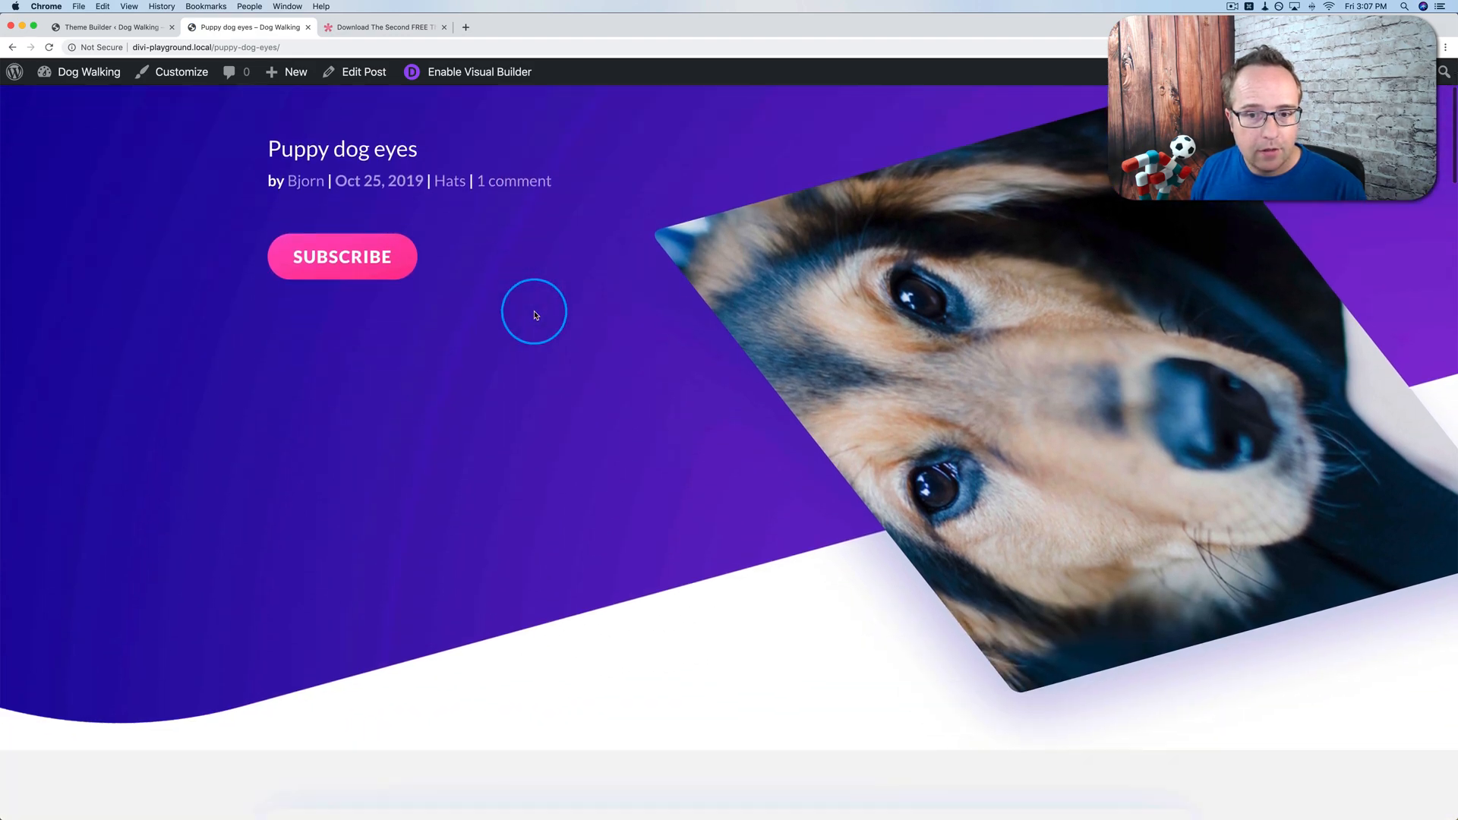
scroll("down", 3)
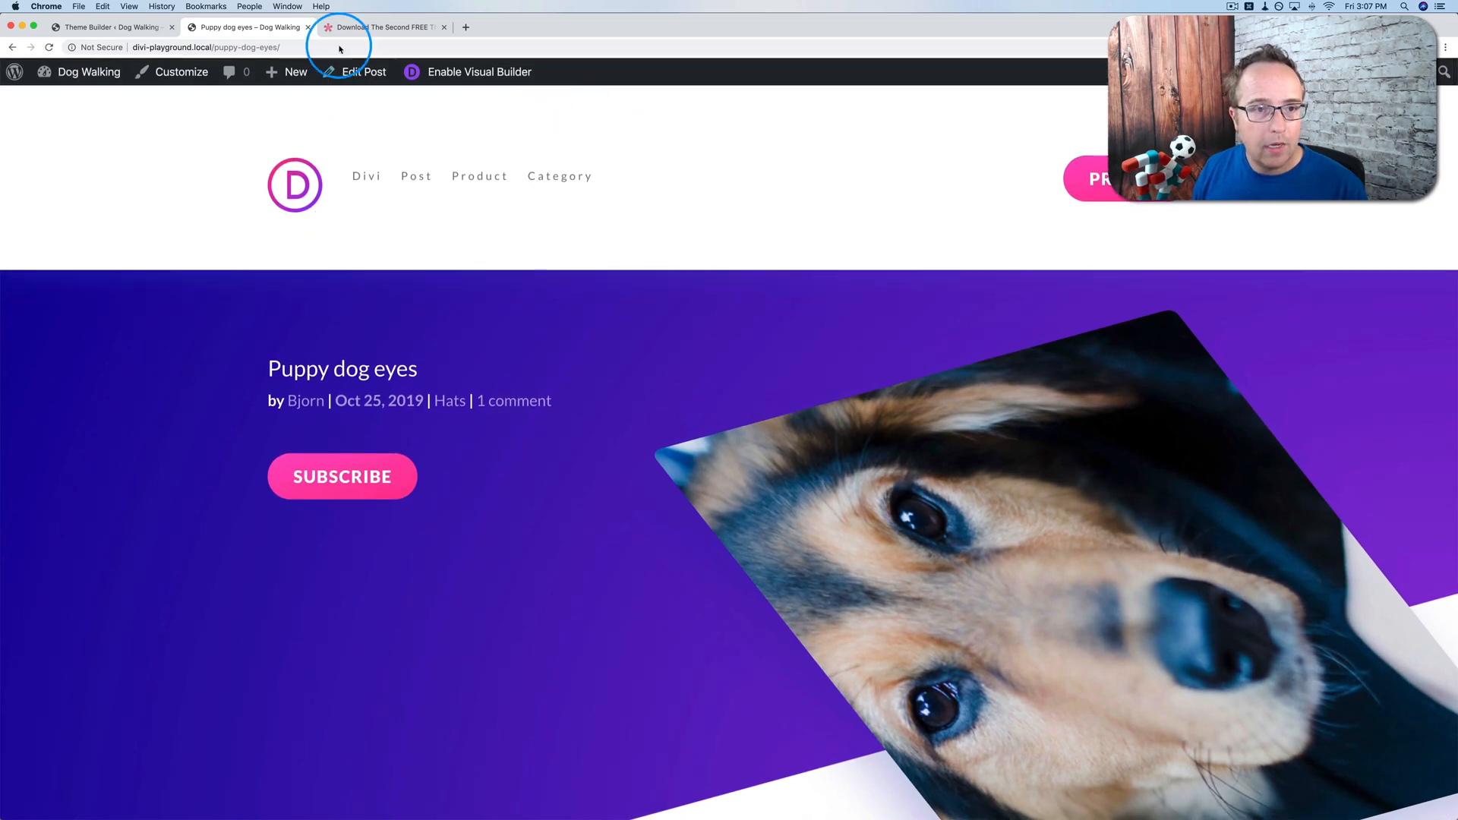
- Save in Theme Builder and recheck the post showing no header above the title
left_click(111, 27)
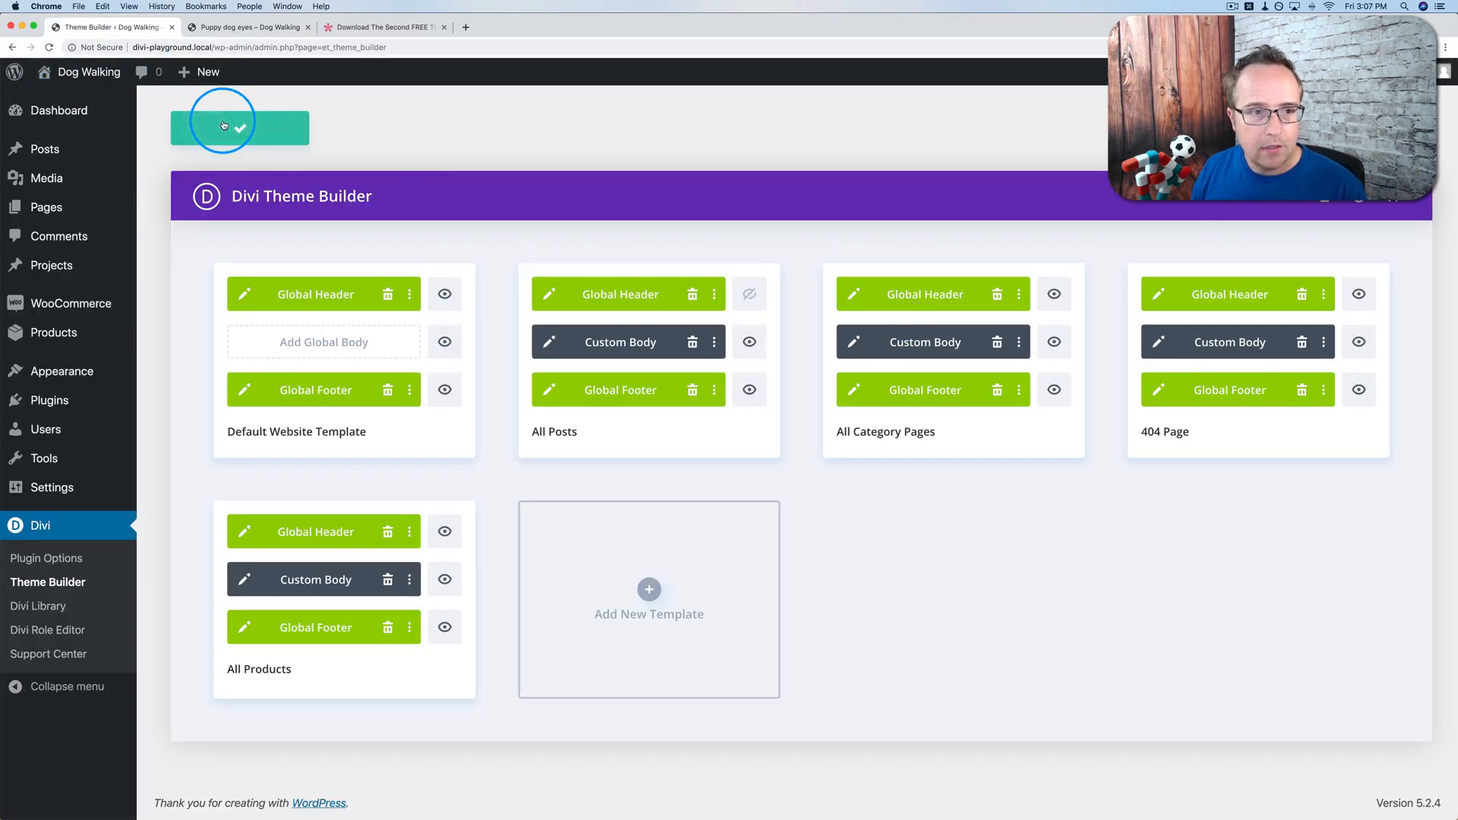
left_click(246, 26)
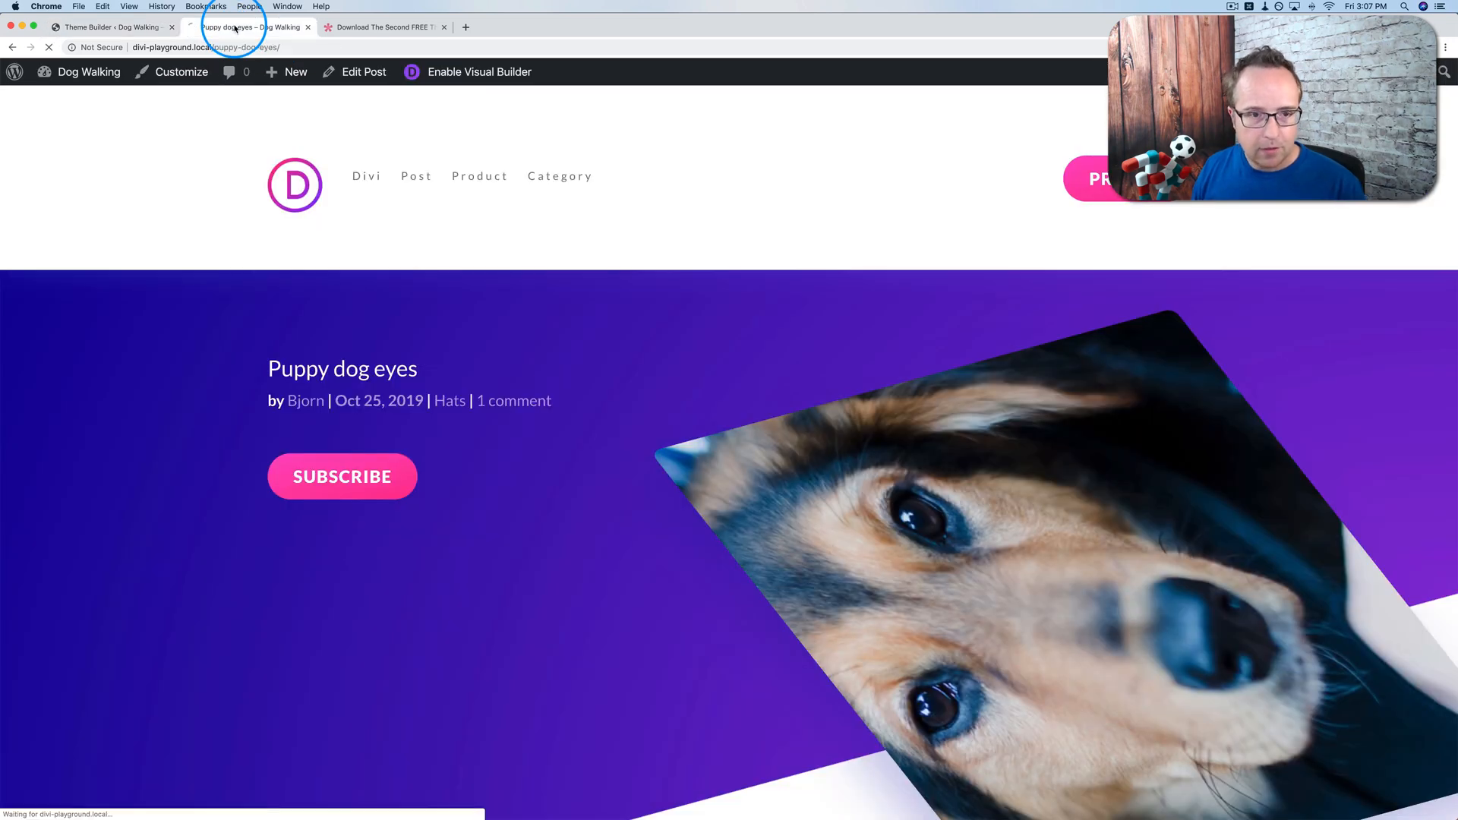
scroll("down", 3)
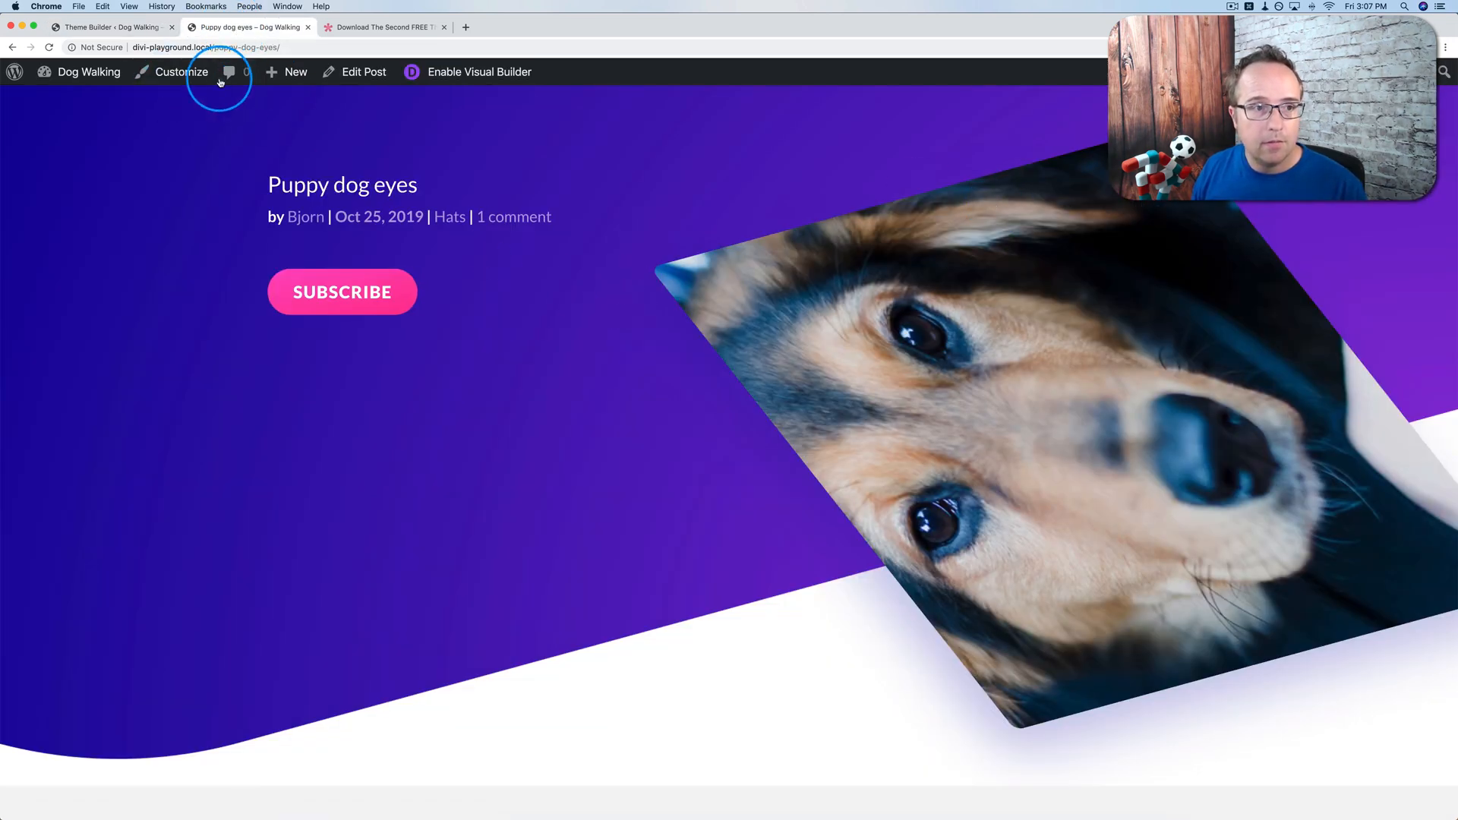
left_click(111, 25)
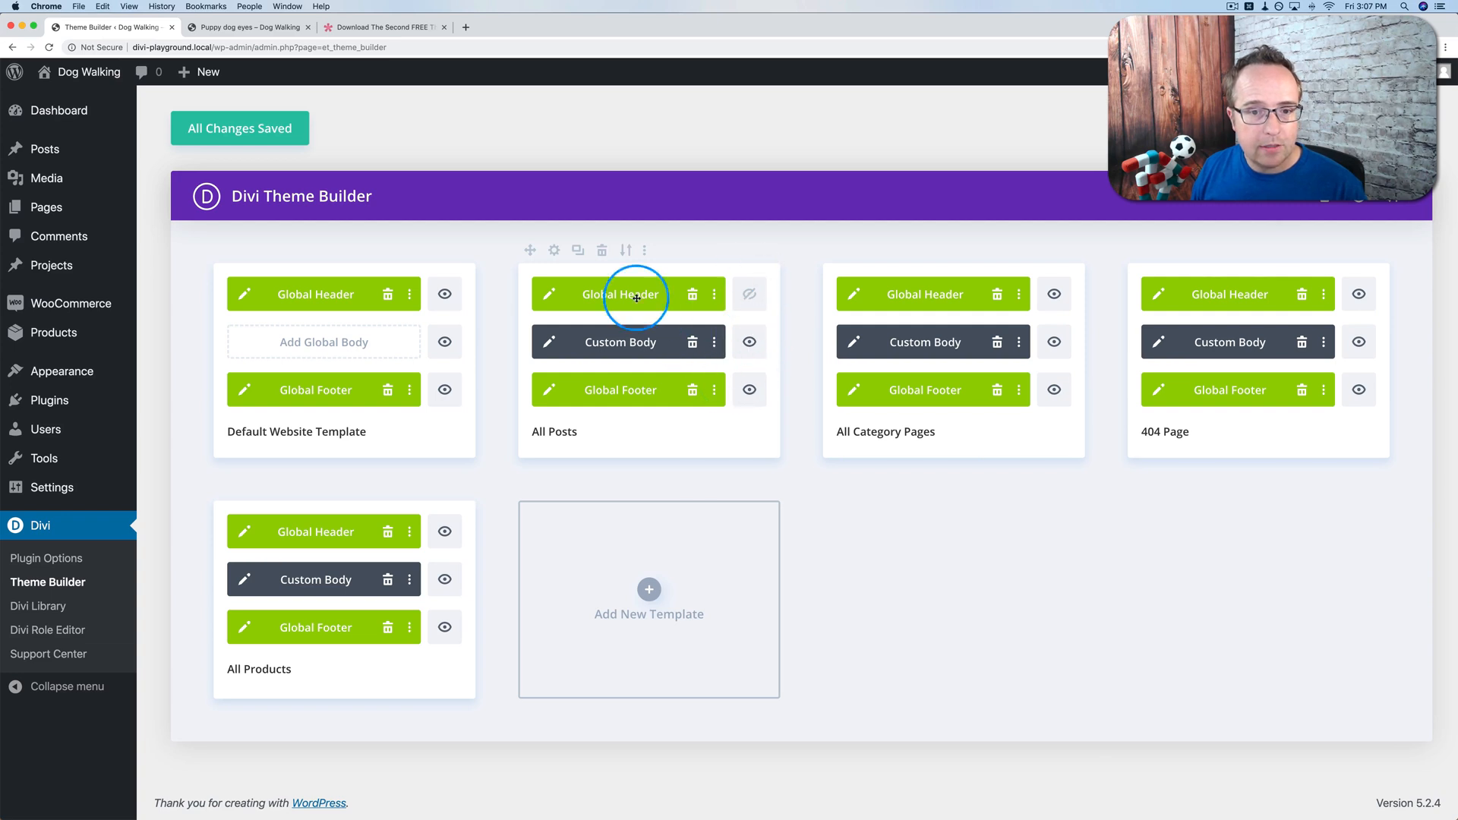
mouse_move(745, 429)
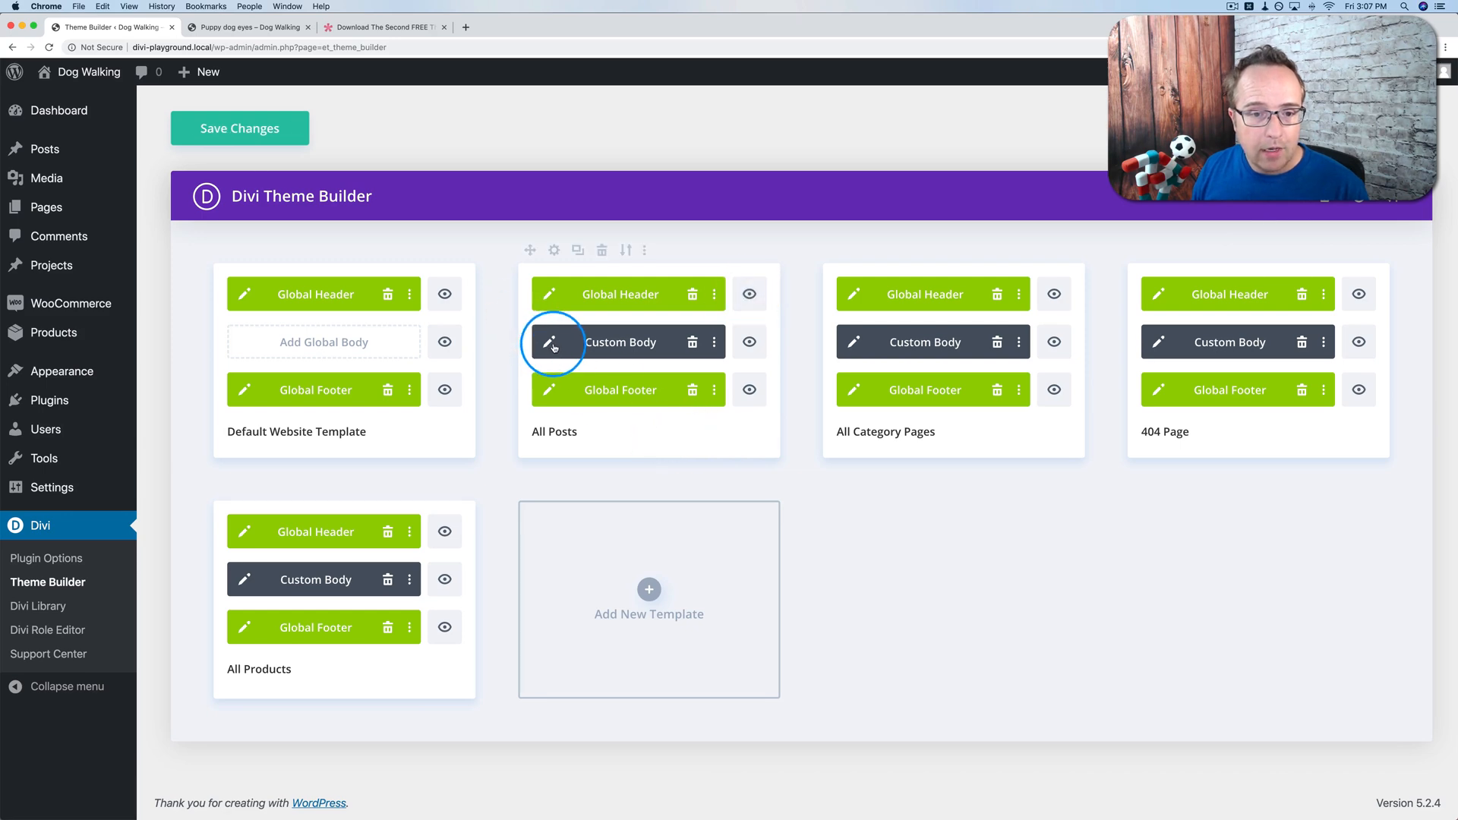
left_click(550, 341)
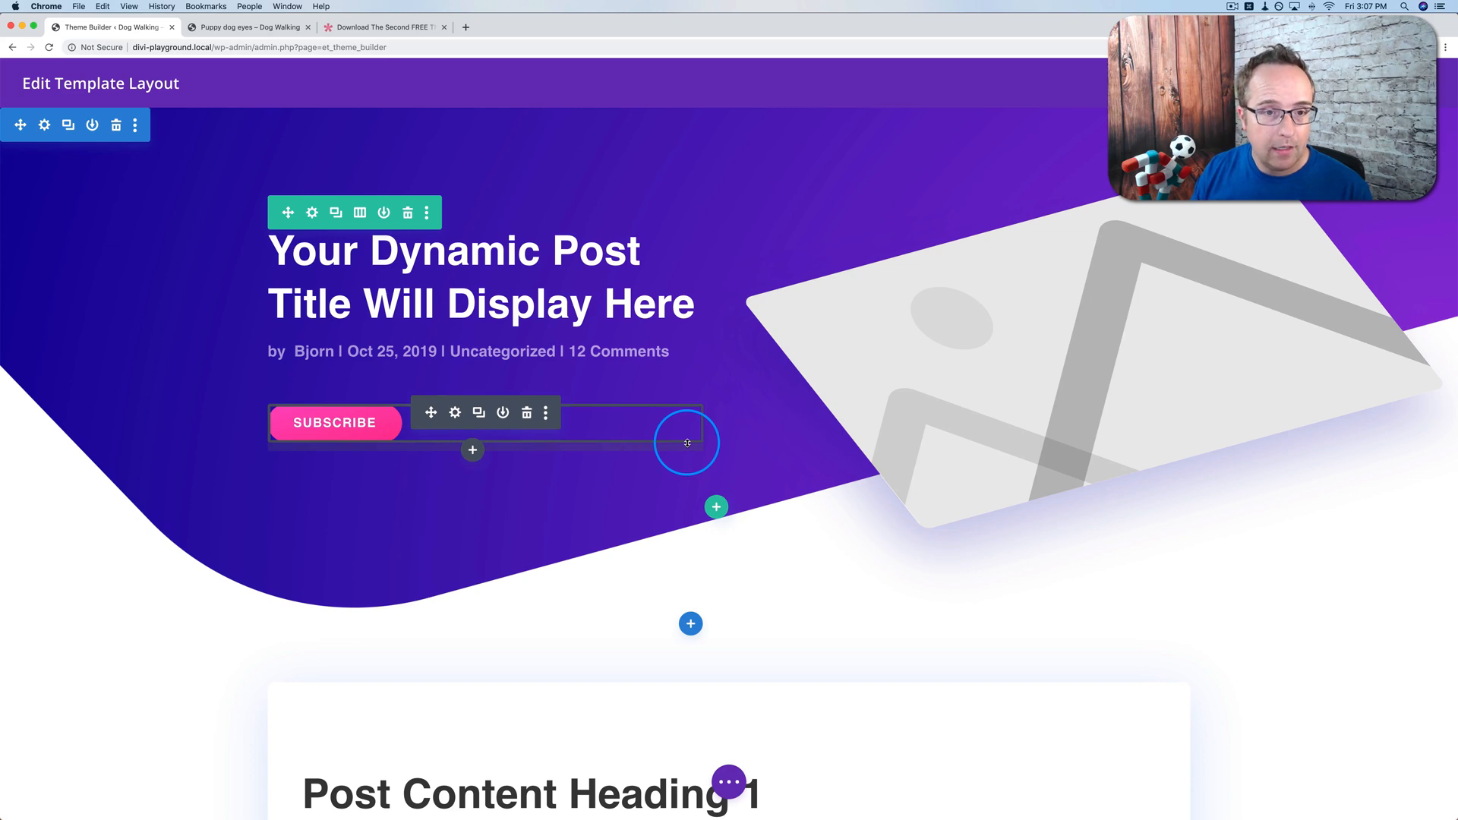
left_click(248, 28)
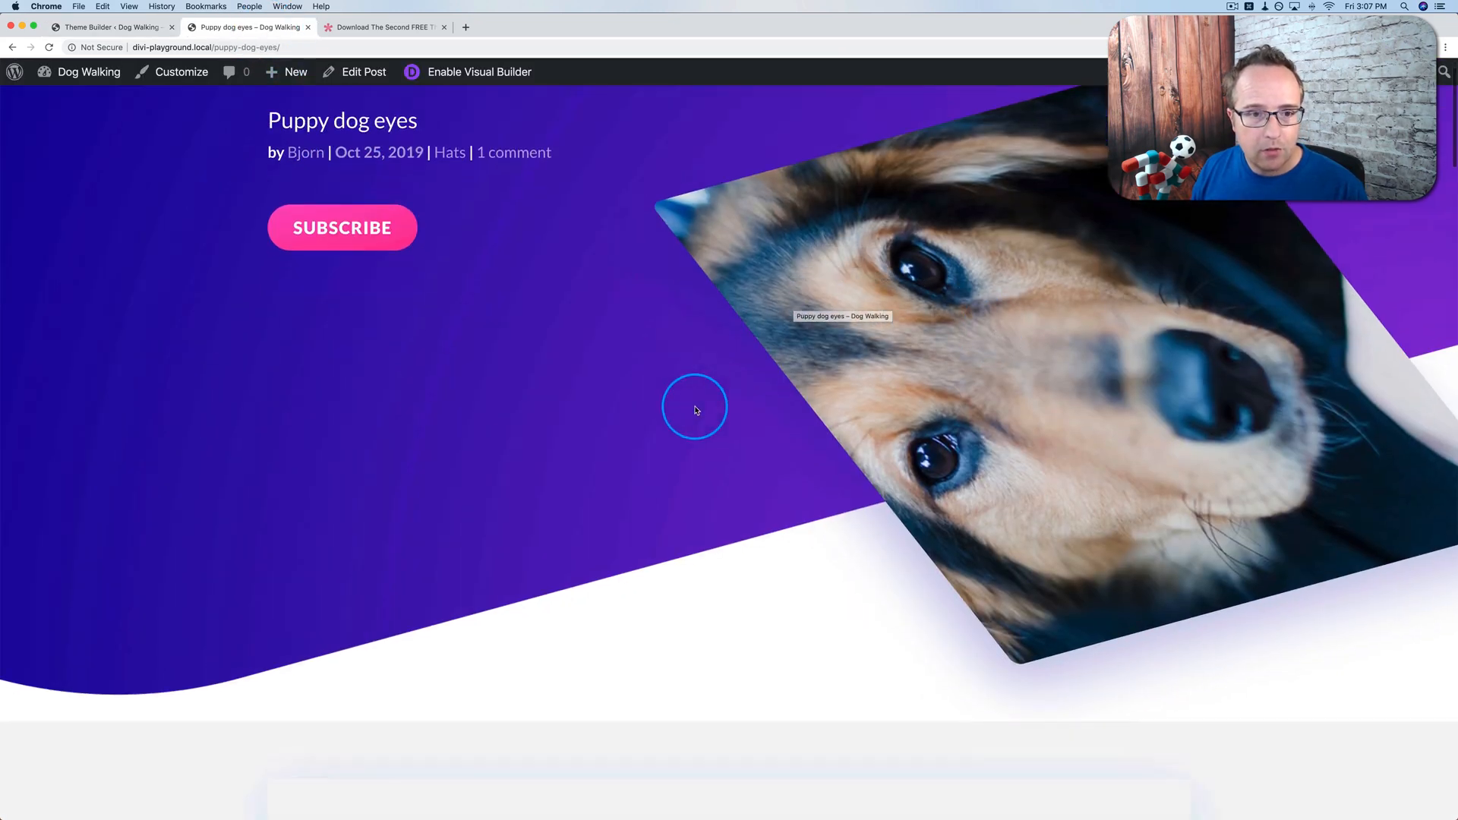
scroll("down", 3)
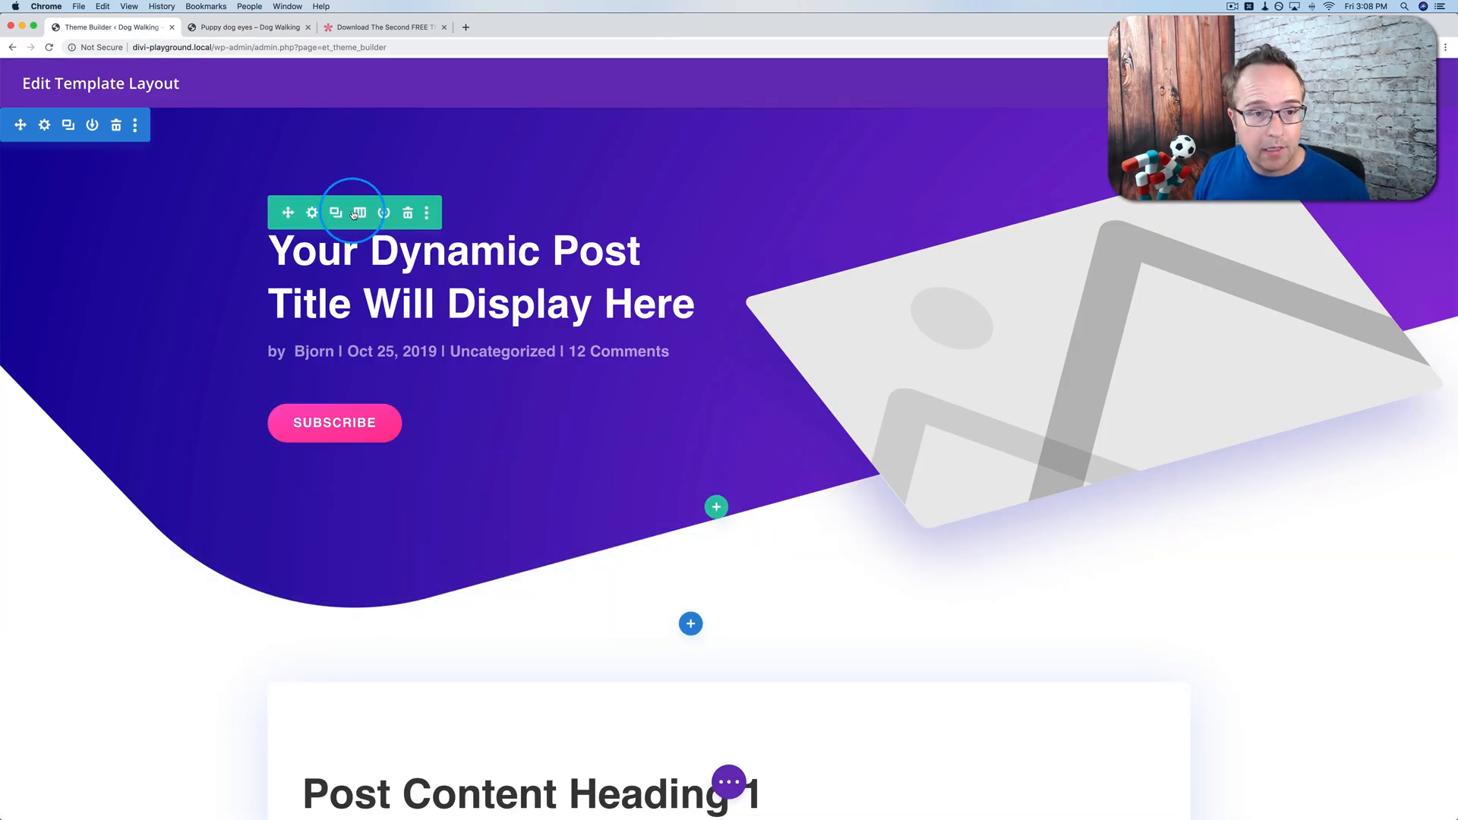
left_click(311, 212)
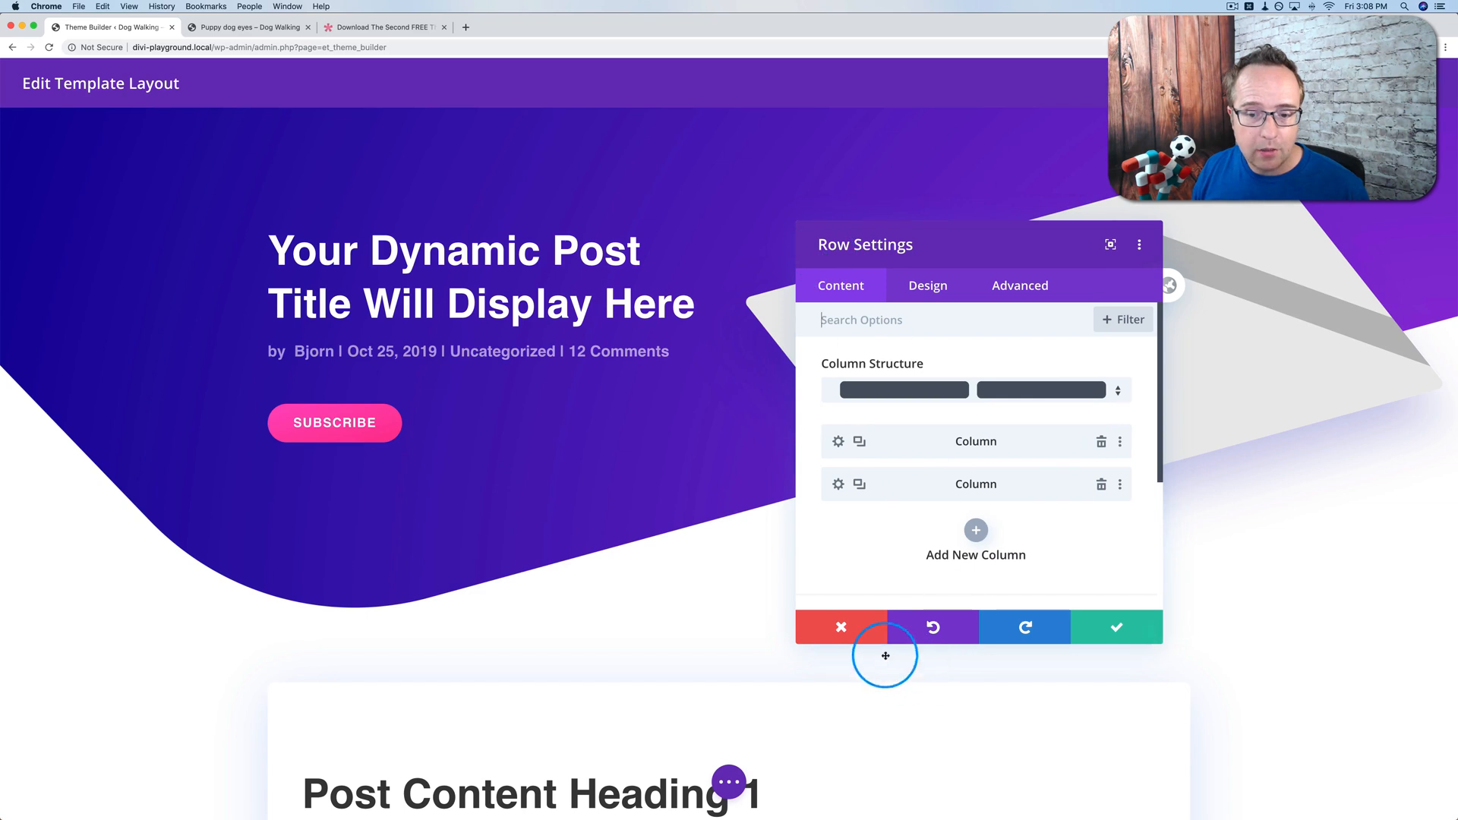
left_click(453, 275)
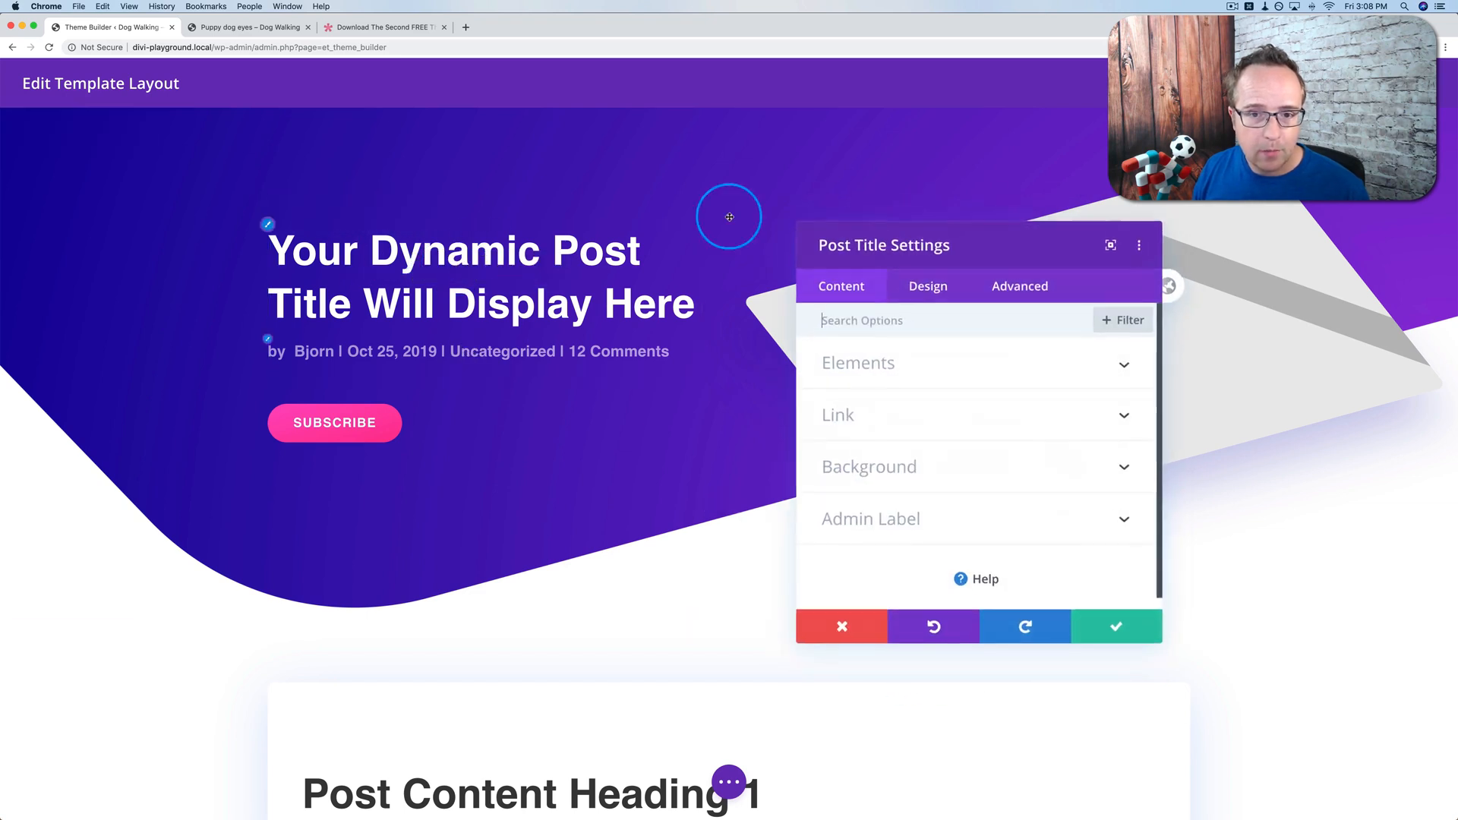
left_click(841, 626)
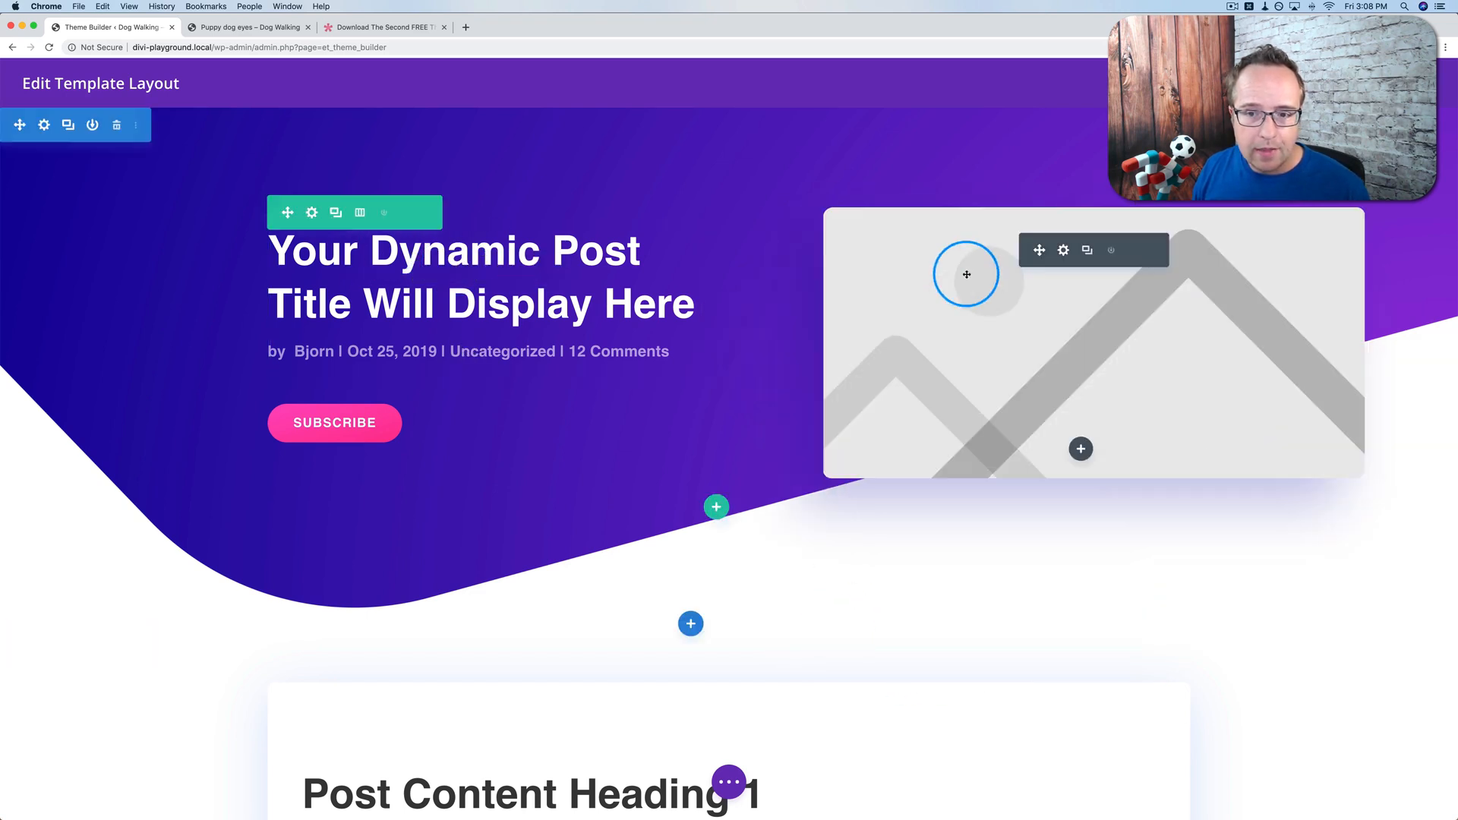
left_click(1062, 251)
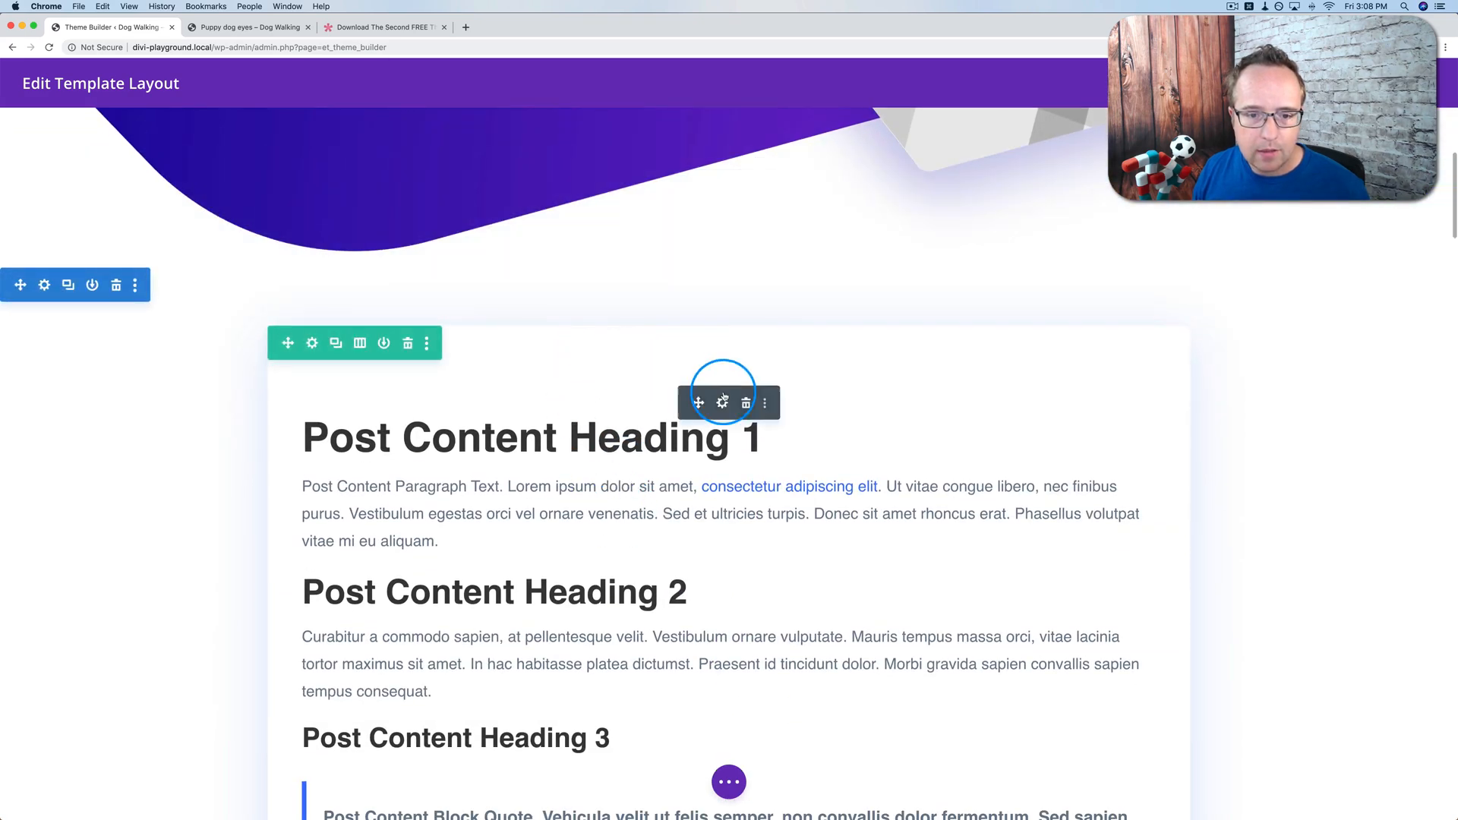
left_click(721, 401)
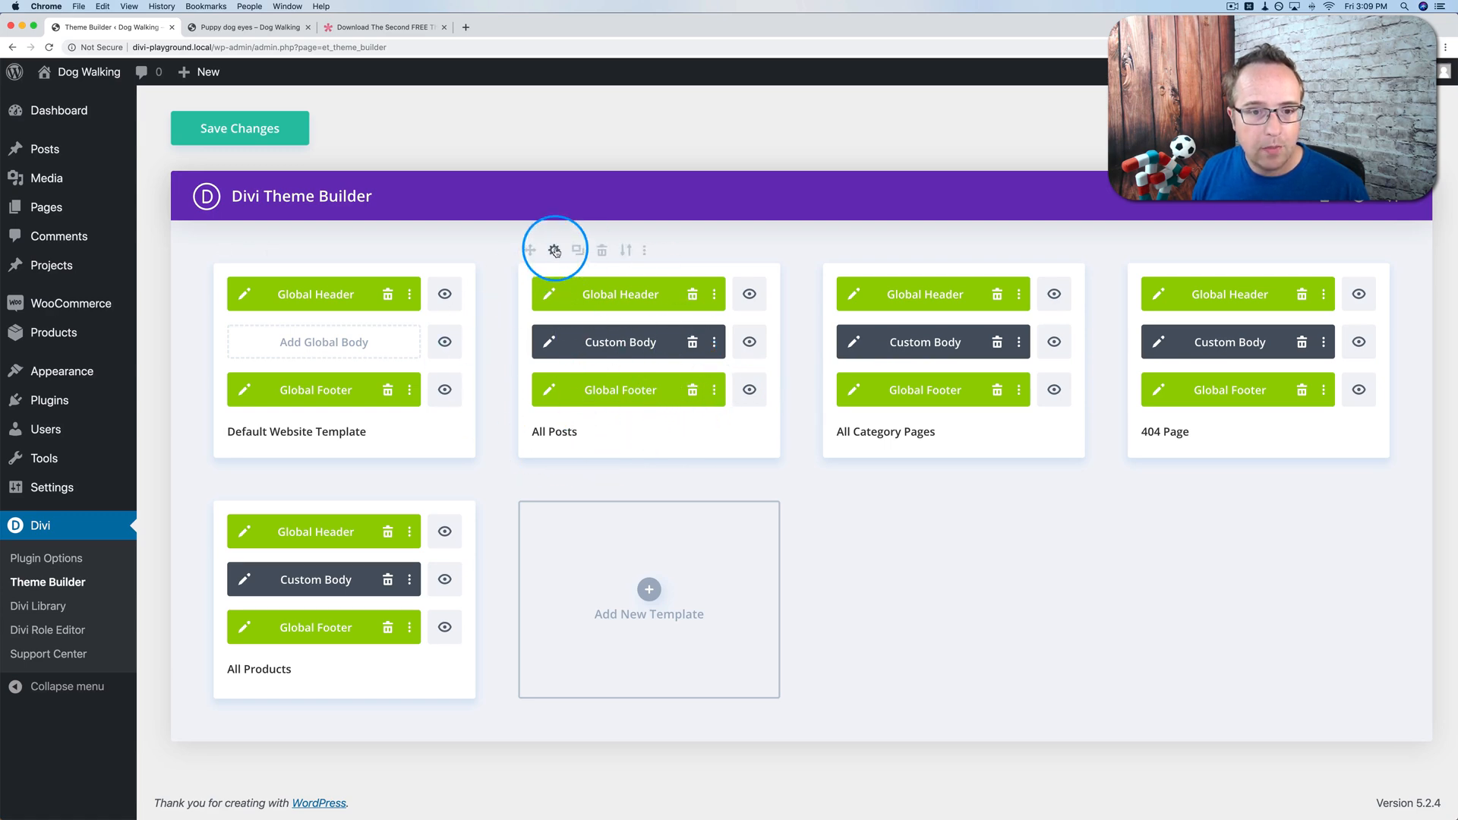
- Review the All Posts template settings and save its assignment
left_click(554, 249)
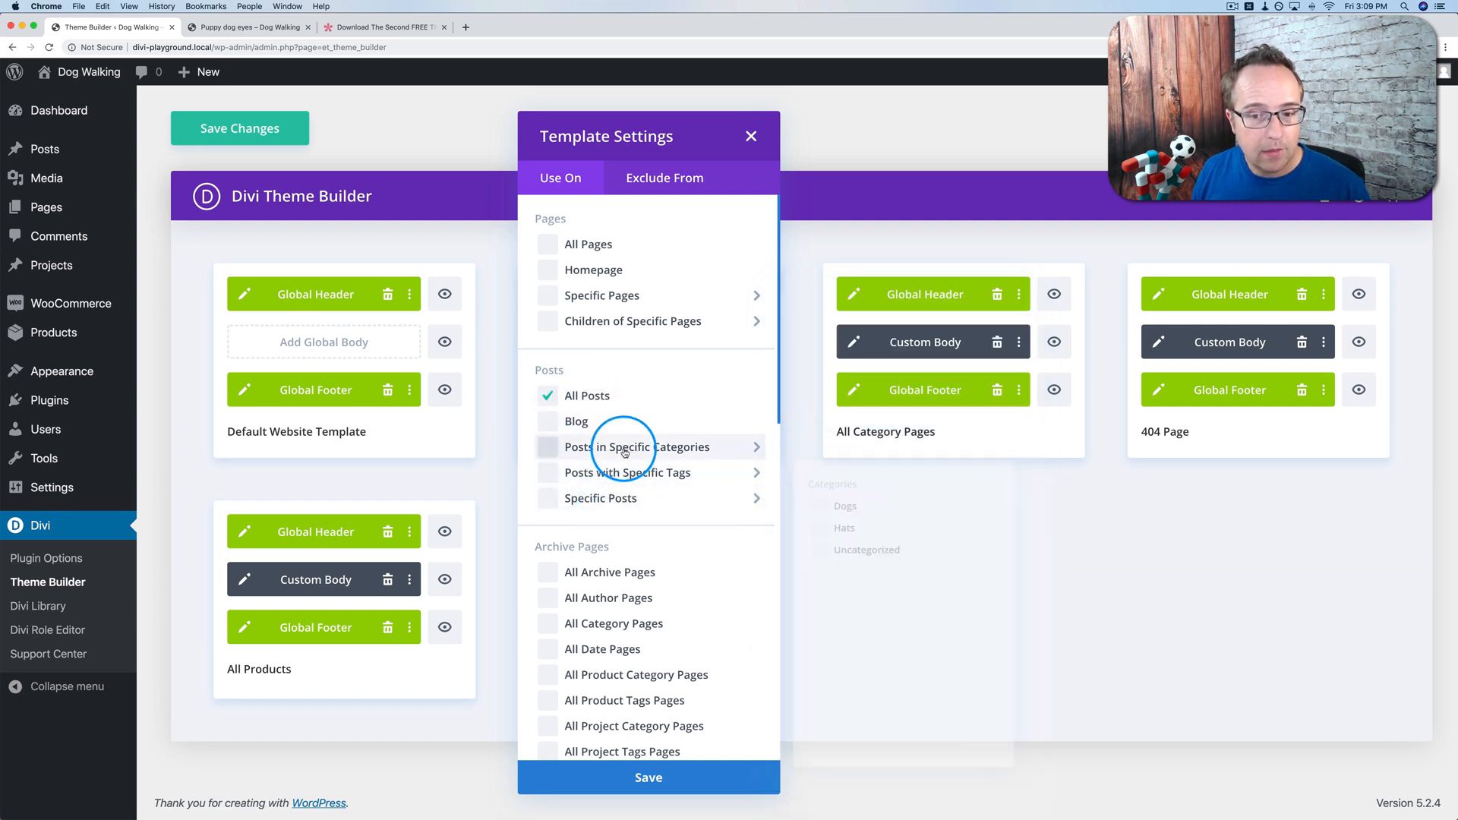
left_click(648, 777)
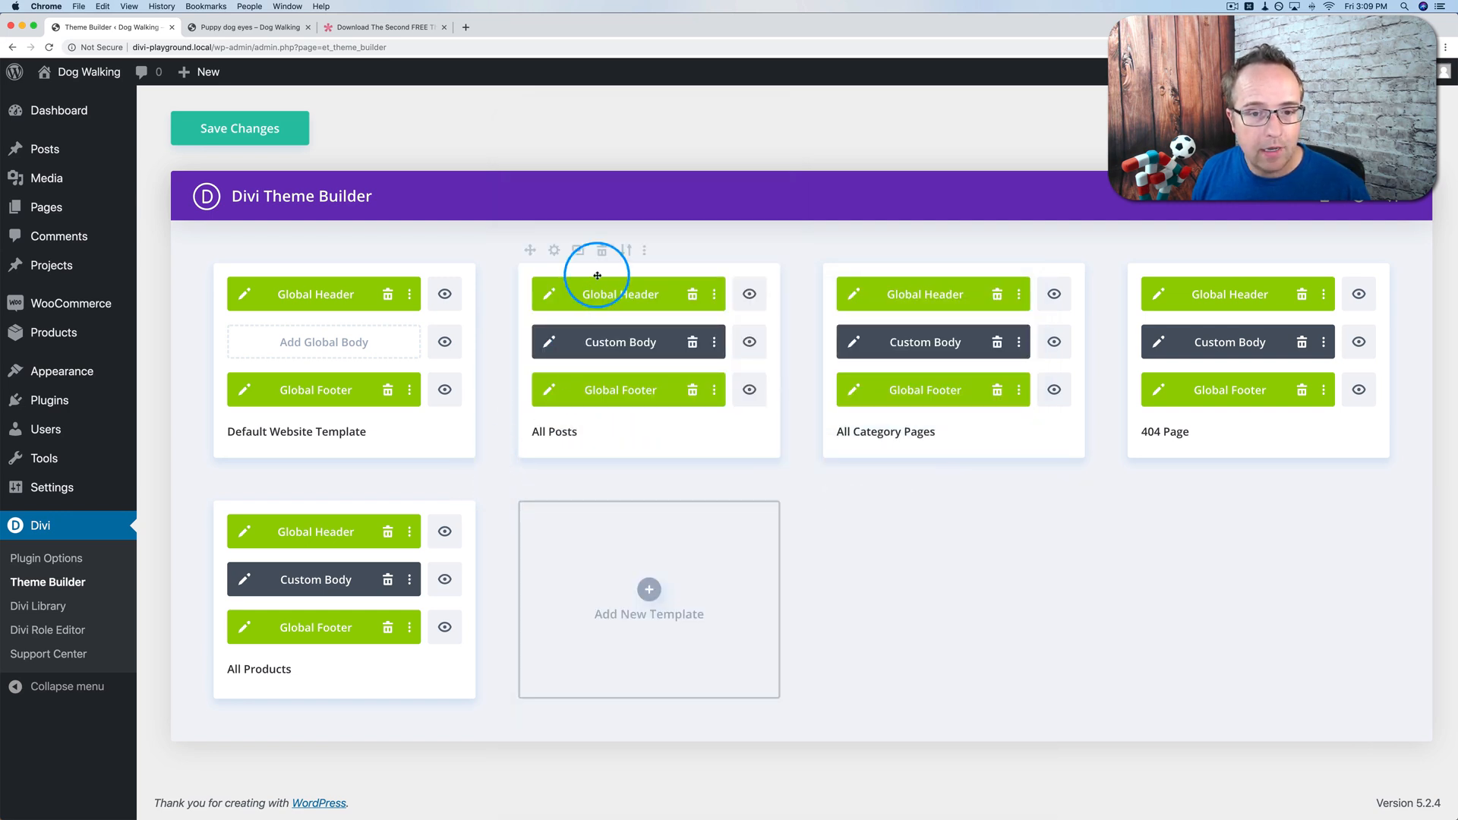
mouse_move(635, 440)
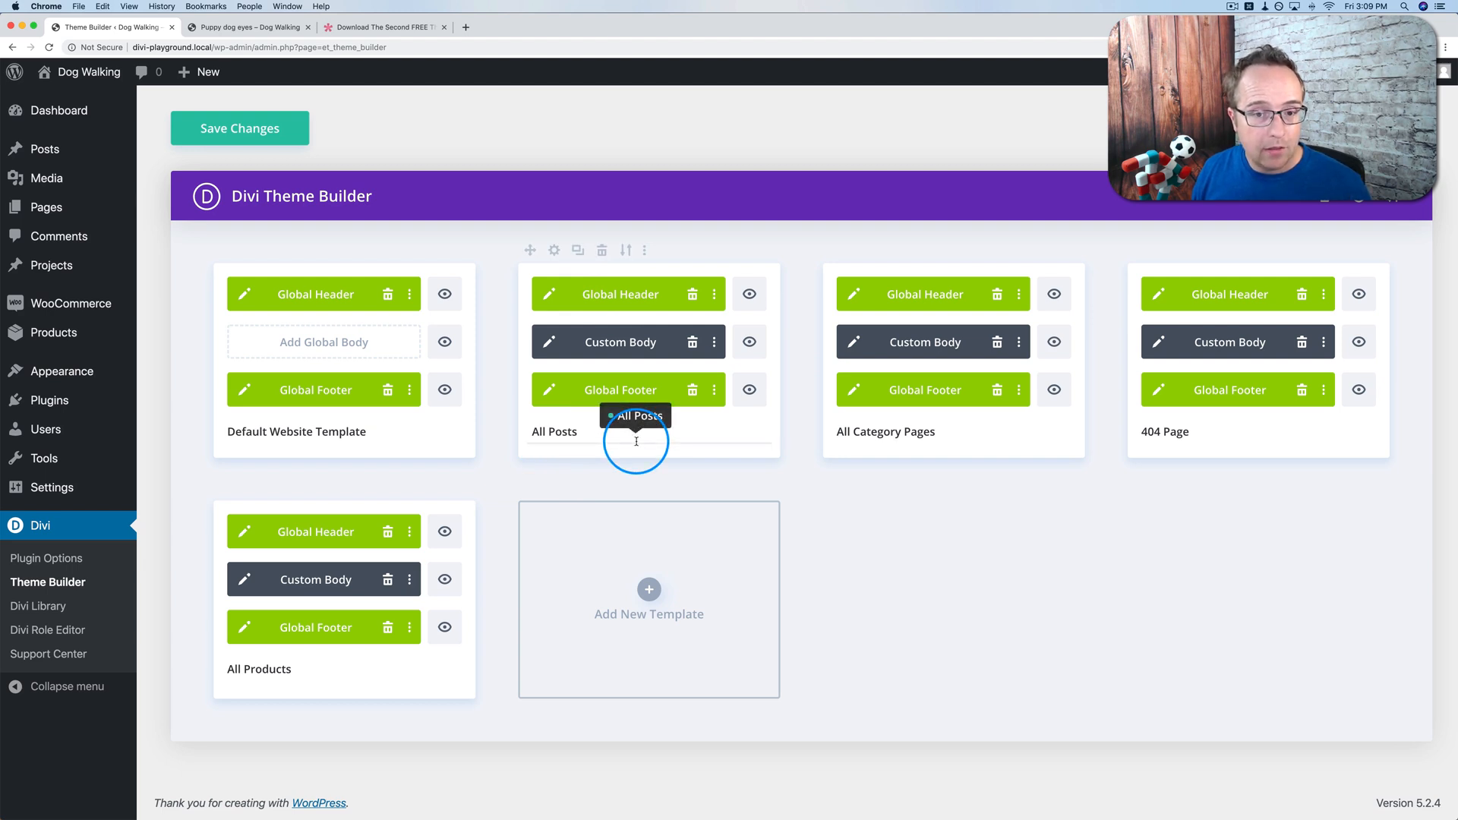
mouse_move(723, 544)
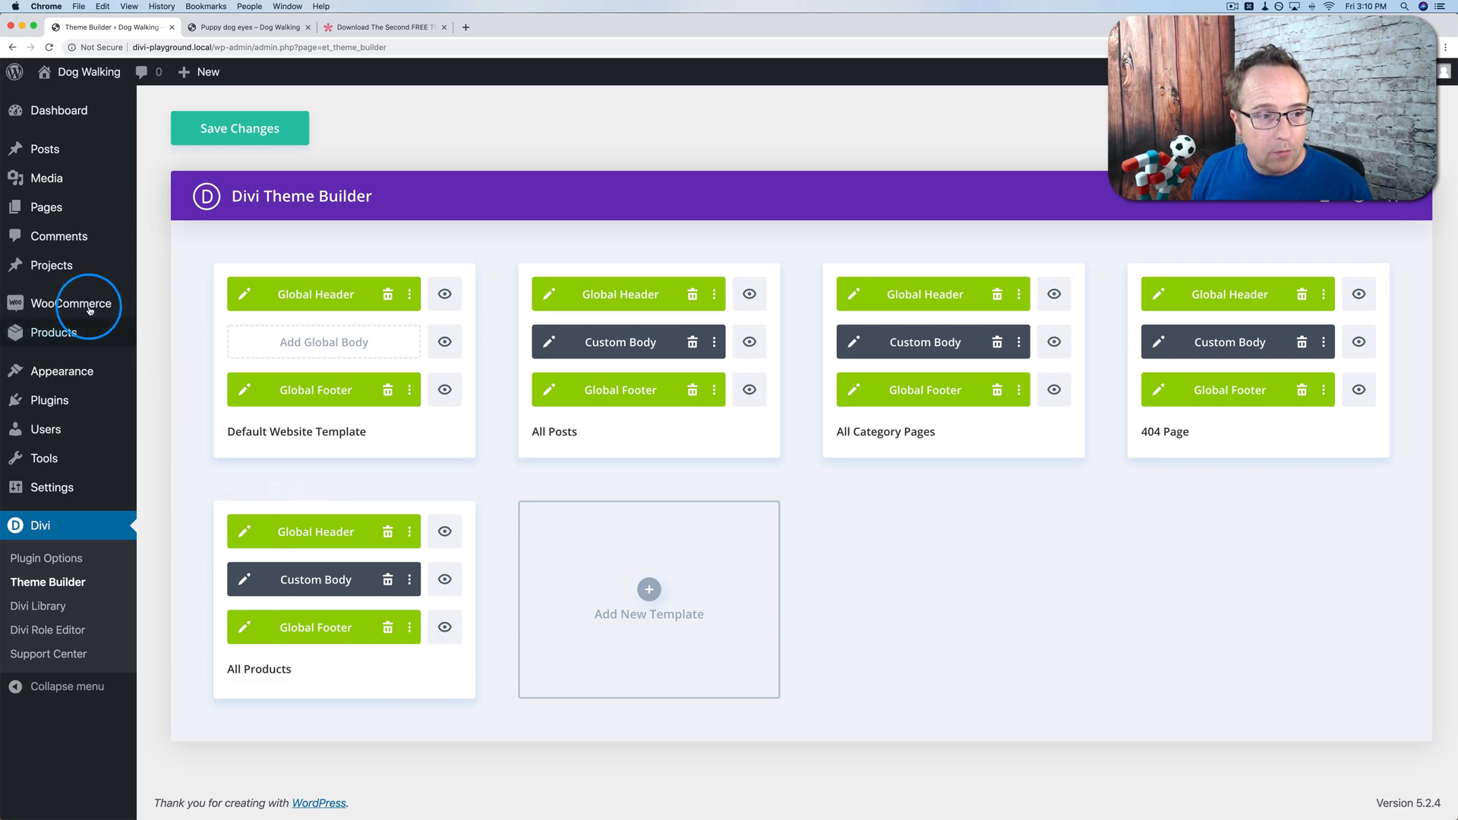
mouse_move(170, 269)
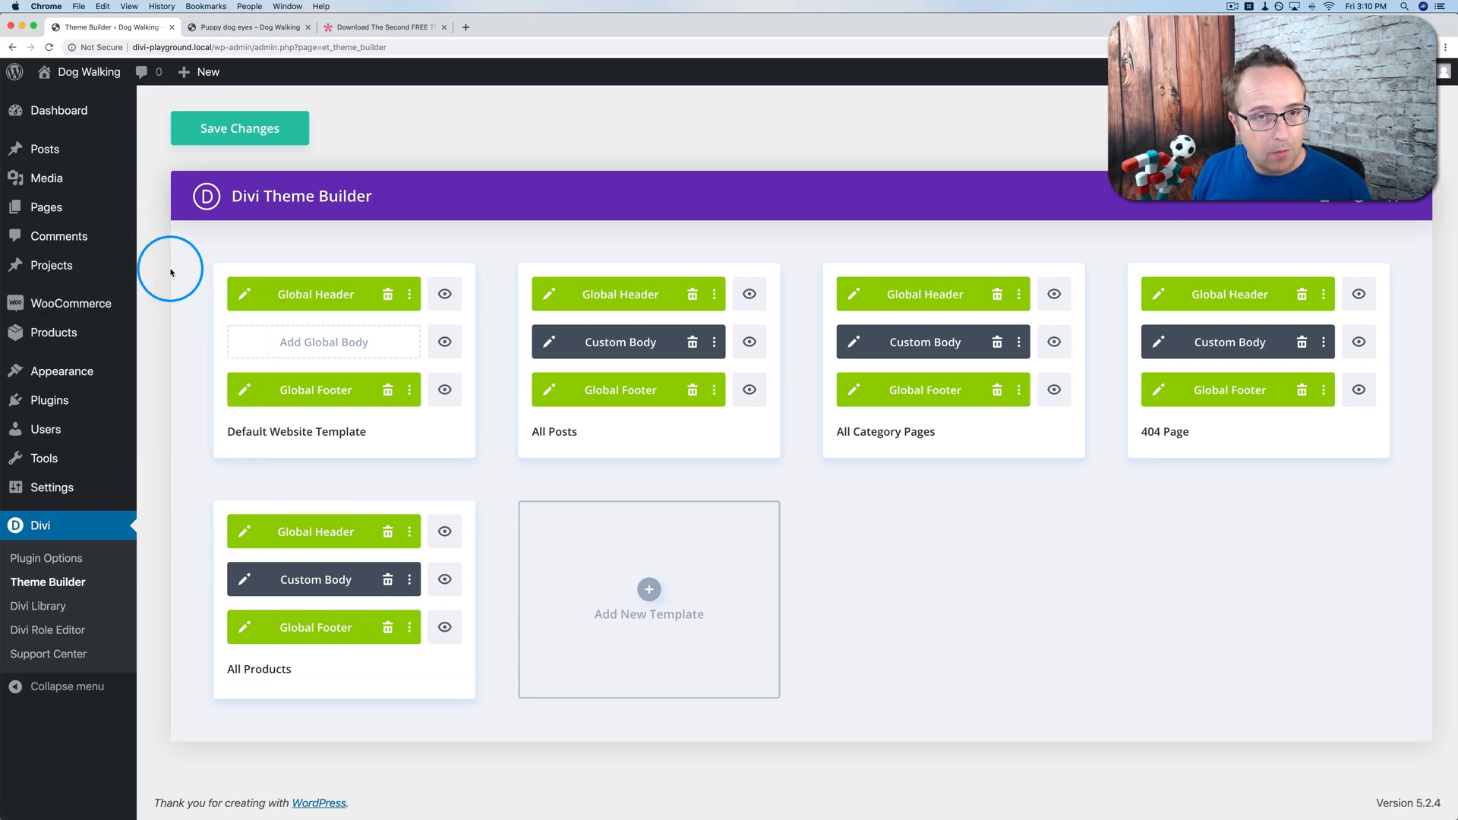
- Glance at the Puppy dog eyes post and return to Theme Builder to save changes
left_click(246, 27)
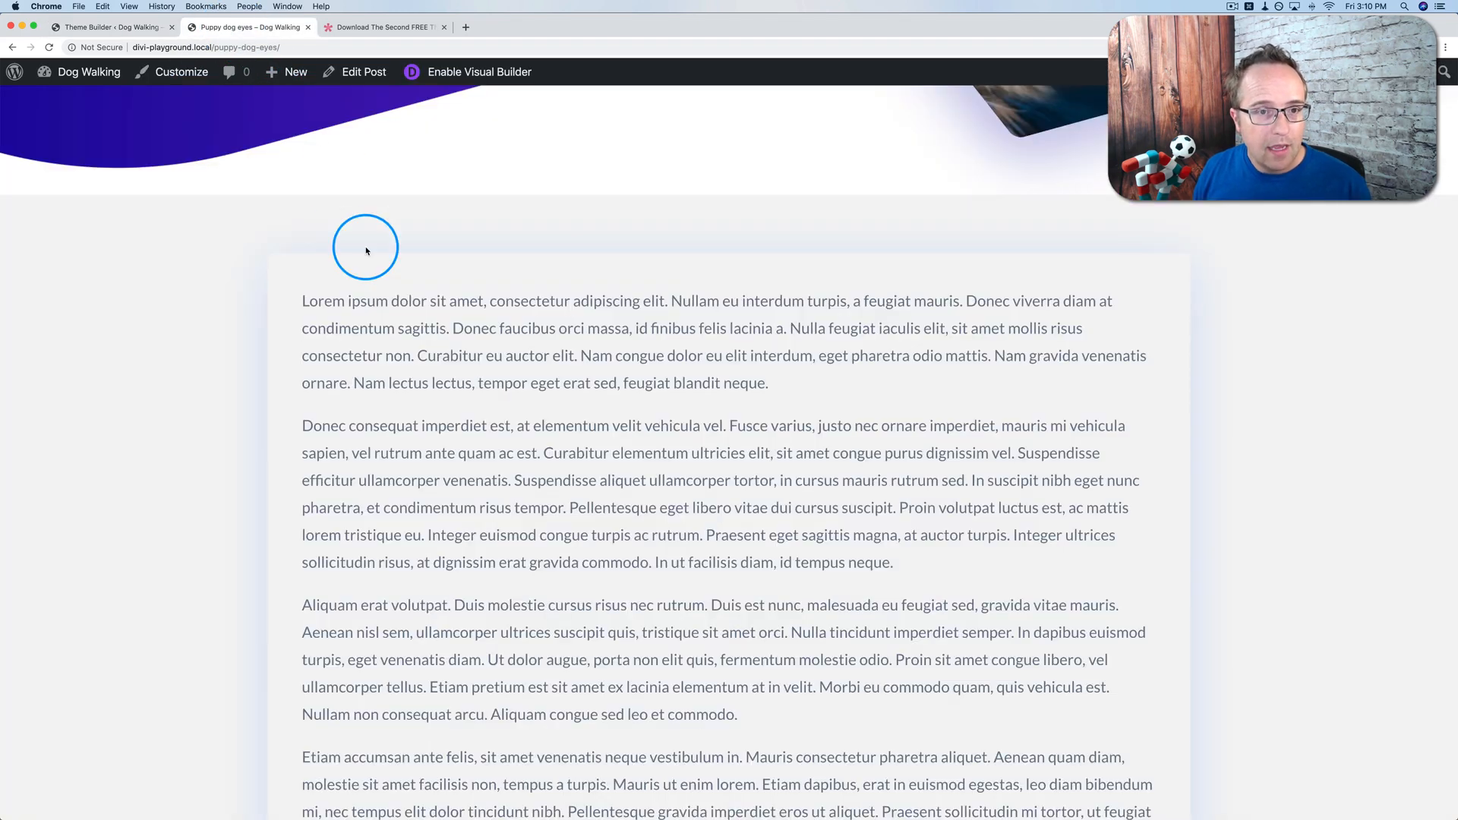
scroll("up", 3)
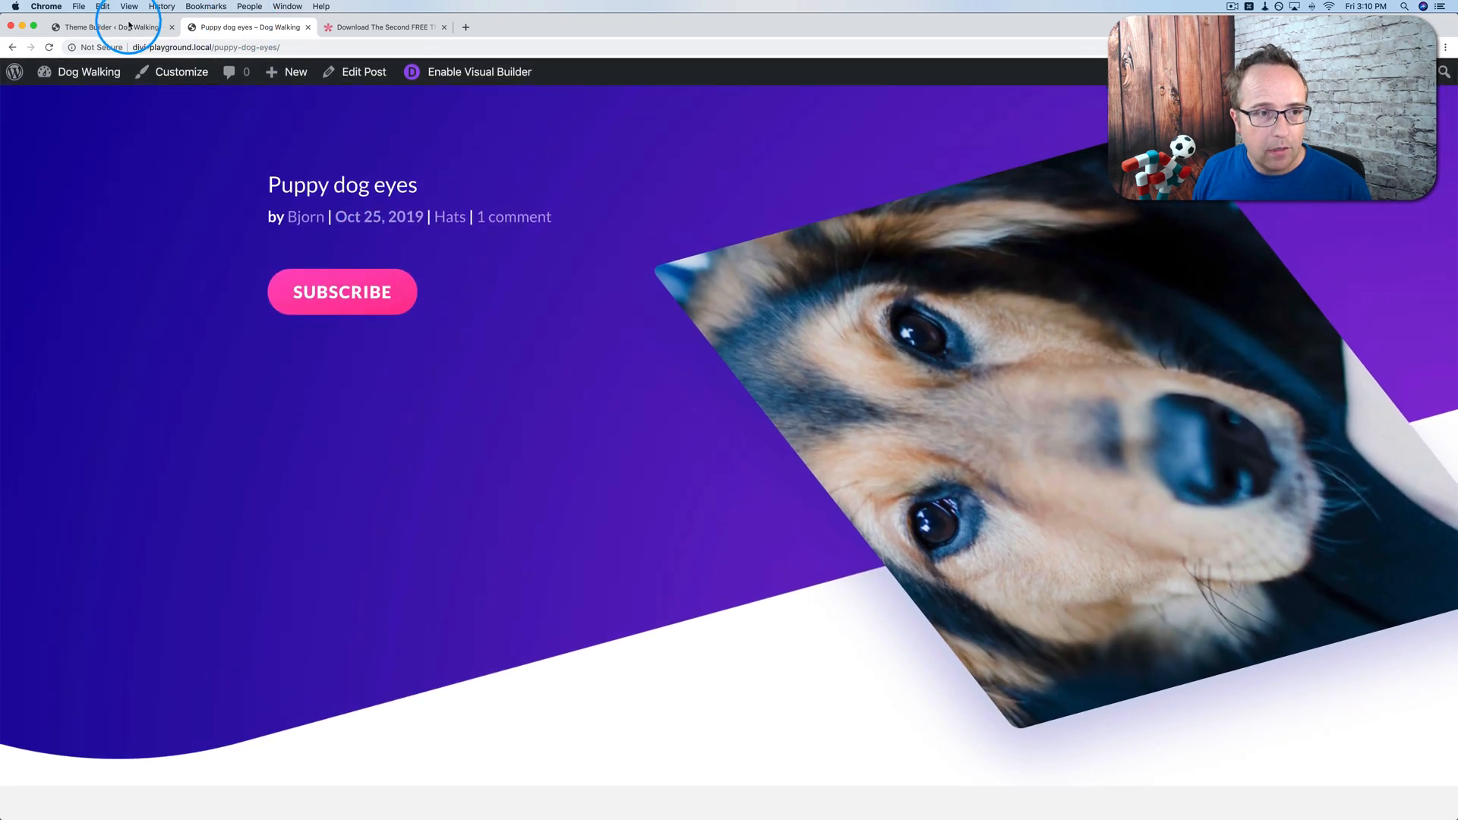
left_click(106, 26)
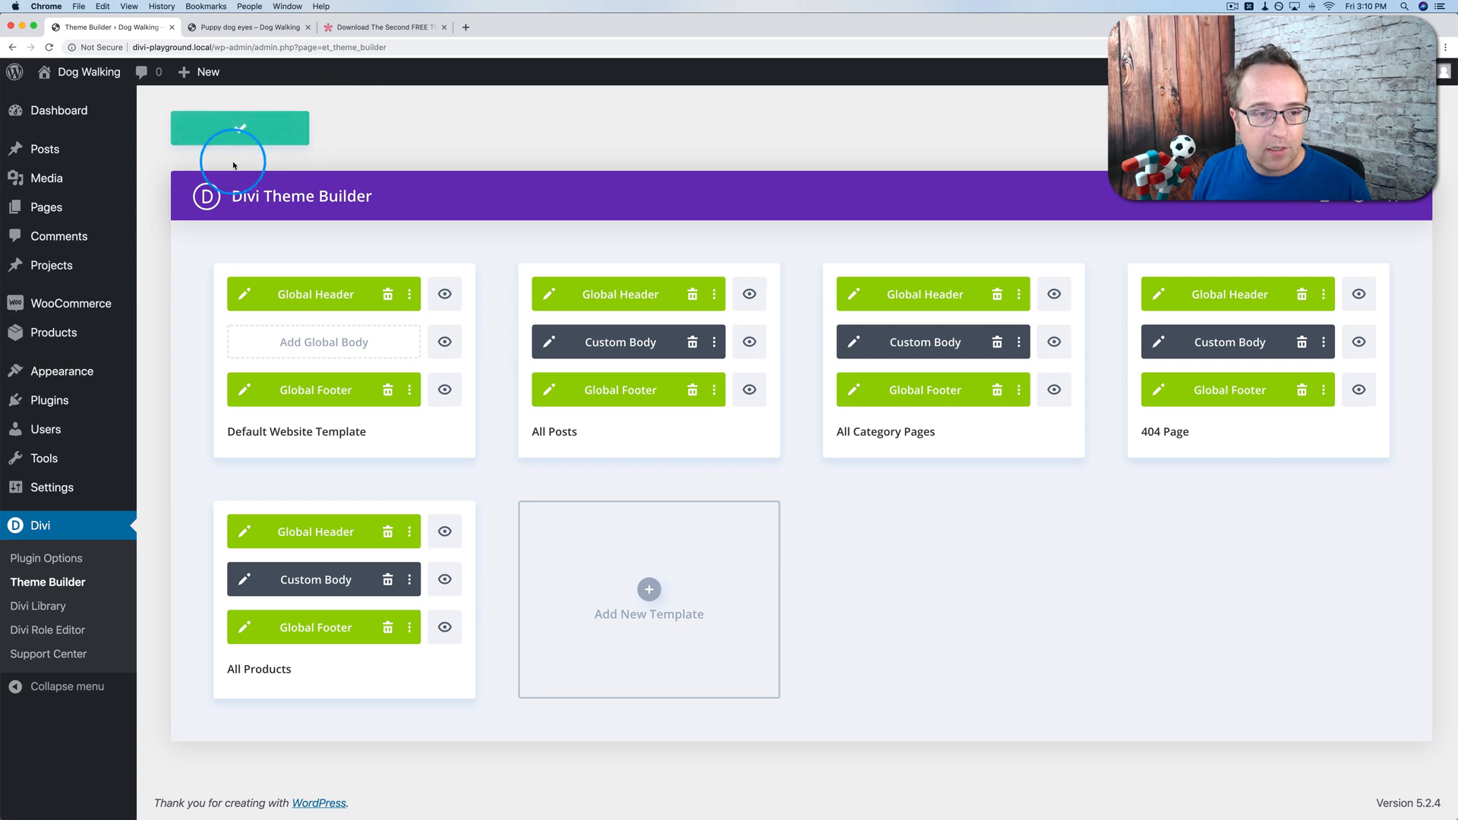
- View the Nice Hat product page with its price, description toggle and Fall Sale block
left_click(246, 27)
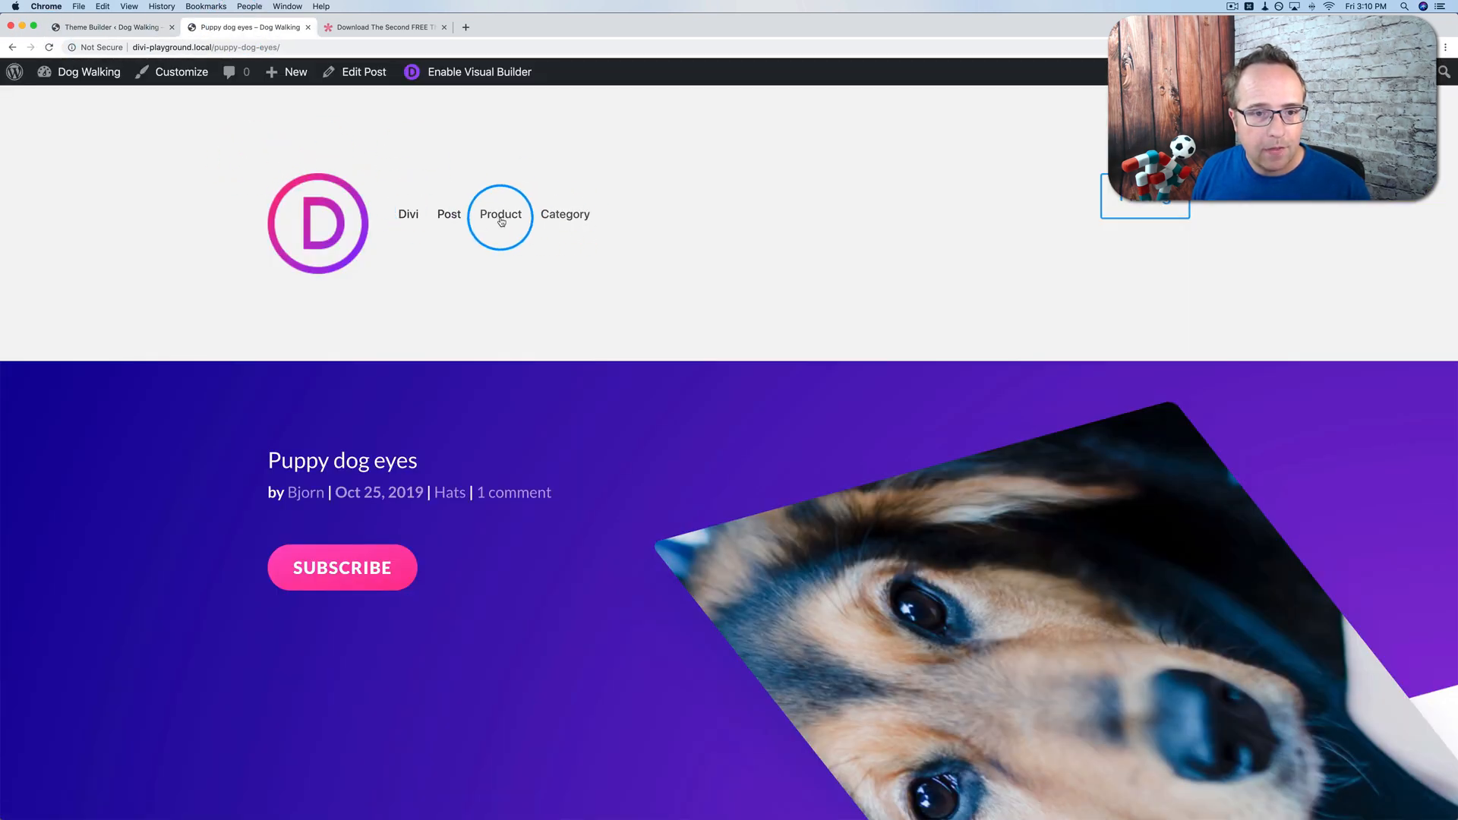
left_click(500, 214)
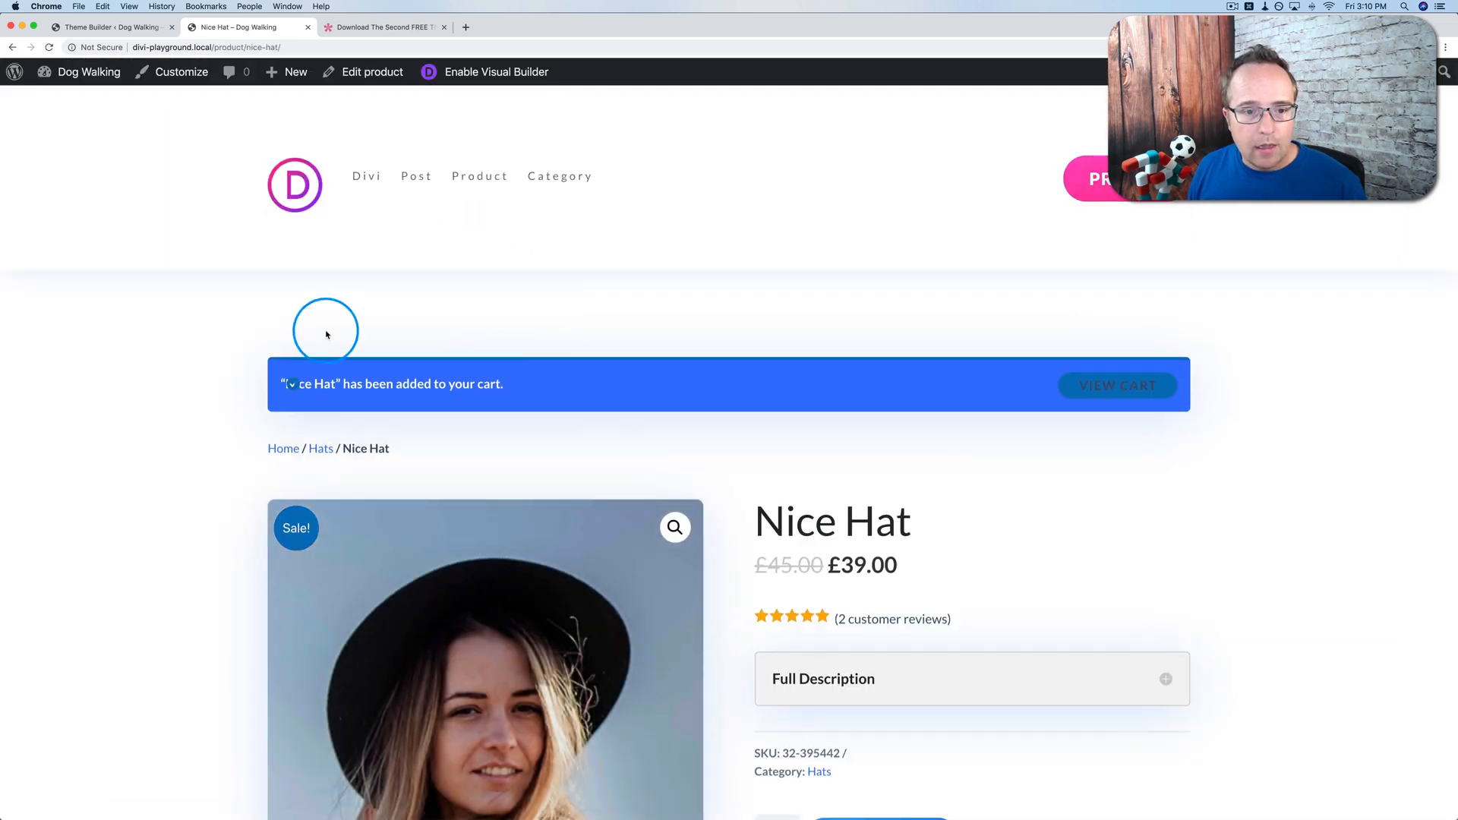
scroll("down", 3)
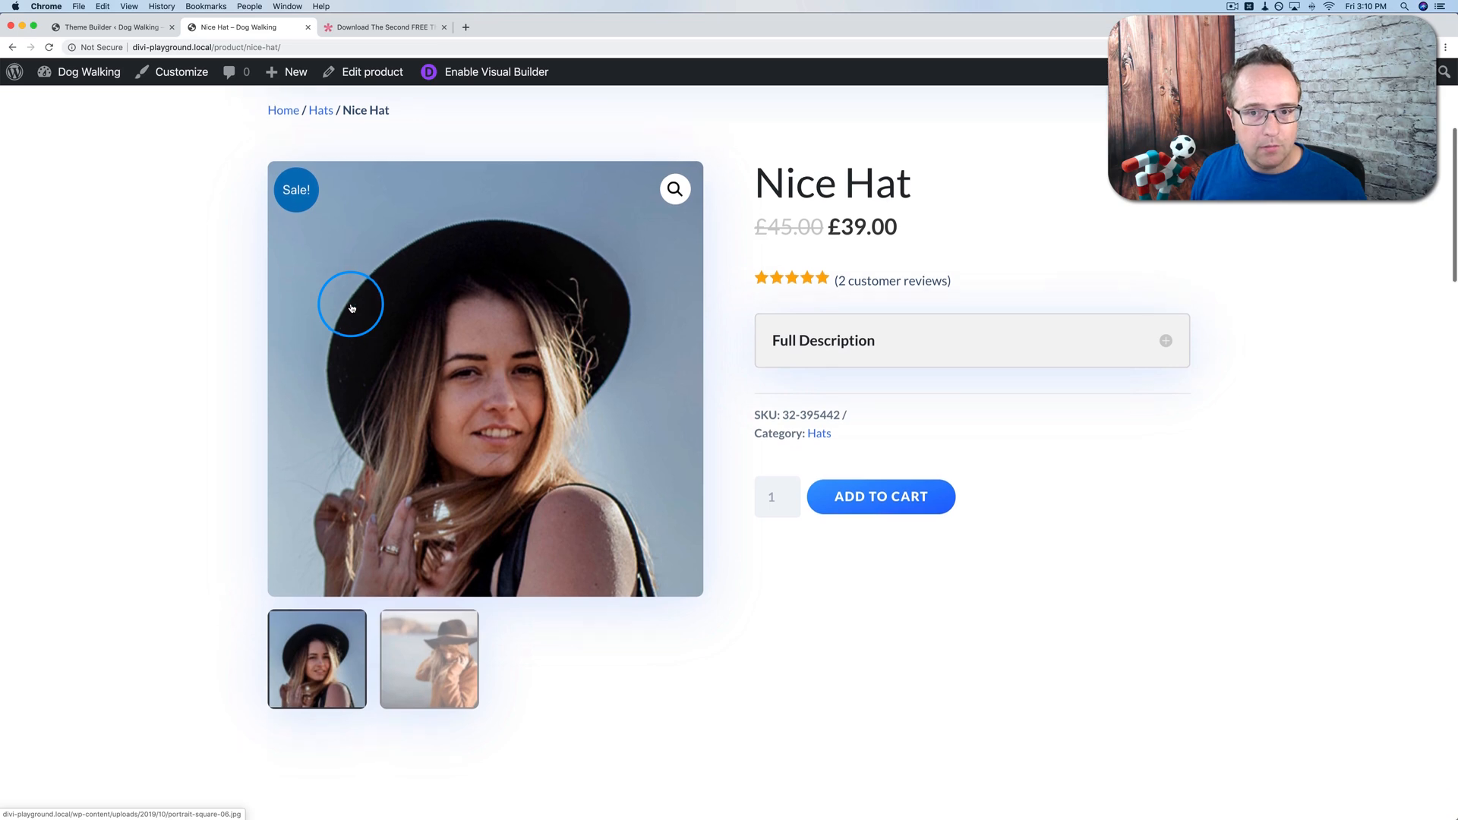
scroll("down", 3)
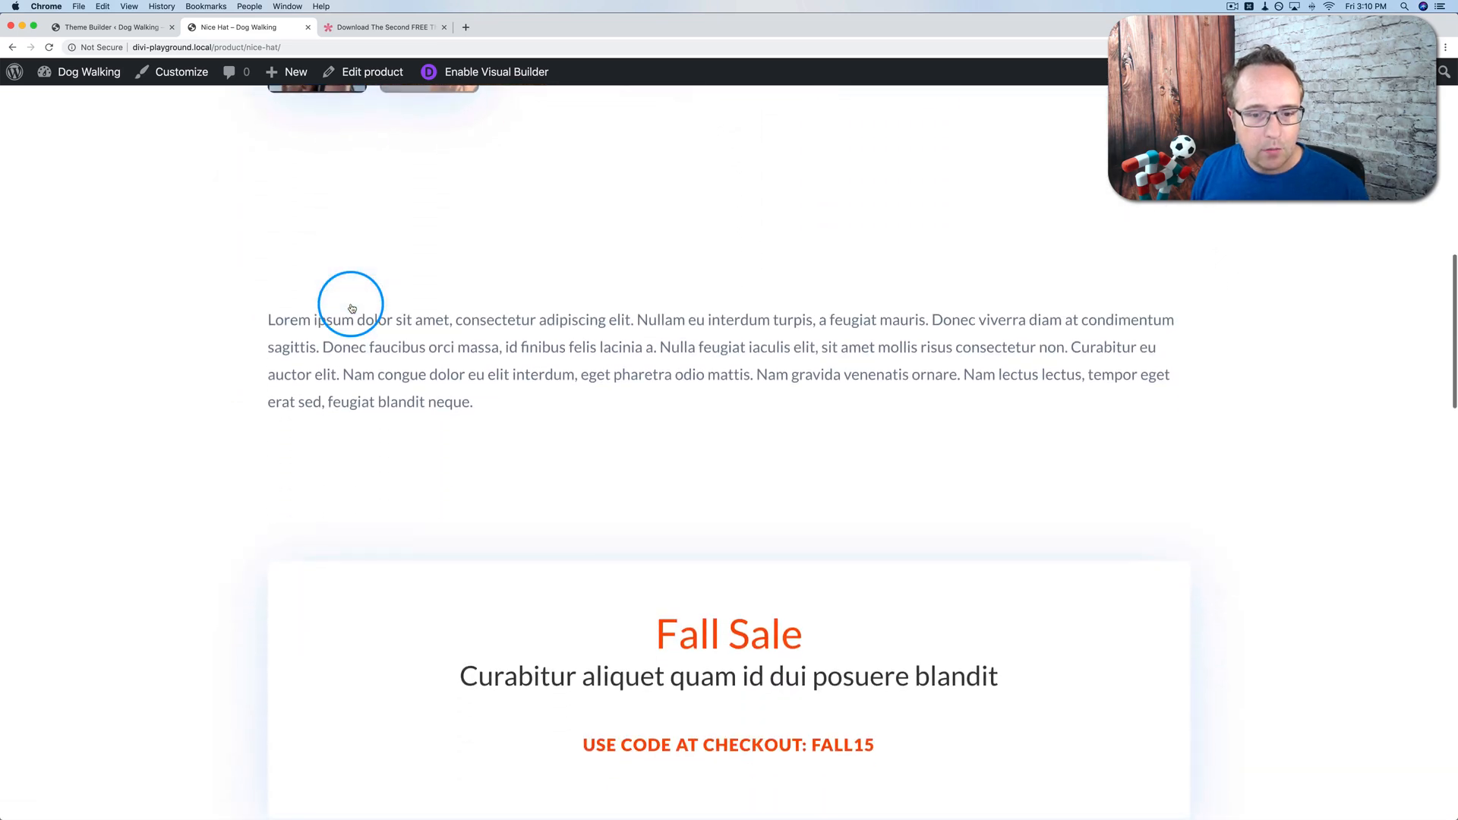
scroll("down", 3)
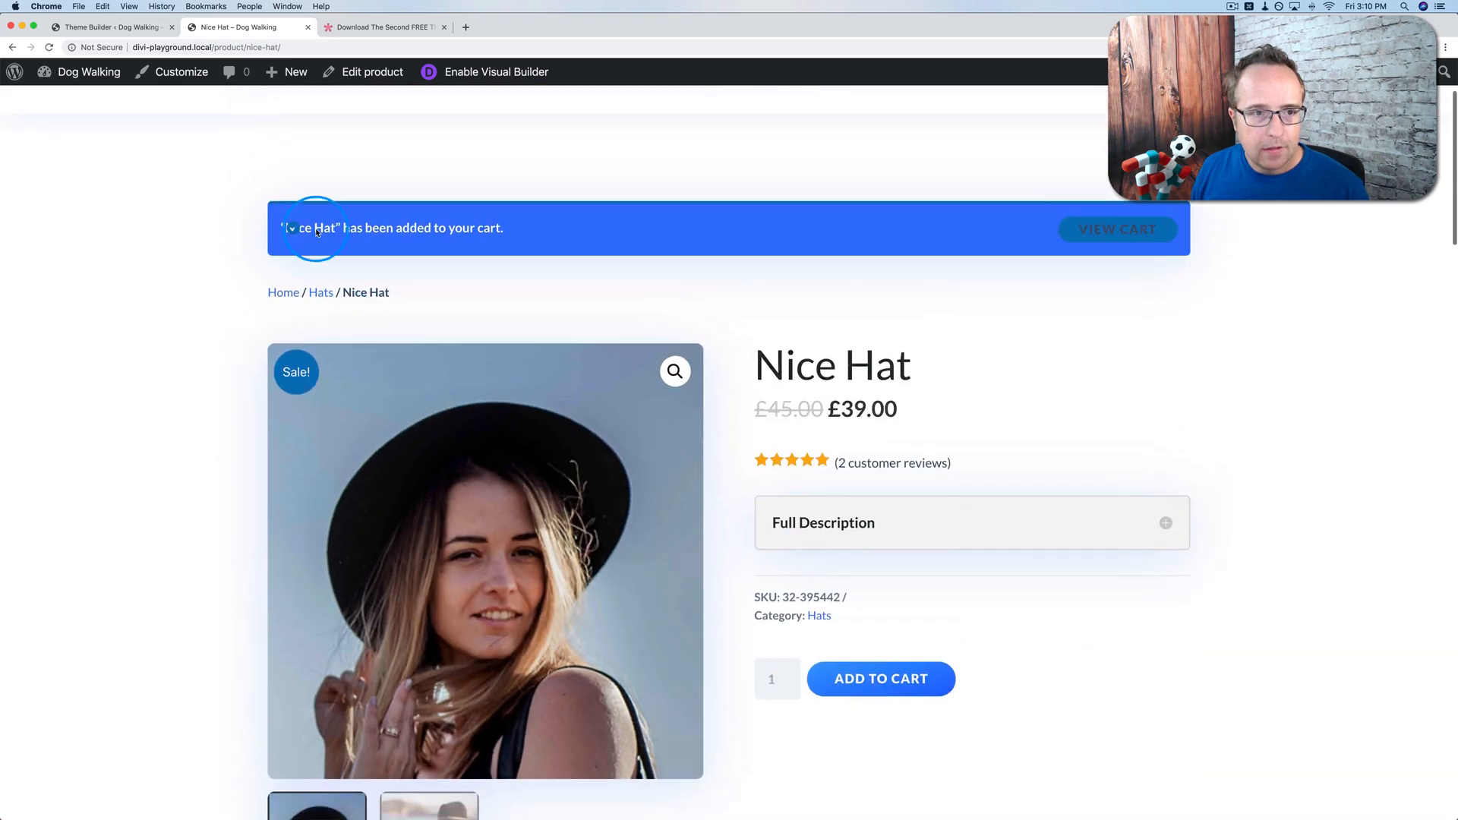
- Look inside the All Products custom body layout in Theme Builder
left_click(106, 28)
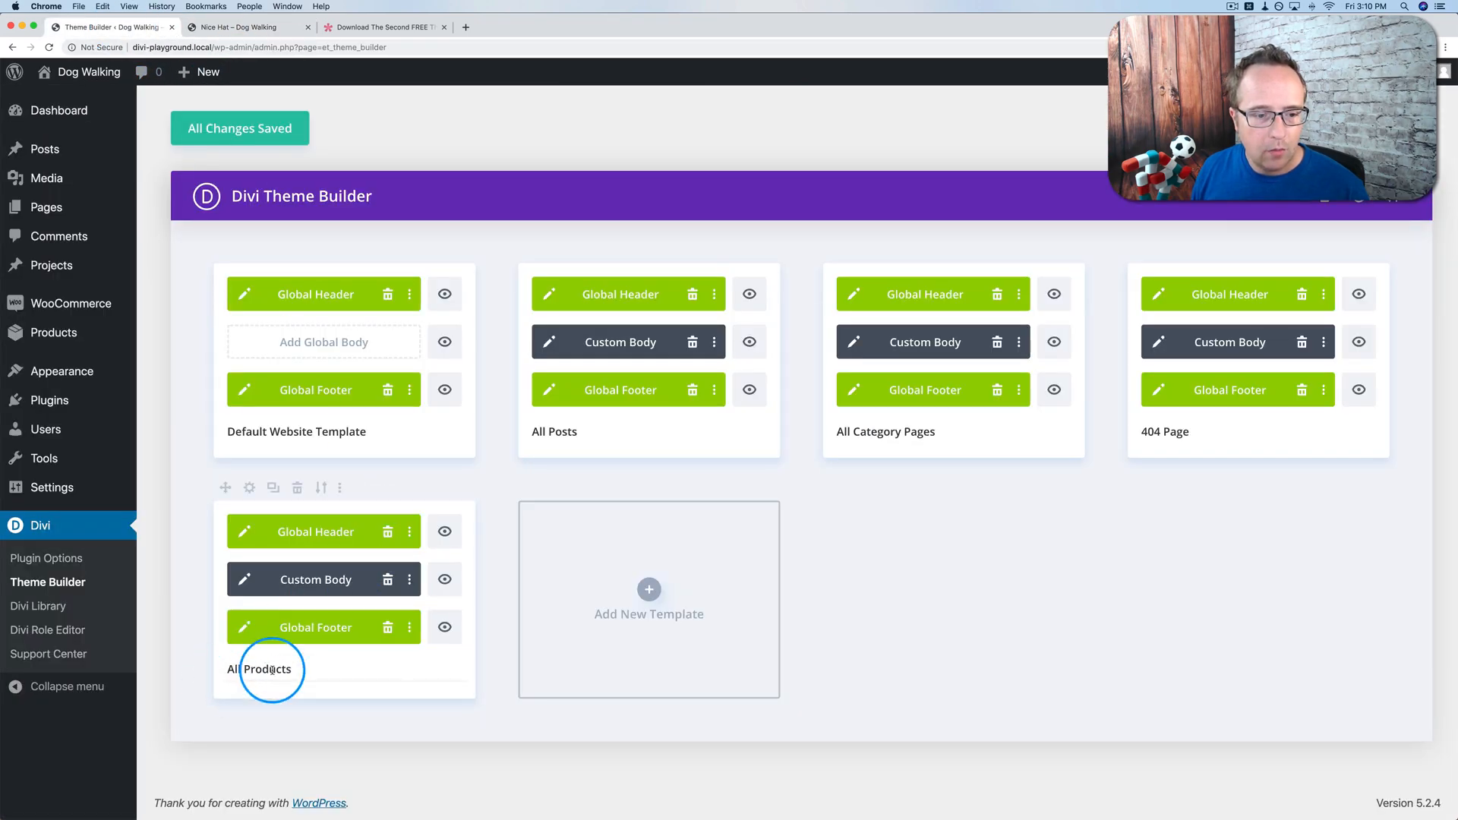
mouse_move(366, 578)
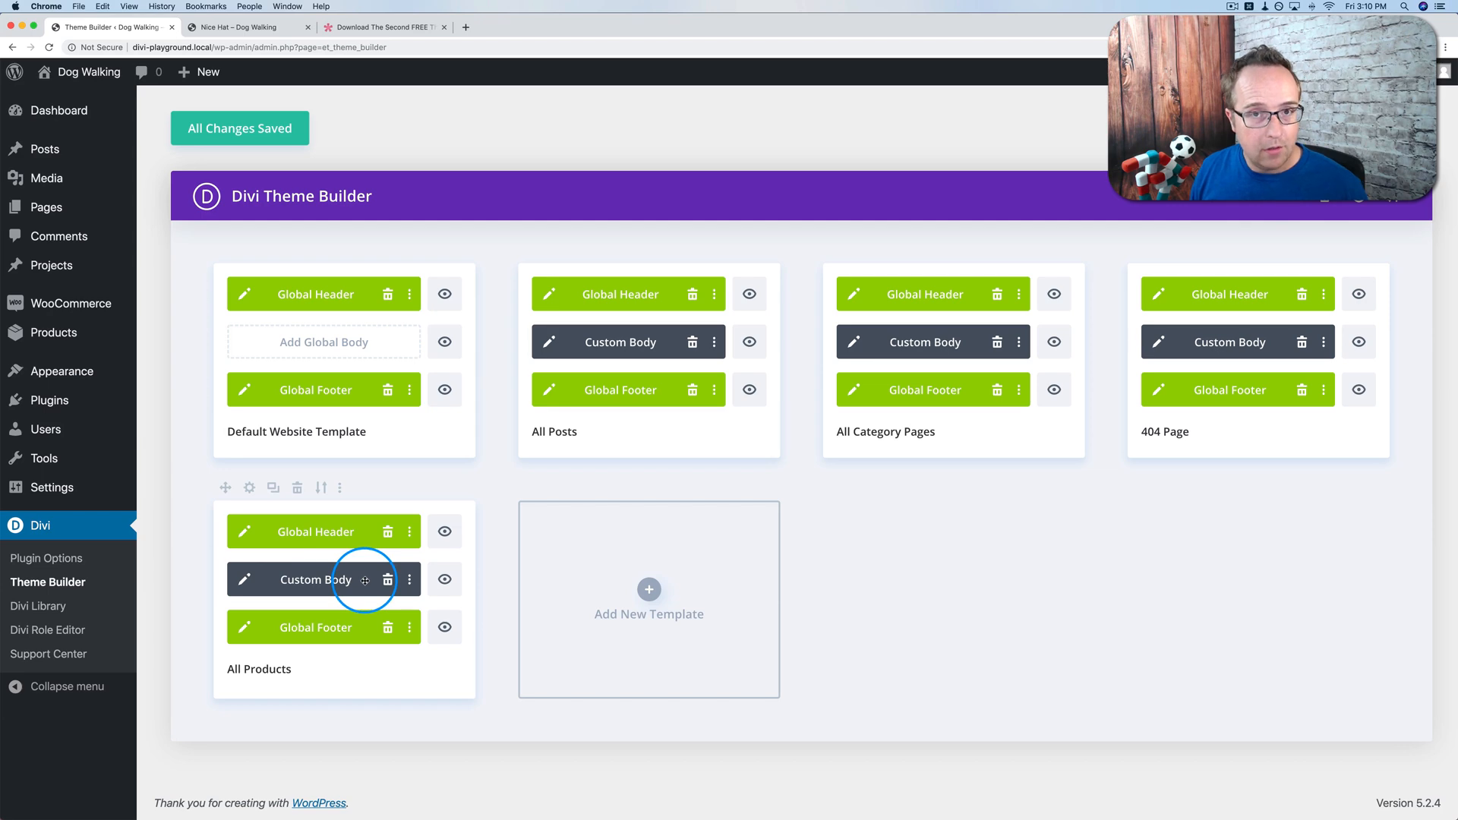
mouse_move(244, 579)
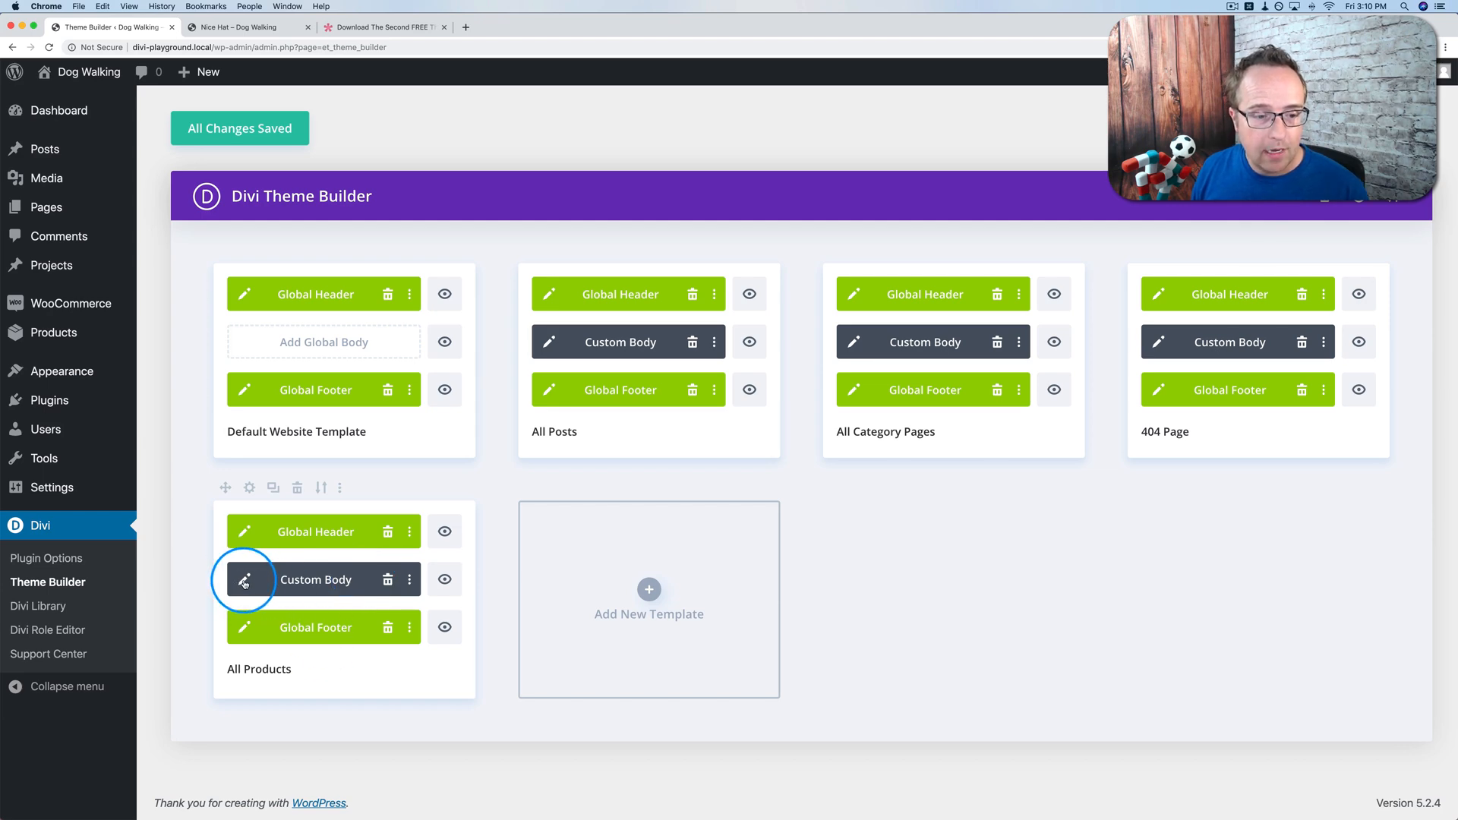
left_click(245, 579)
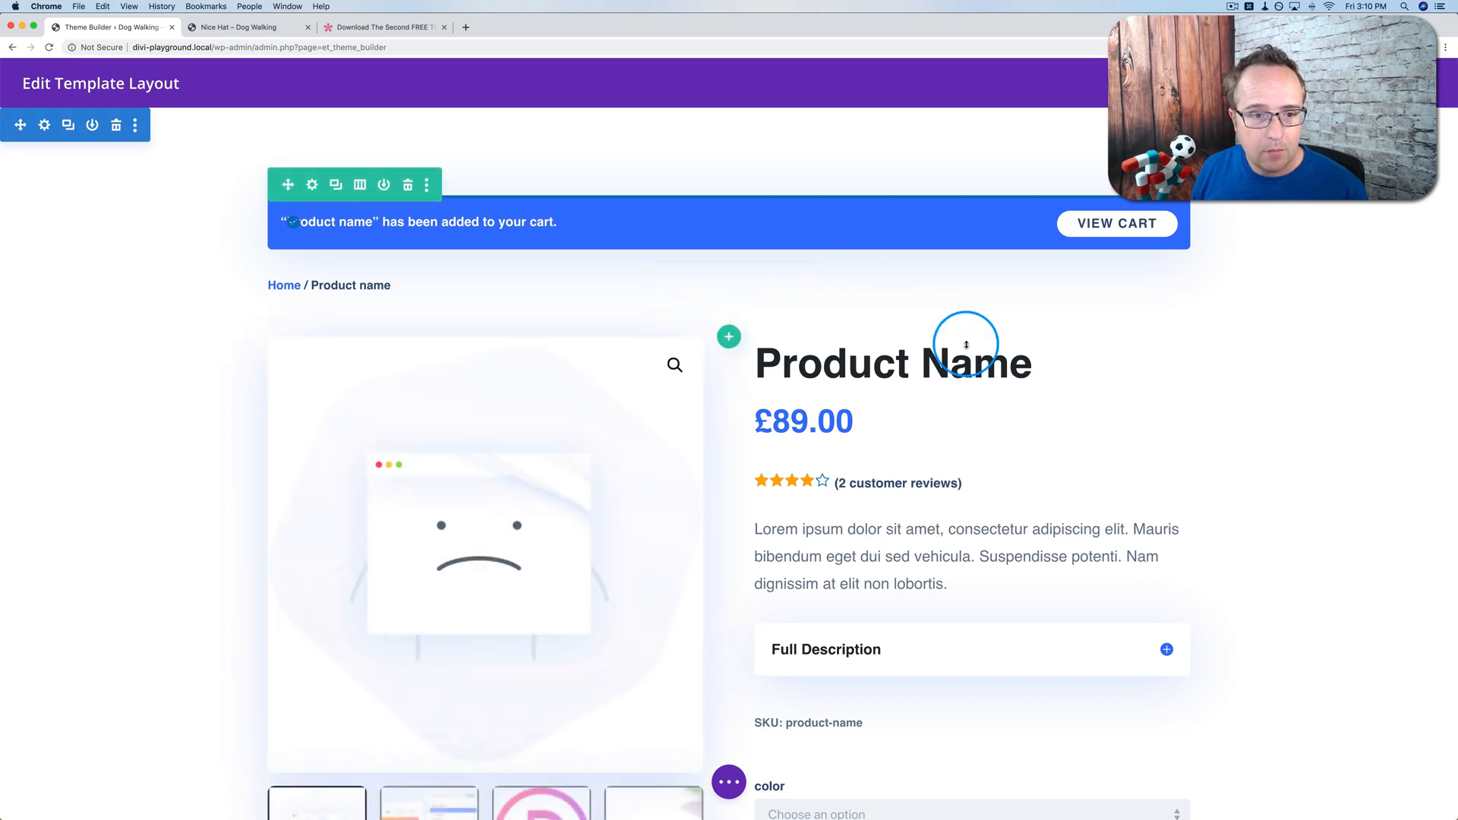
scroll("down", 3)
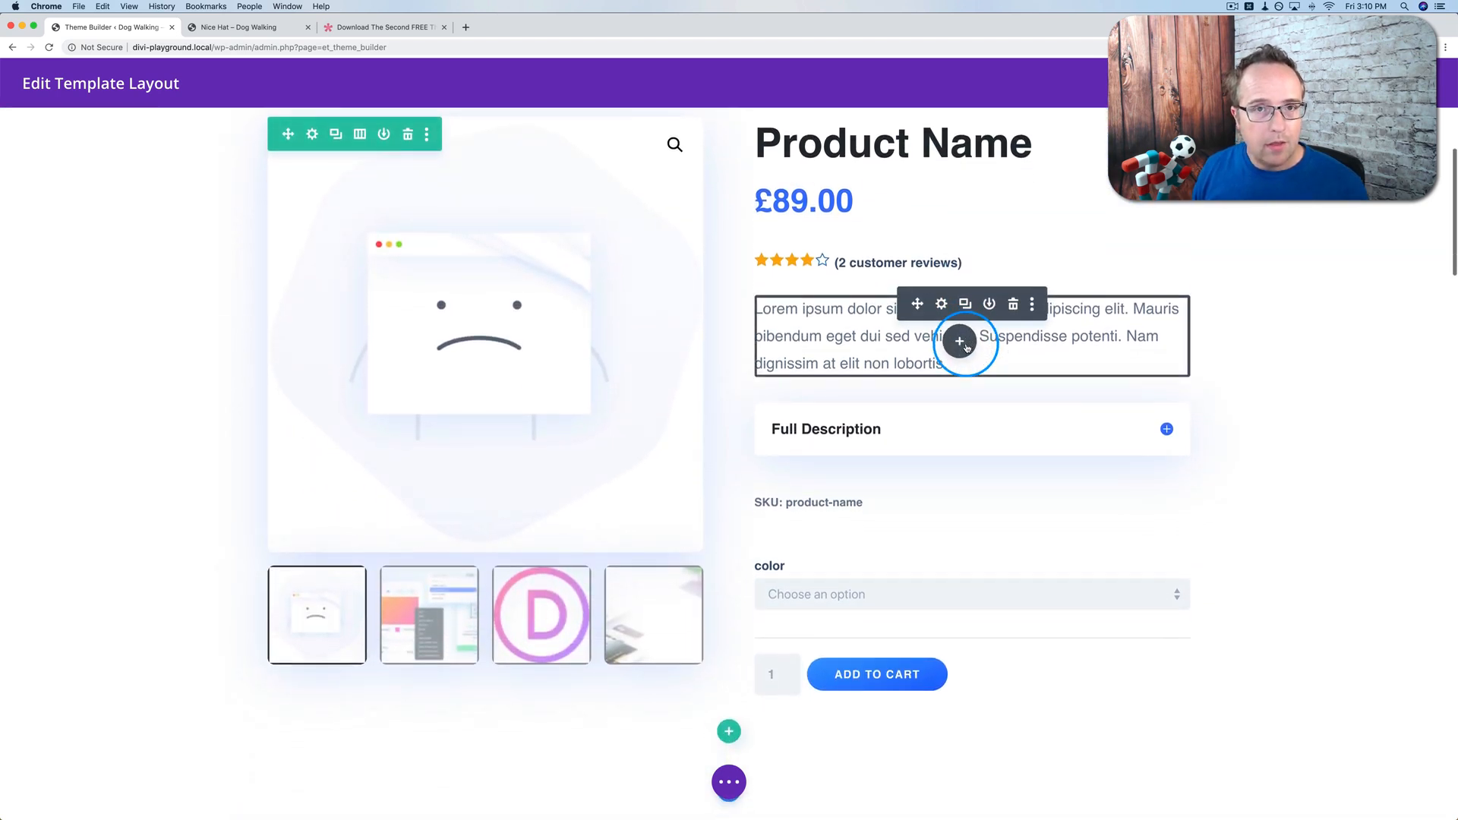
mouse_move(960, 342)
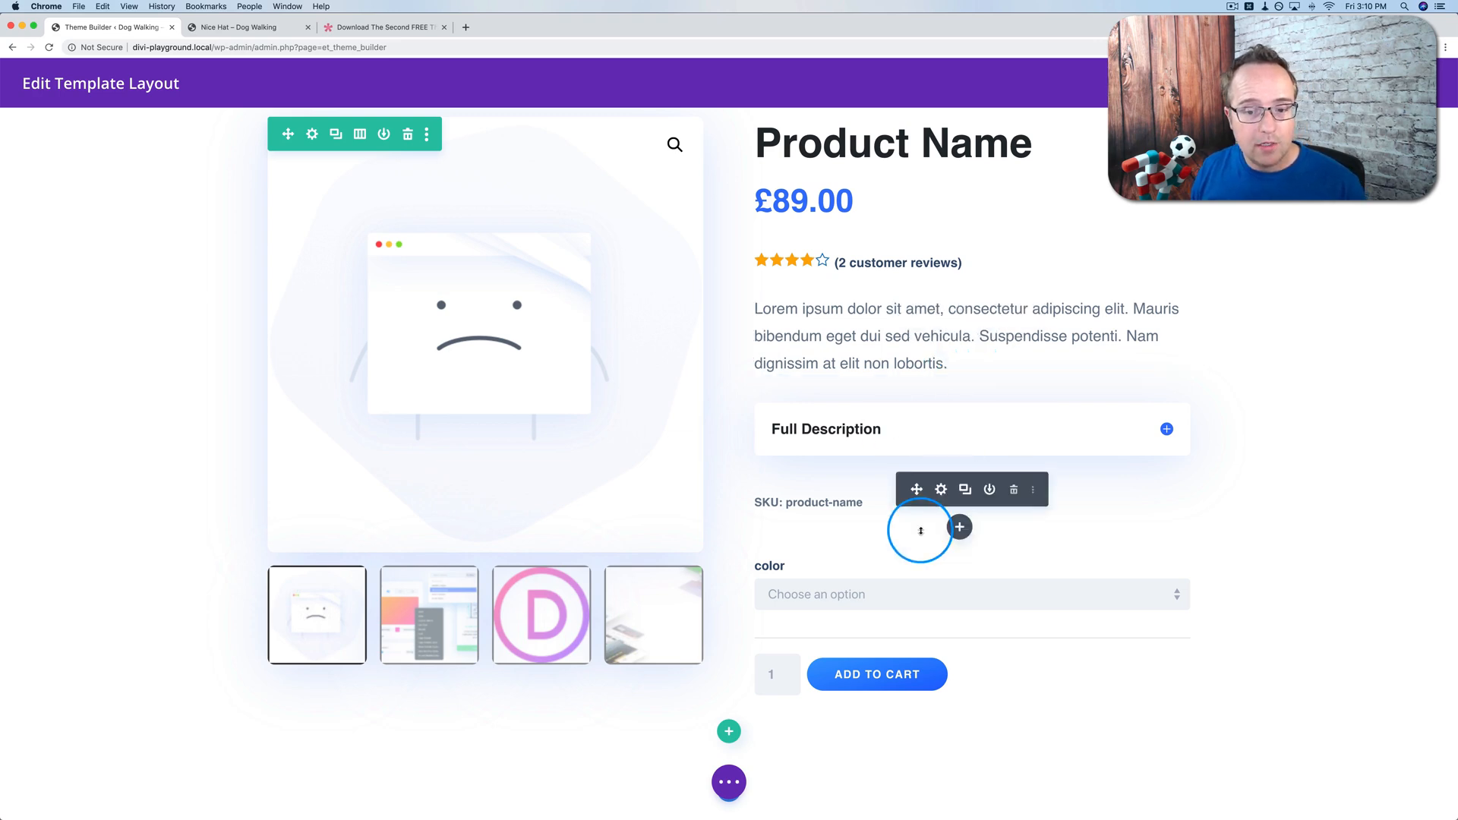
scroll("down", 3)
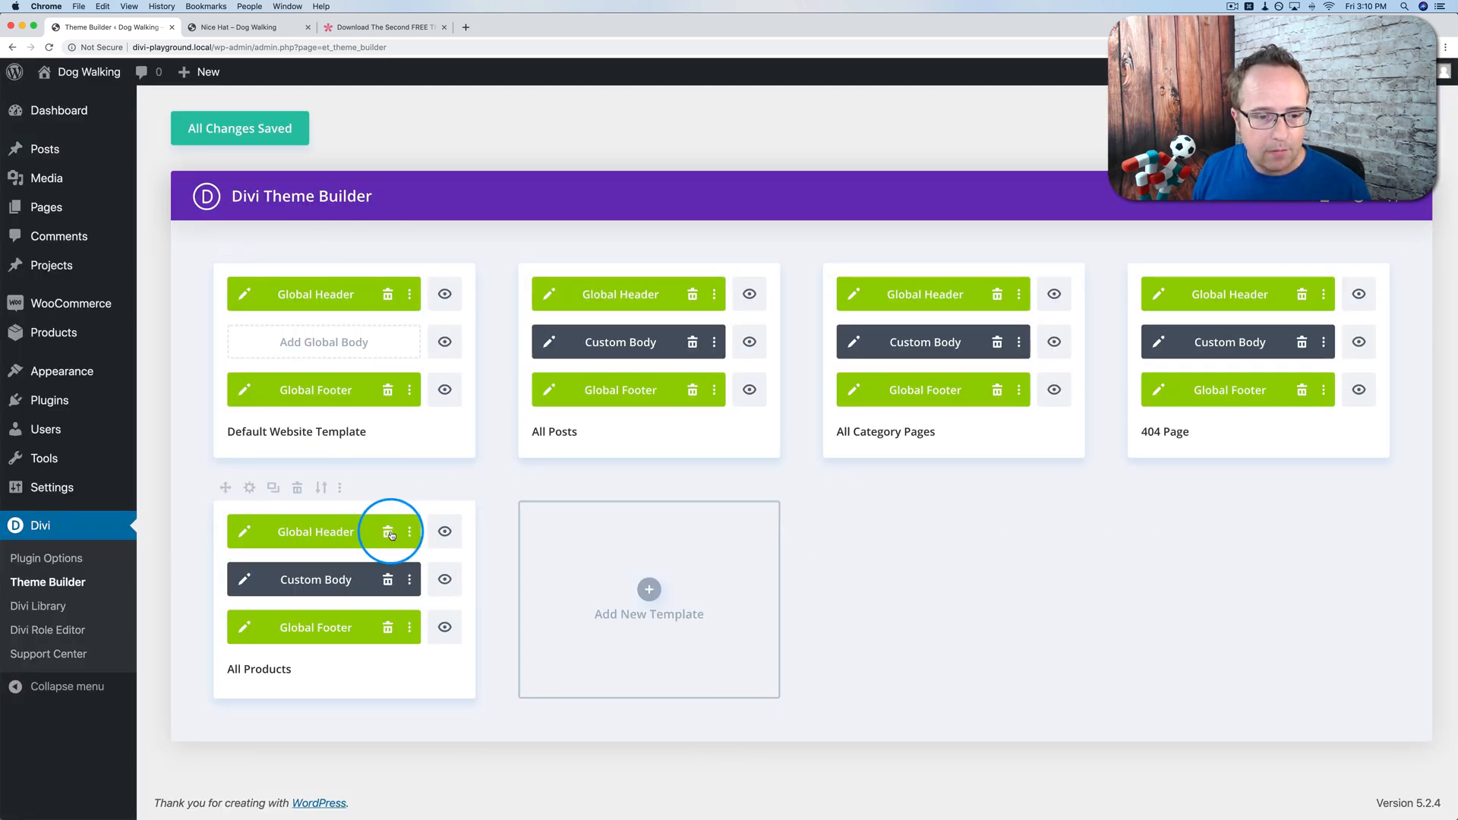
- Replace the All Products global header with a new custom header built from scratch
left_click(387, 531)
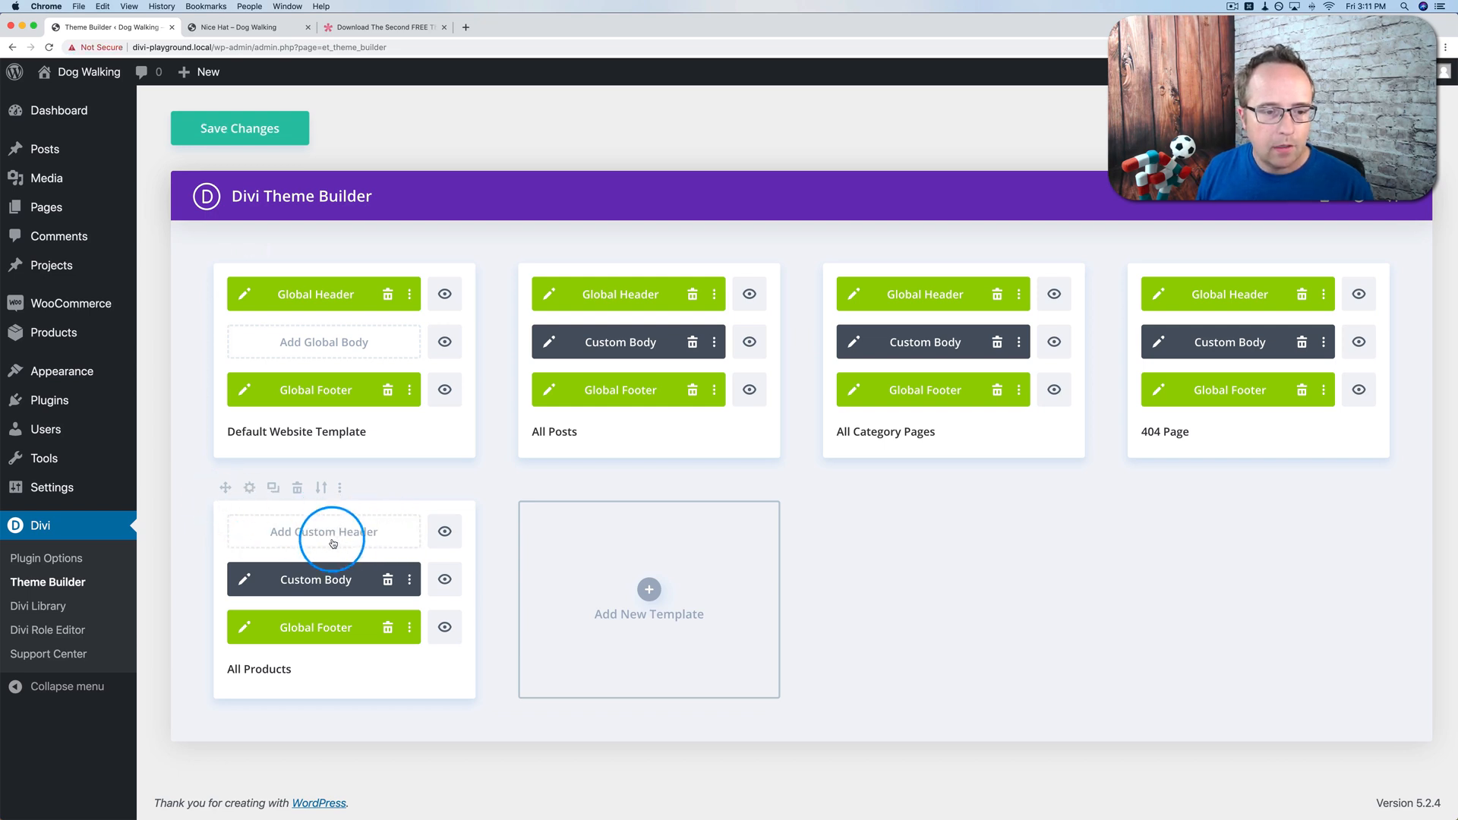
left_click(322, 532)
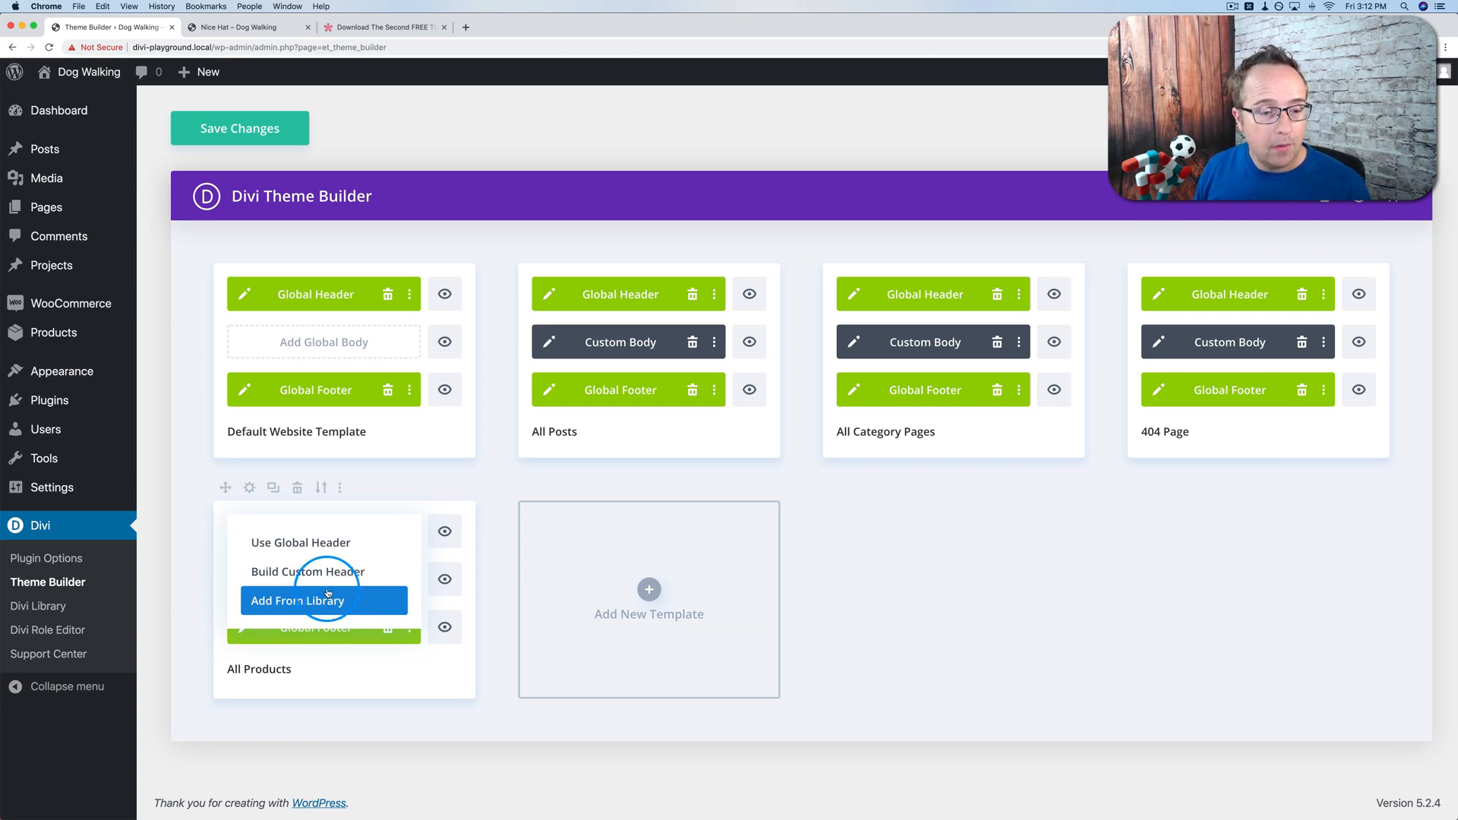
left_click(297, 600)
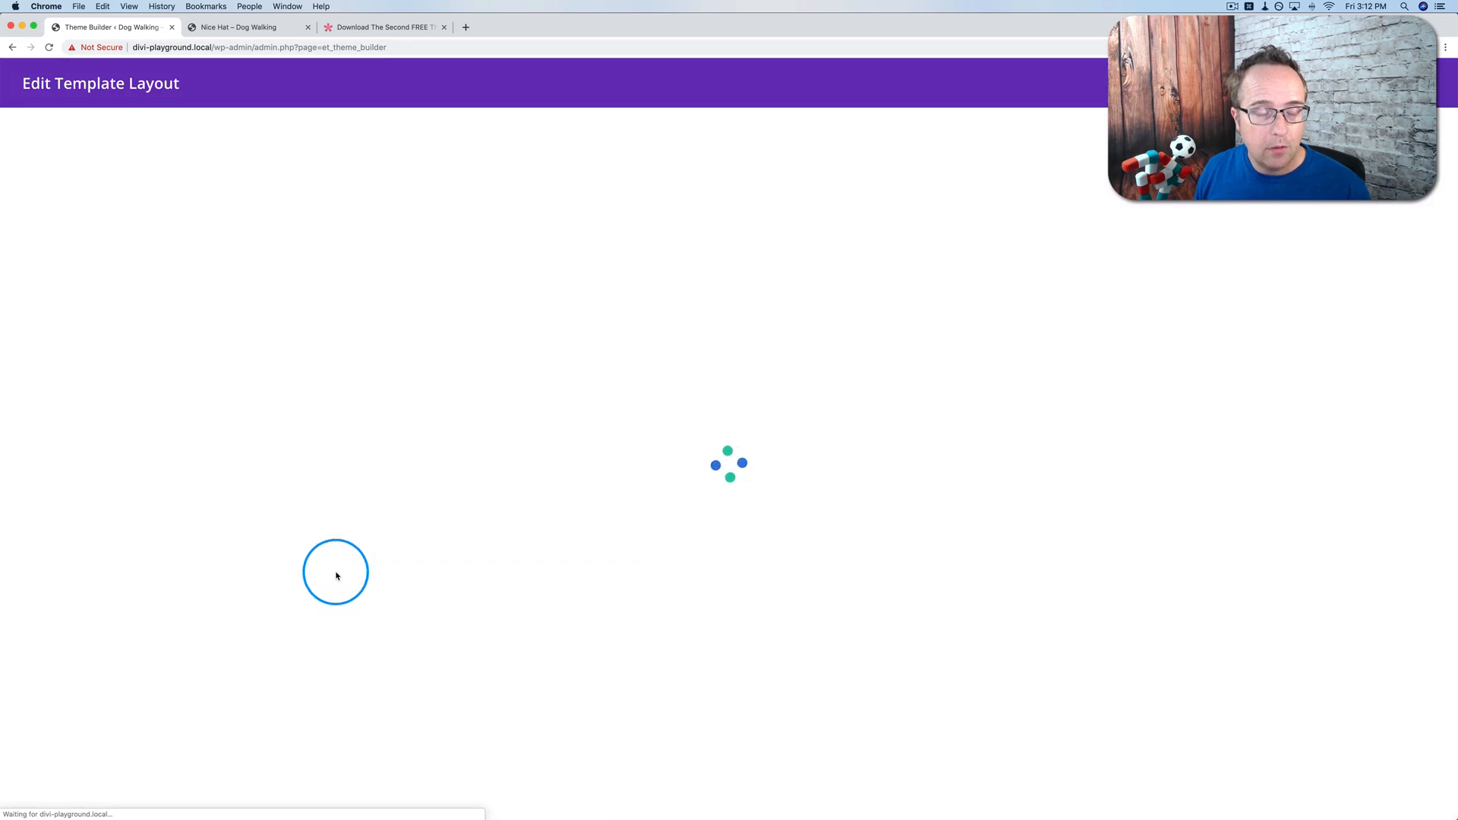
left_click(729, 205)
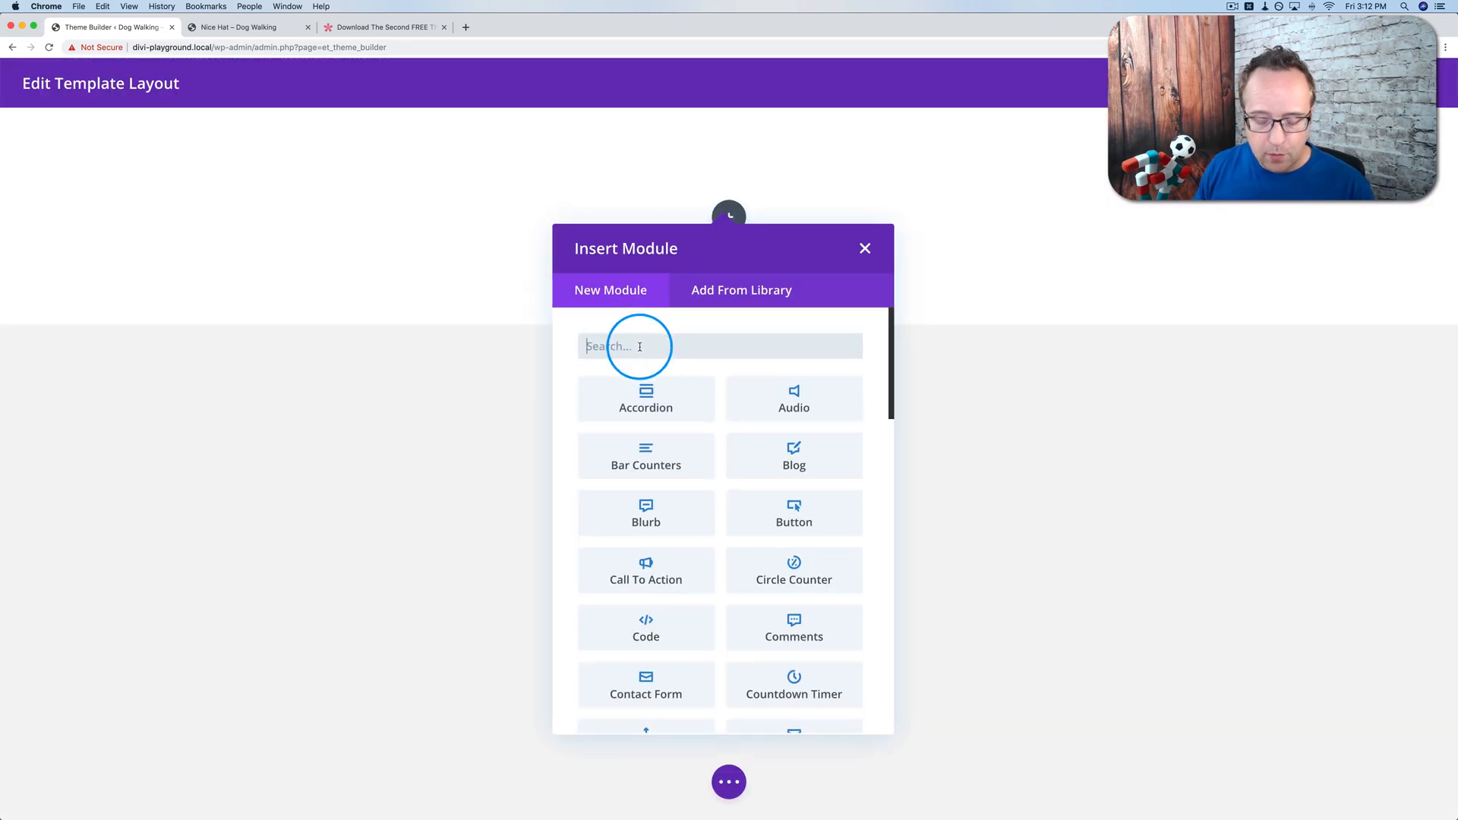
- Insert a Menu module (Divi, Post, Product, Category) into the header and save it
type("Menu")
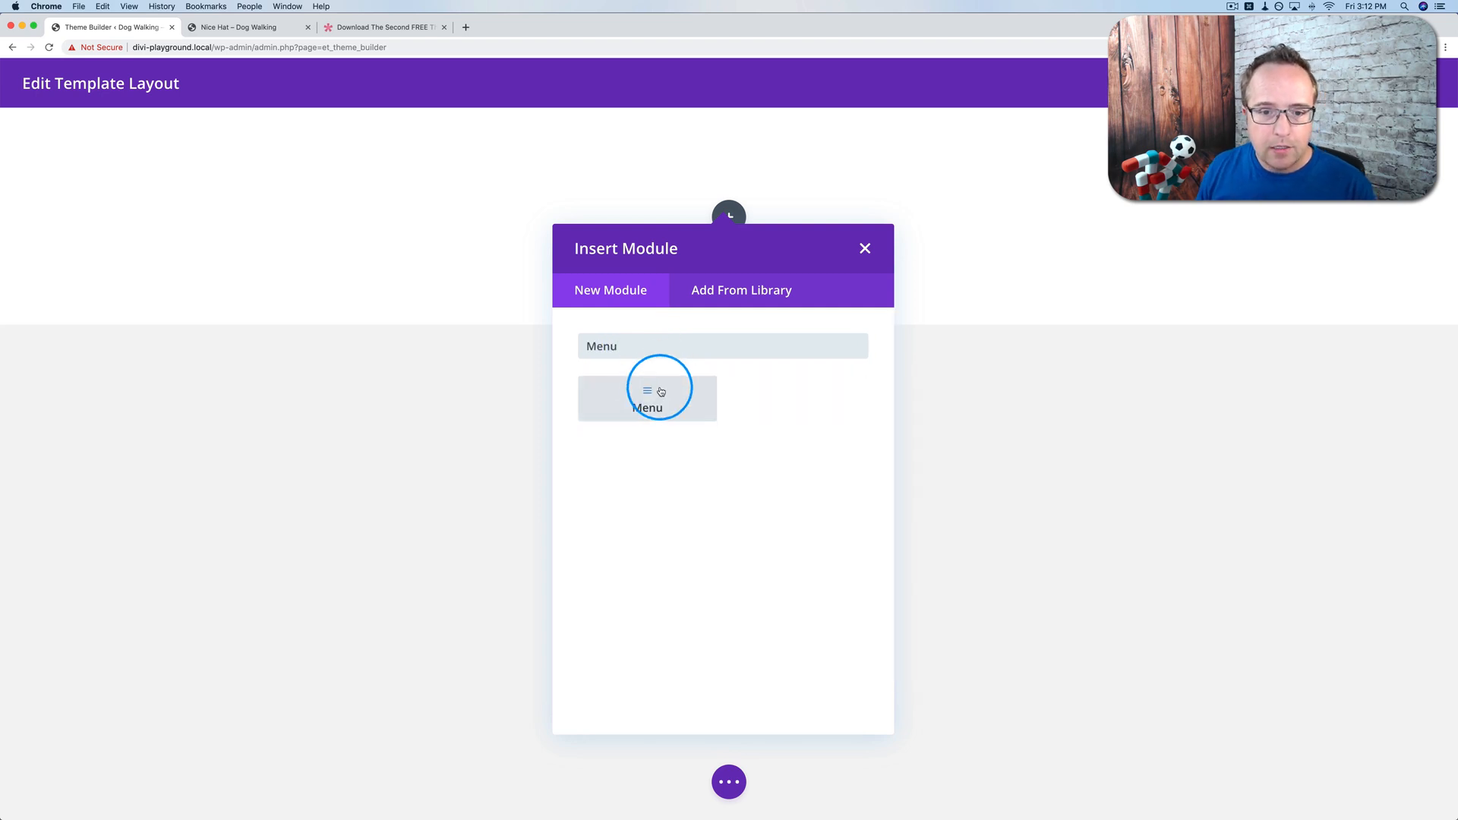
left_click(647, 395)
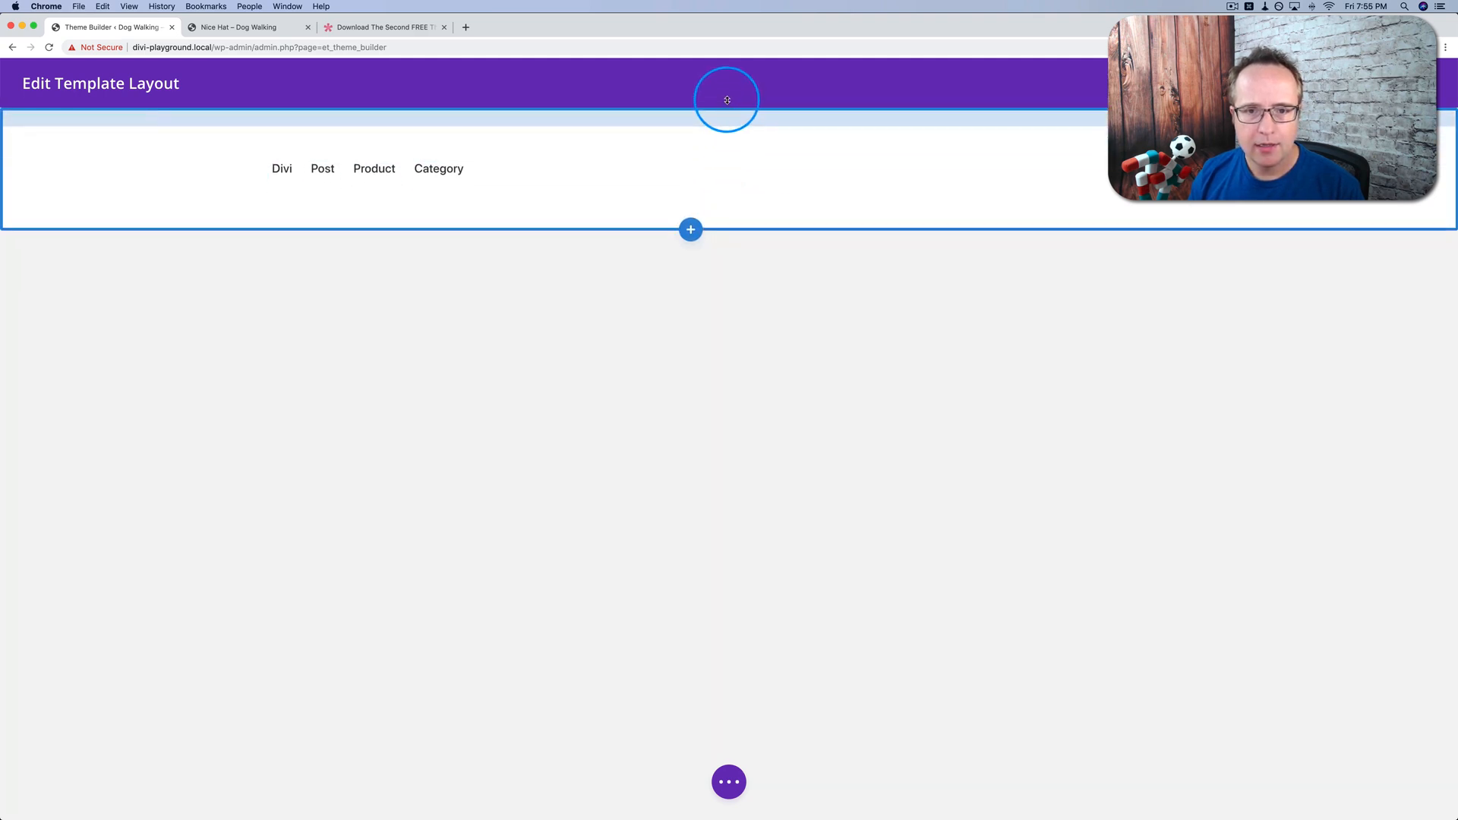
left_click(728, 781)
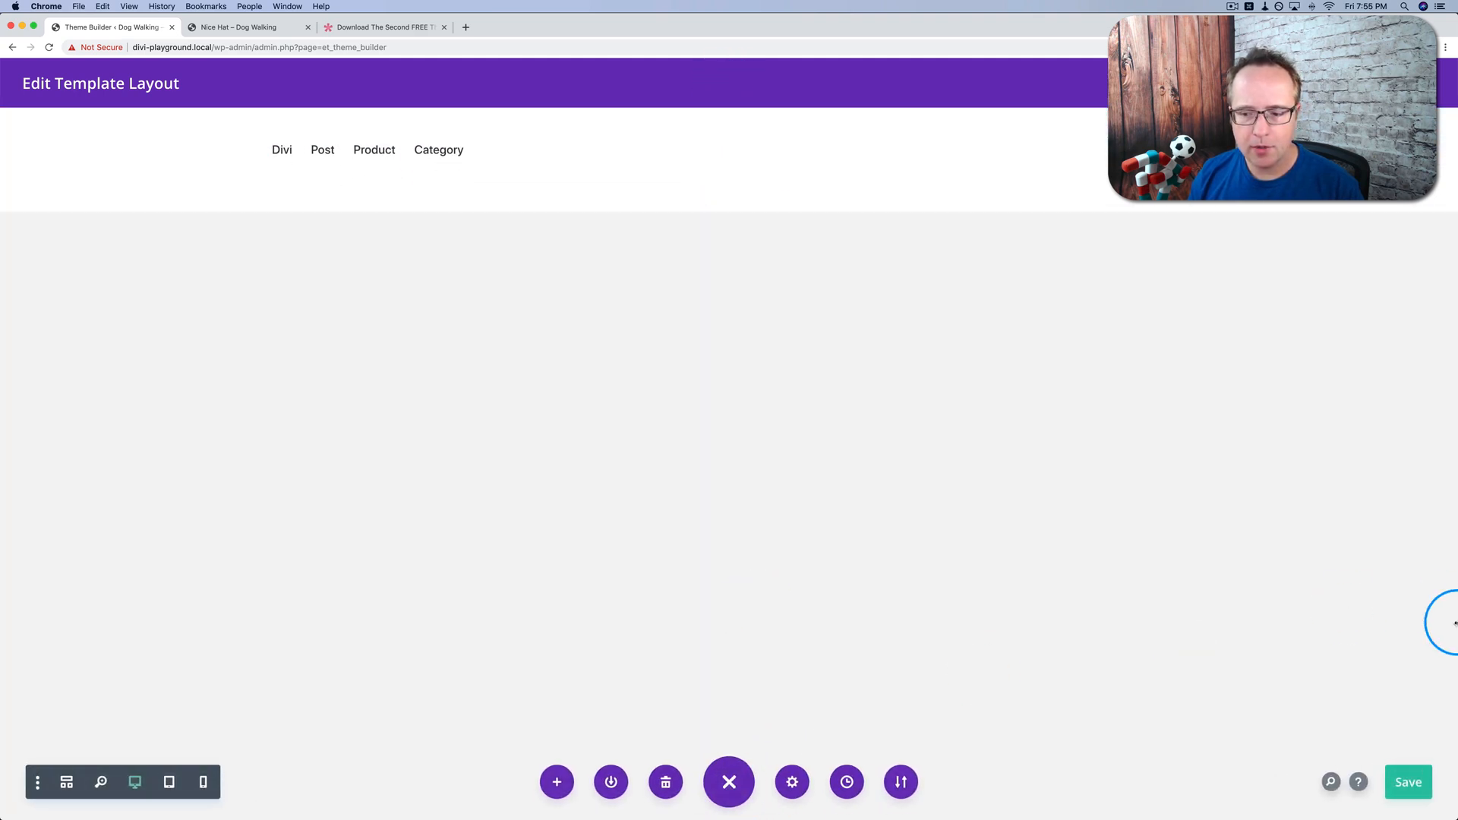
left_click(1407, 781)
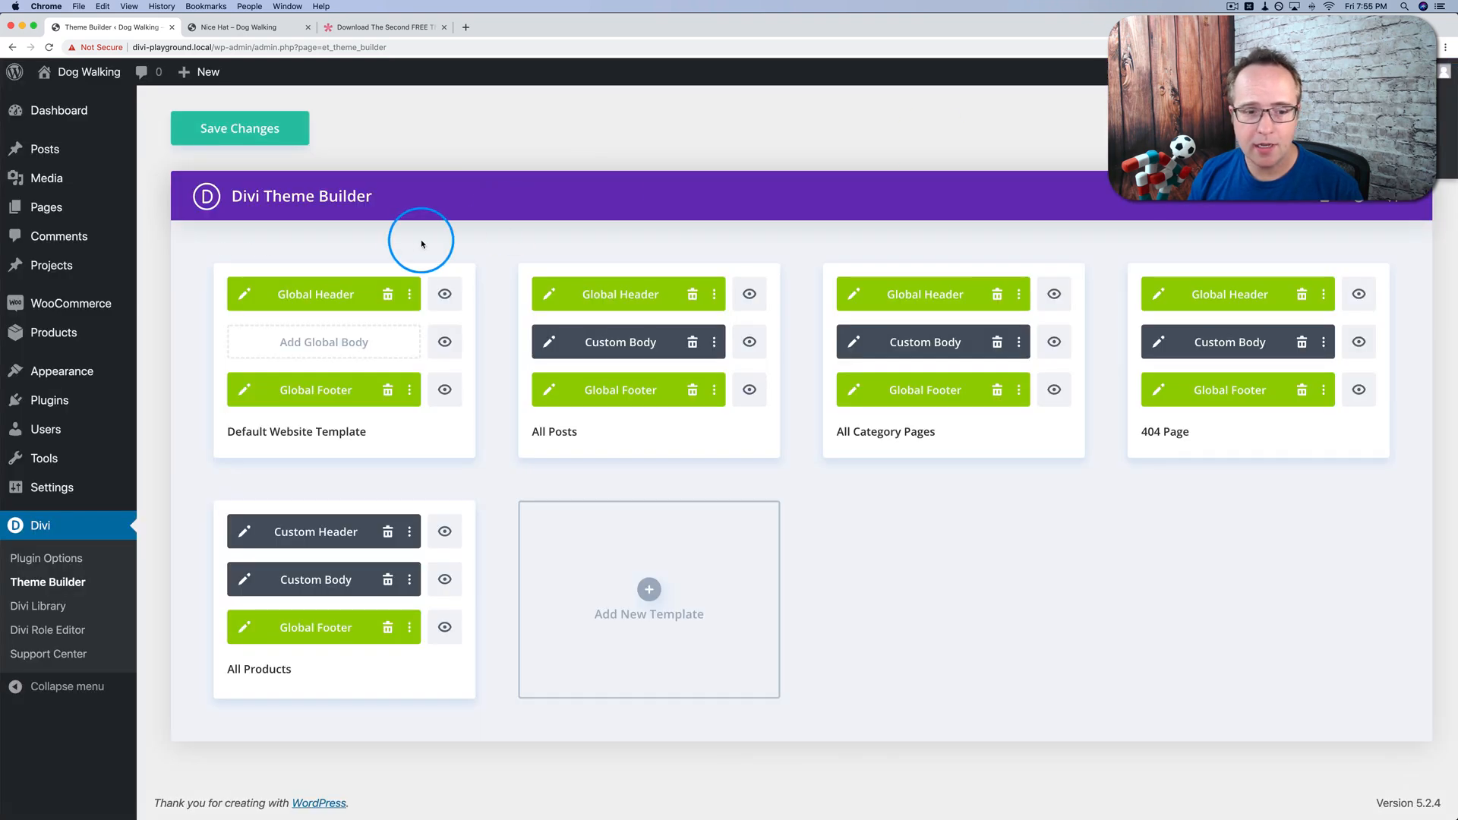
mouse_move(314, 531)
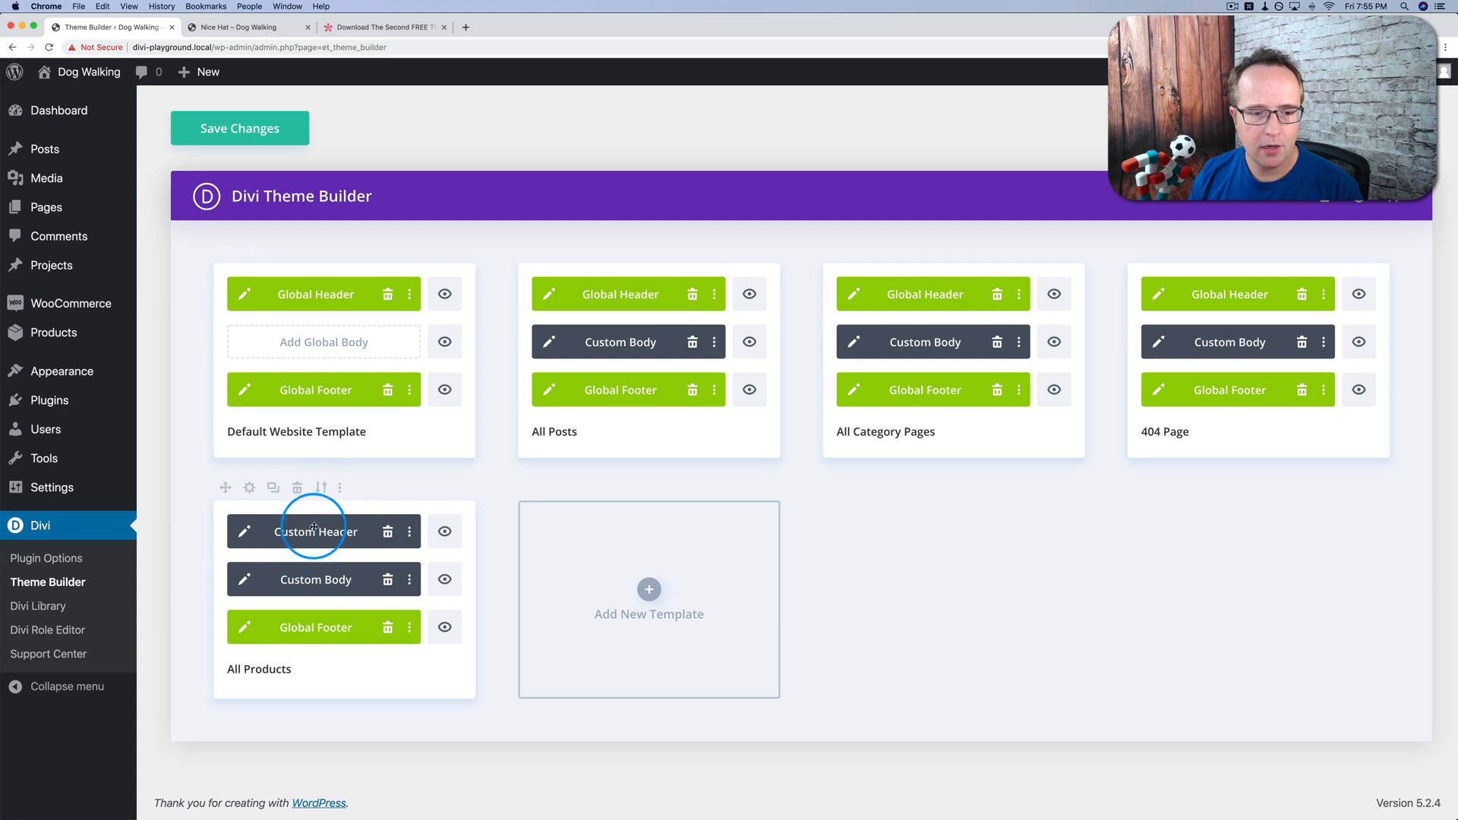
left_click(239, 128)
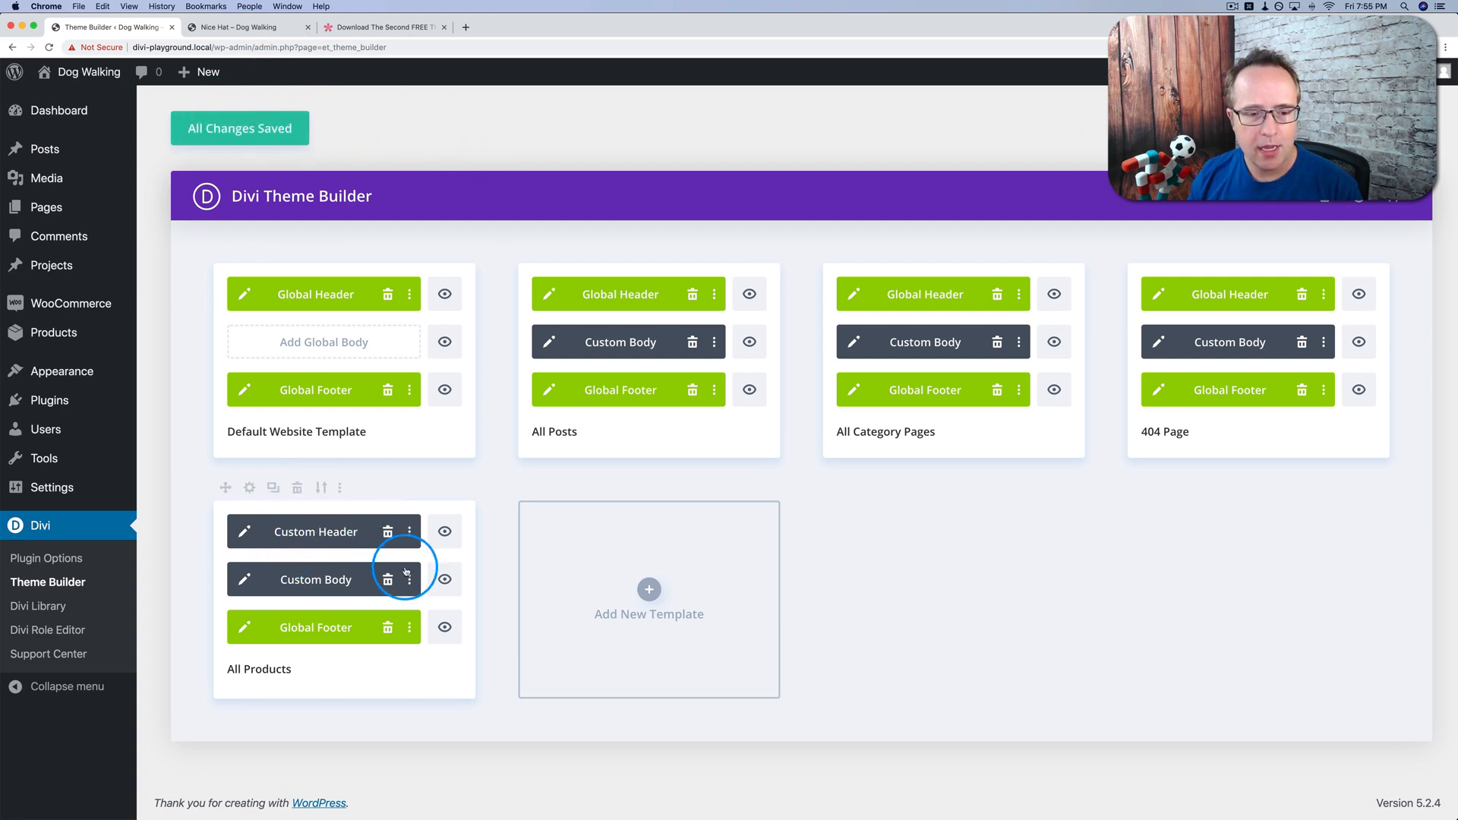
mouse_move(369, 539)
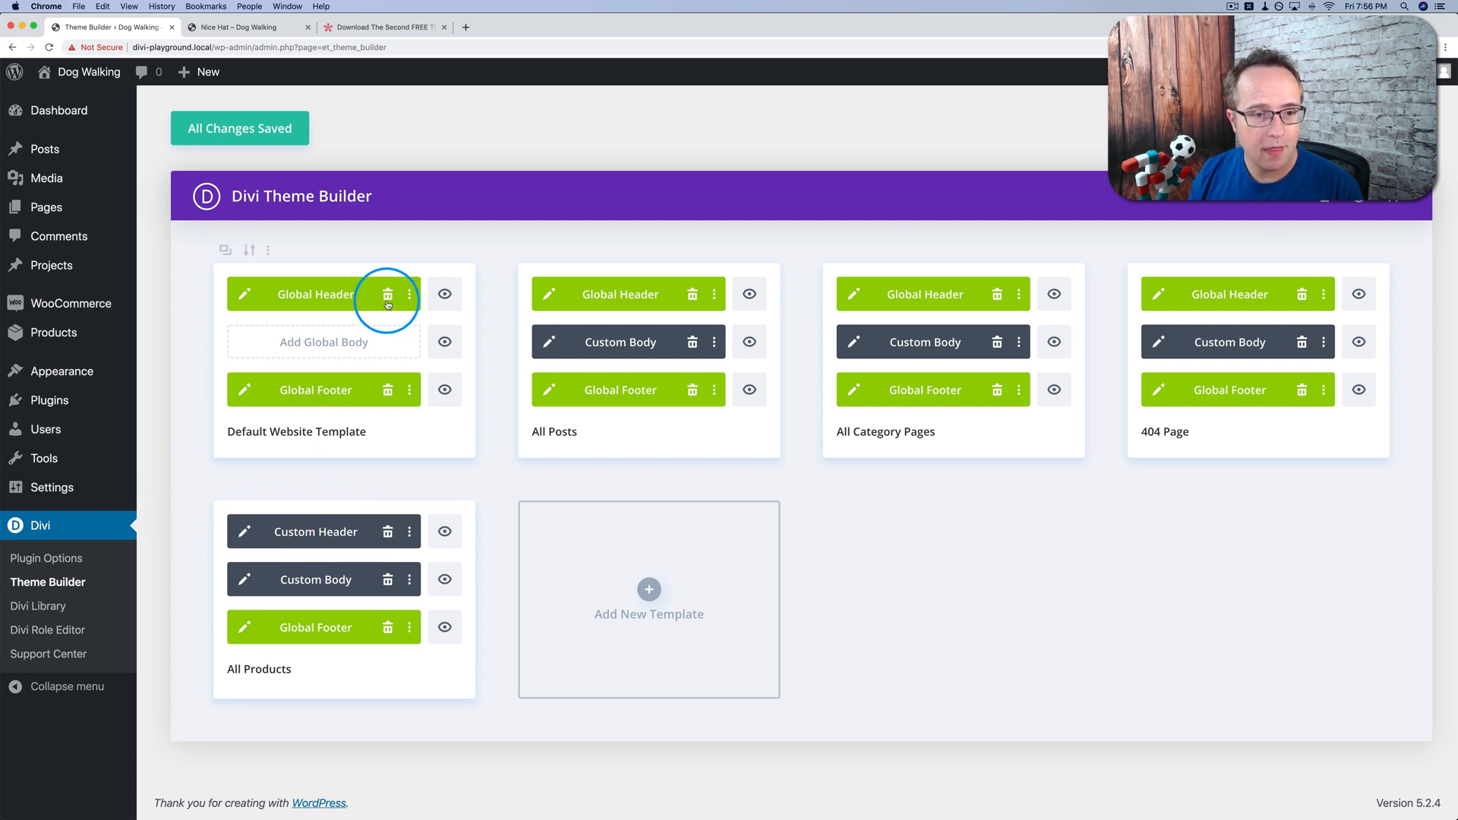
mouse_move(599, 196)
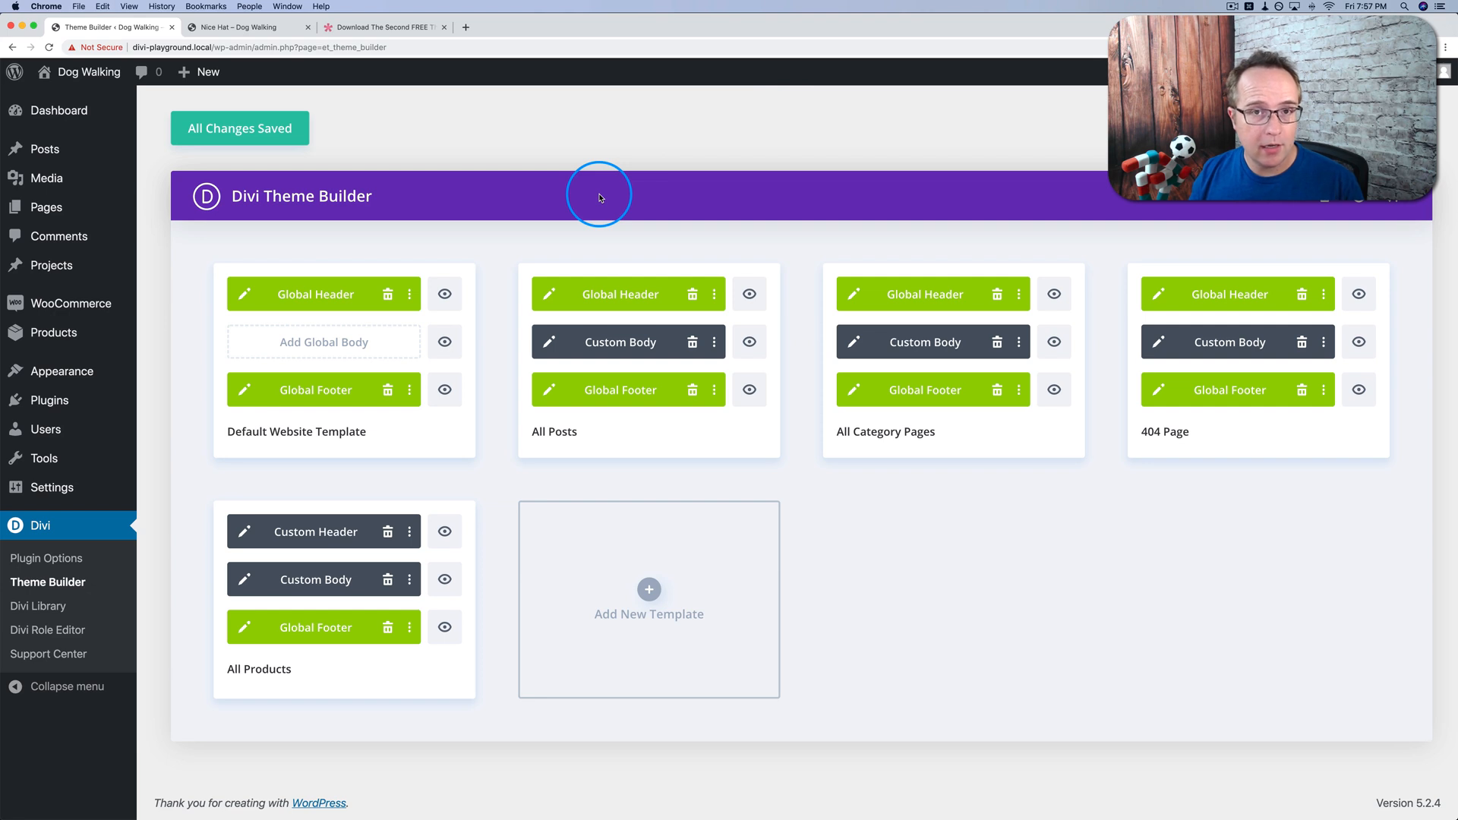
mouse_move(884, 295)
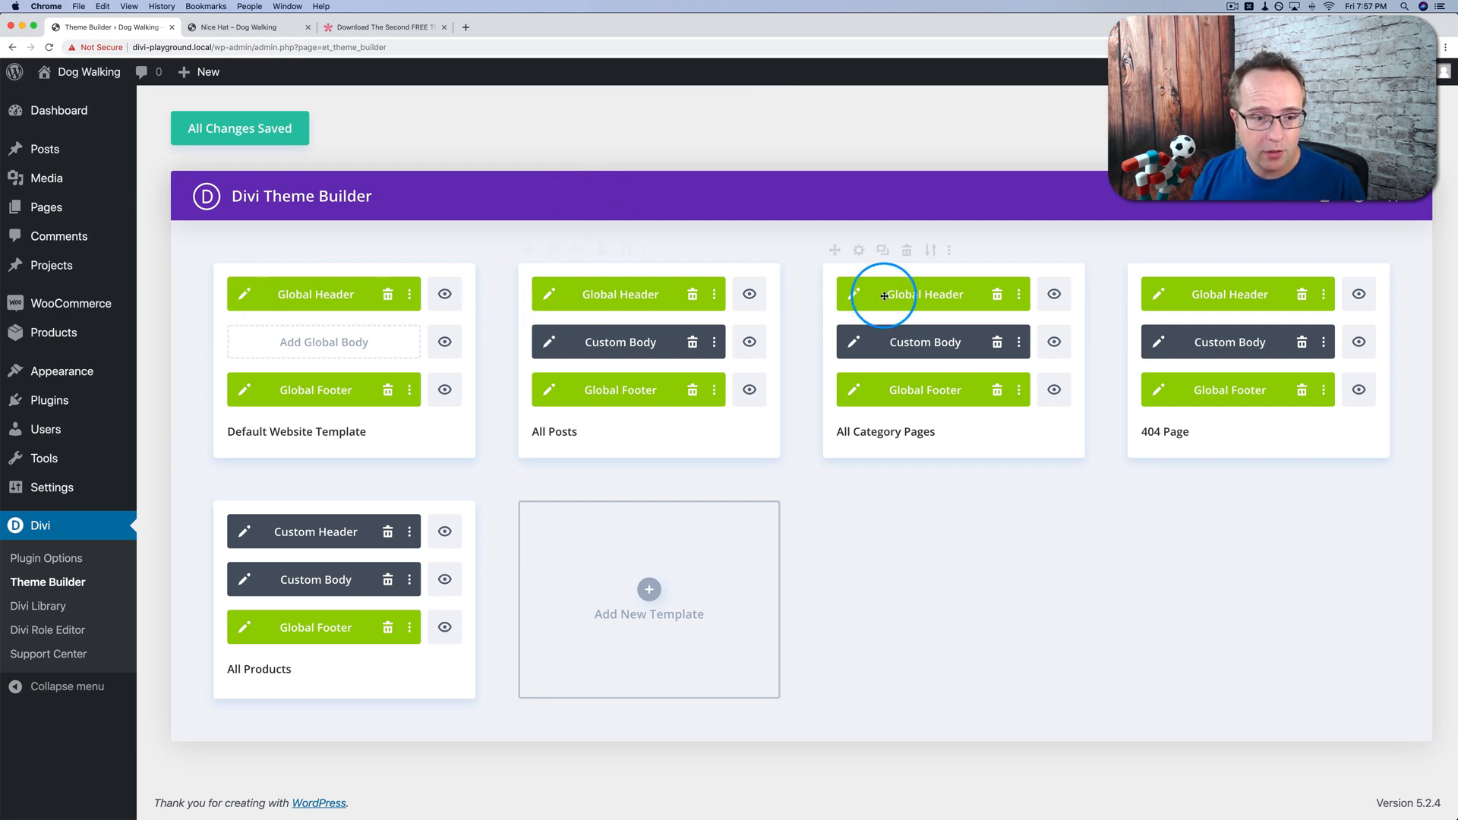
mouse_move(243, 450)
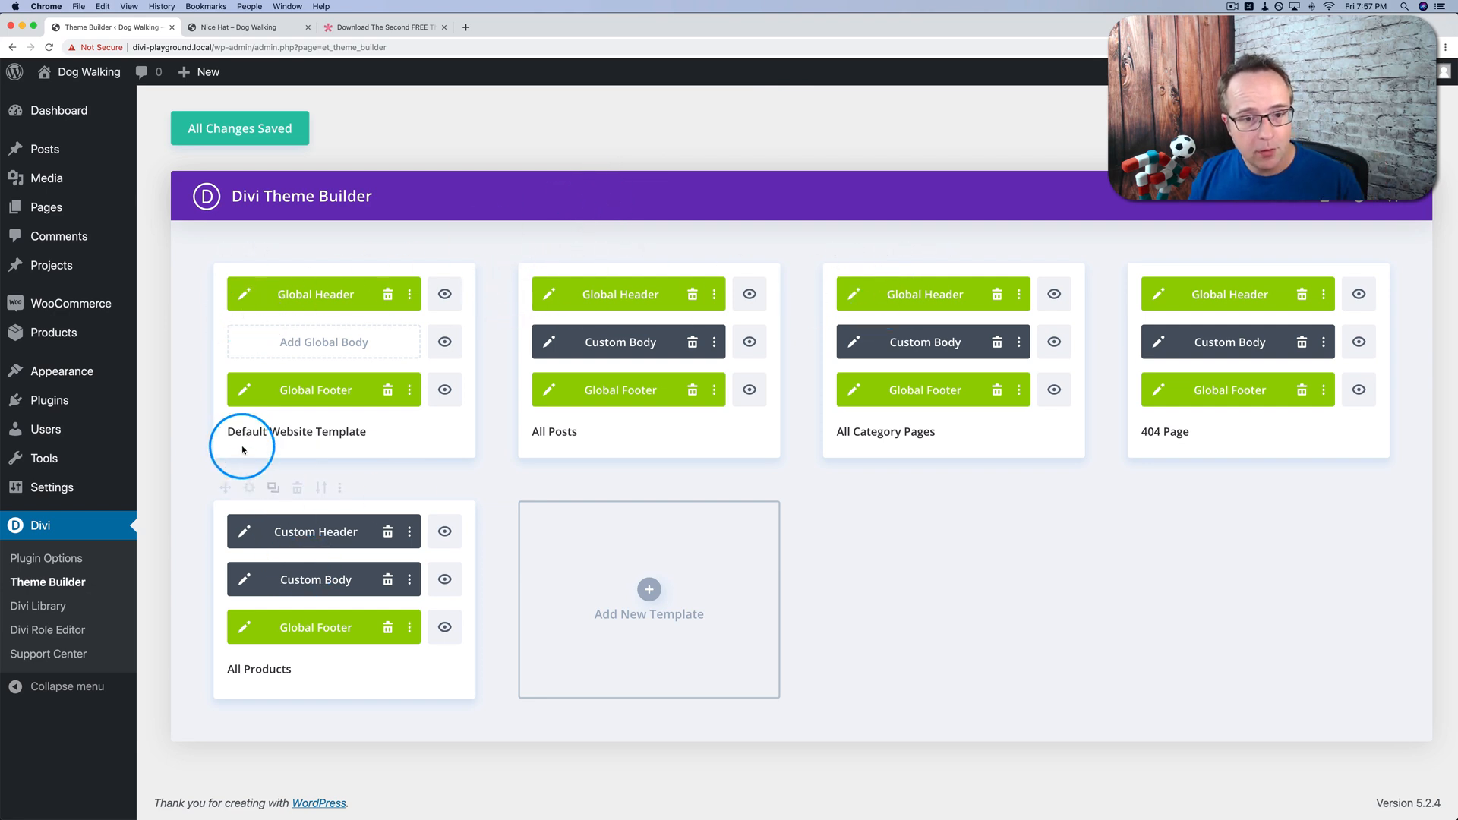
mouse_move(284, 545)
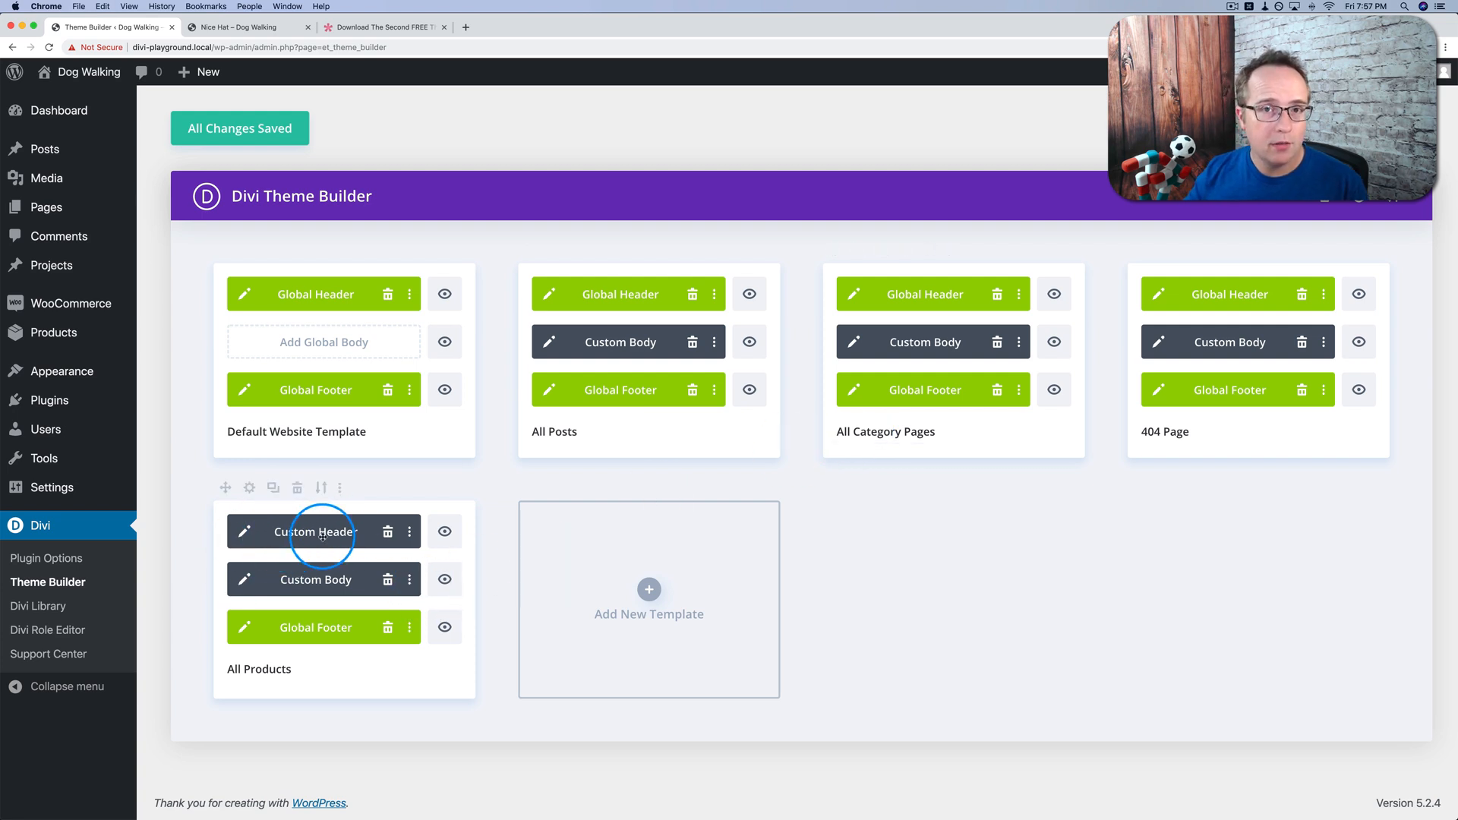
mouse_move(354, 639)
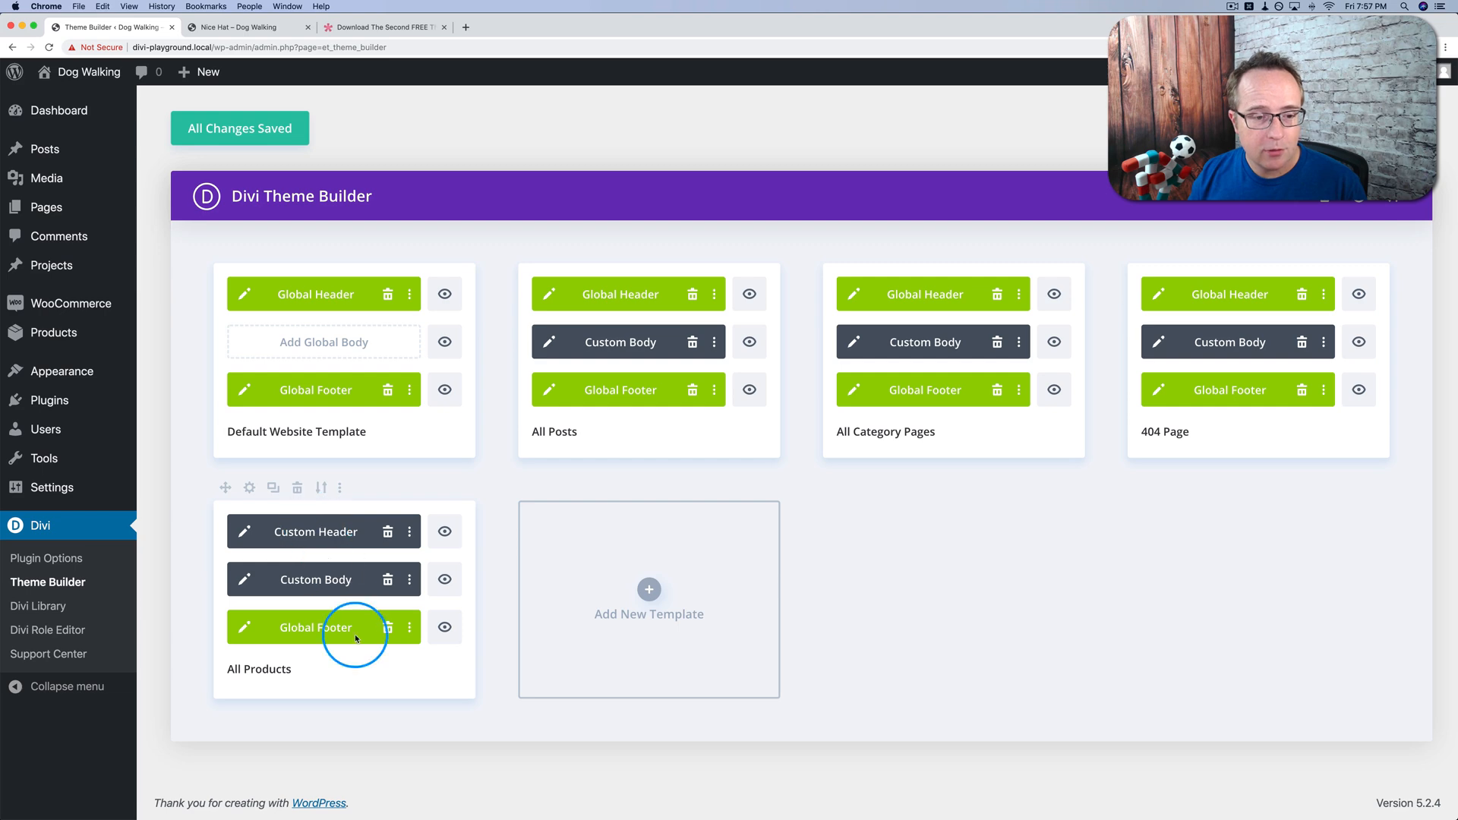
mouse_move(246, 28)
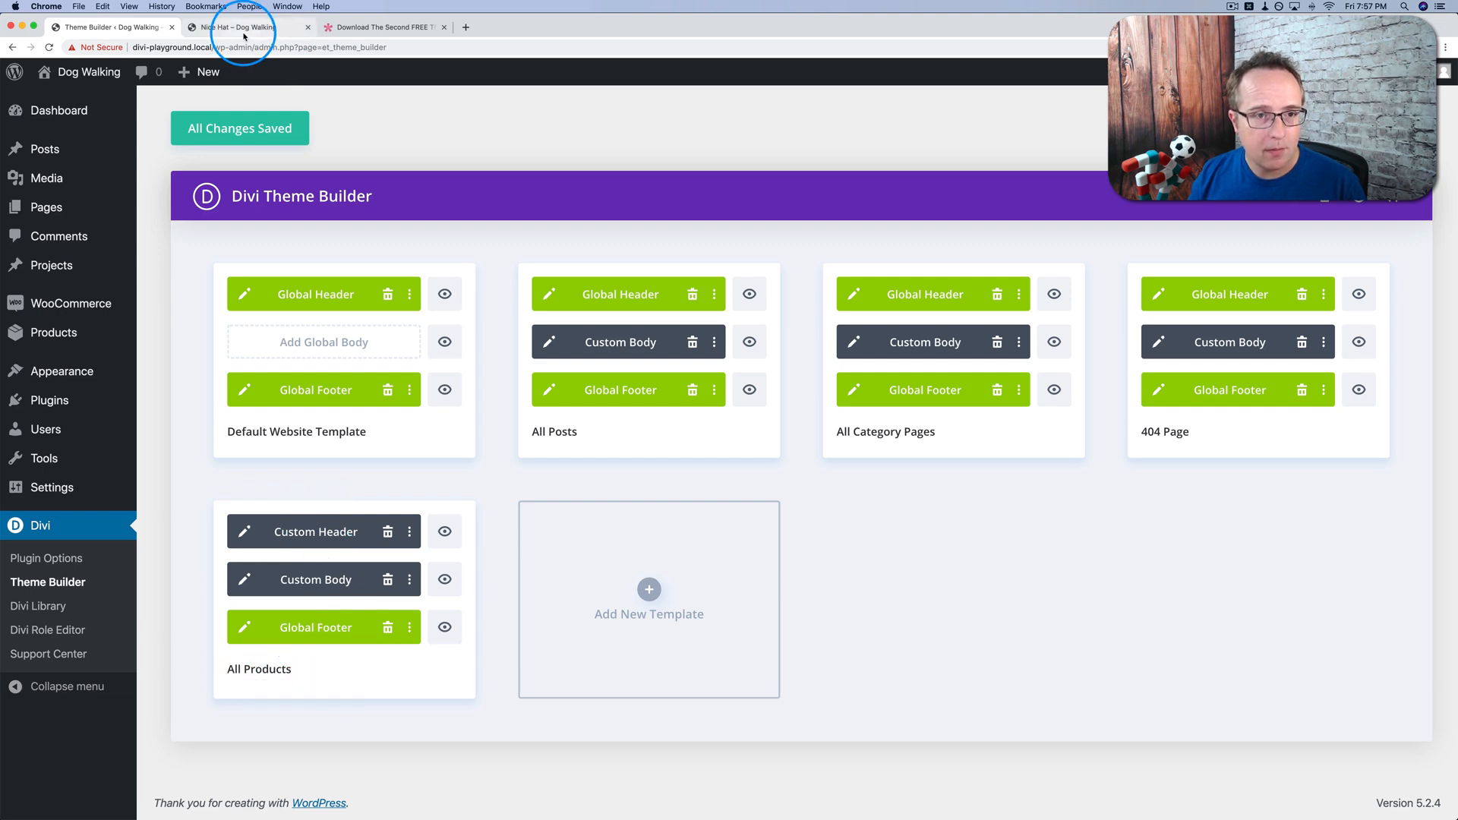
left_click(243, 28)
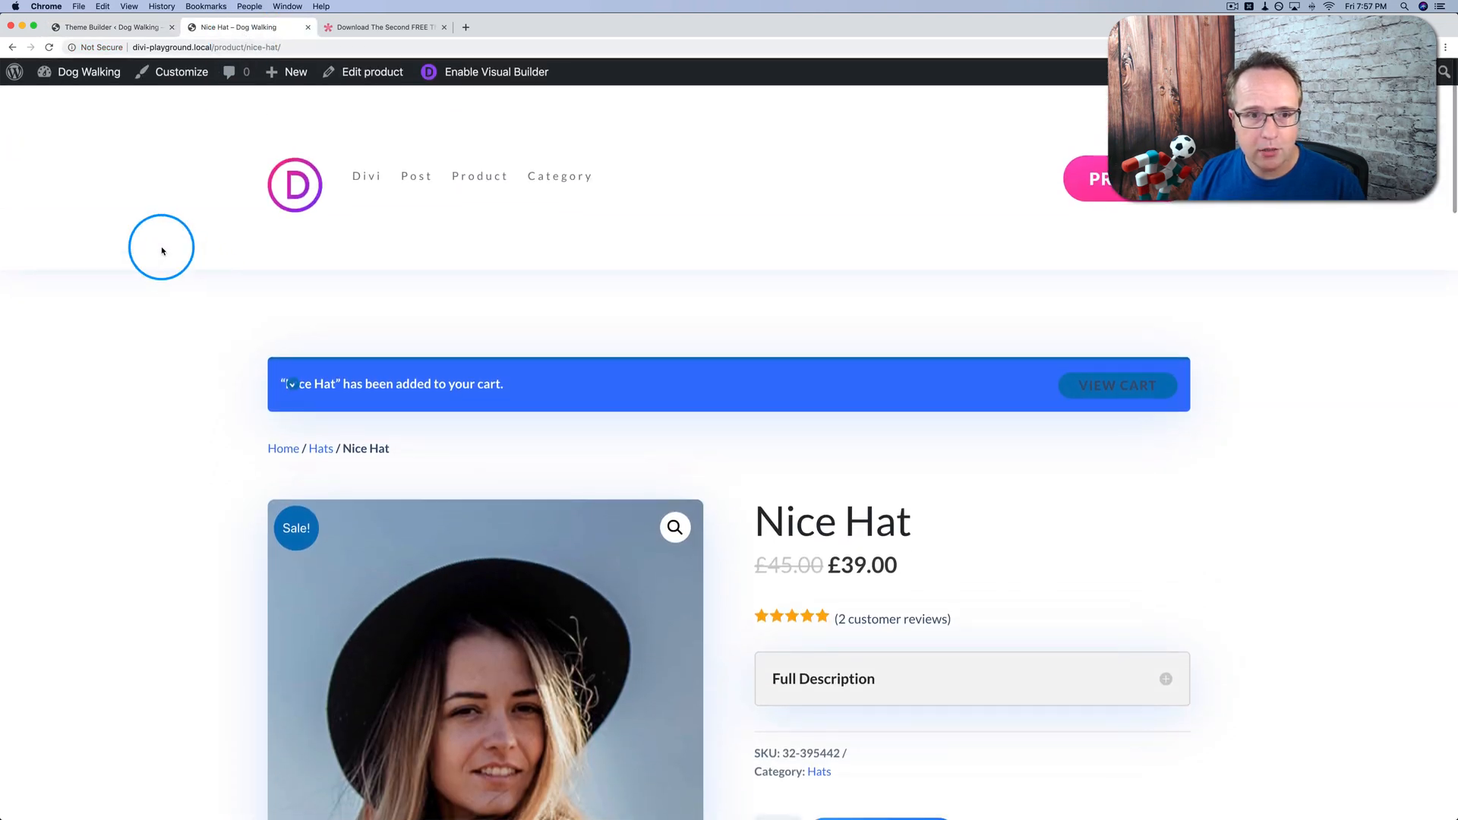
mouse_move(193, 230)
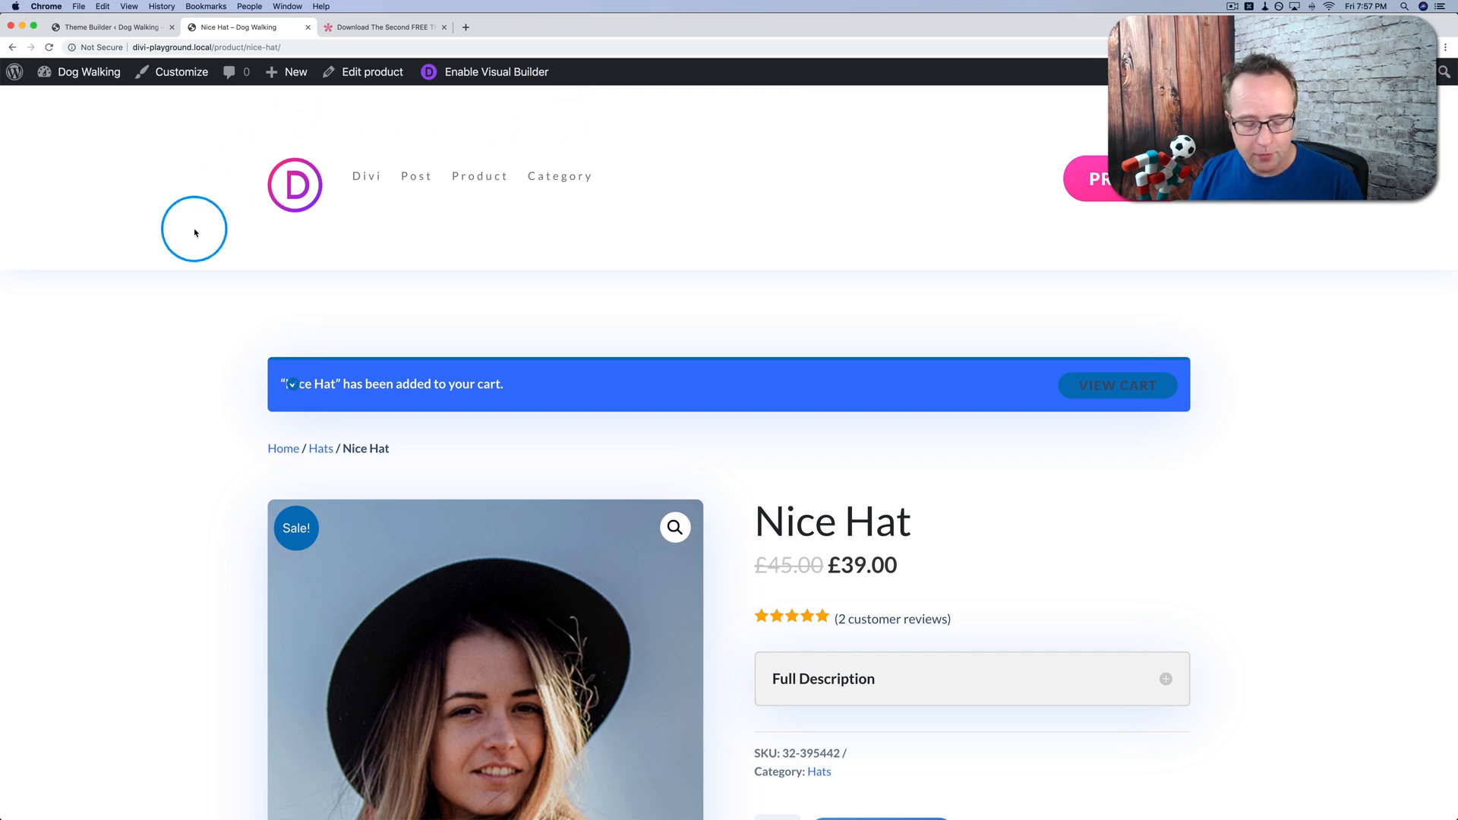
scroll("down", 3)
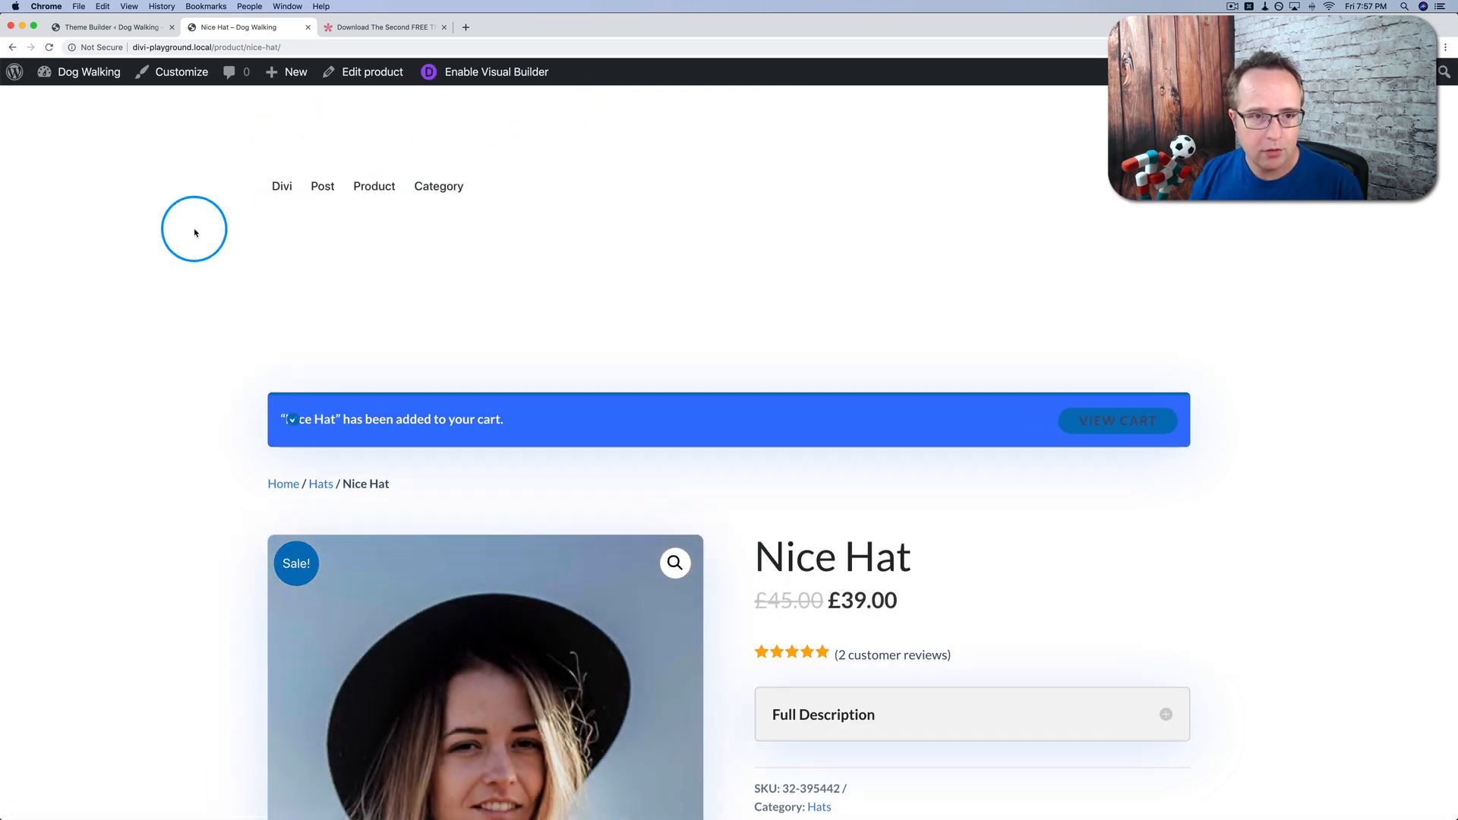
mouse_move(243, 185)
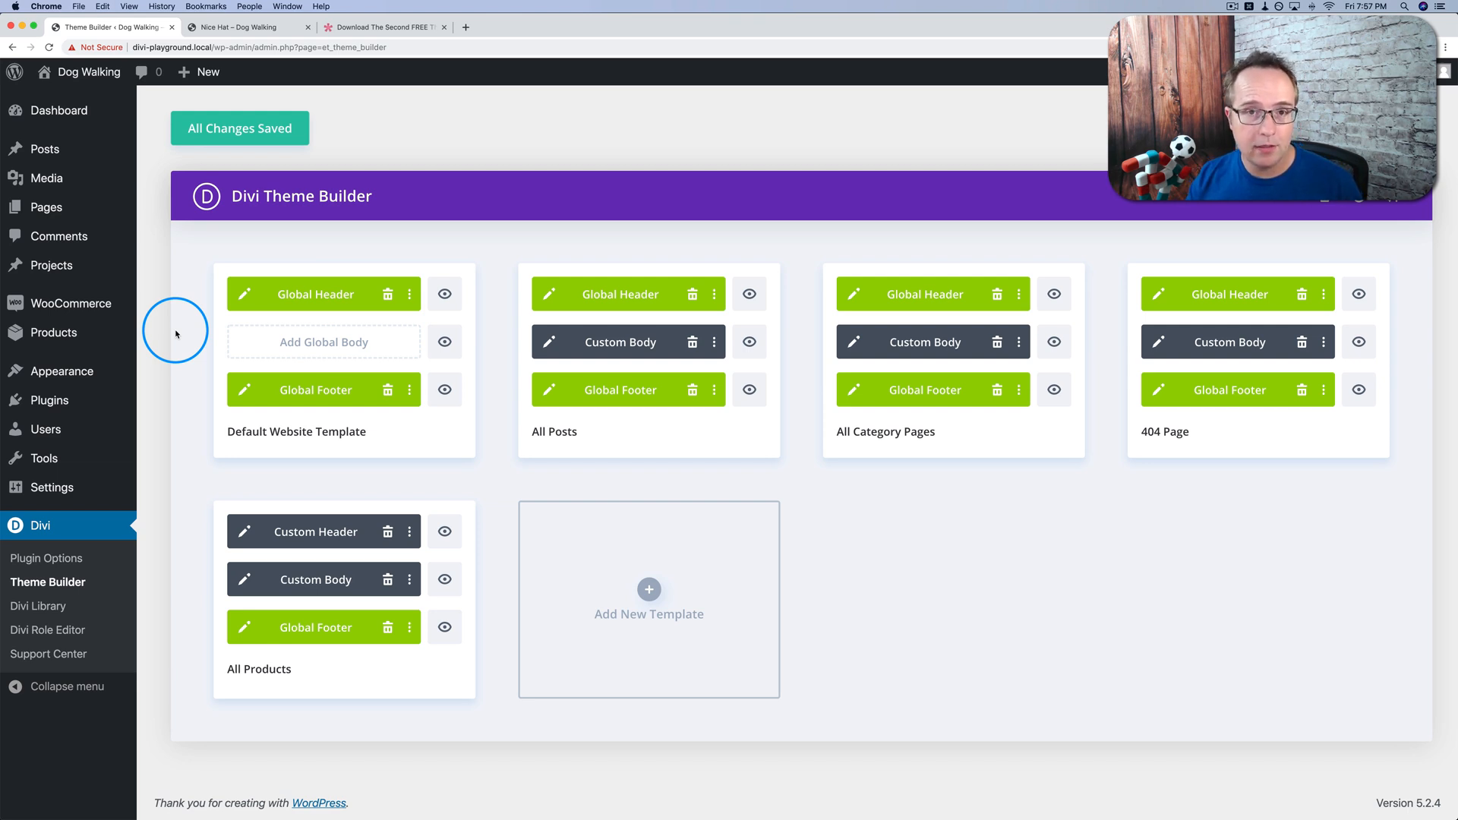
mouse_move(842, 278)
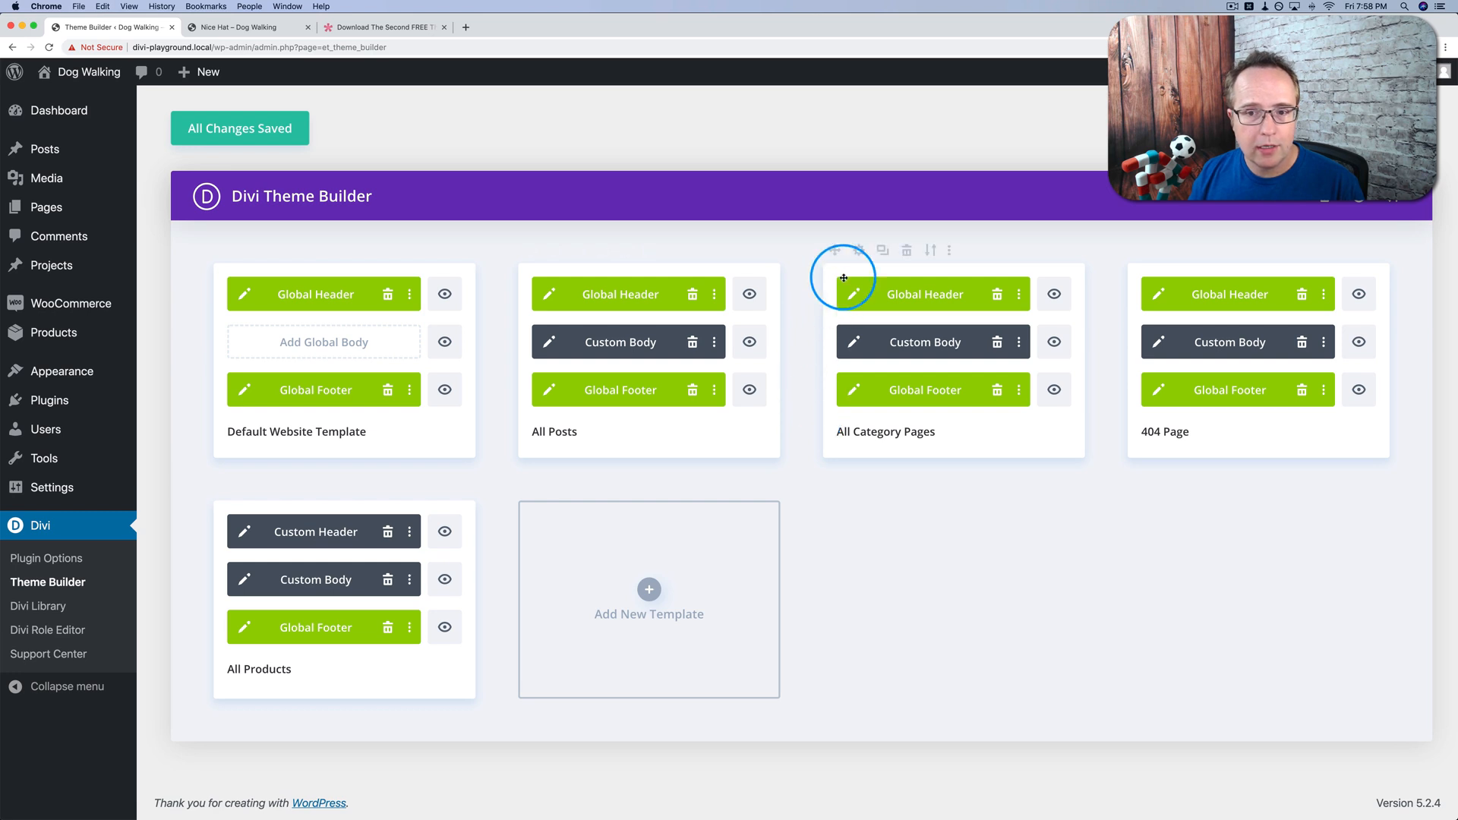
mouse_move(979, 298)
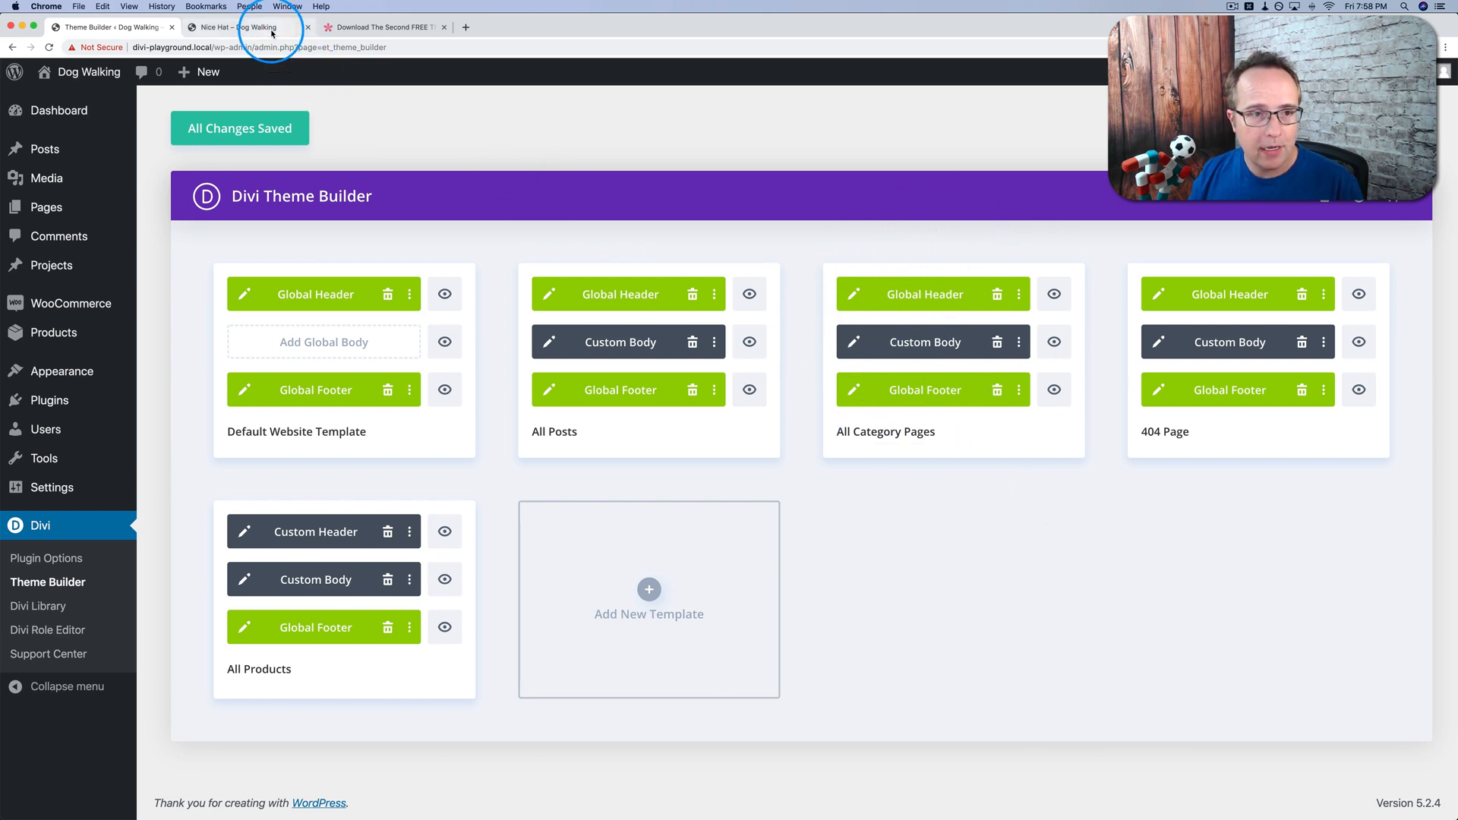
- View the Hats category archive with its two posts, sign-up footer and social links
left_click(237, 26)
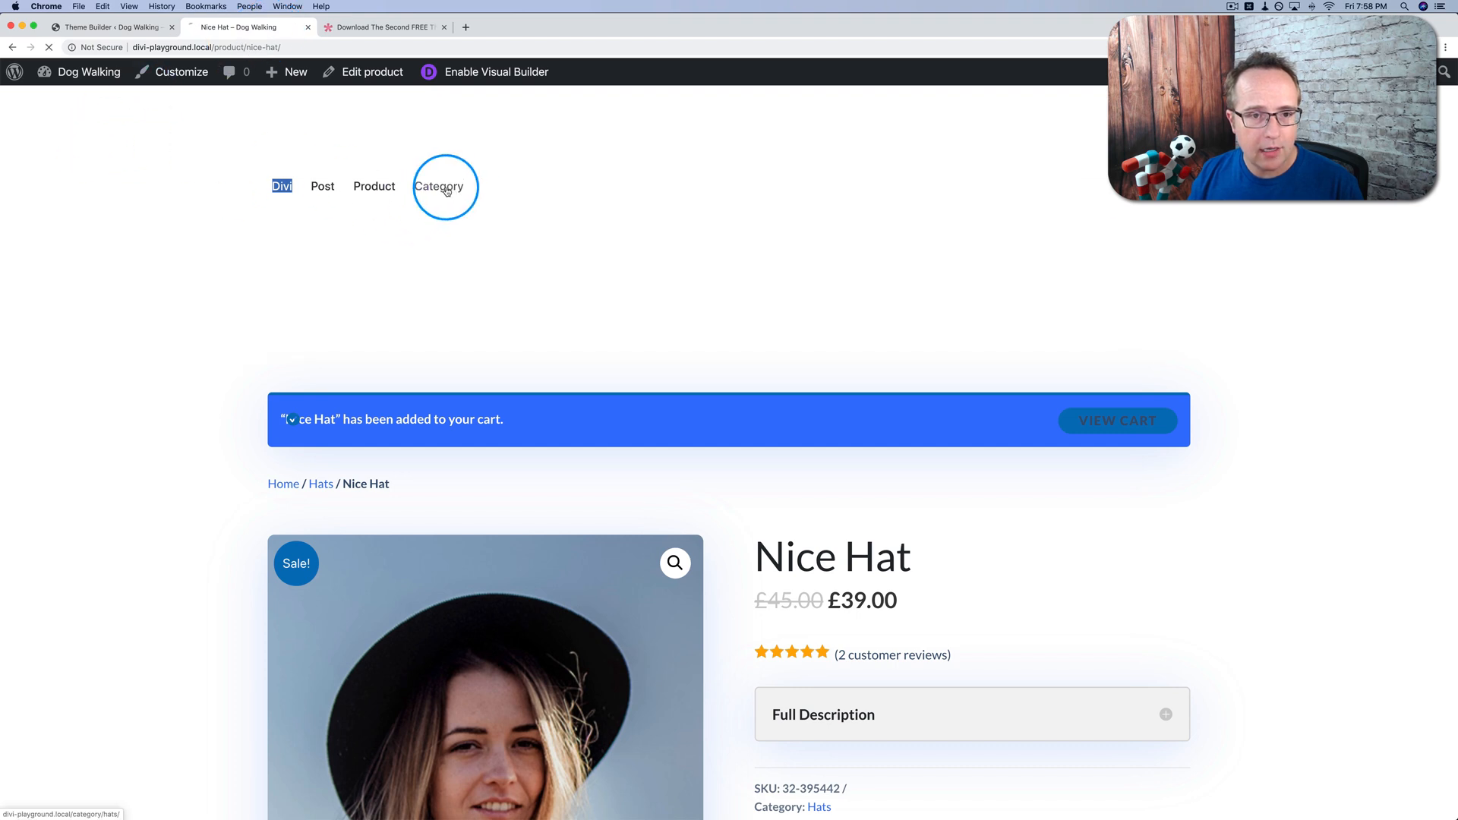
left_click(439, 186)
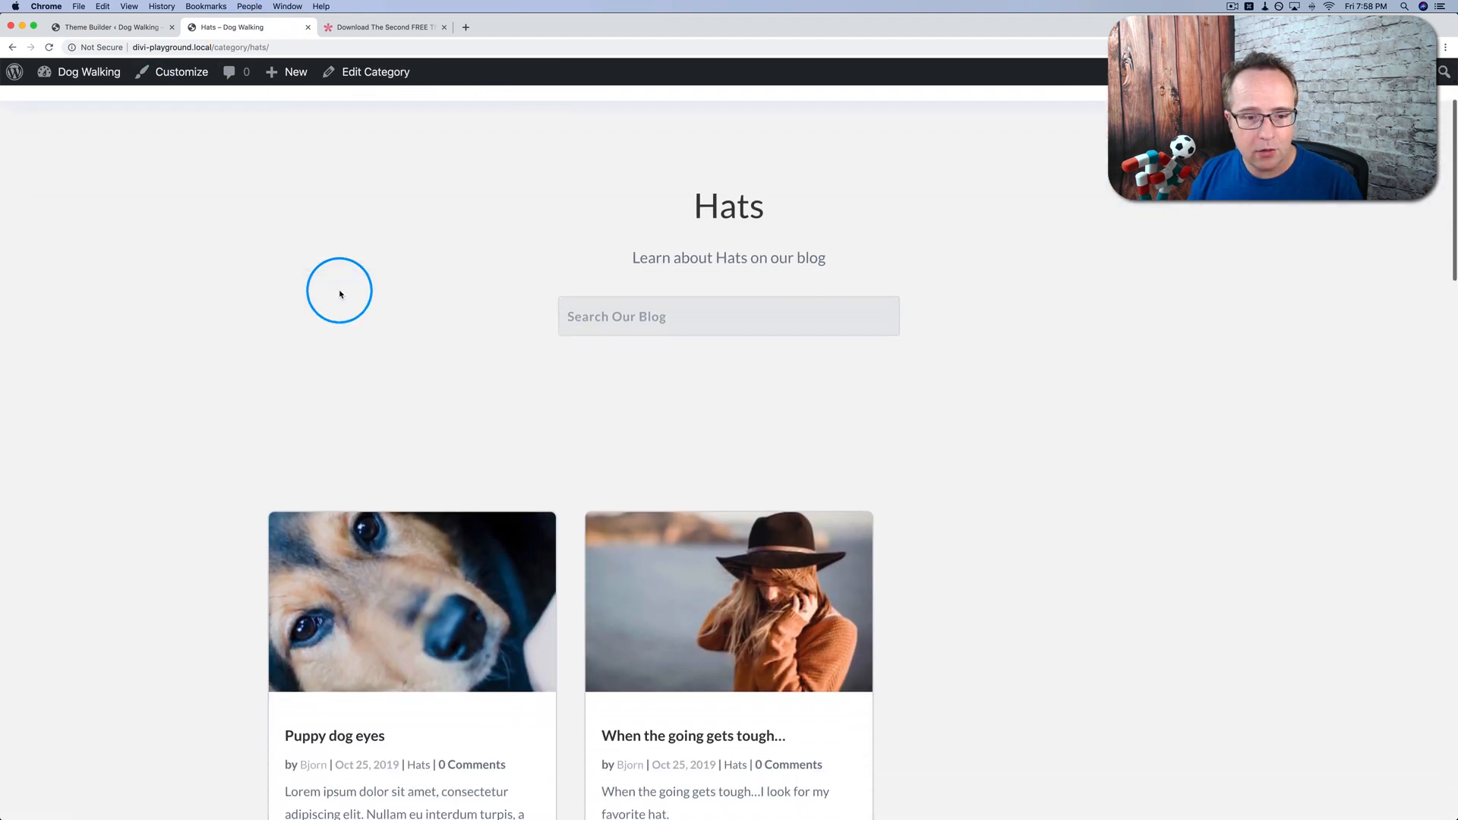
scroll("down", 3)
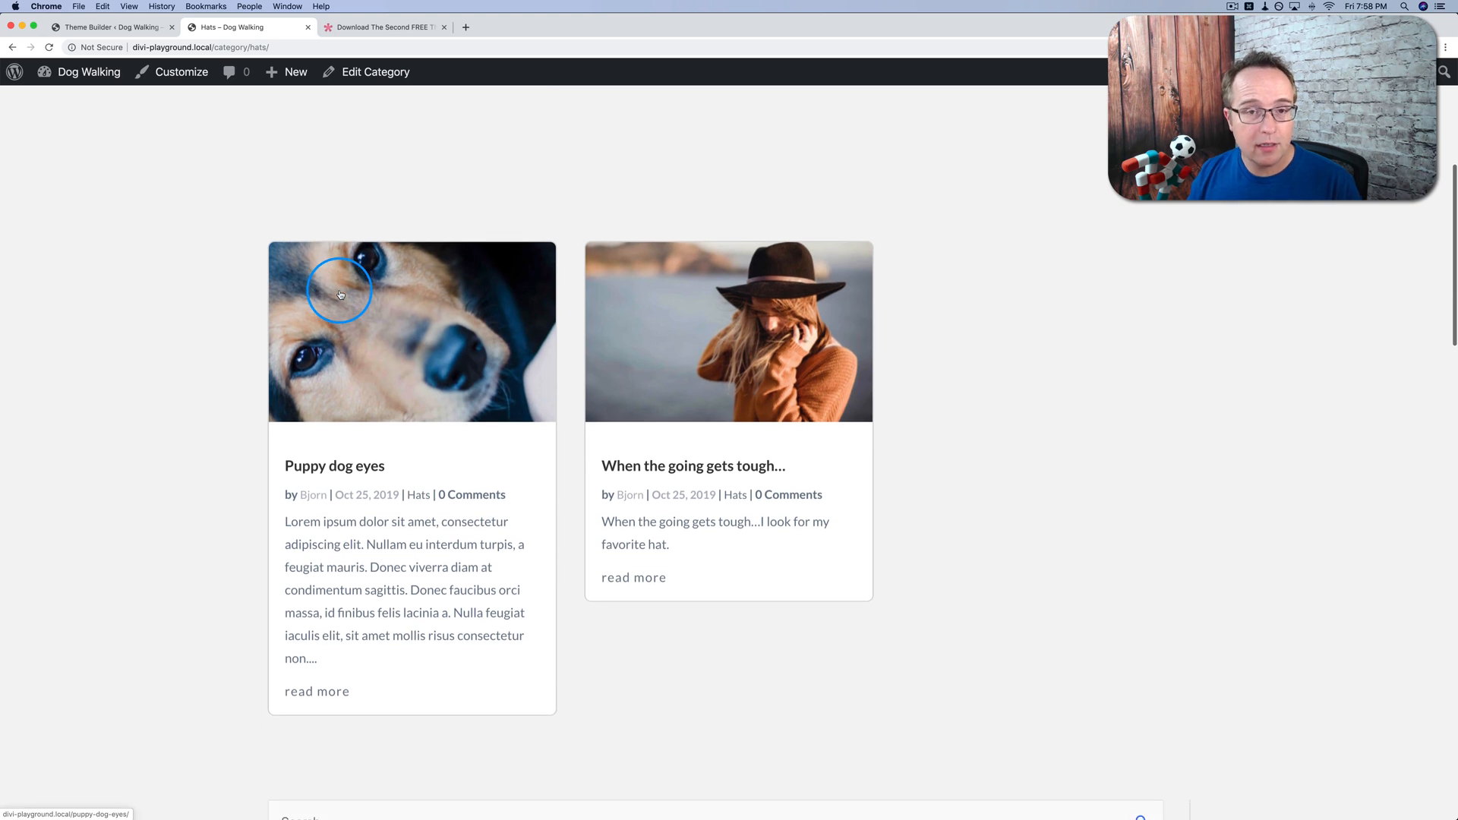
scroll("up", 3)
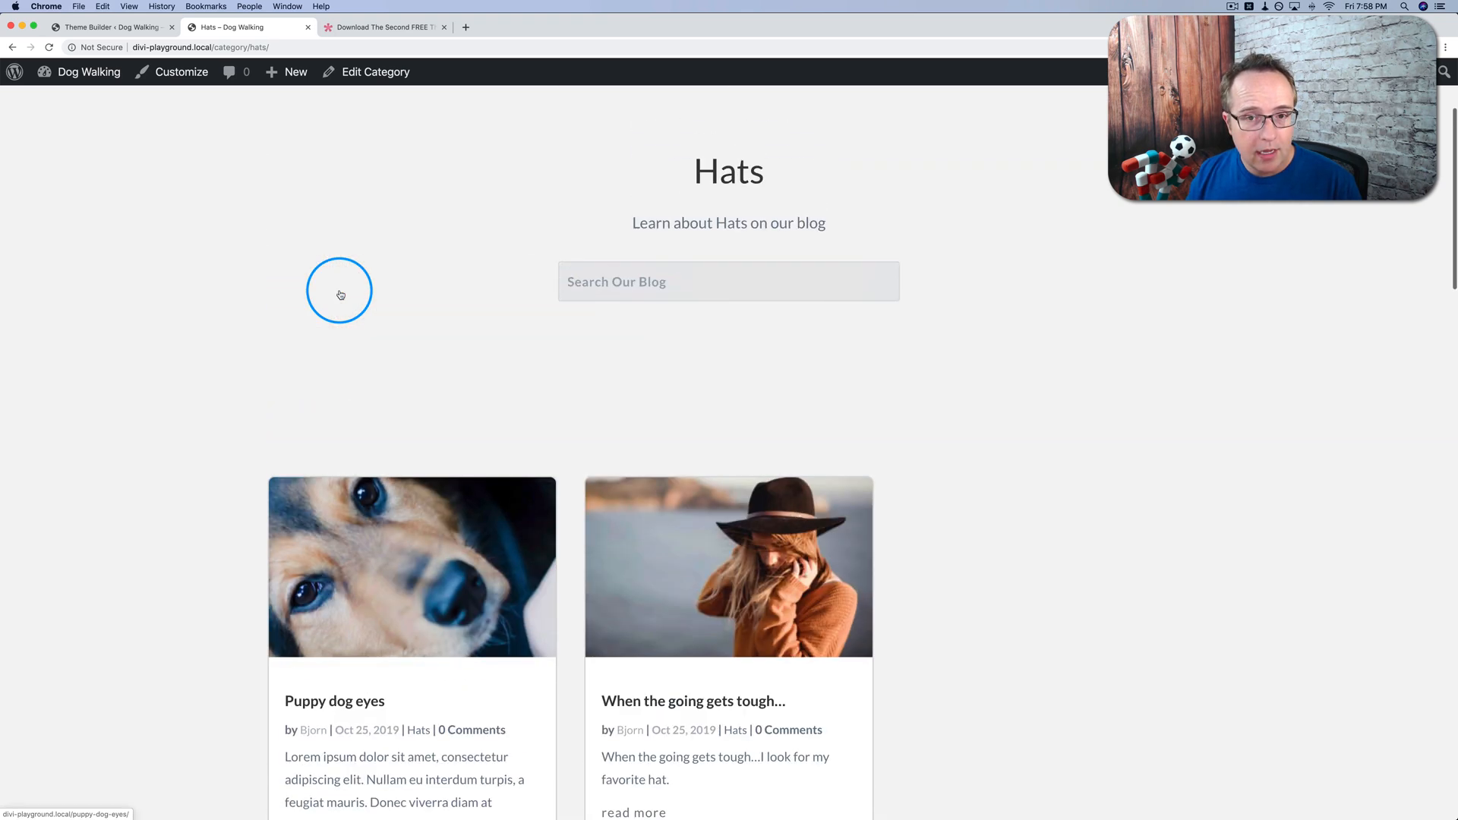
scroll("up", 3)
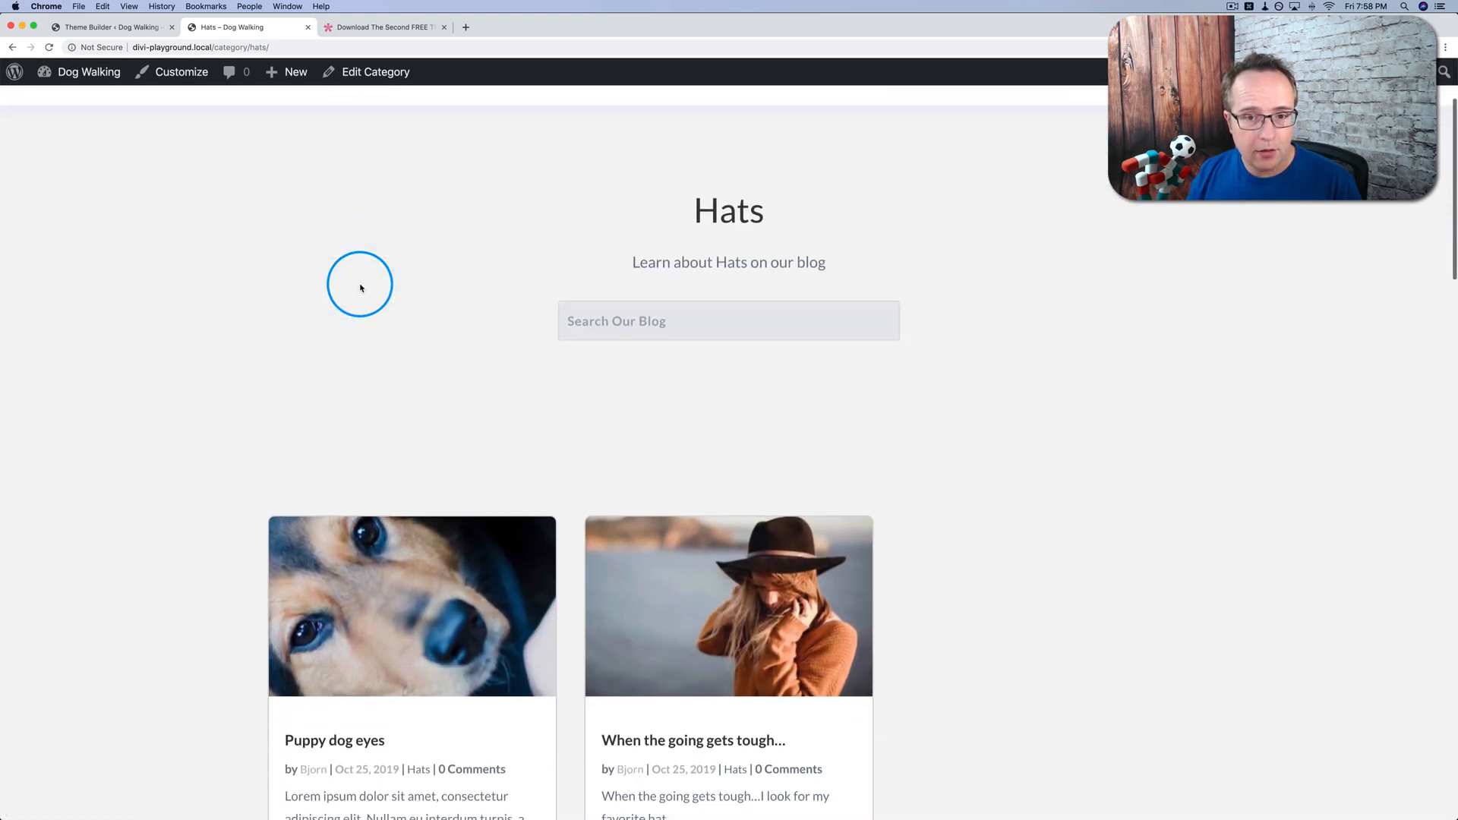
scroll("down", 3)
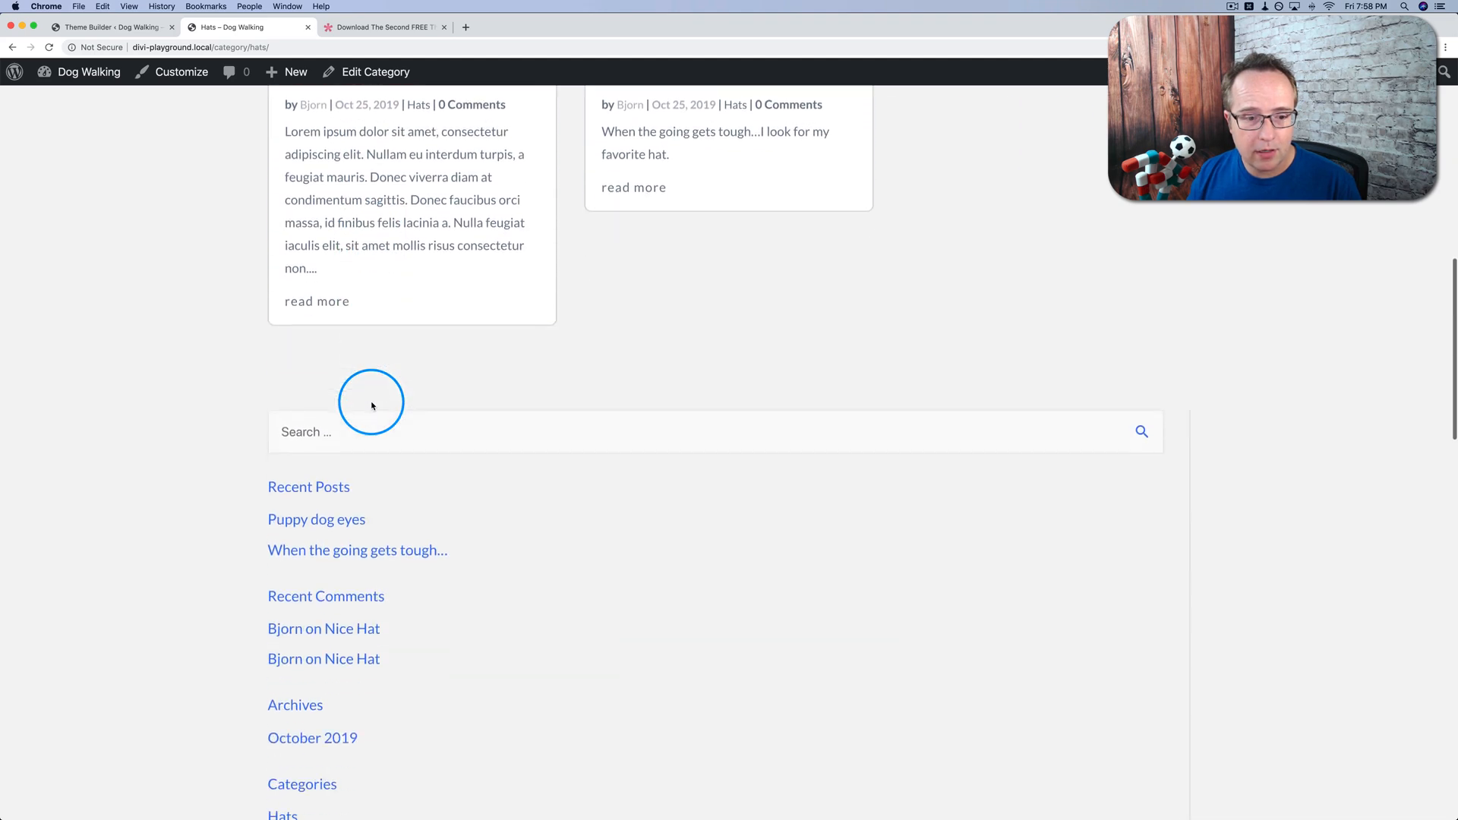
scroll("down", 3)
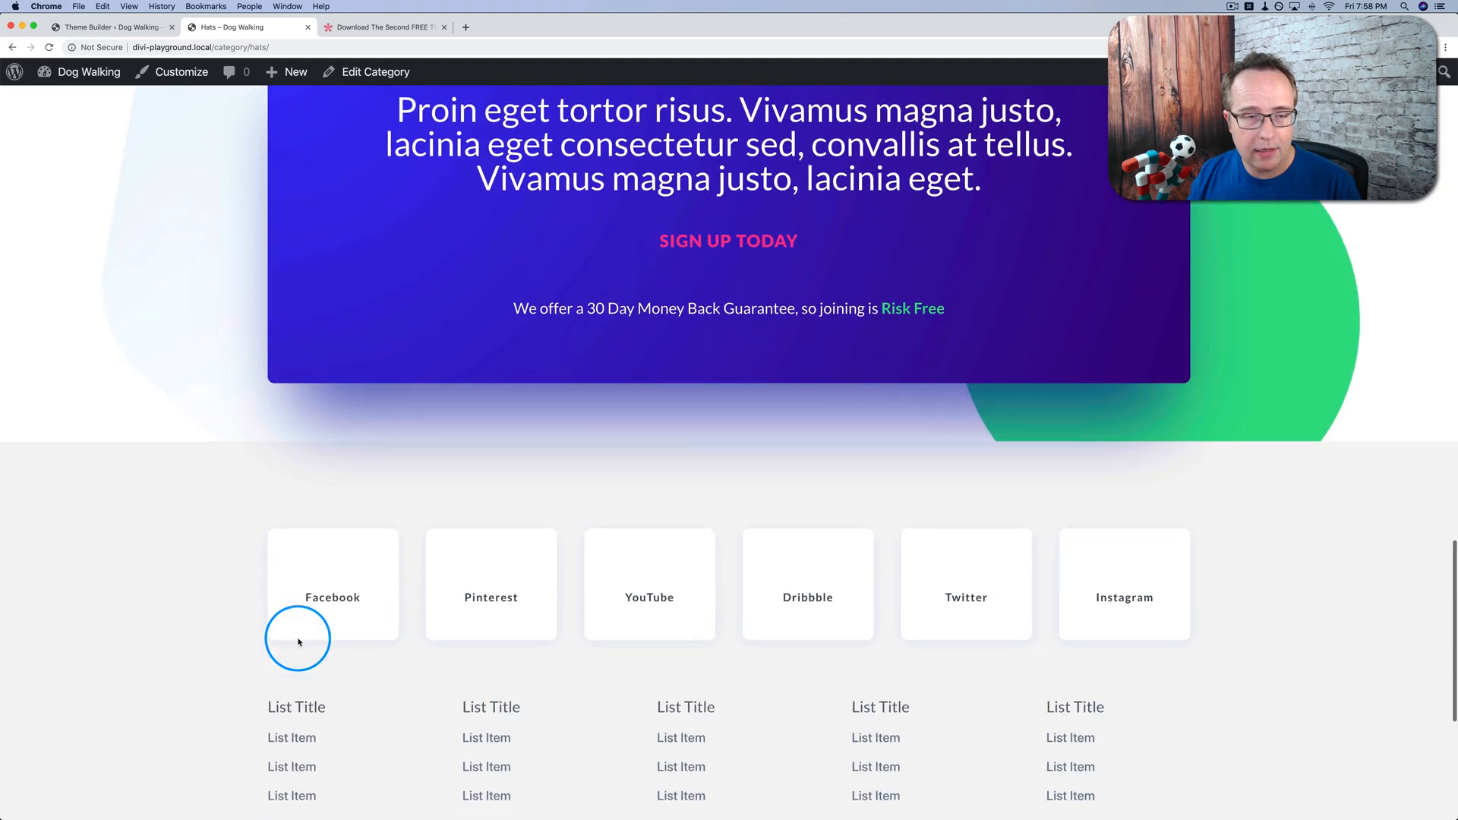
- Return to Theme Builder and edit the All Category Pages custom body layout
left_click(111, 28)
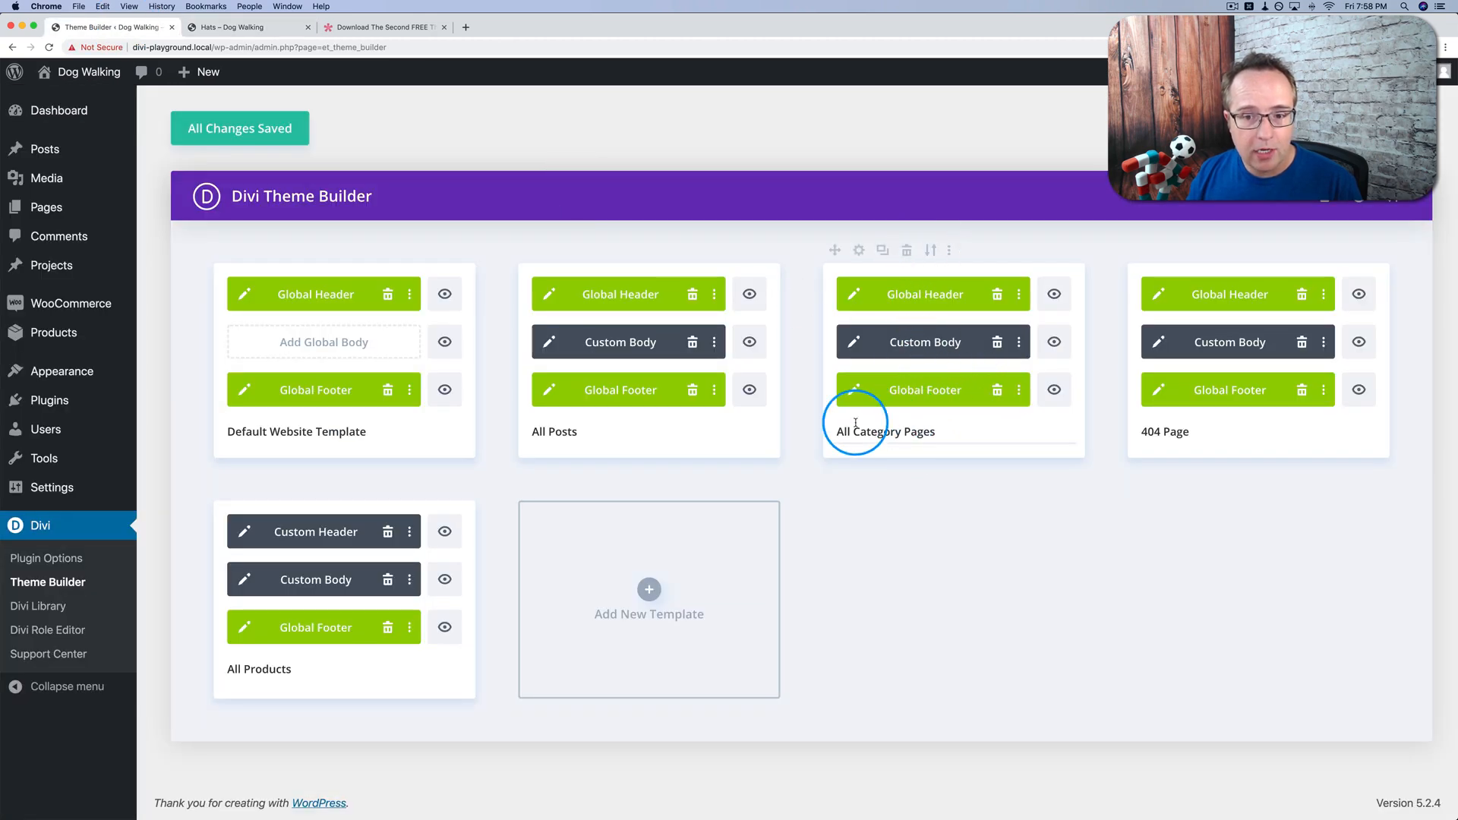
mouse_move(852, 342)
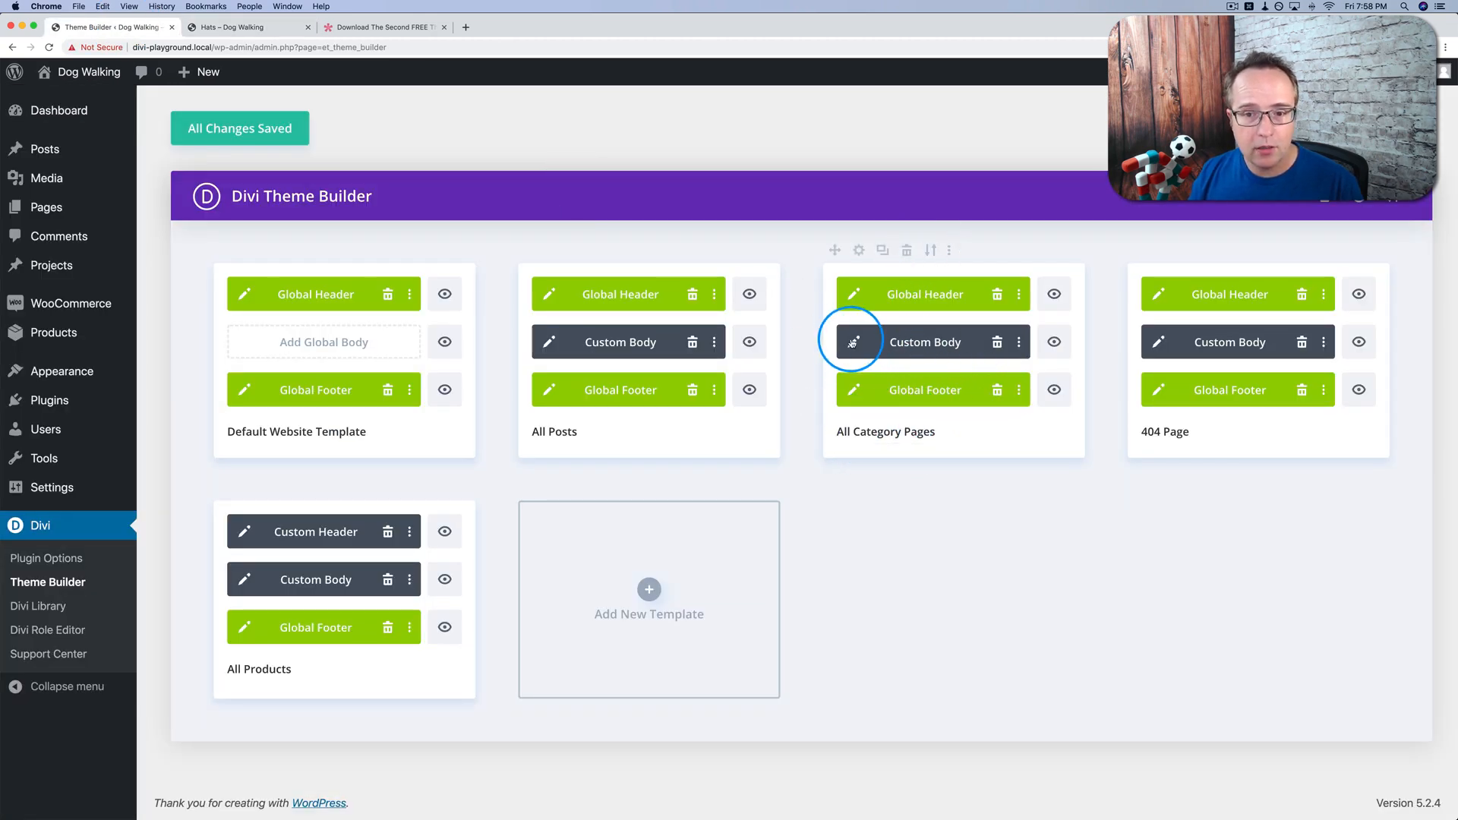
left_click(852, 342)
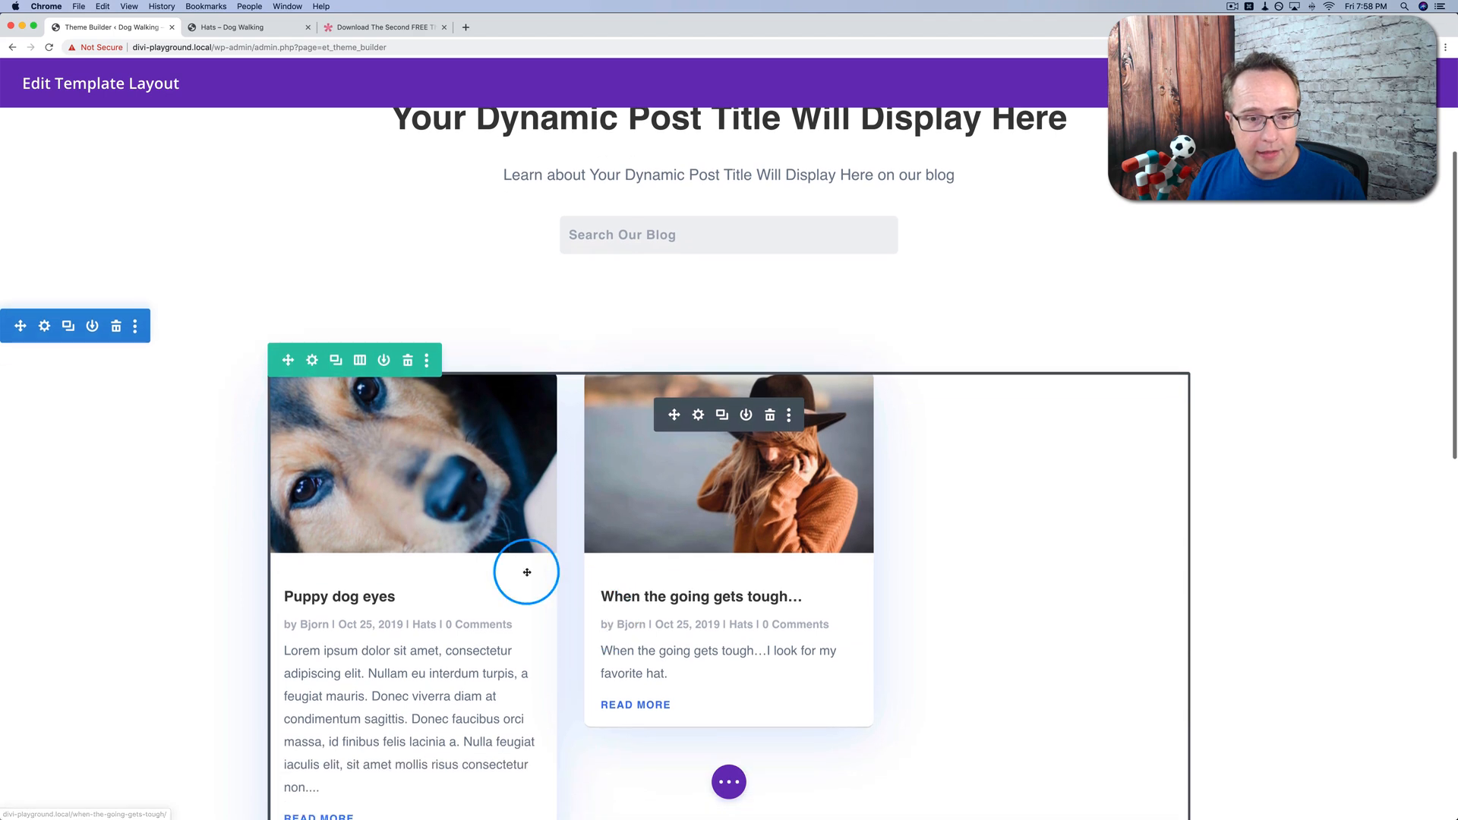
mouse_move(602, 610)
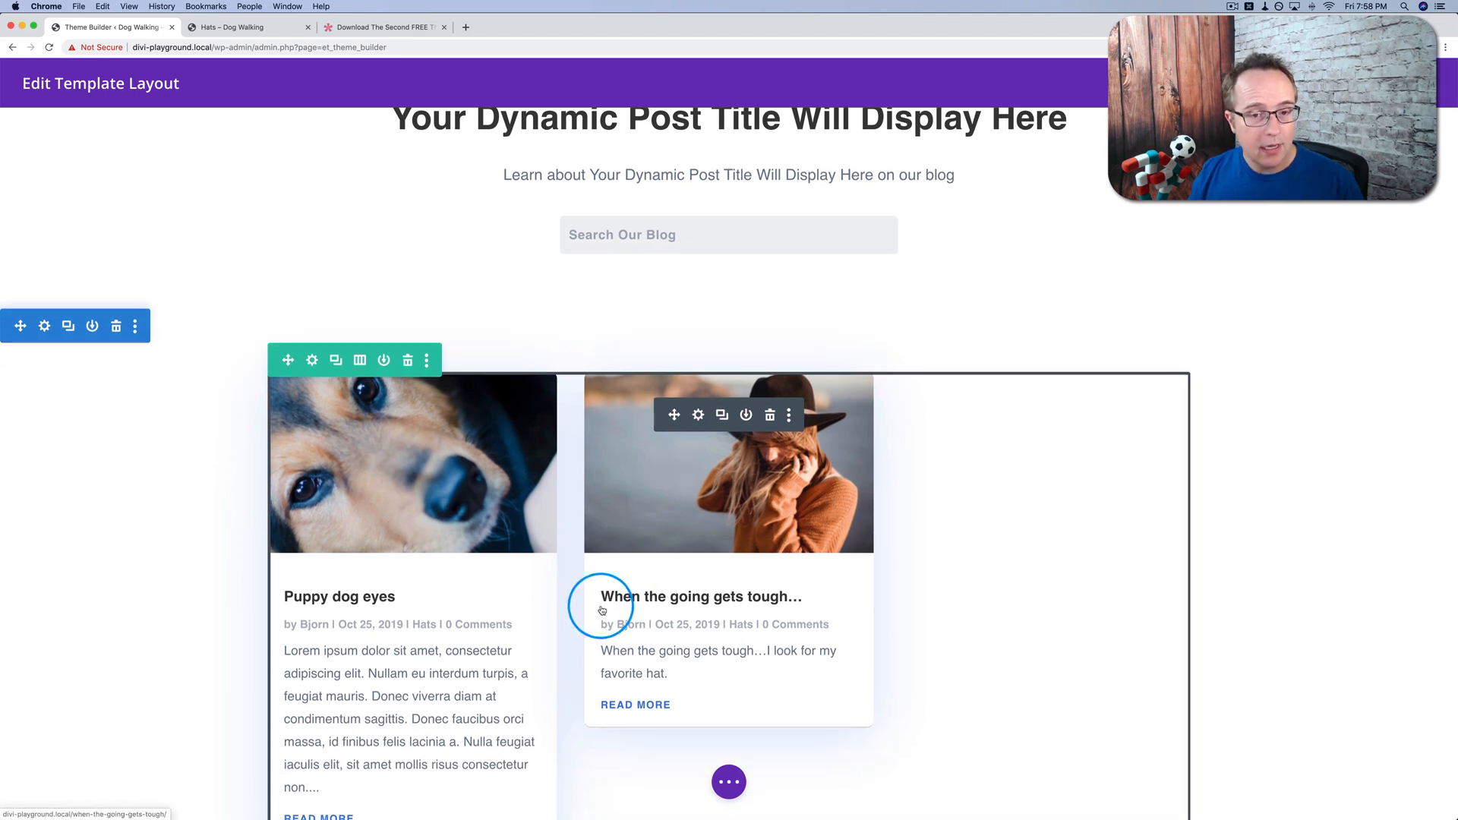
mouse_move(207, 290)
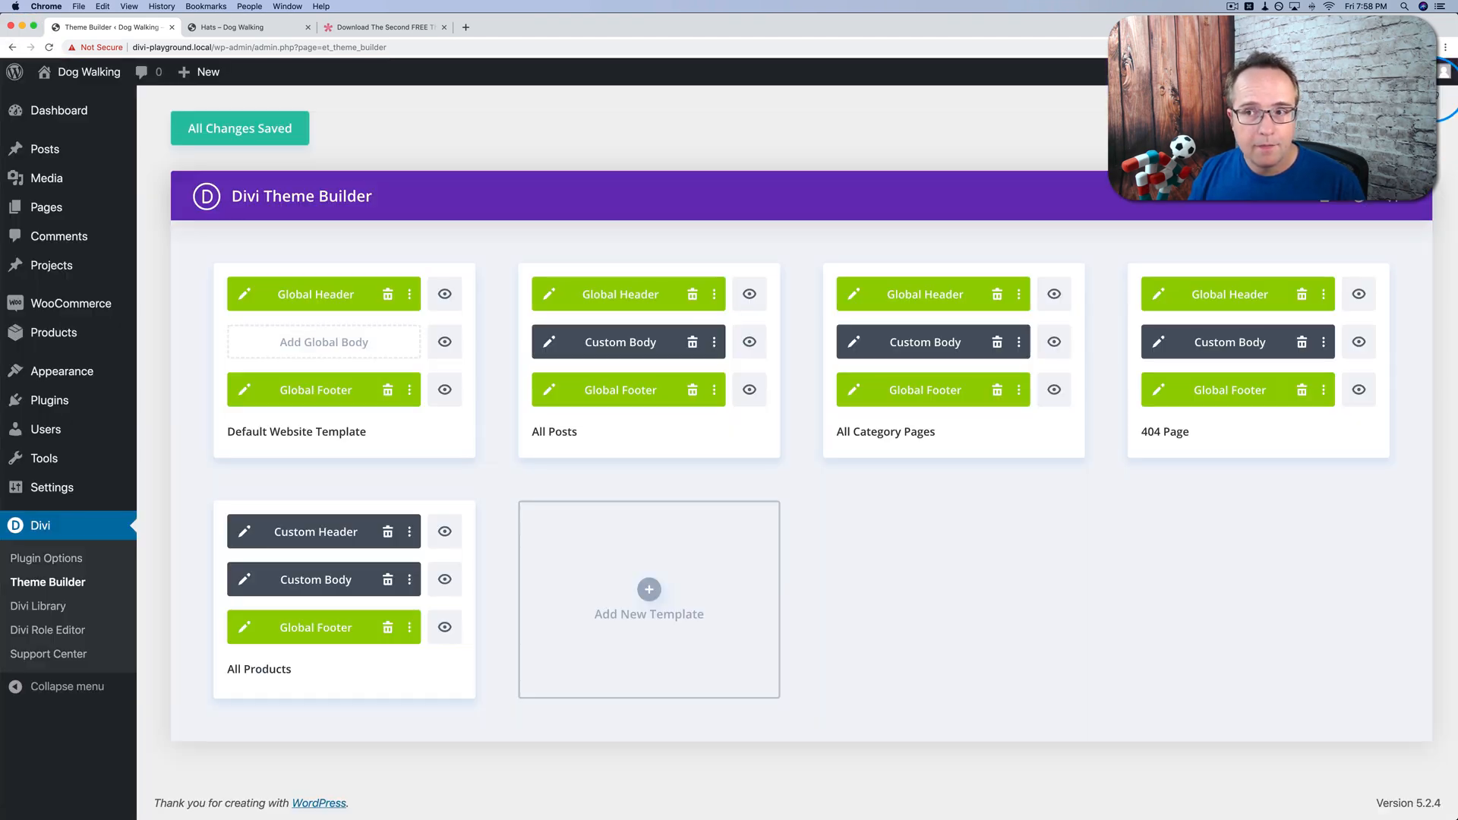
mouse_move(1204, 232)
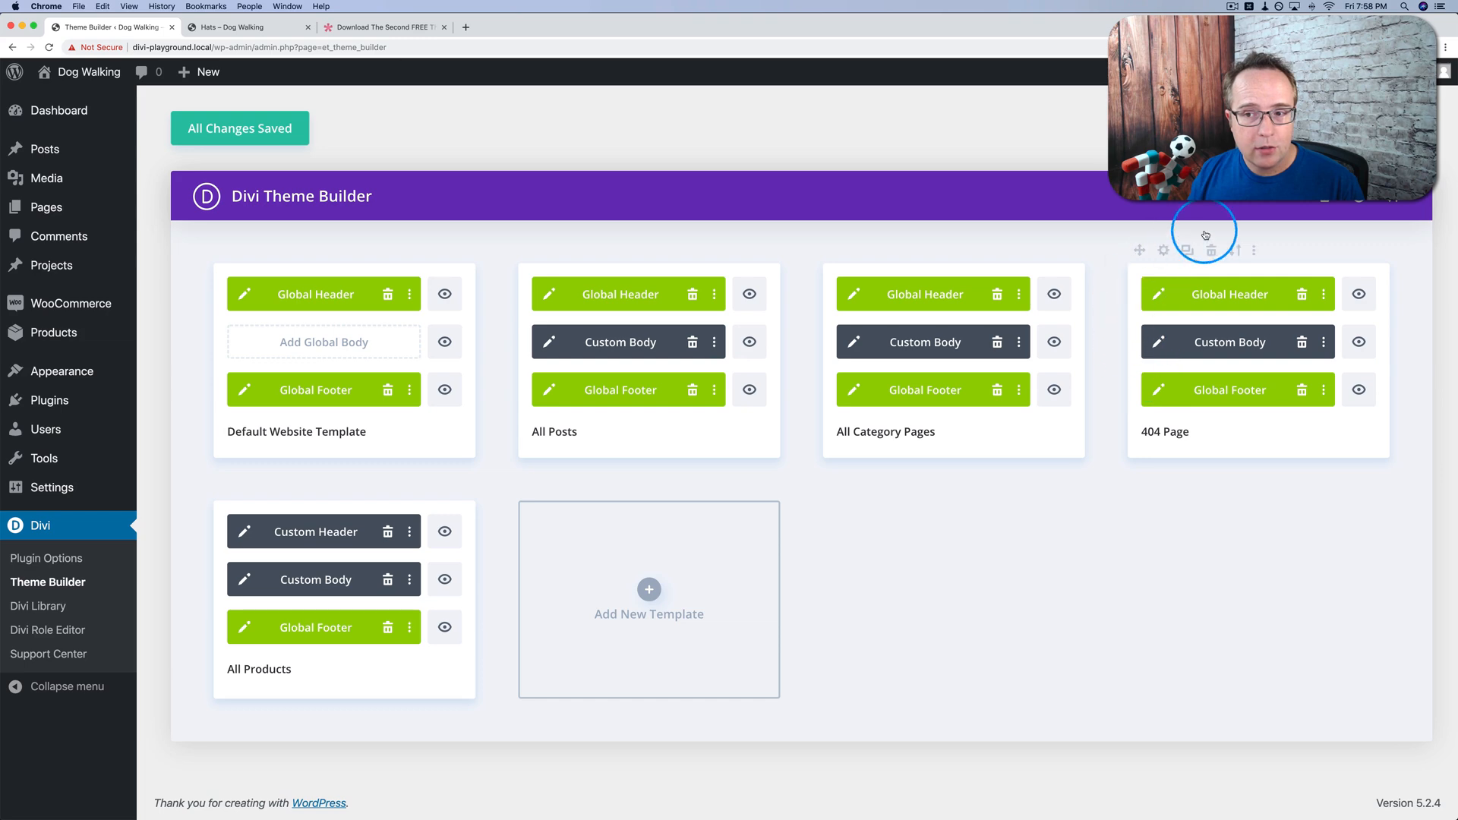
- Visit a nonexistent address ('sdfds') on the front end to trigger the custom 404 page
left_click(231, 26)
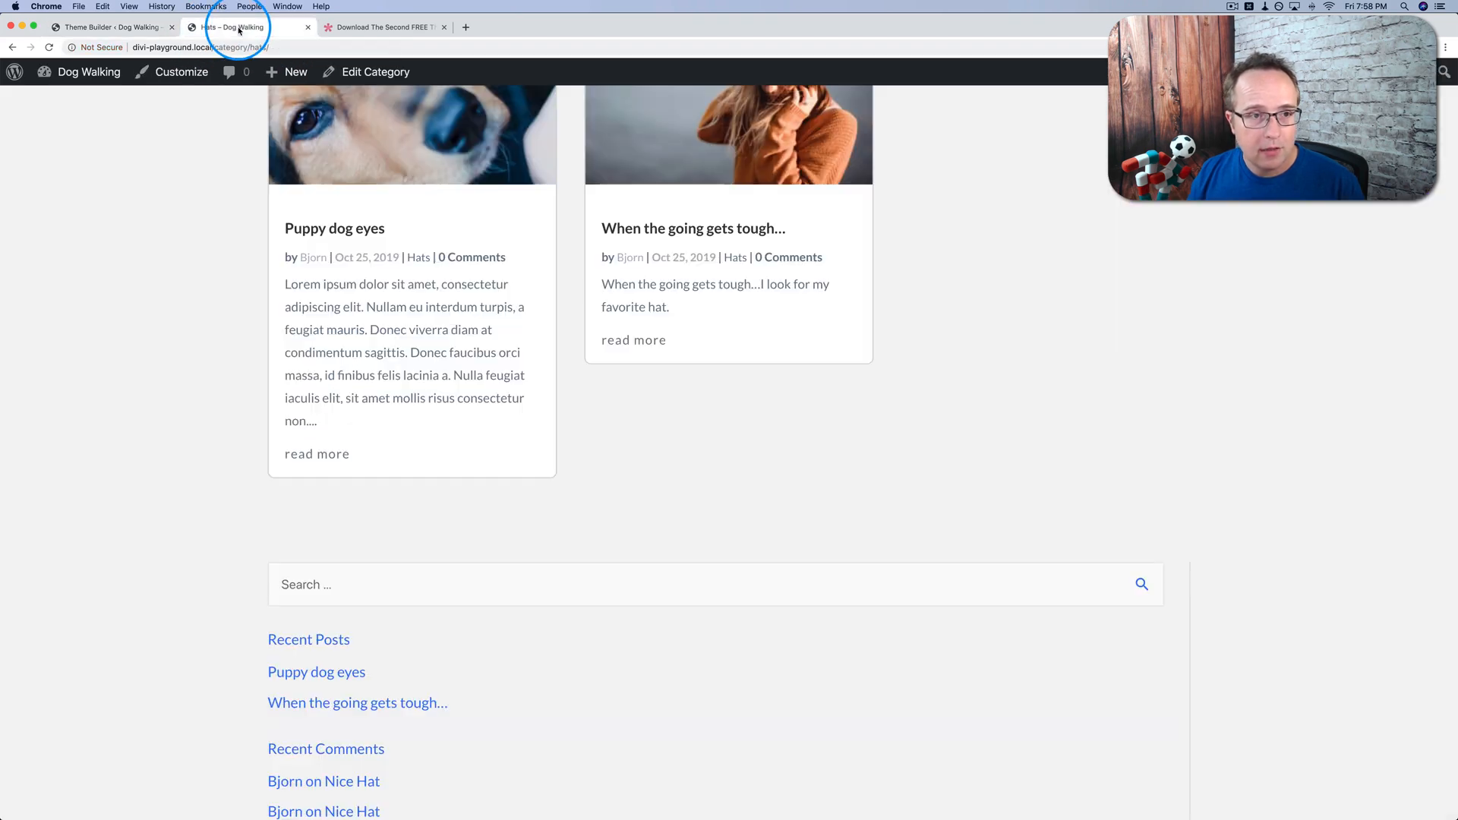
type("sdfds")
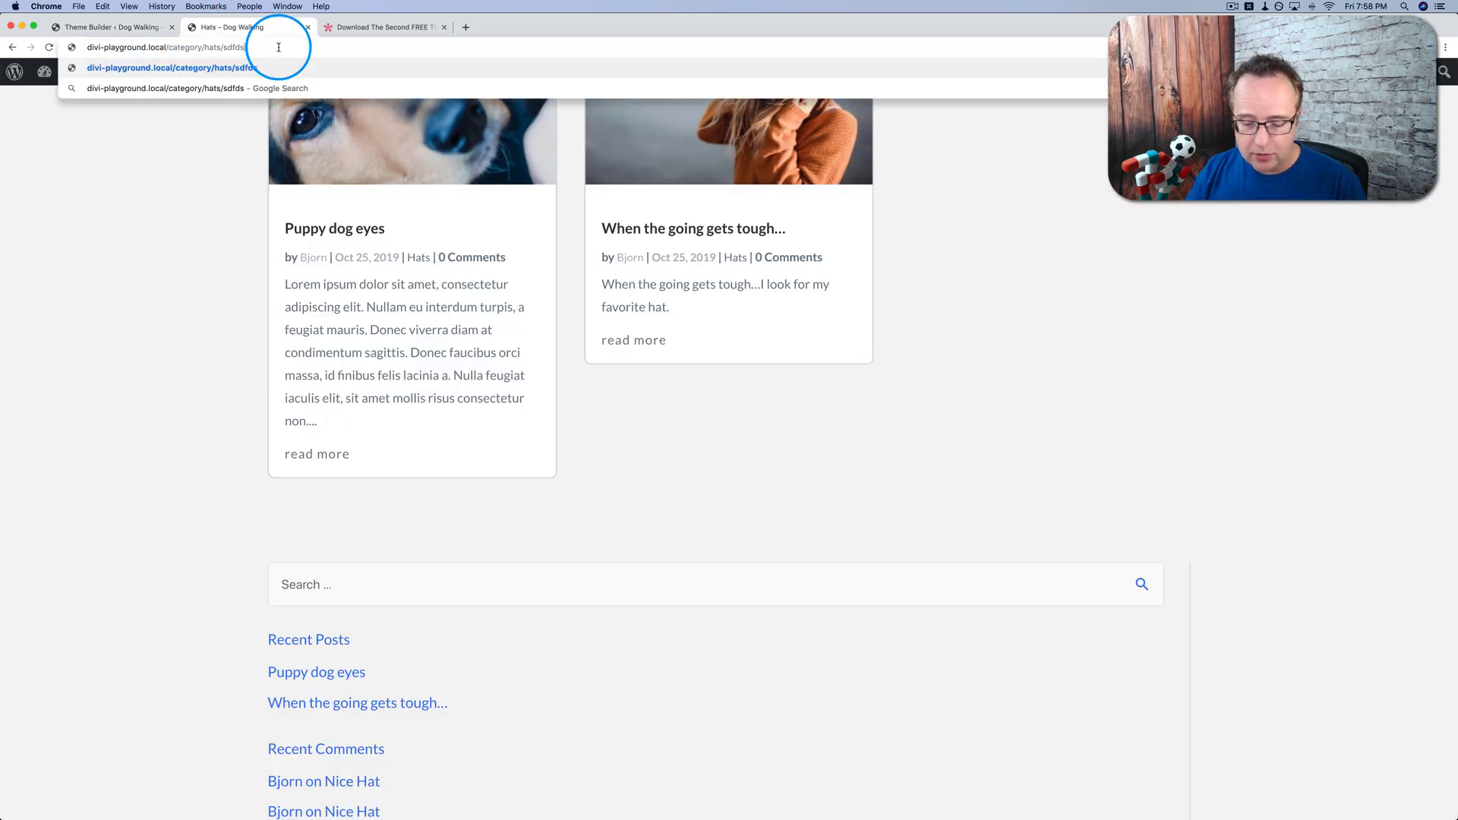
key("Return")
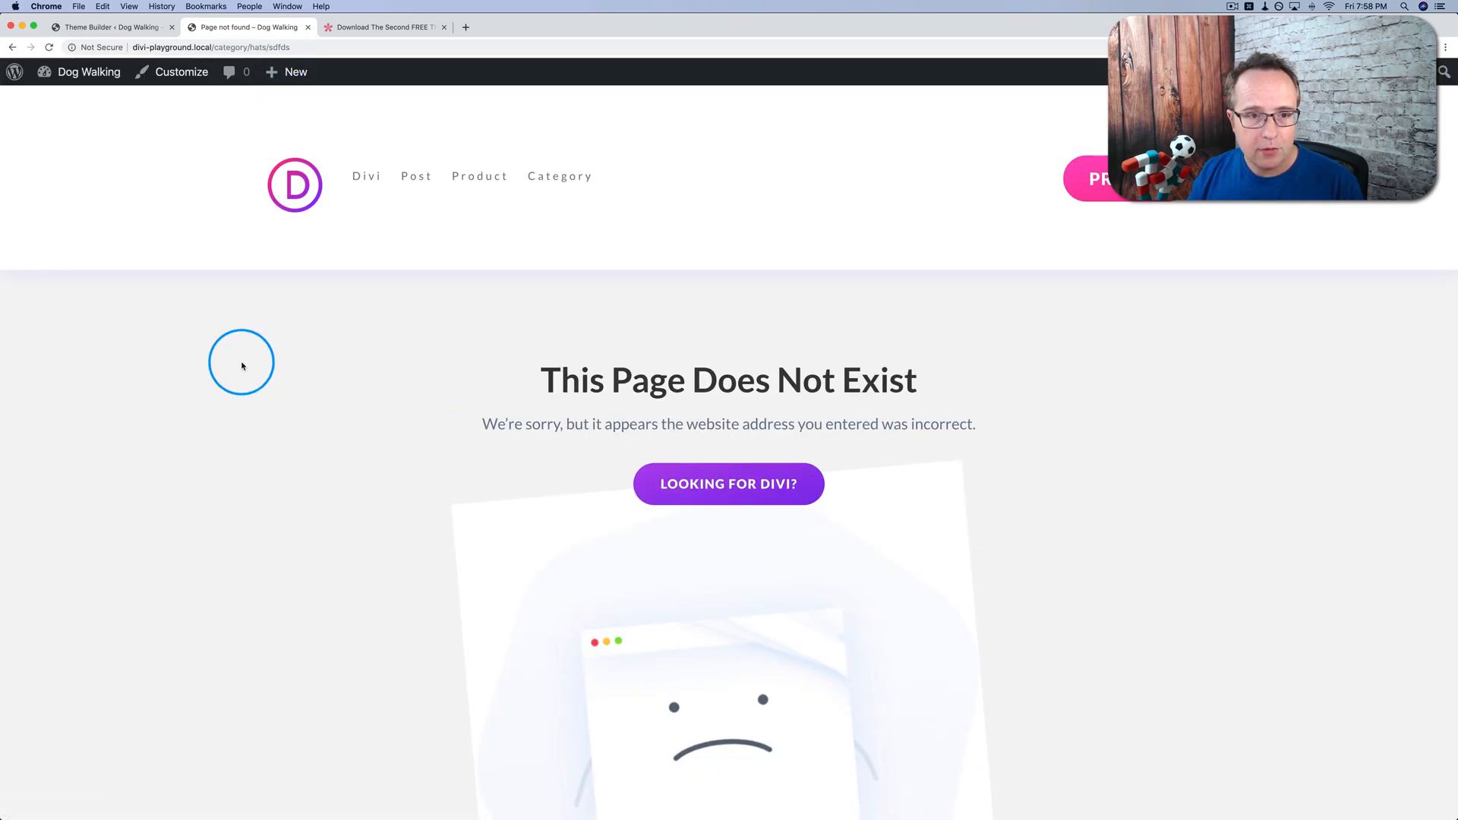
scroll("down", 3)
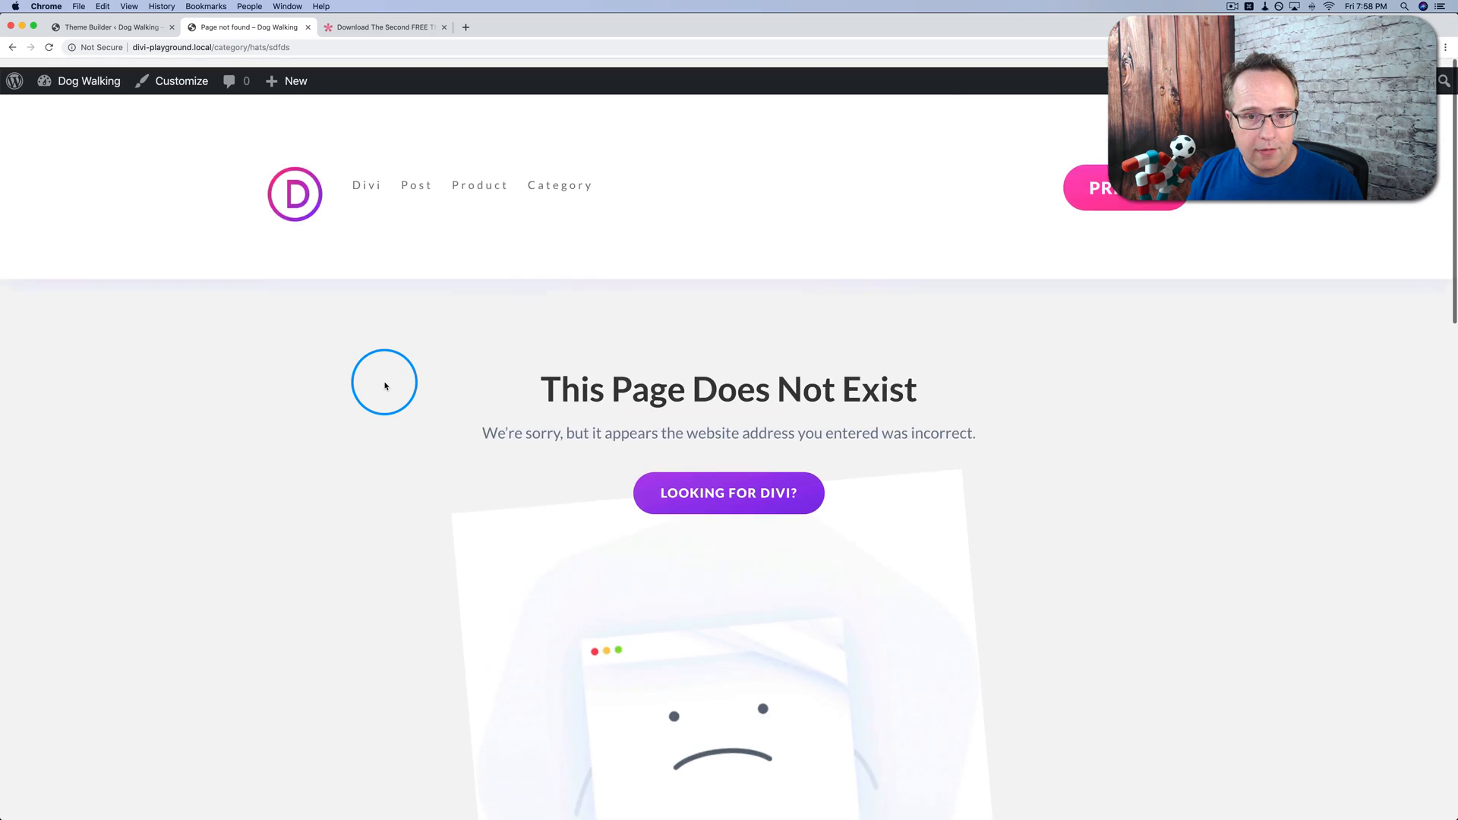
- Reload the 404 page and scroll through the 'This Page Does Not Exist' message without the header
left_click(111, 28)
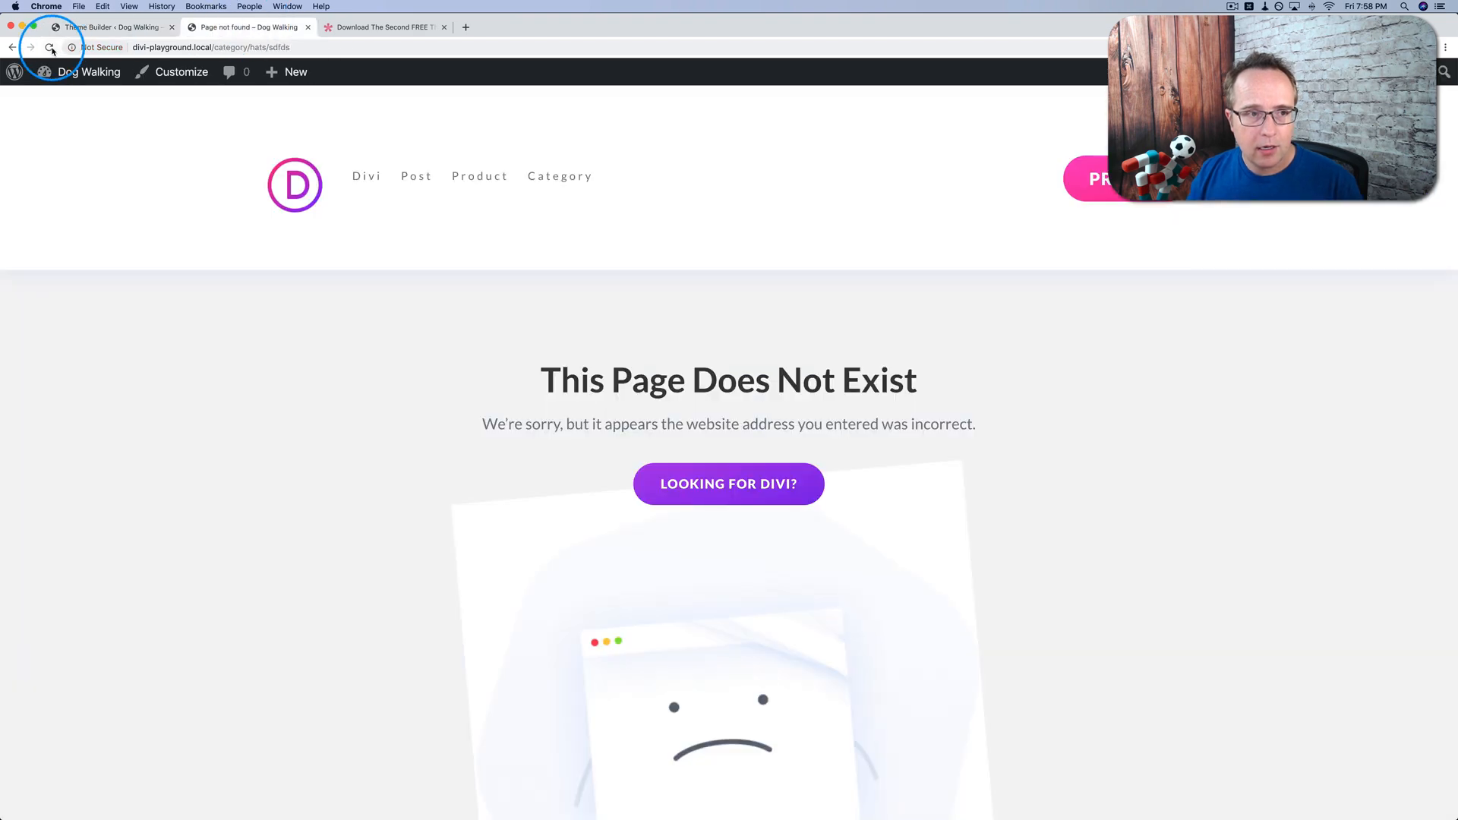
scroll("down", 3)
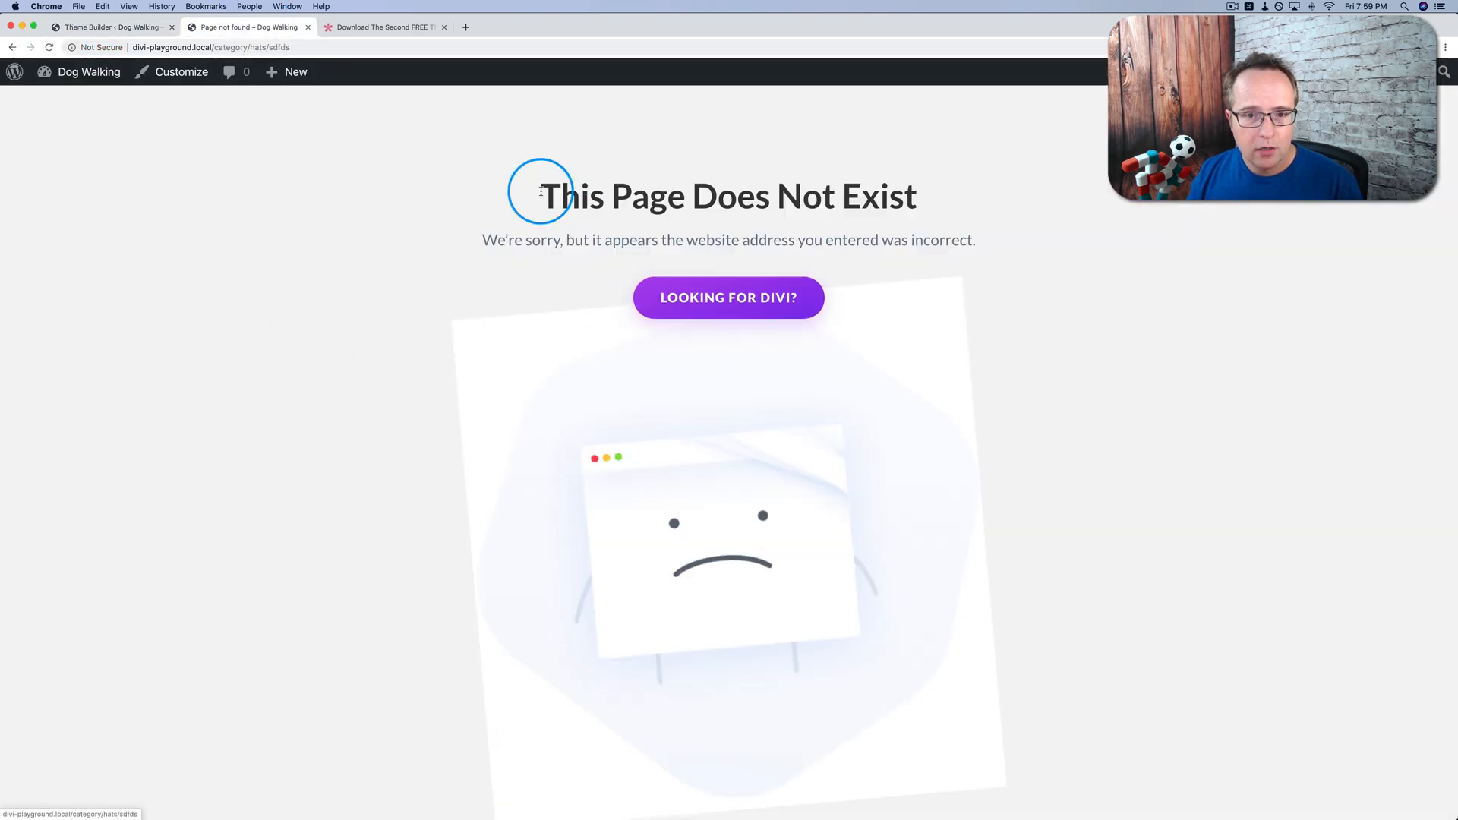
scroll("down", 3)
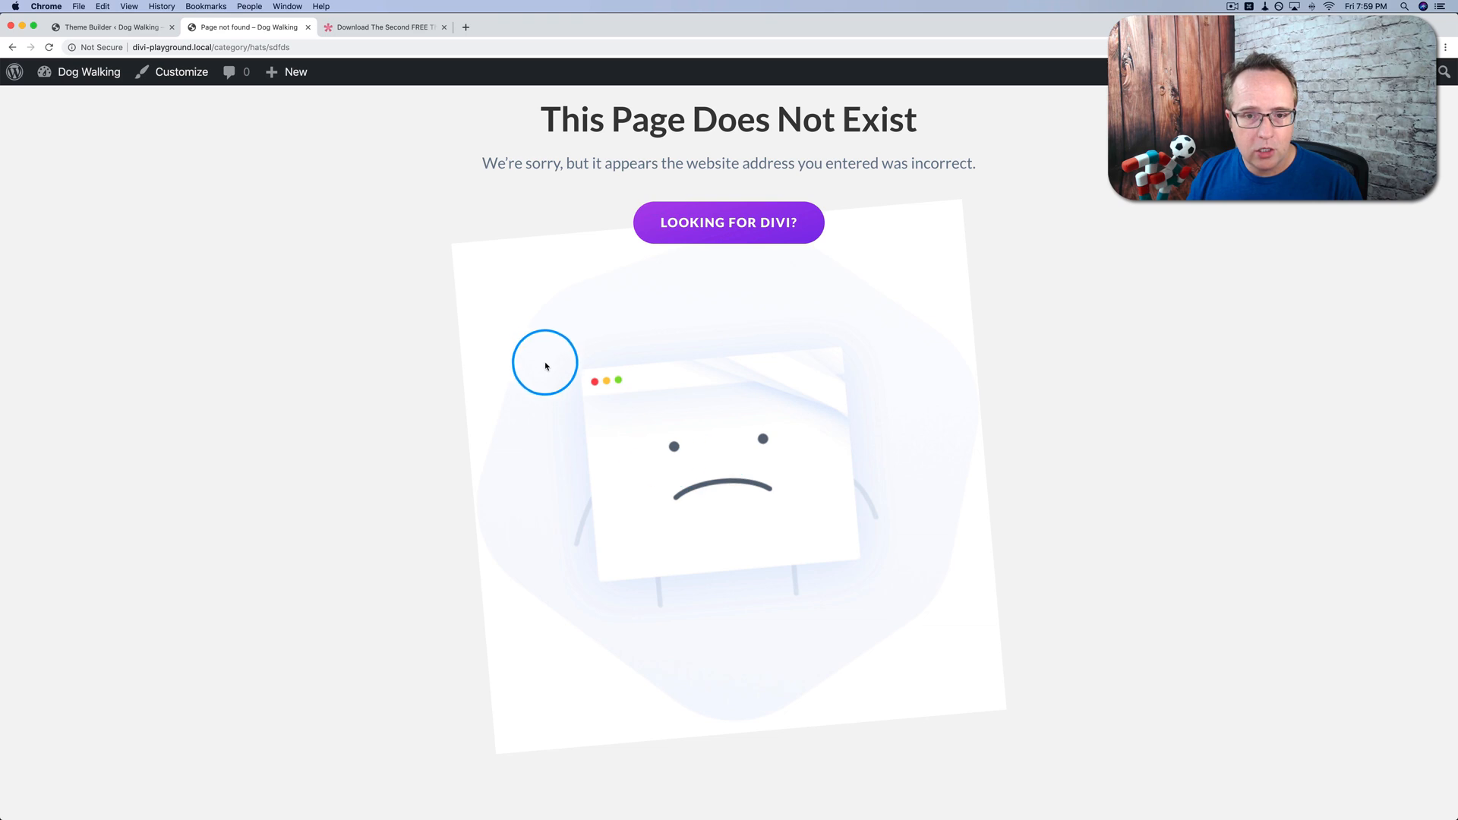
mouse_move(500, 317)
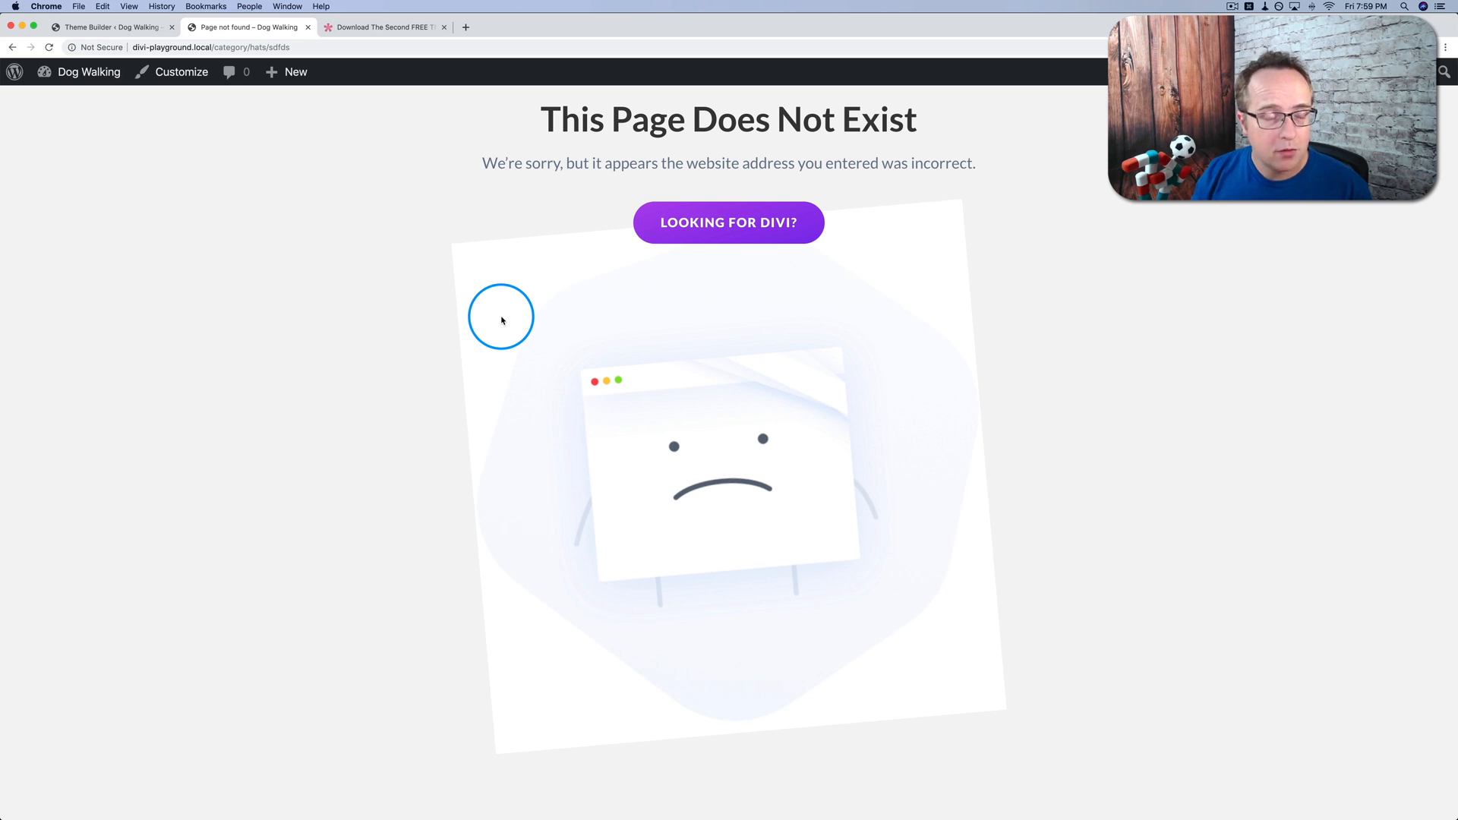
mouse_move(420, 267)
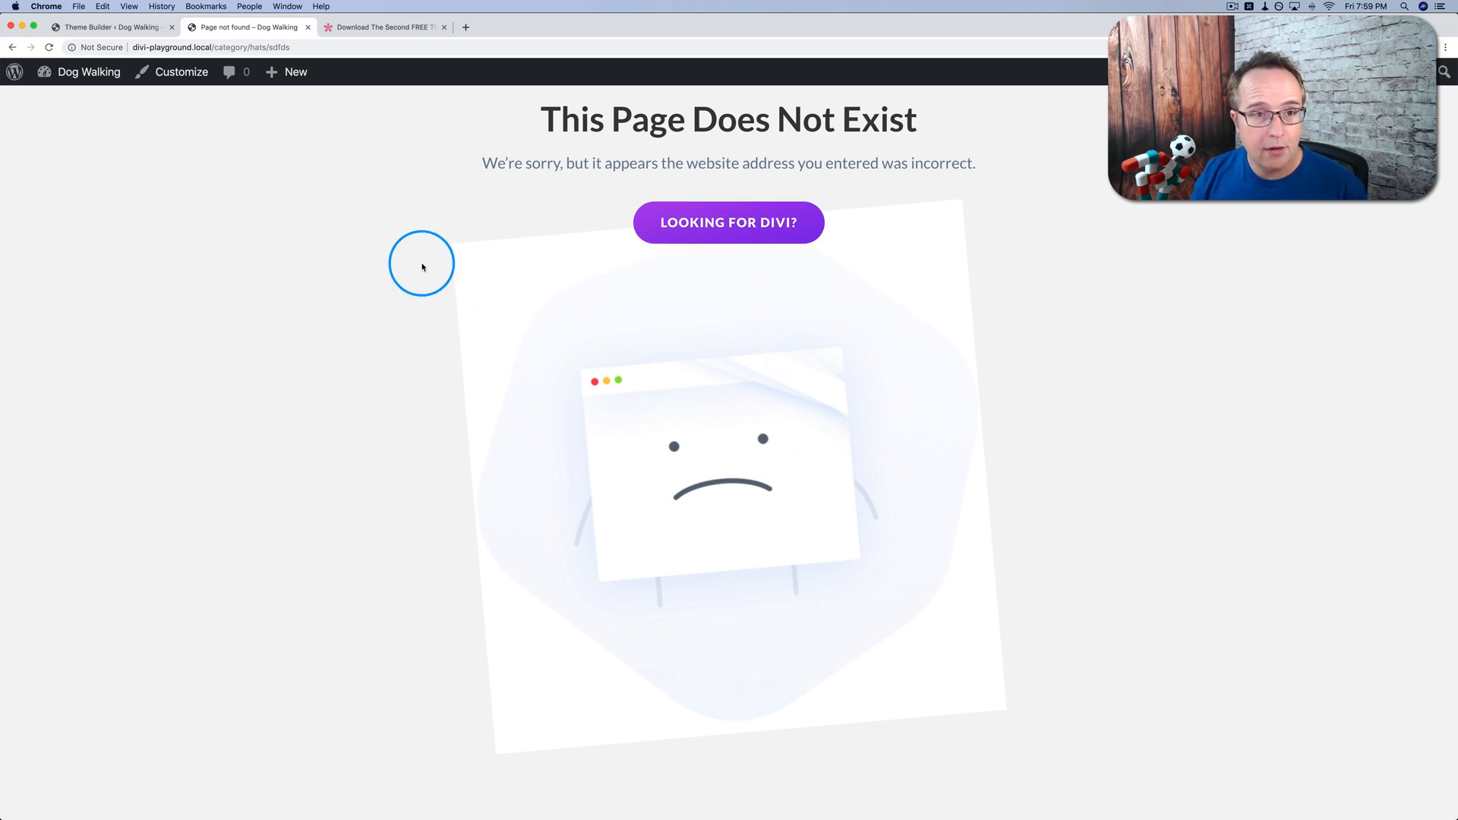
mouse_move(375, 259)
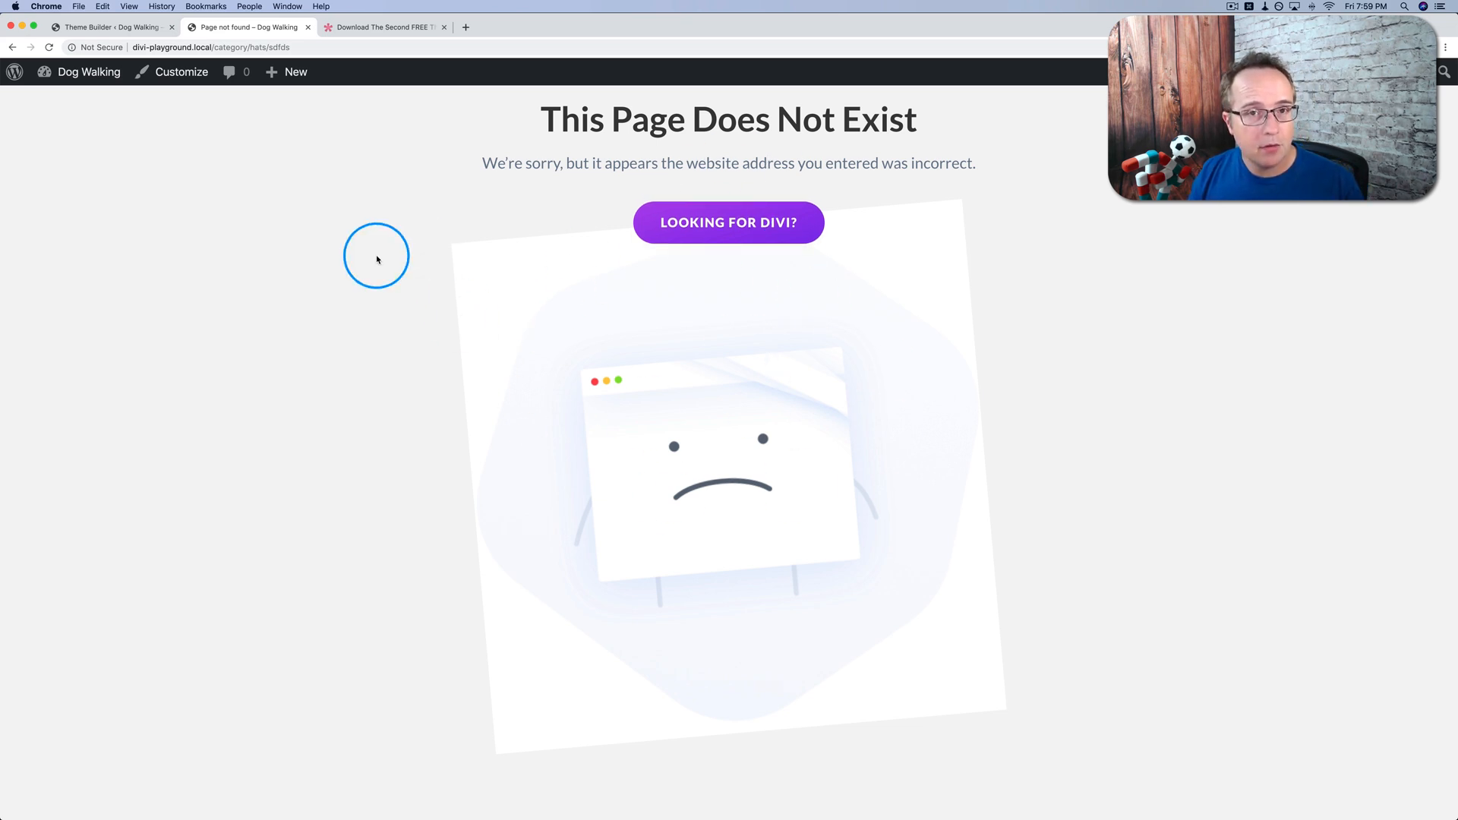
- Bring up the Elegant Themes second free Theme Builder pack article at its download section
left_click(381, 26)
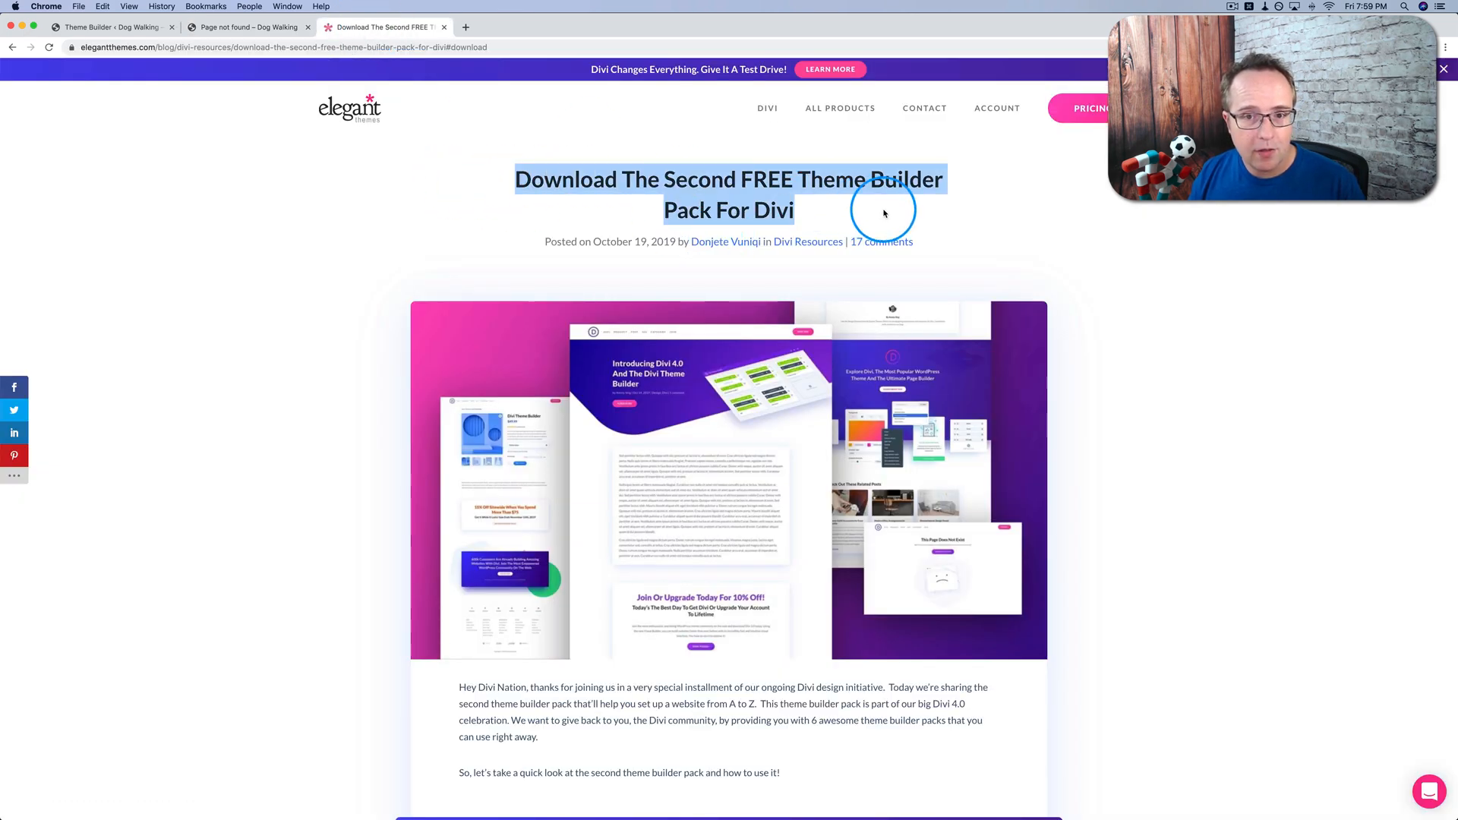
mouse_move(683, 380)
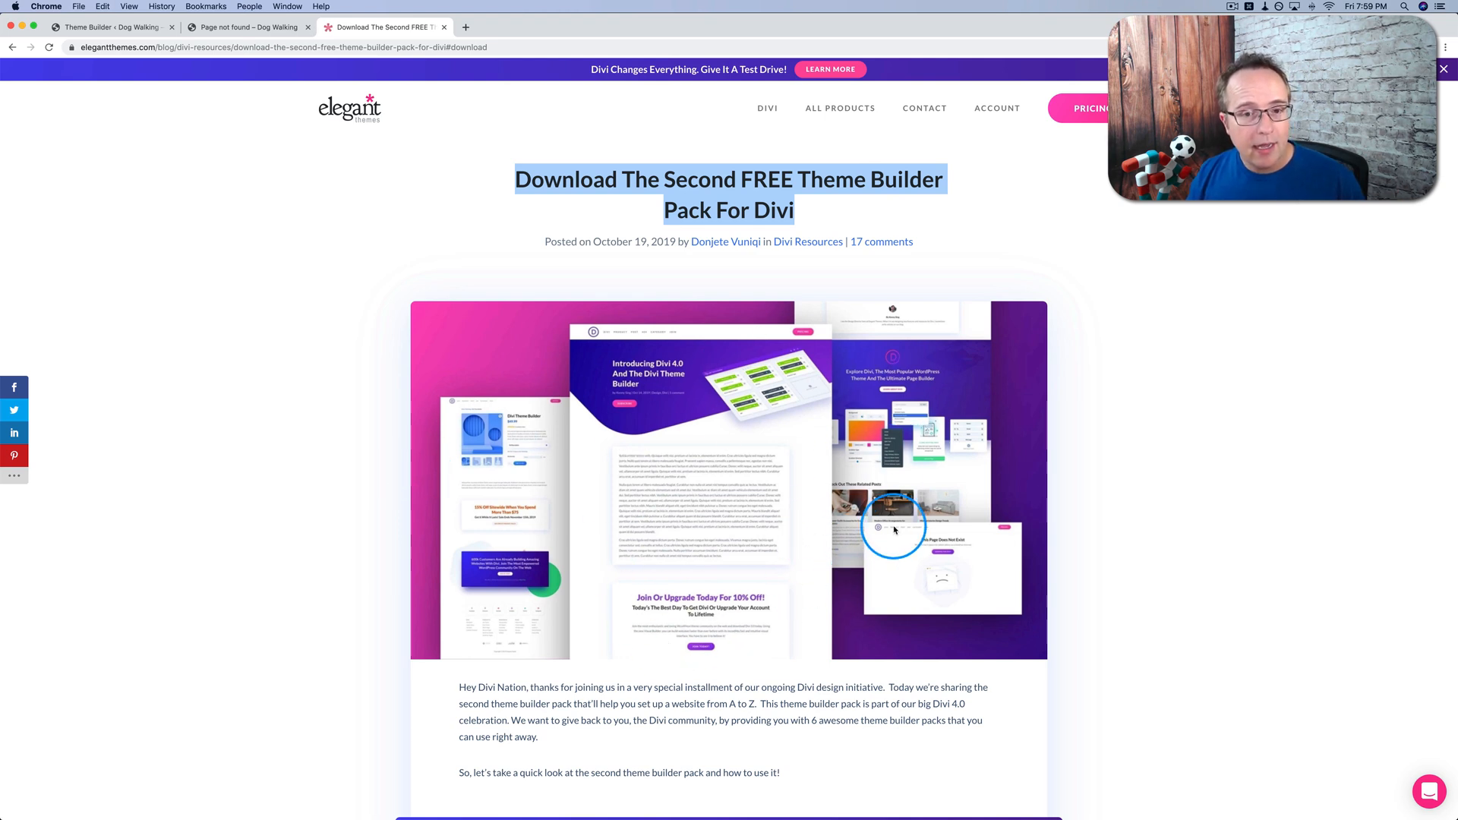
scroll("down", 3)
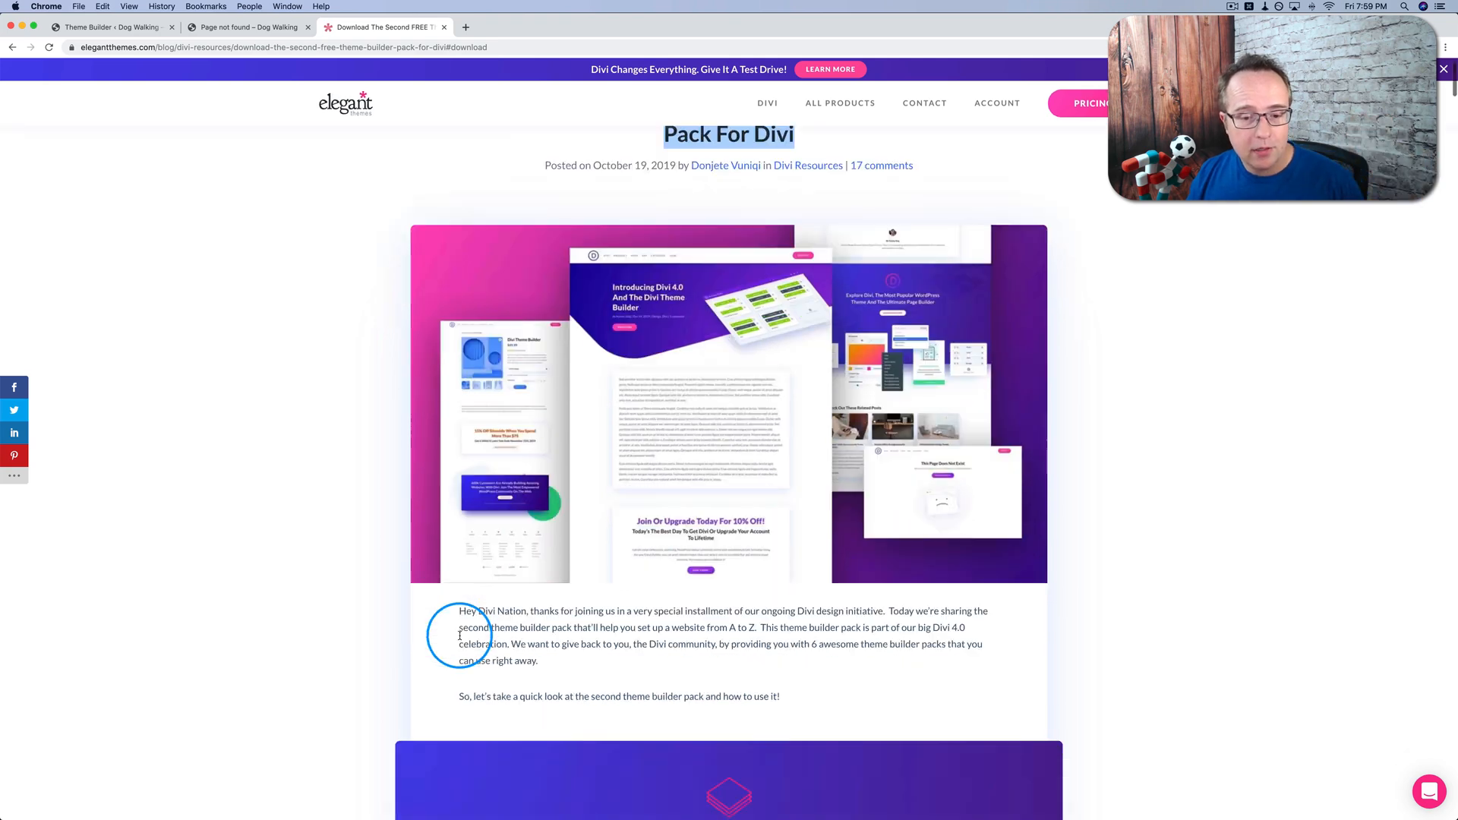
scroll("down", 3)
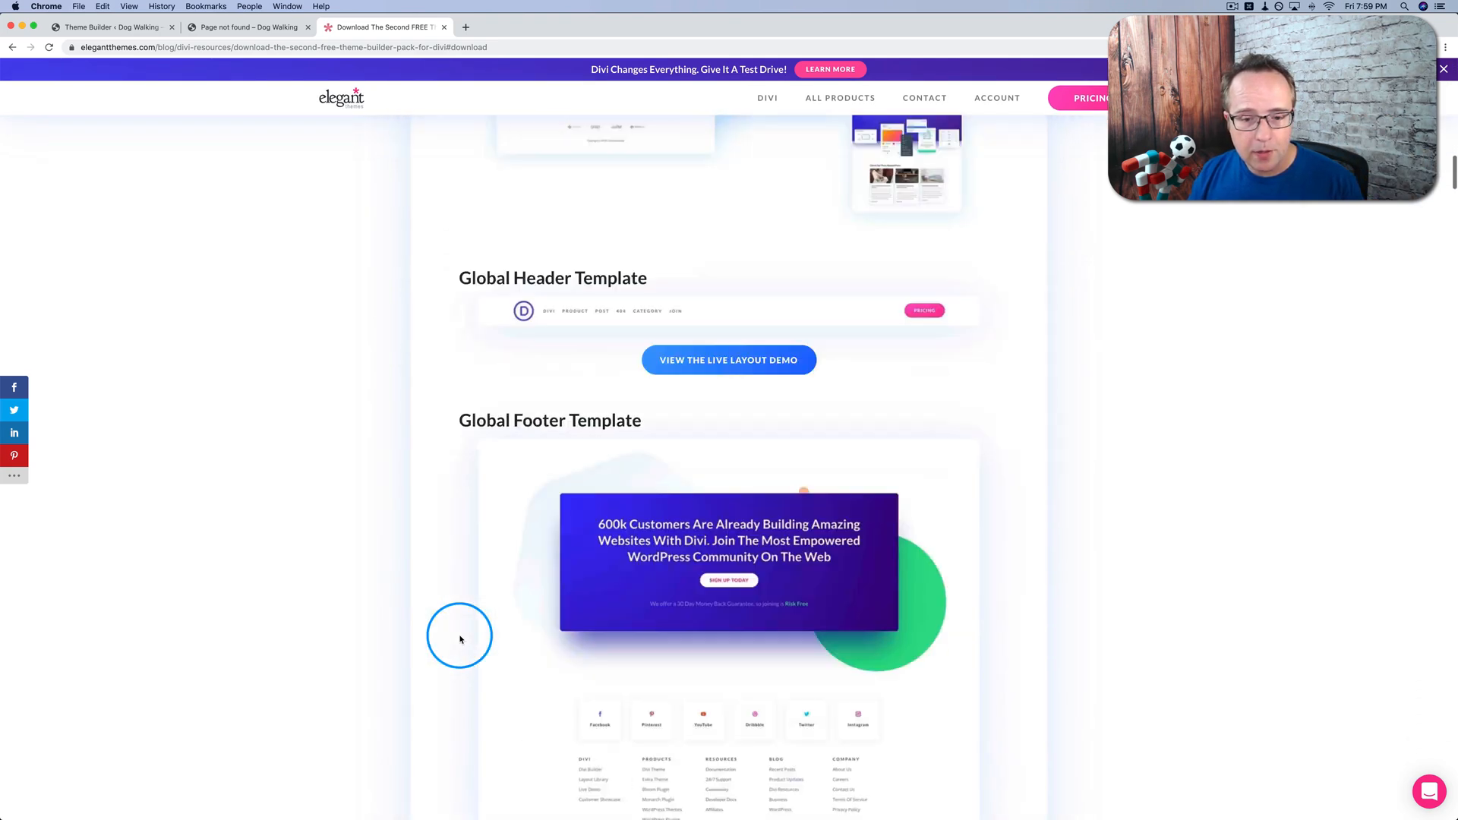
scroll("down", 3)
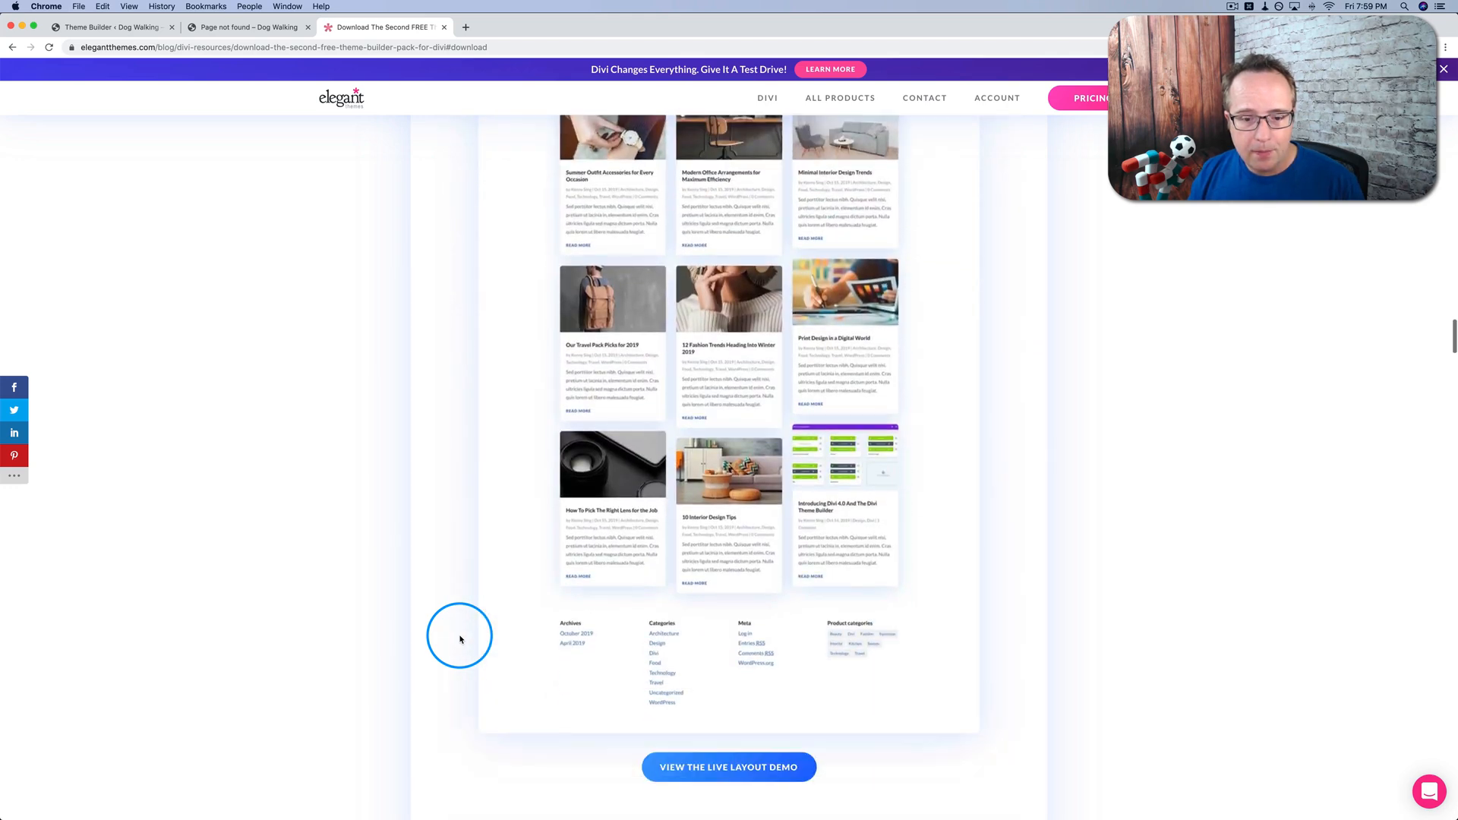
scroll("up", 3)
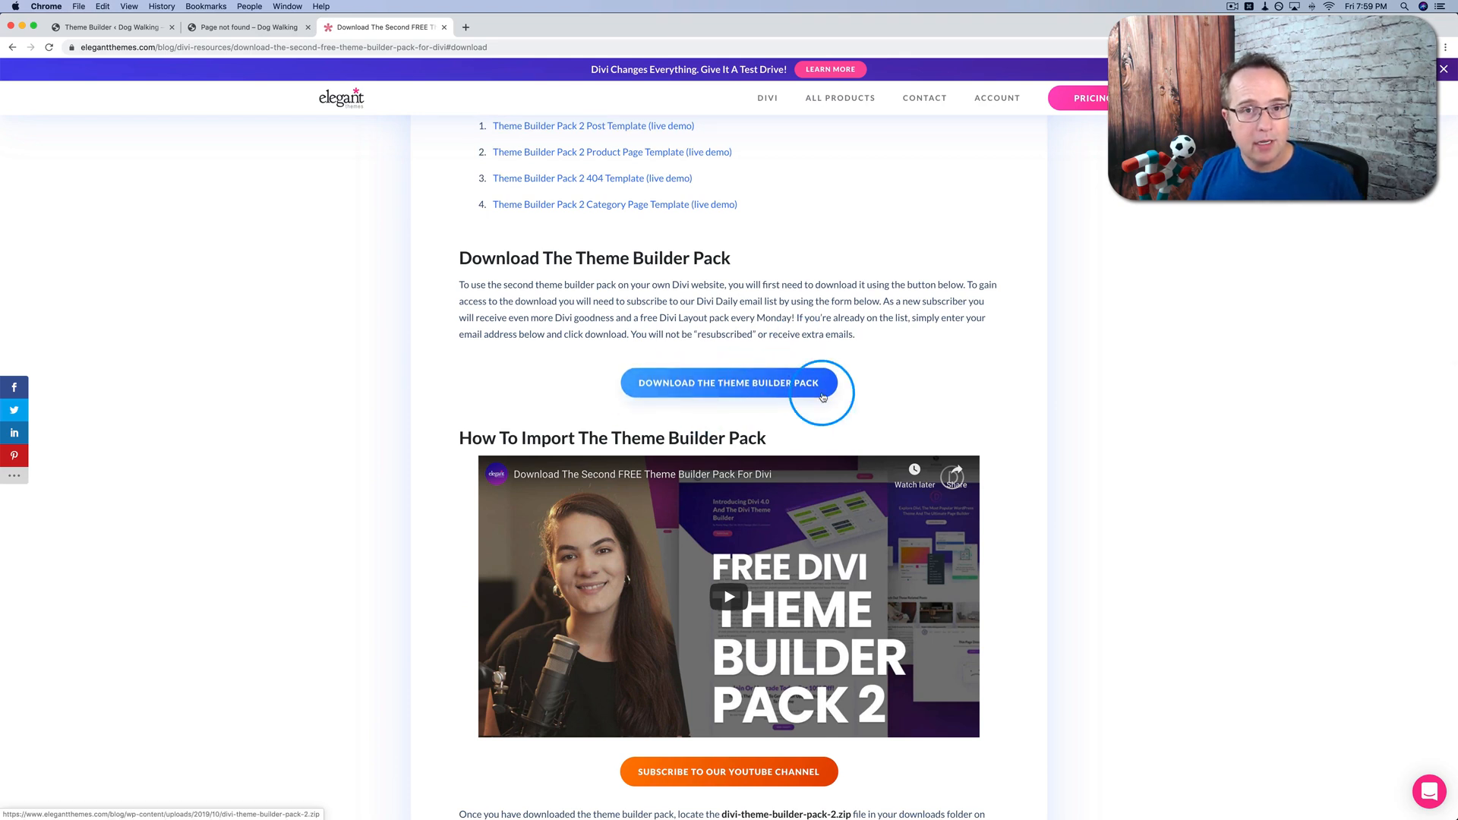
mouse_move(465, 430)
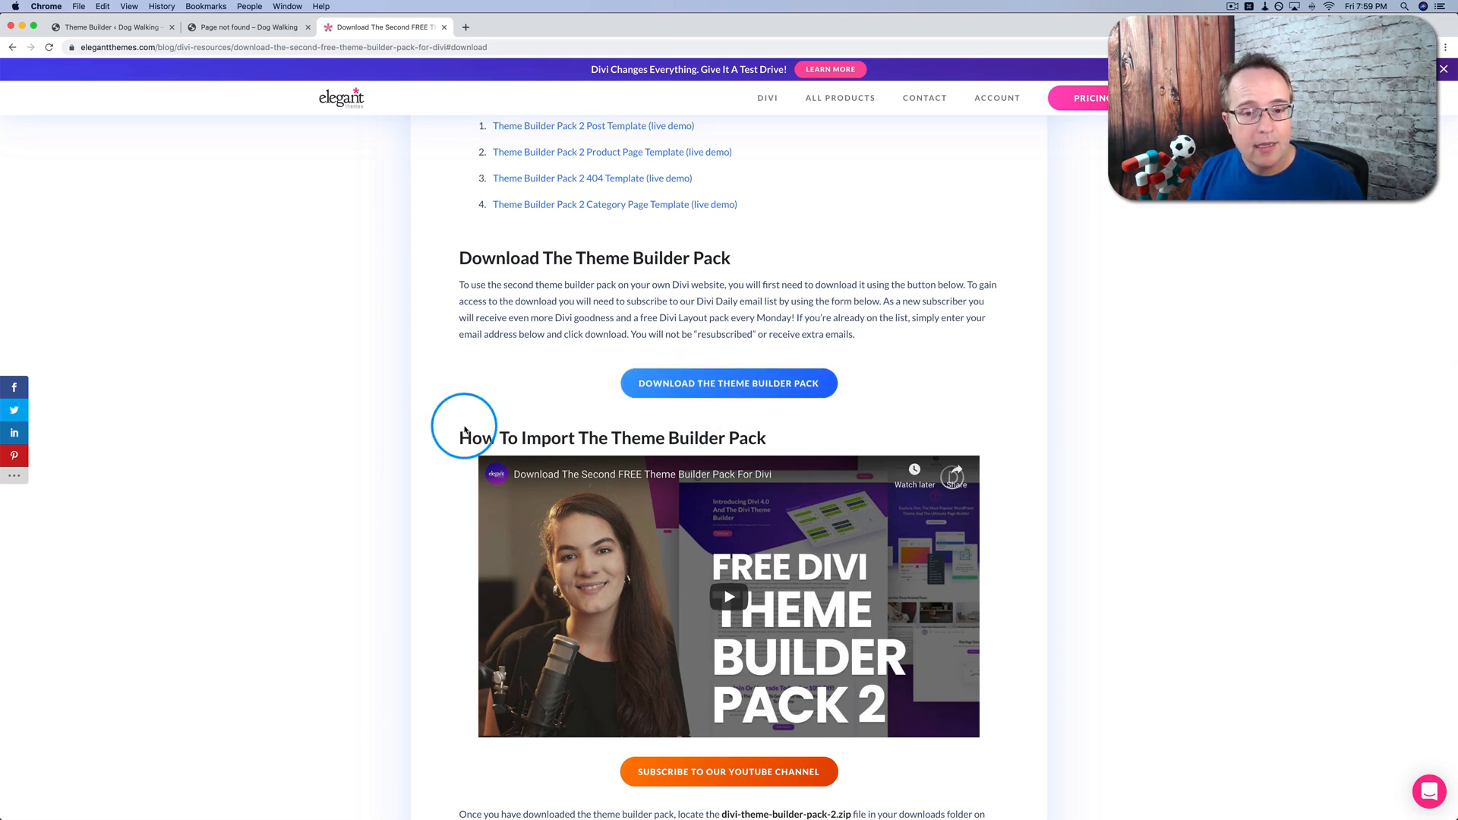
mouse_move(702, 392)
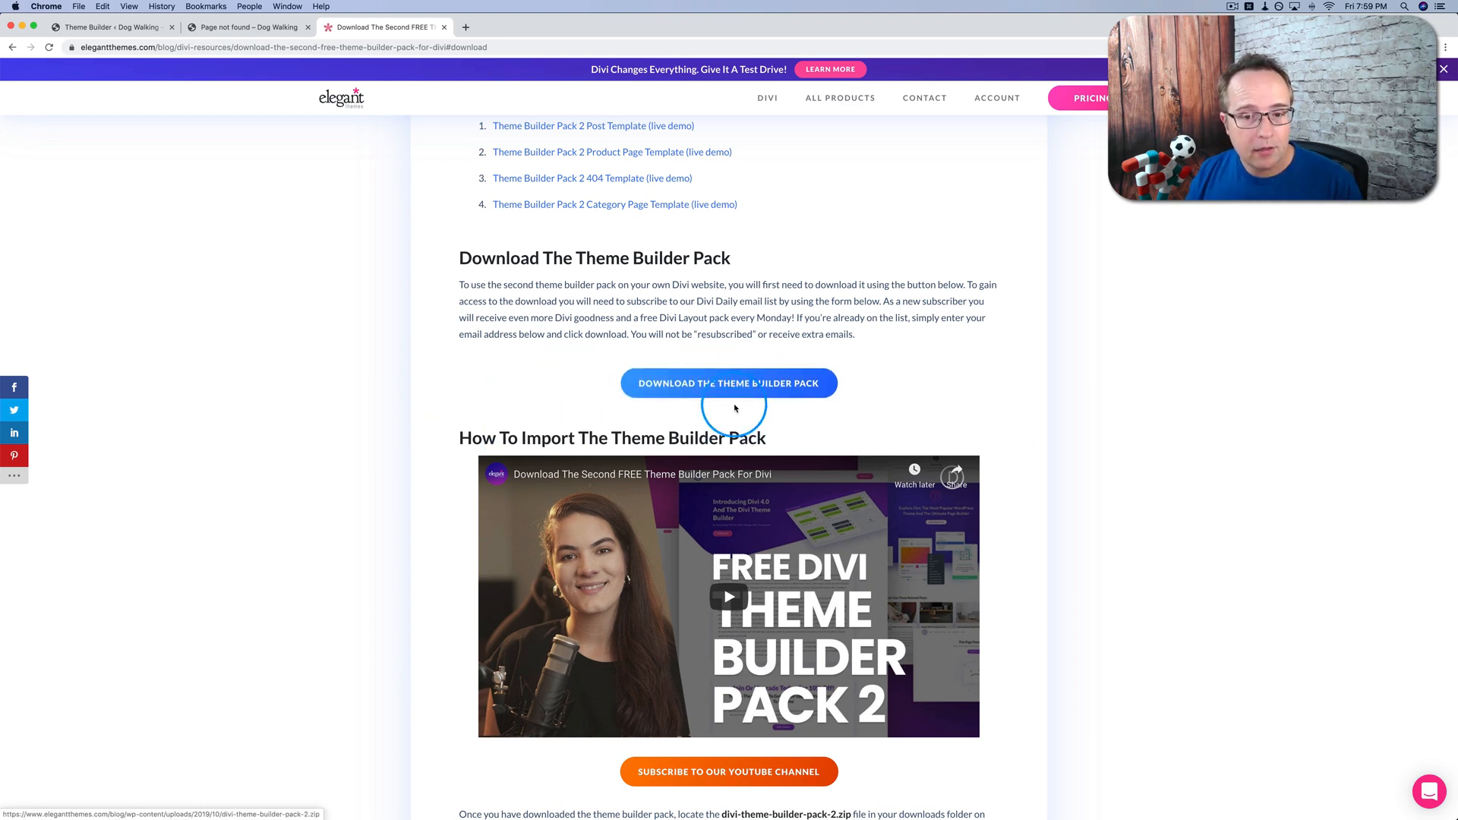
mouse_move(12, 164)
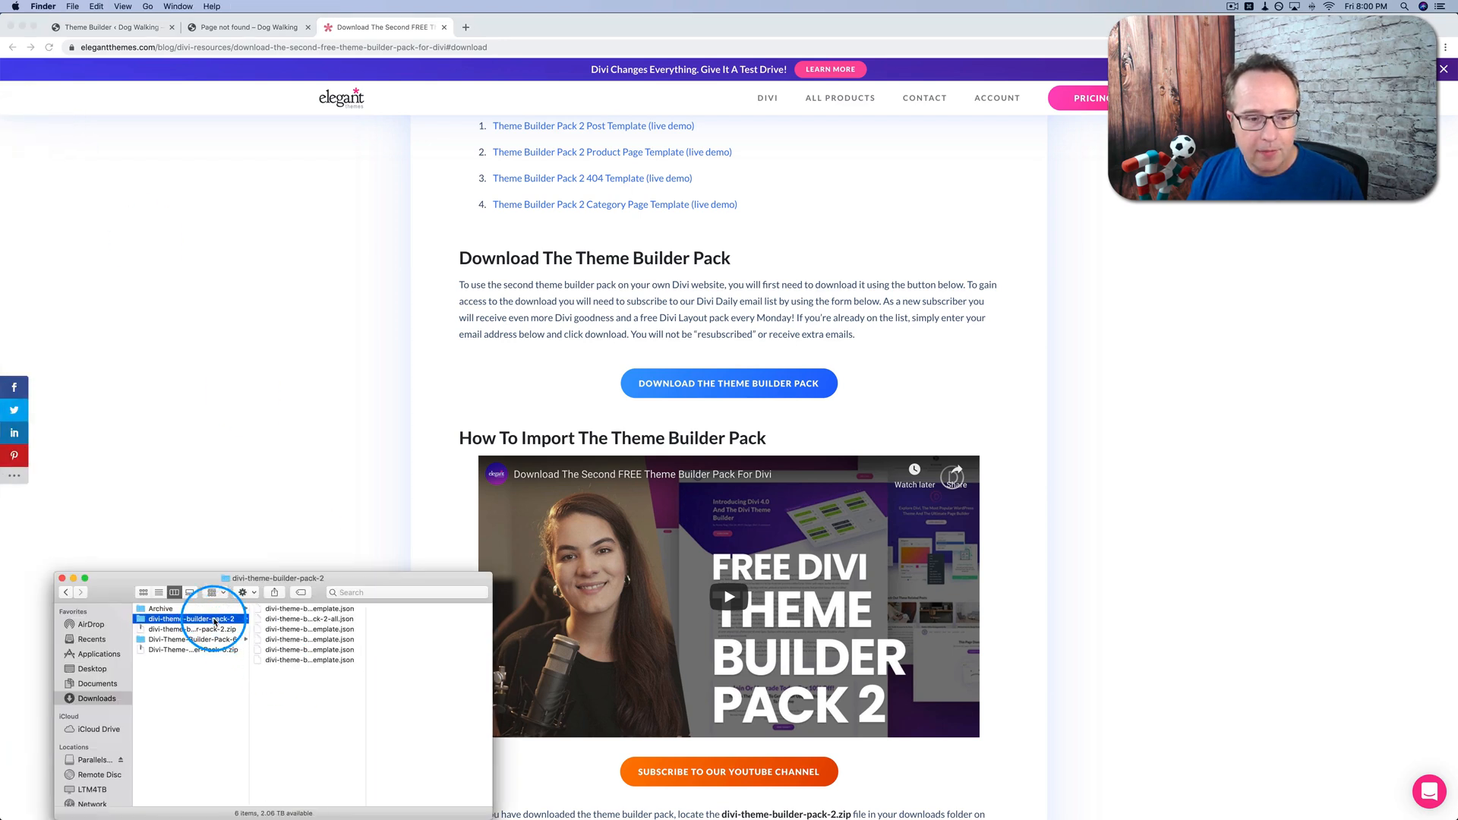
- Browse the divi-theme-builder-pack-2 folder's json templates and preview the combined all.json file
left_click(299, 608)
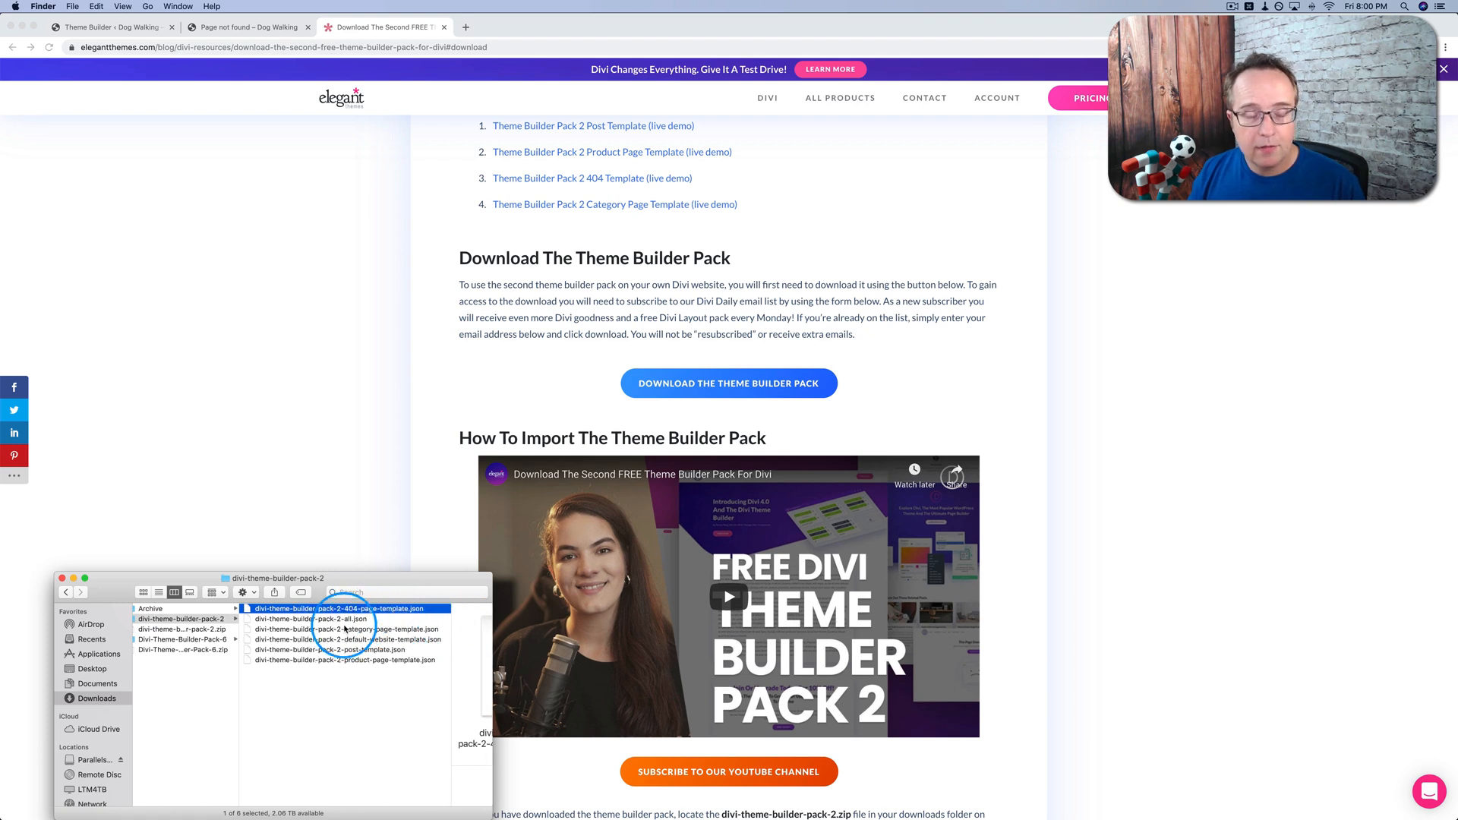
left_click(214, 618)
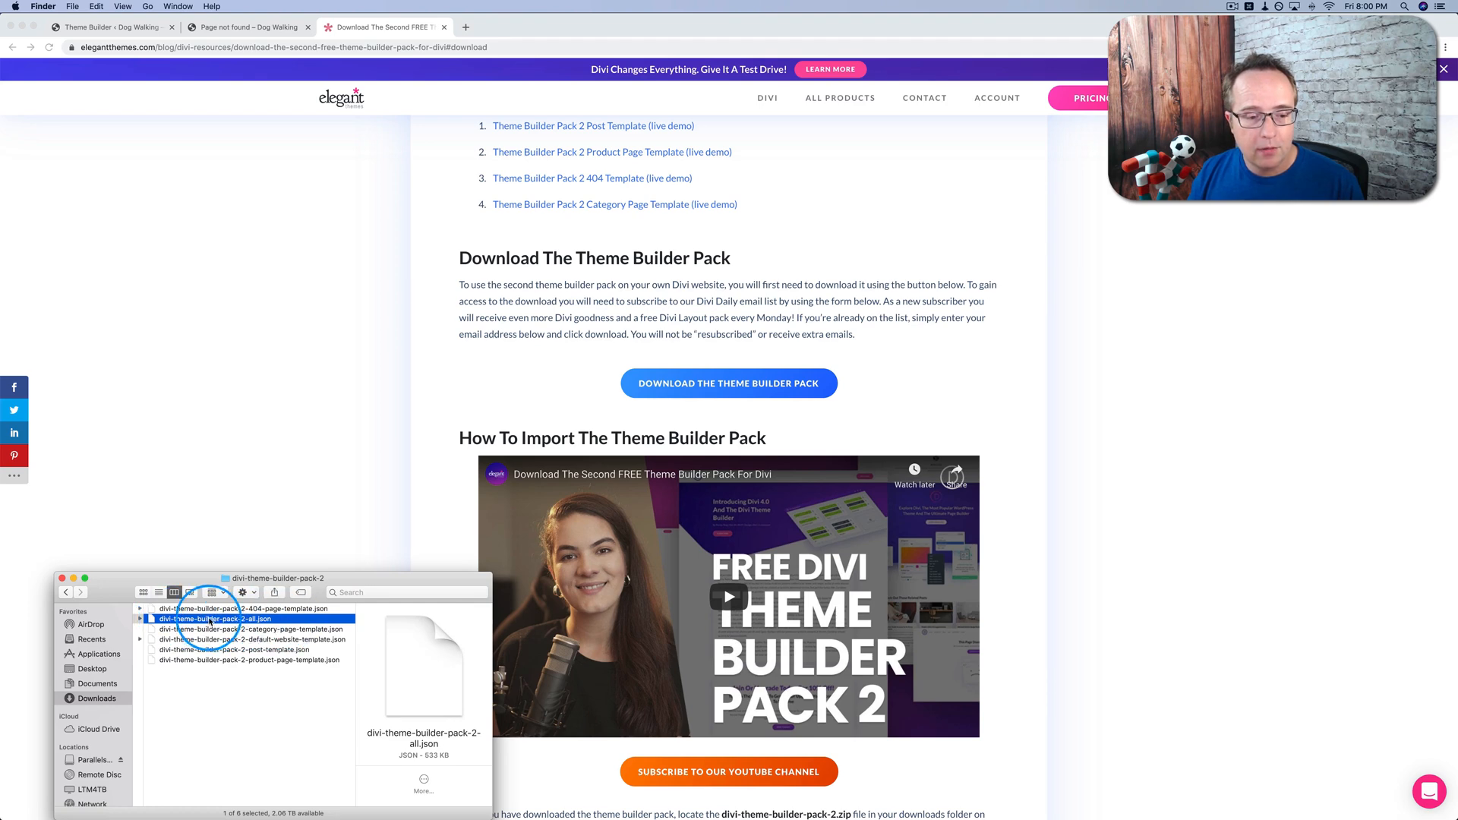
left_click(107, 26)
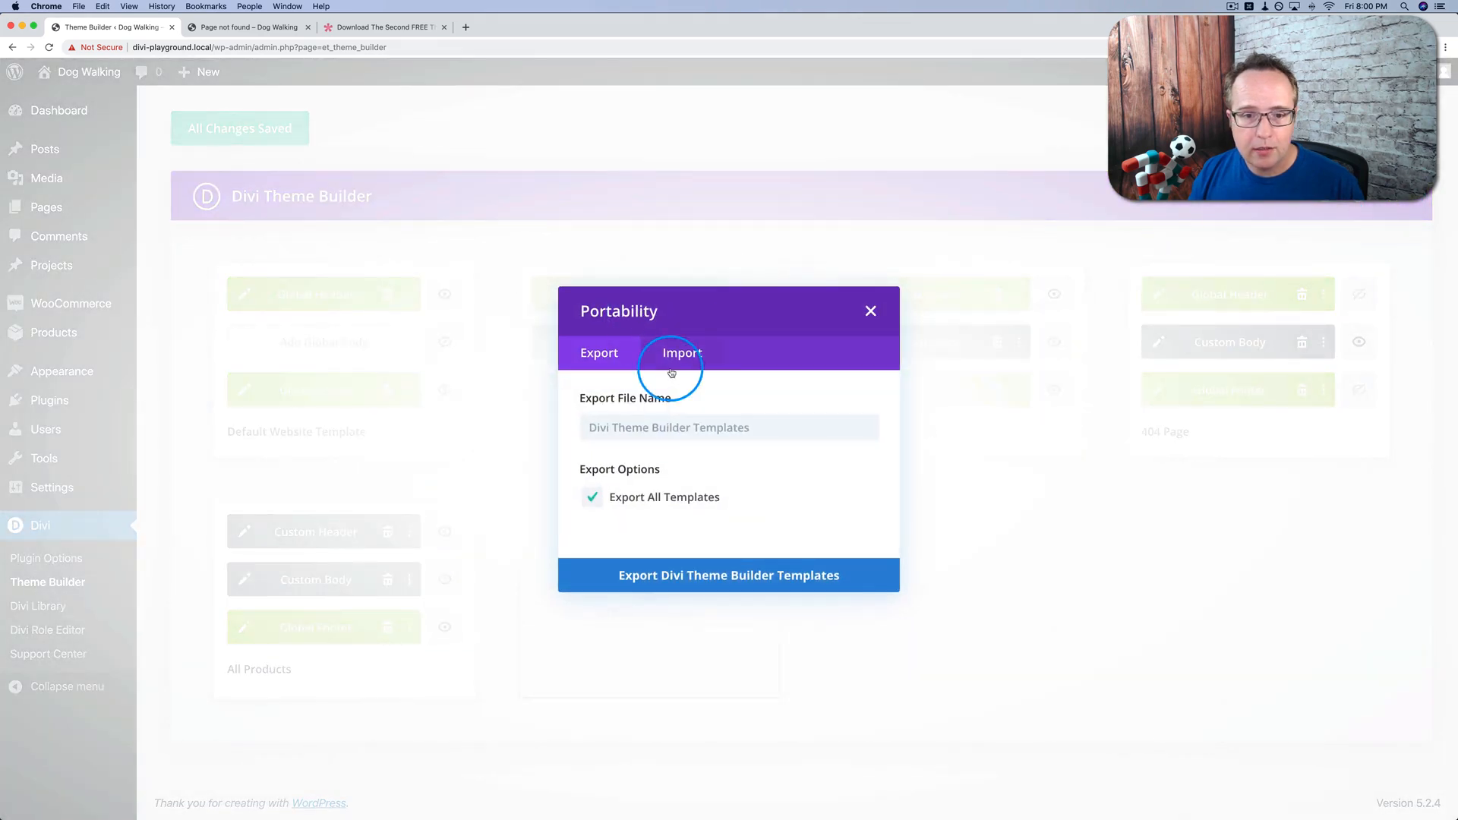
- Switch portability to Import and browse for the all.json pack file without choosing it
left_click(682, 352)
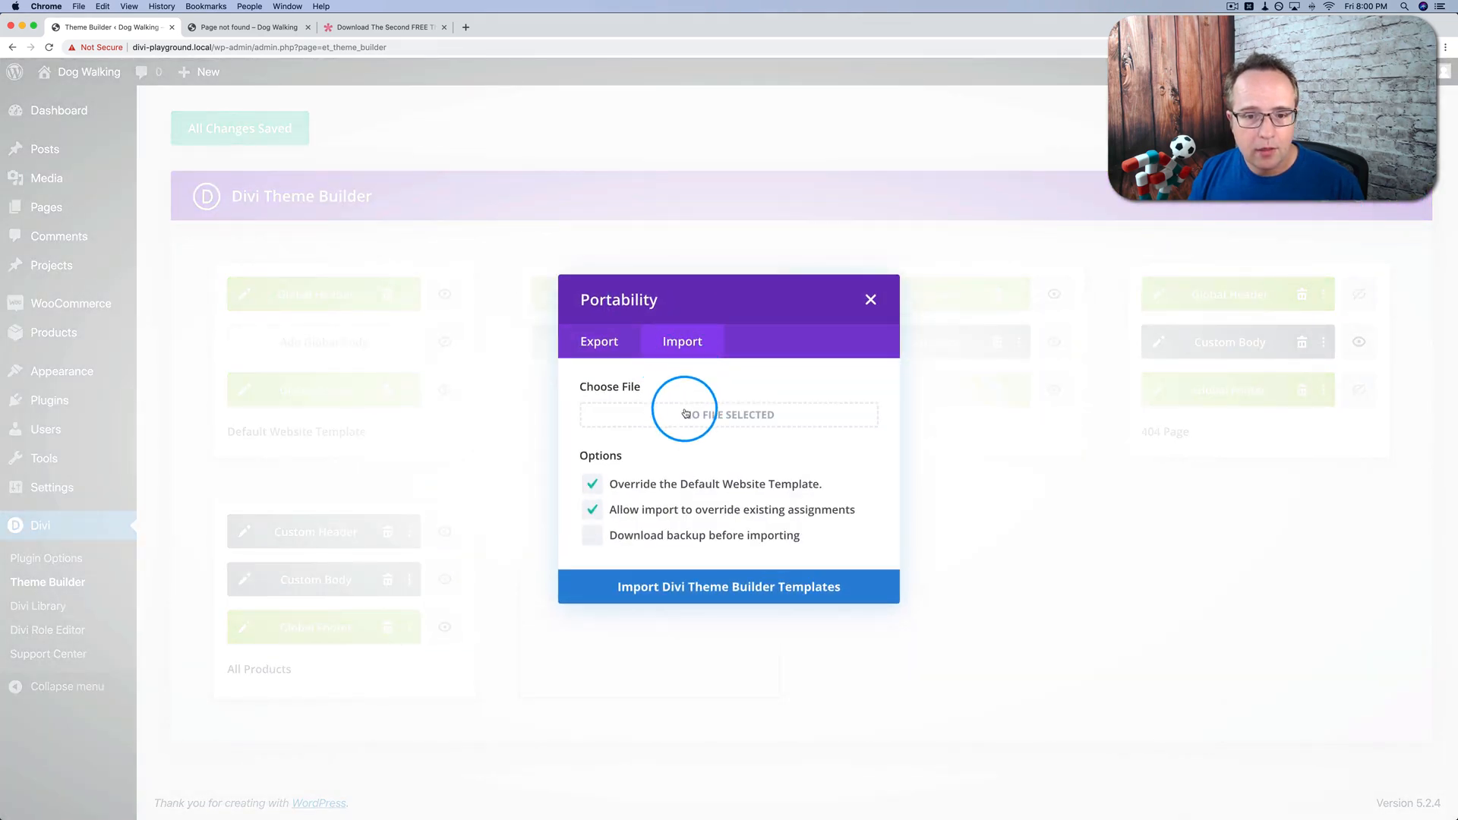
left_click(727, 413)
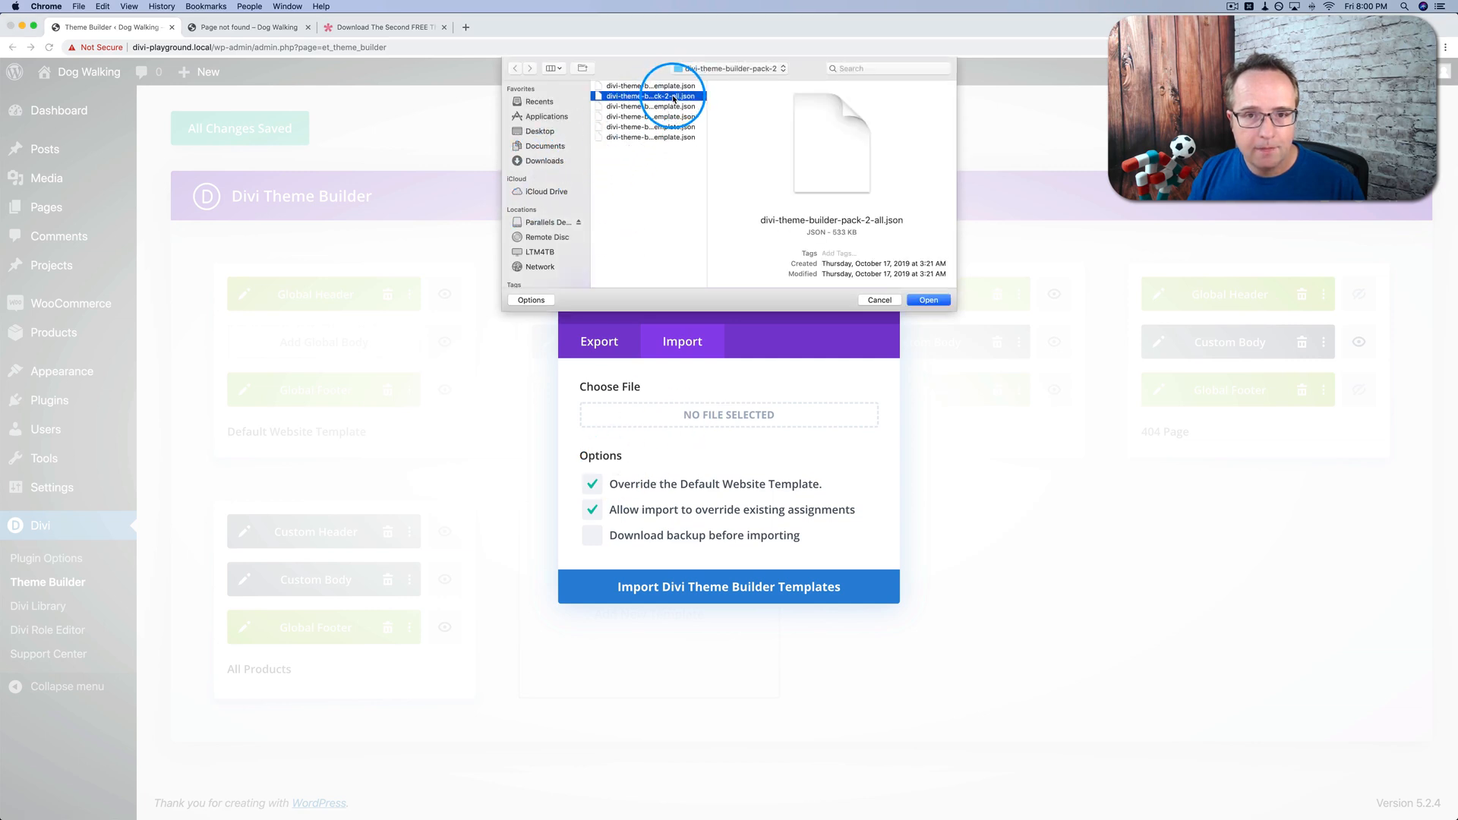
left_click(926, 299)
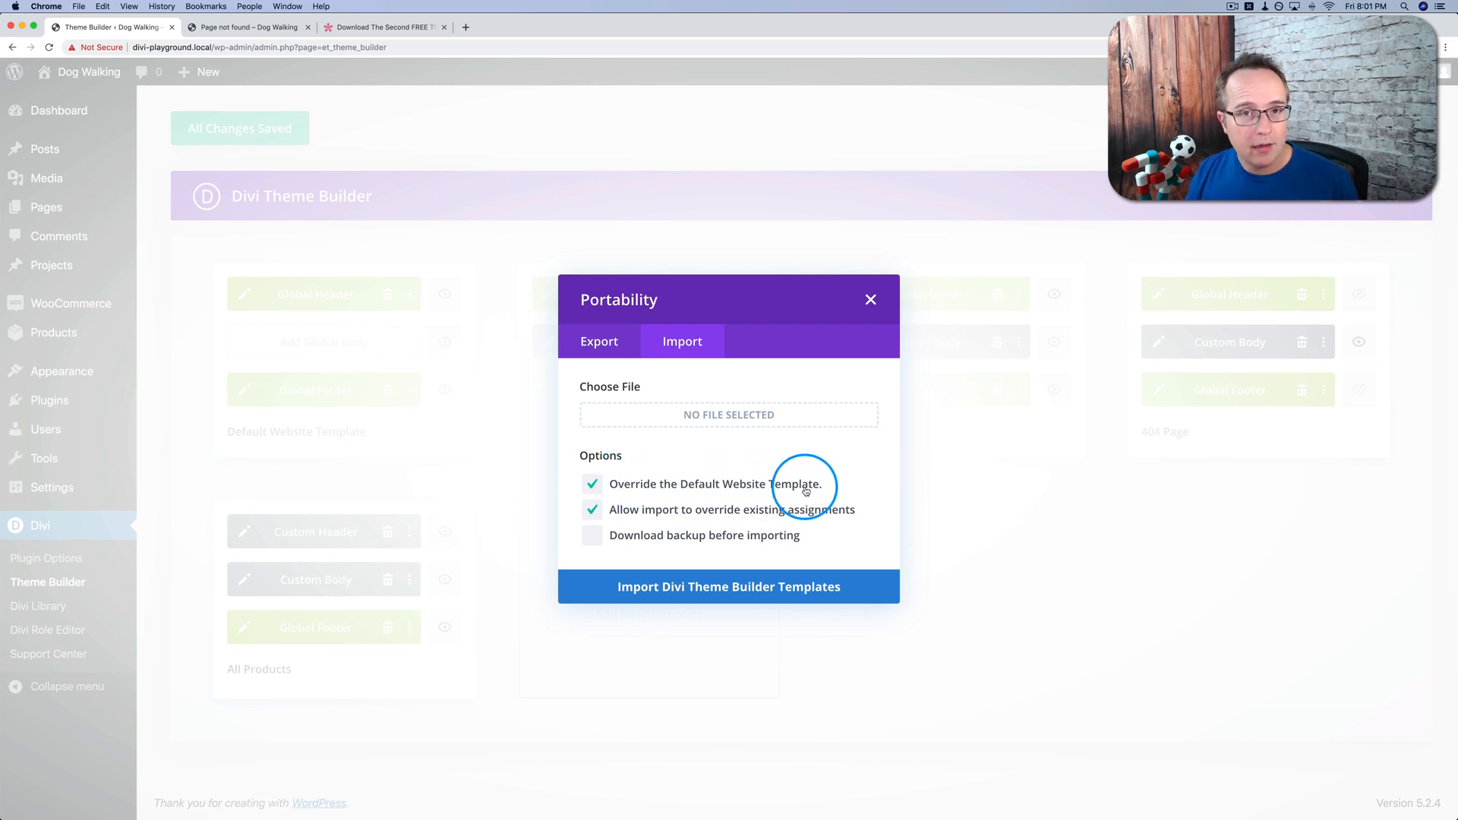
mouse_move(870, 302)
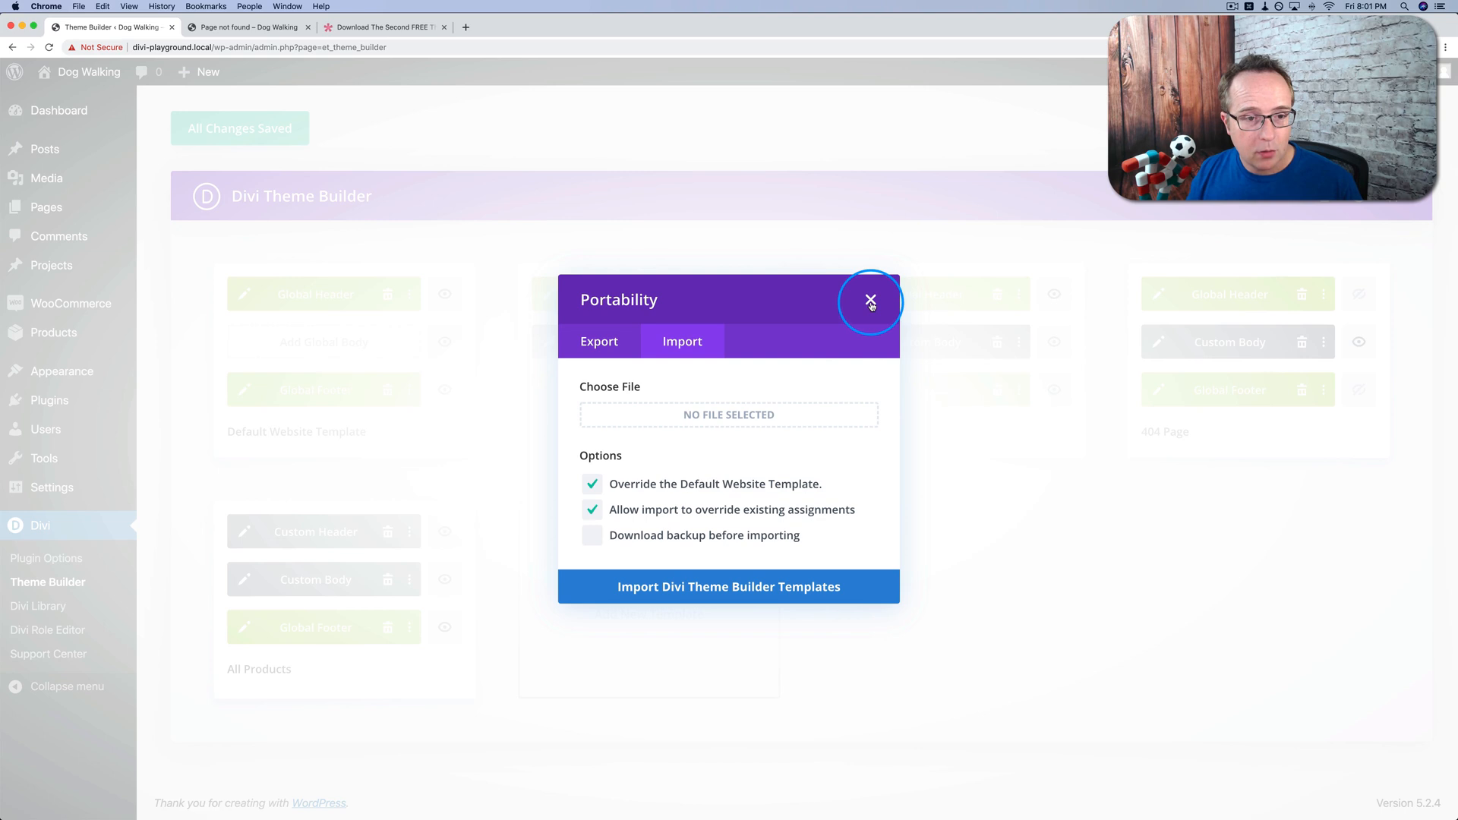
left_click(870, 304)
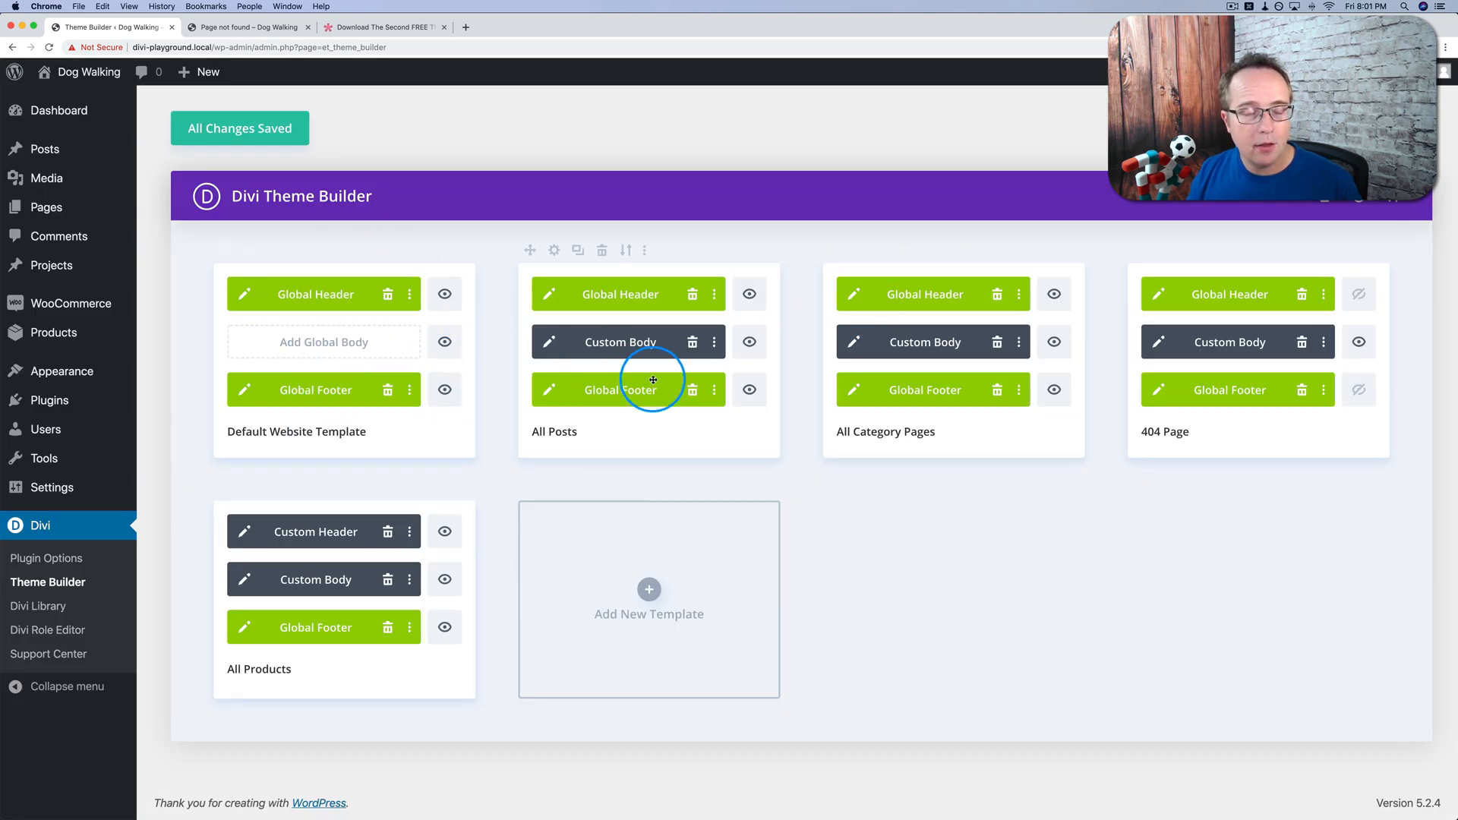
mouse_move(688, 374)
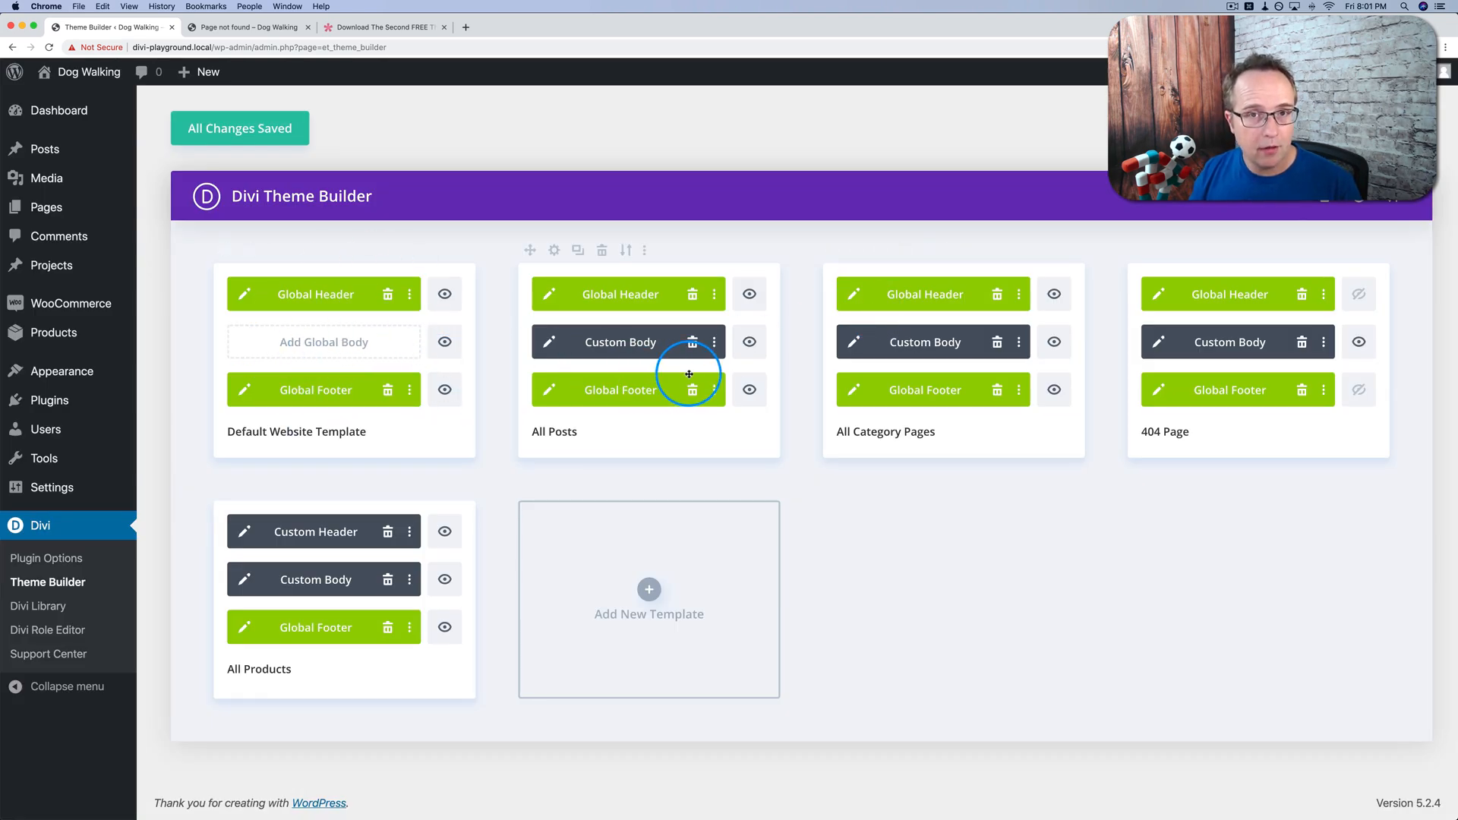
mouse_move(781, 430)
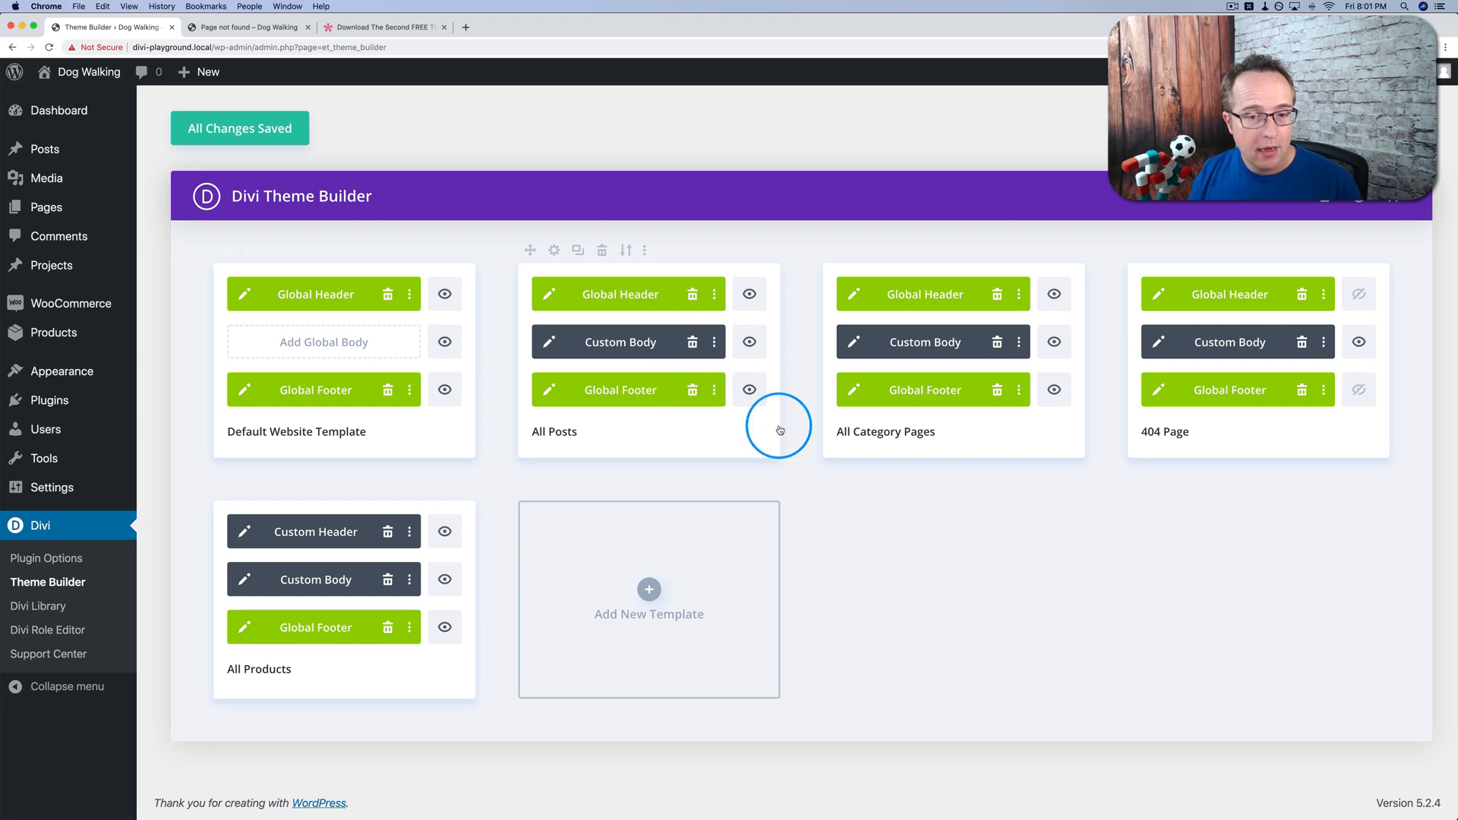
mouse_move(809, 471)
type(" -")
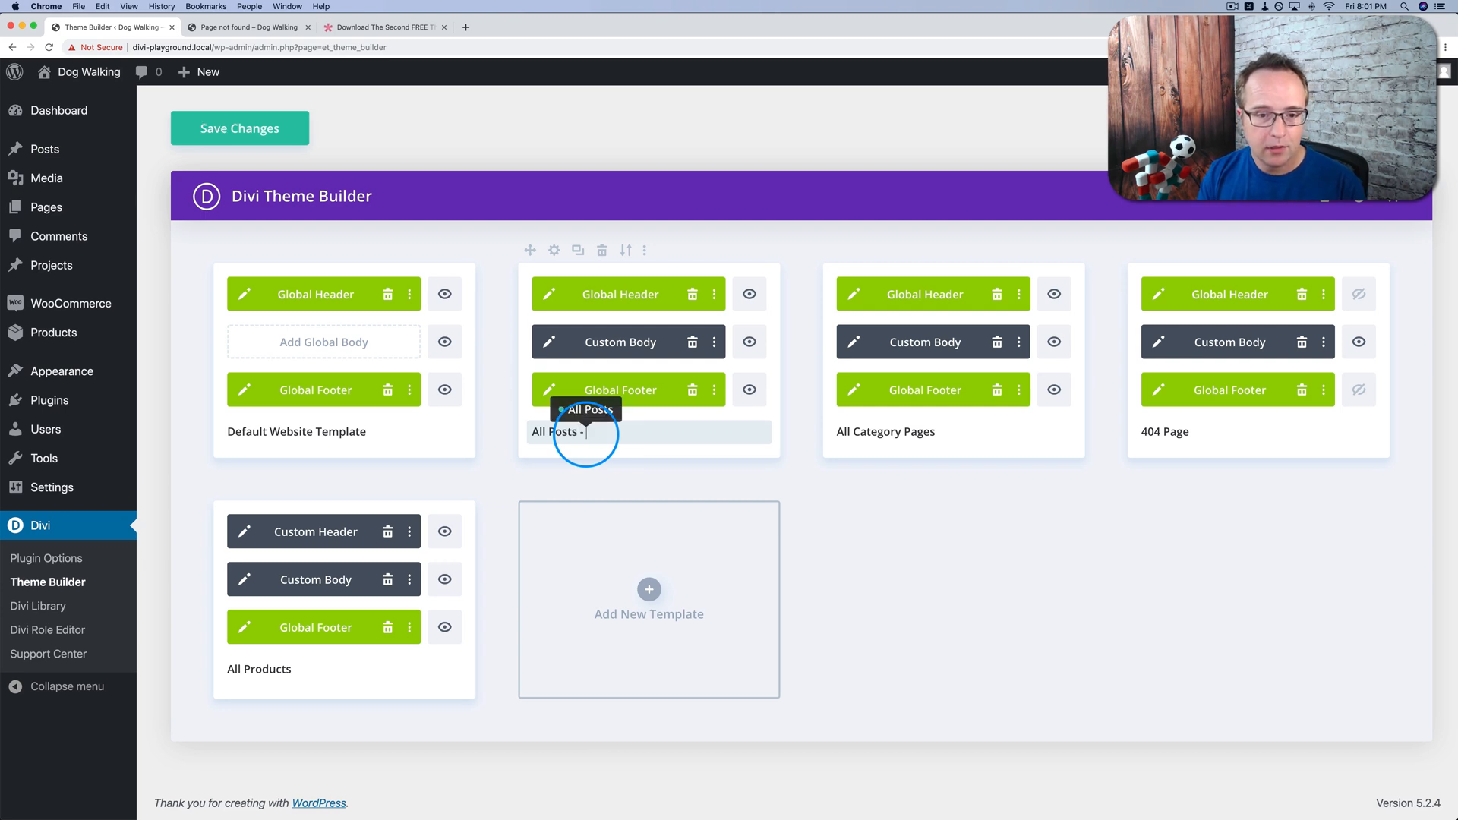
type("Custom")
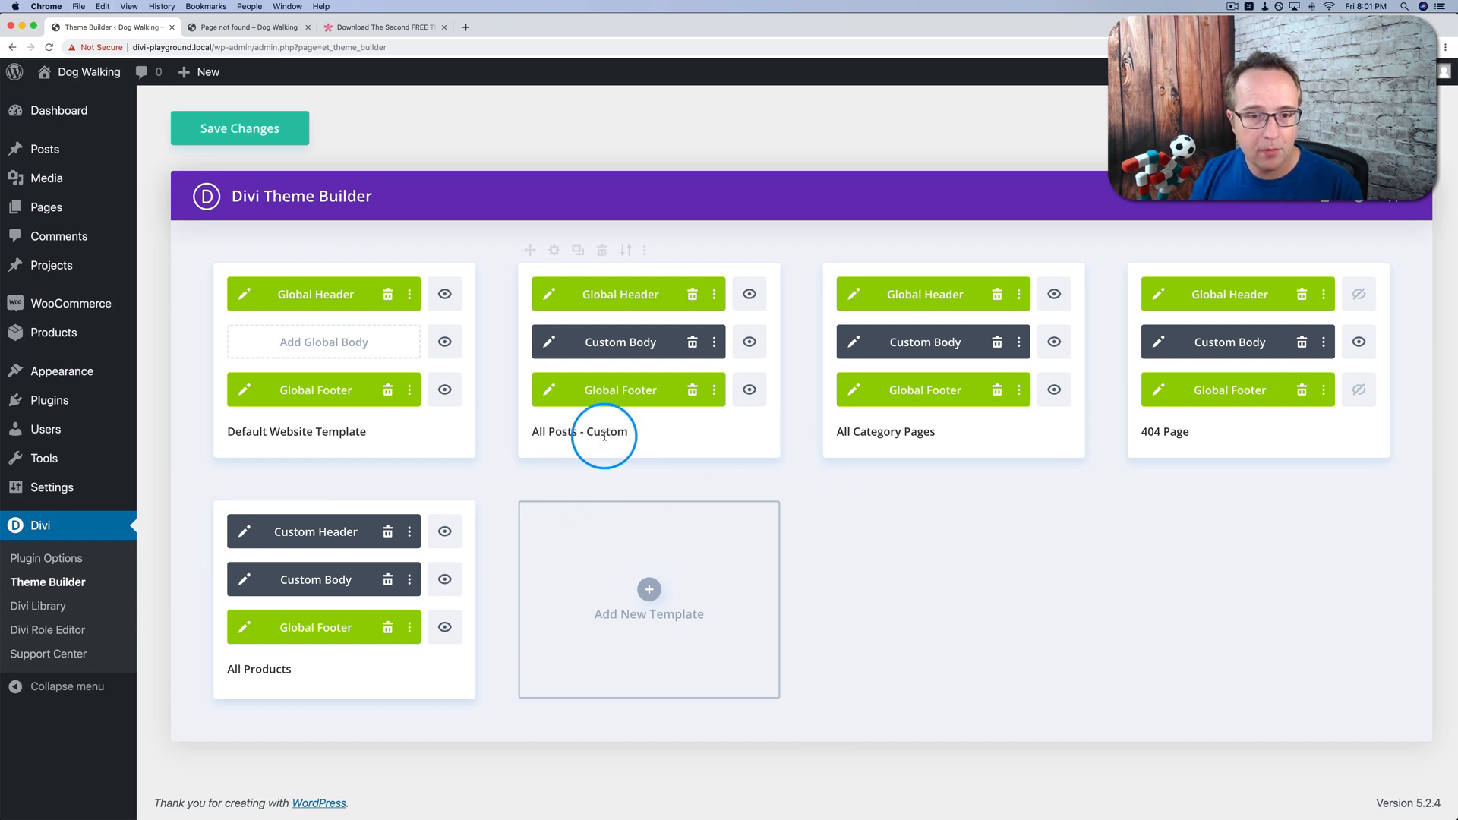
mouse_move(565, 430)
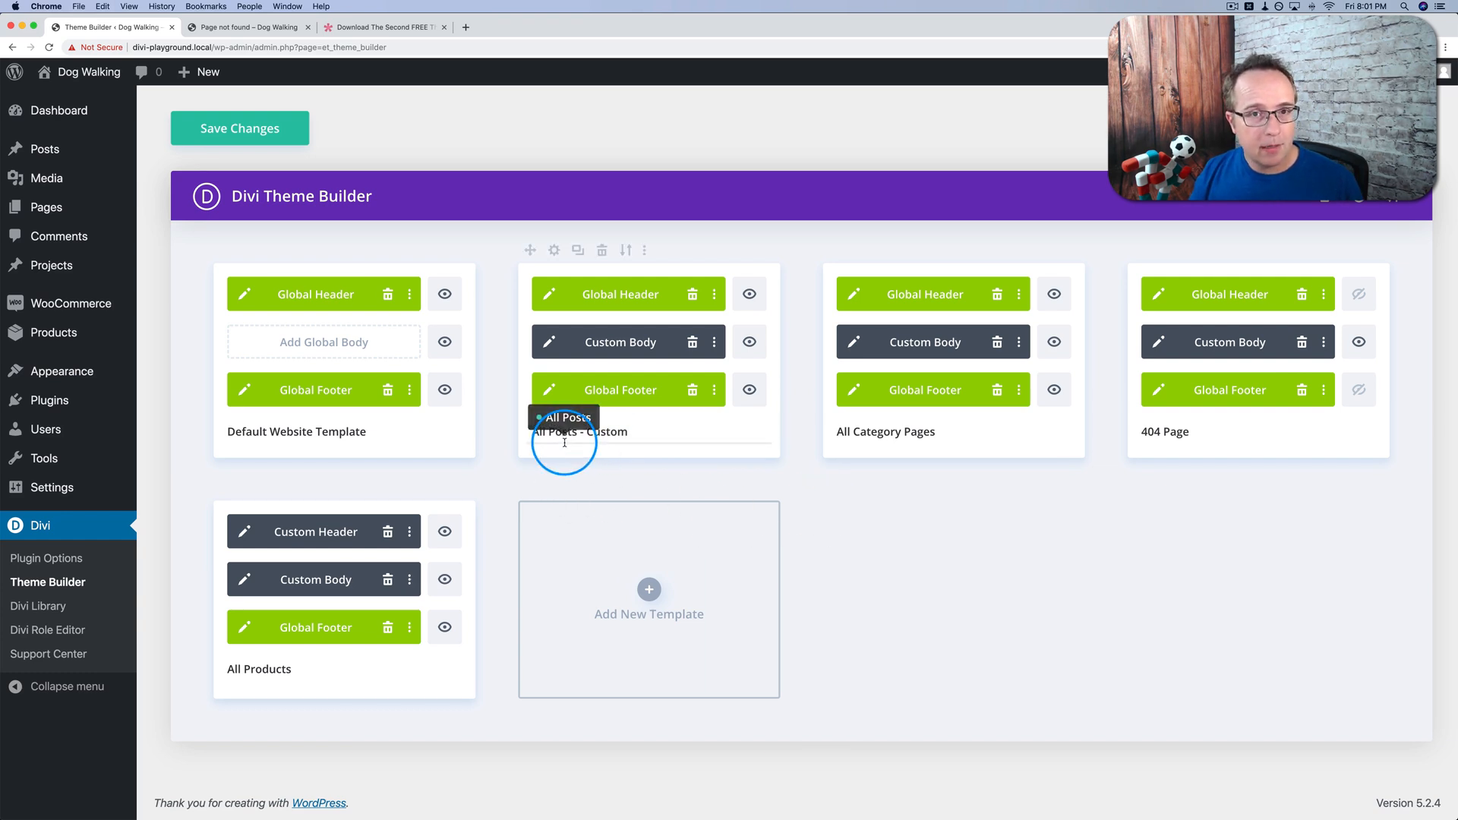
mouse_move(639, 438)
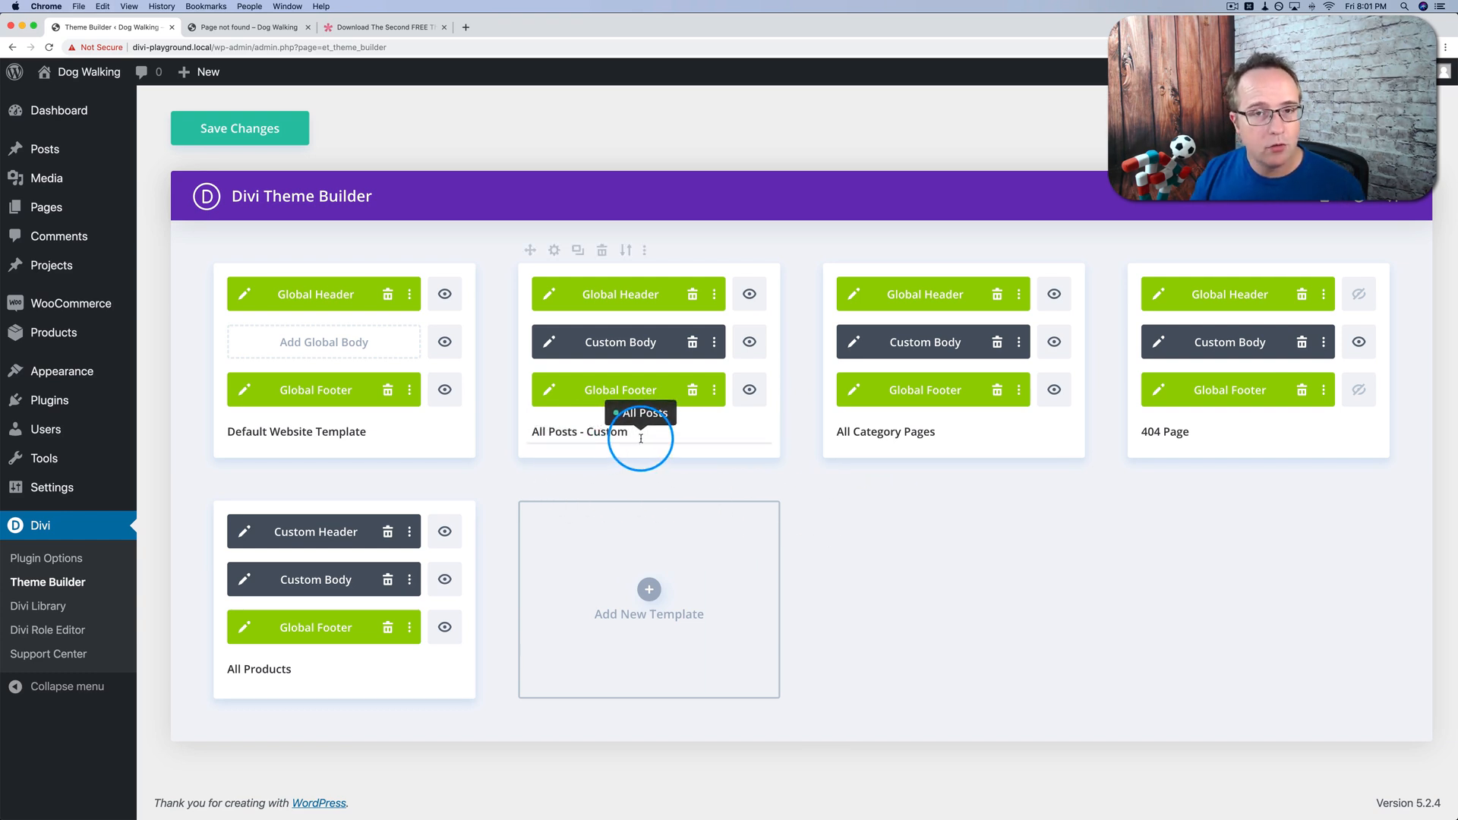
mouse_move(654, 438)
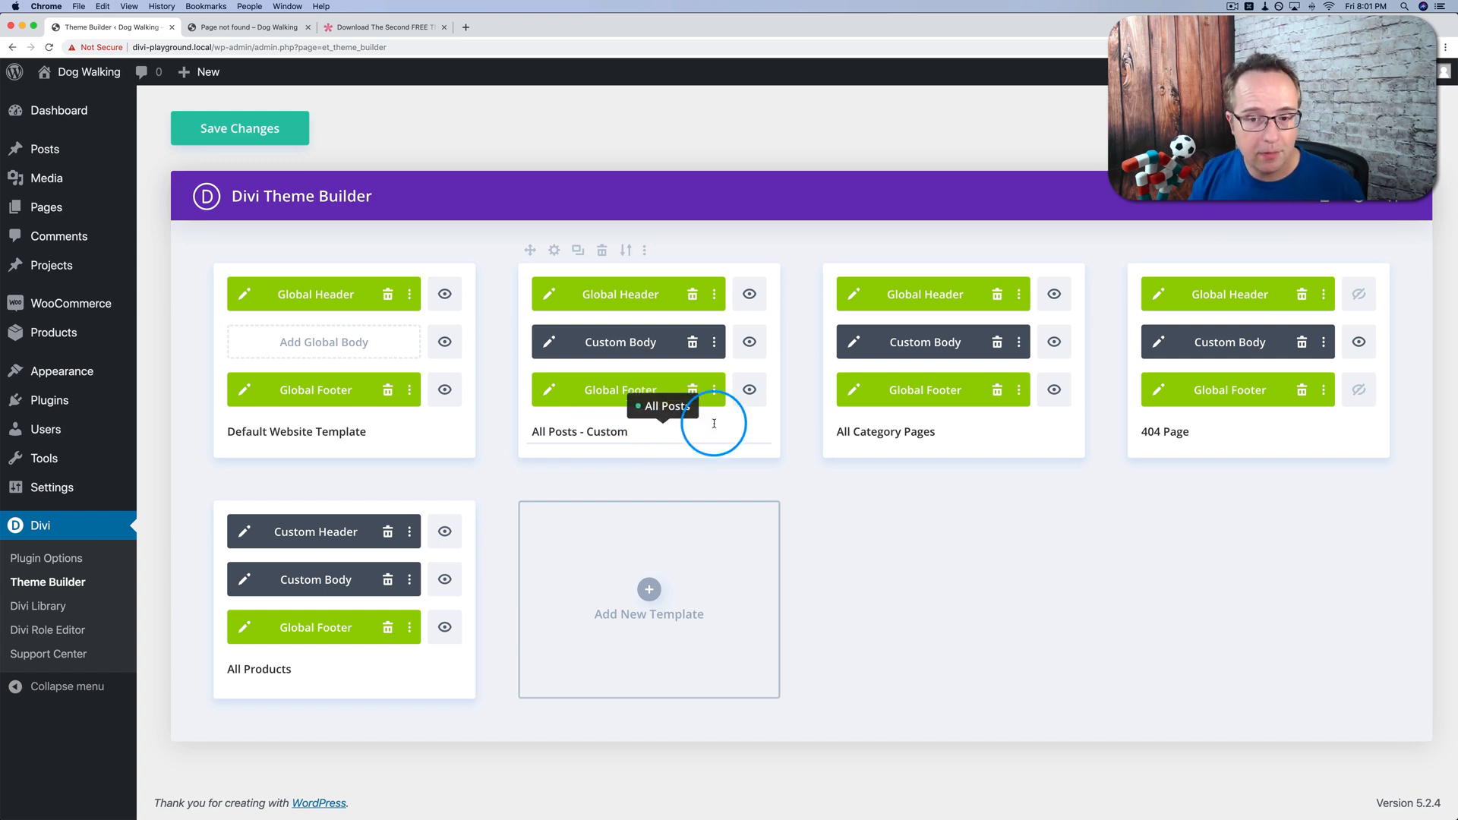
mouse_move(885, 438)
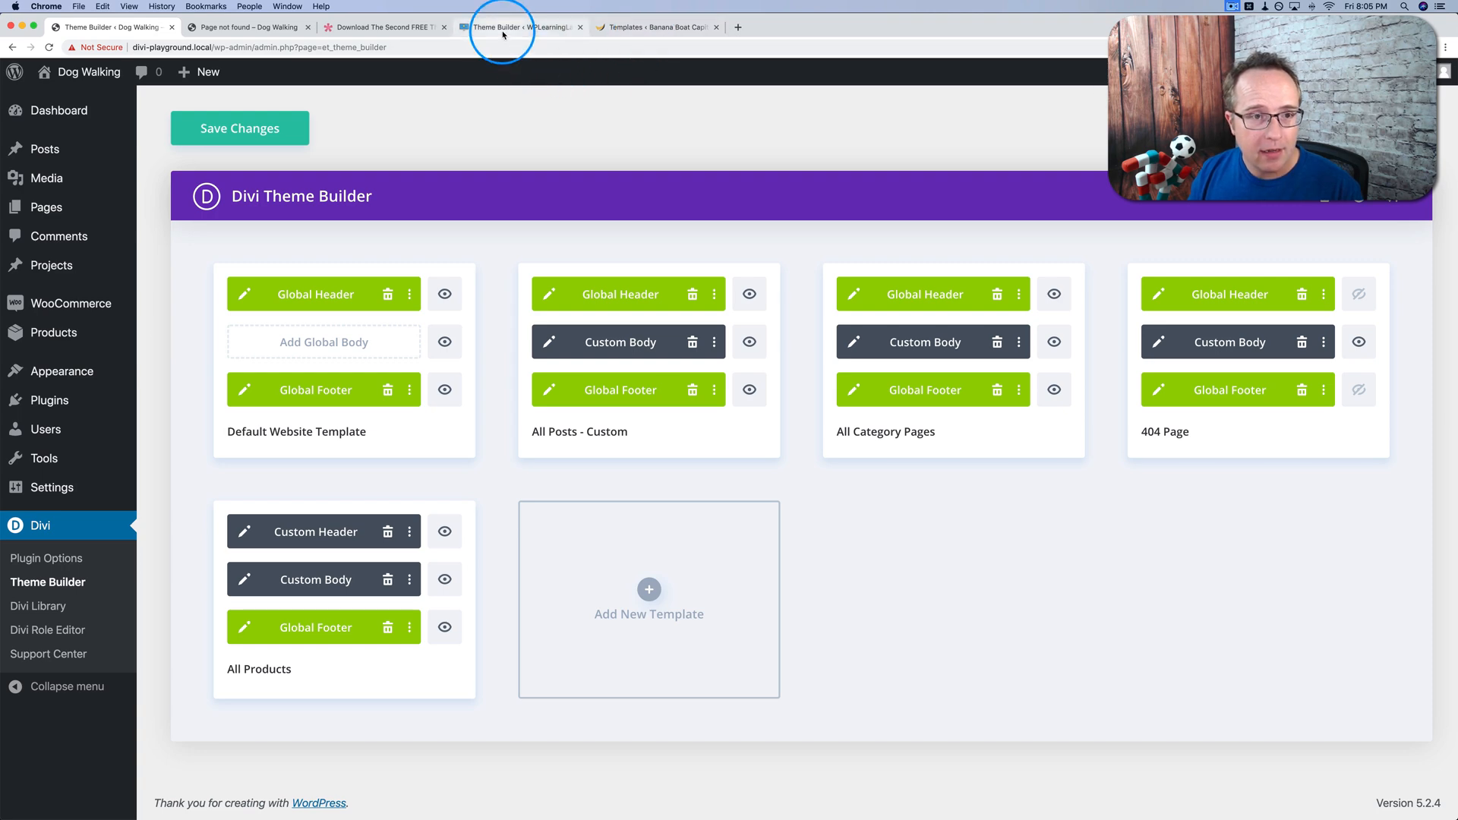
- Open the other site's Website Header template for editing in Elementor
left_click(520, 26)
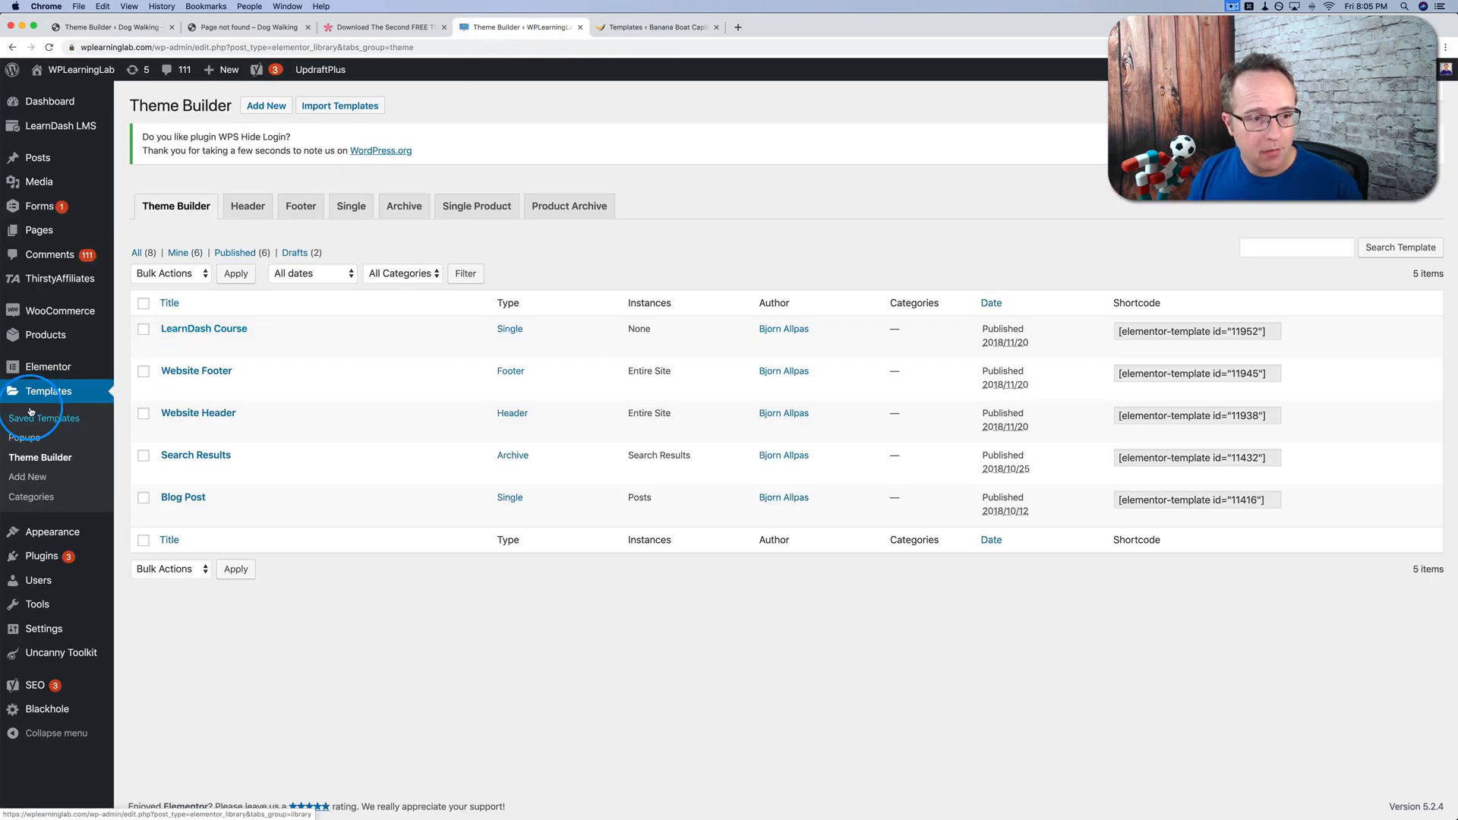
mouse_move(255, 331)
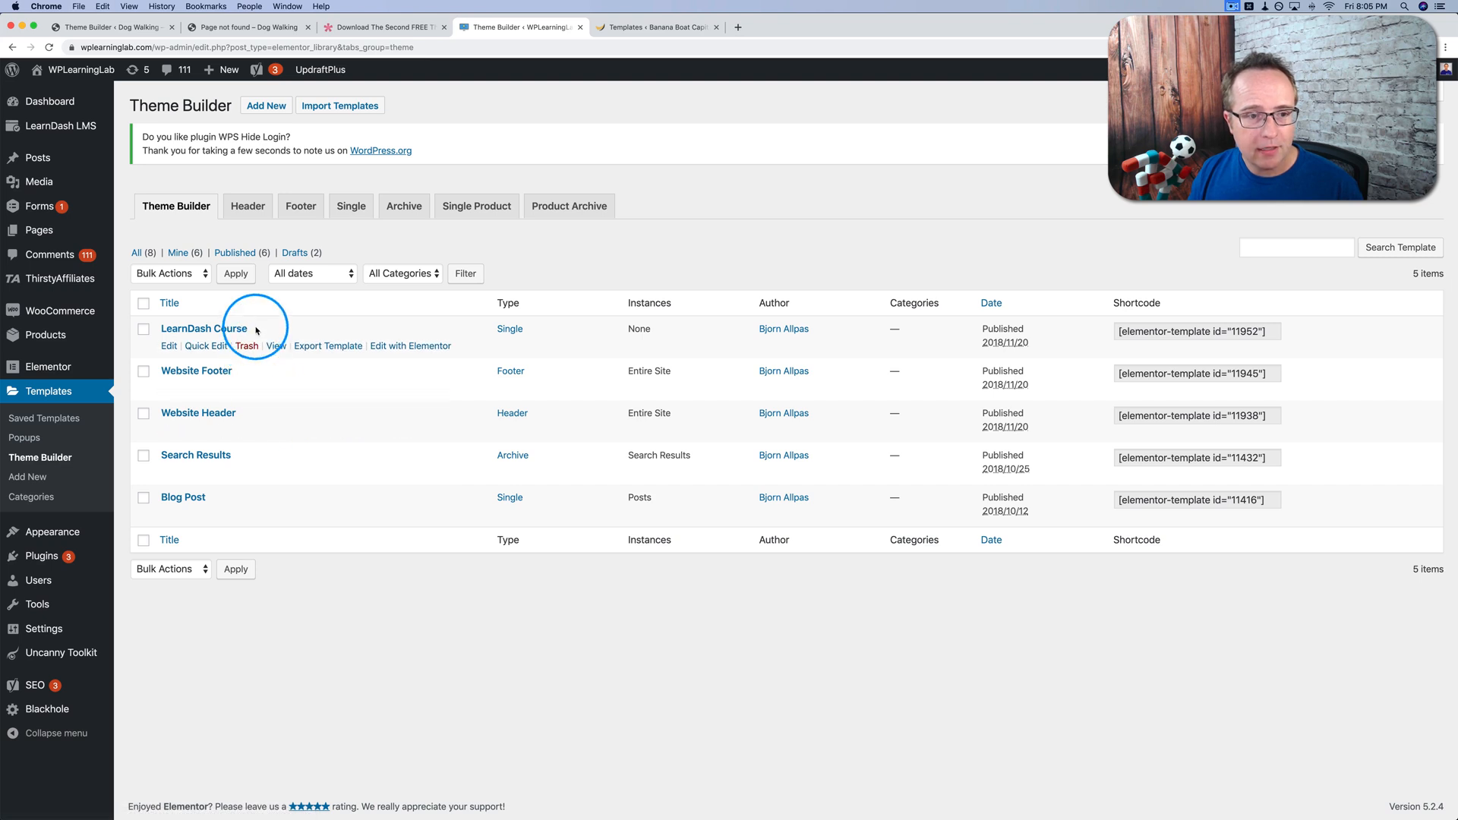
mouse_move(222, 306)
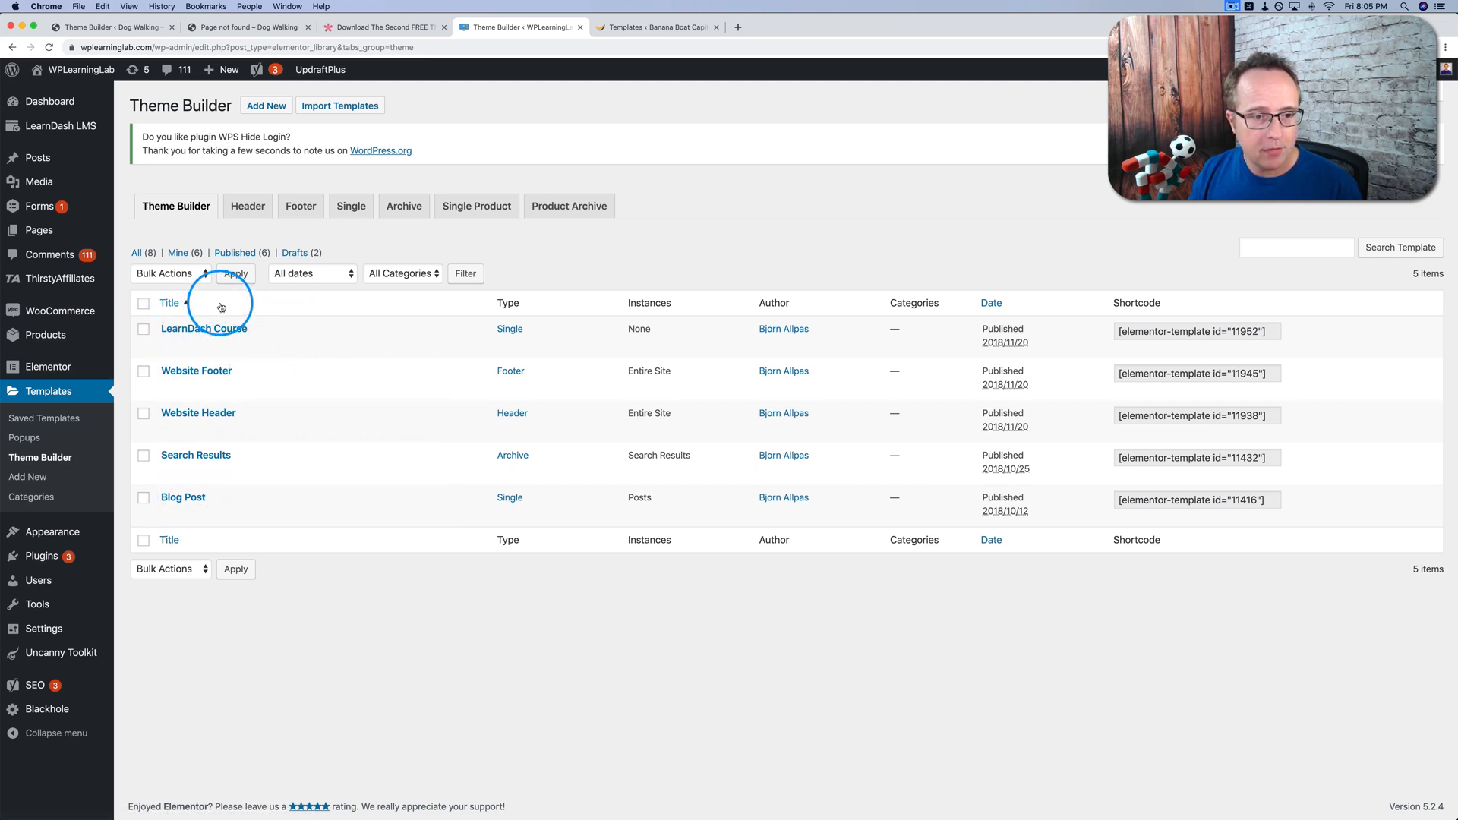
mouse_move(716, 535)
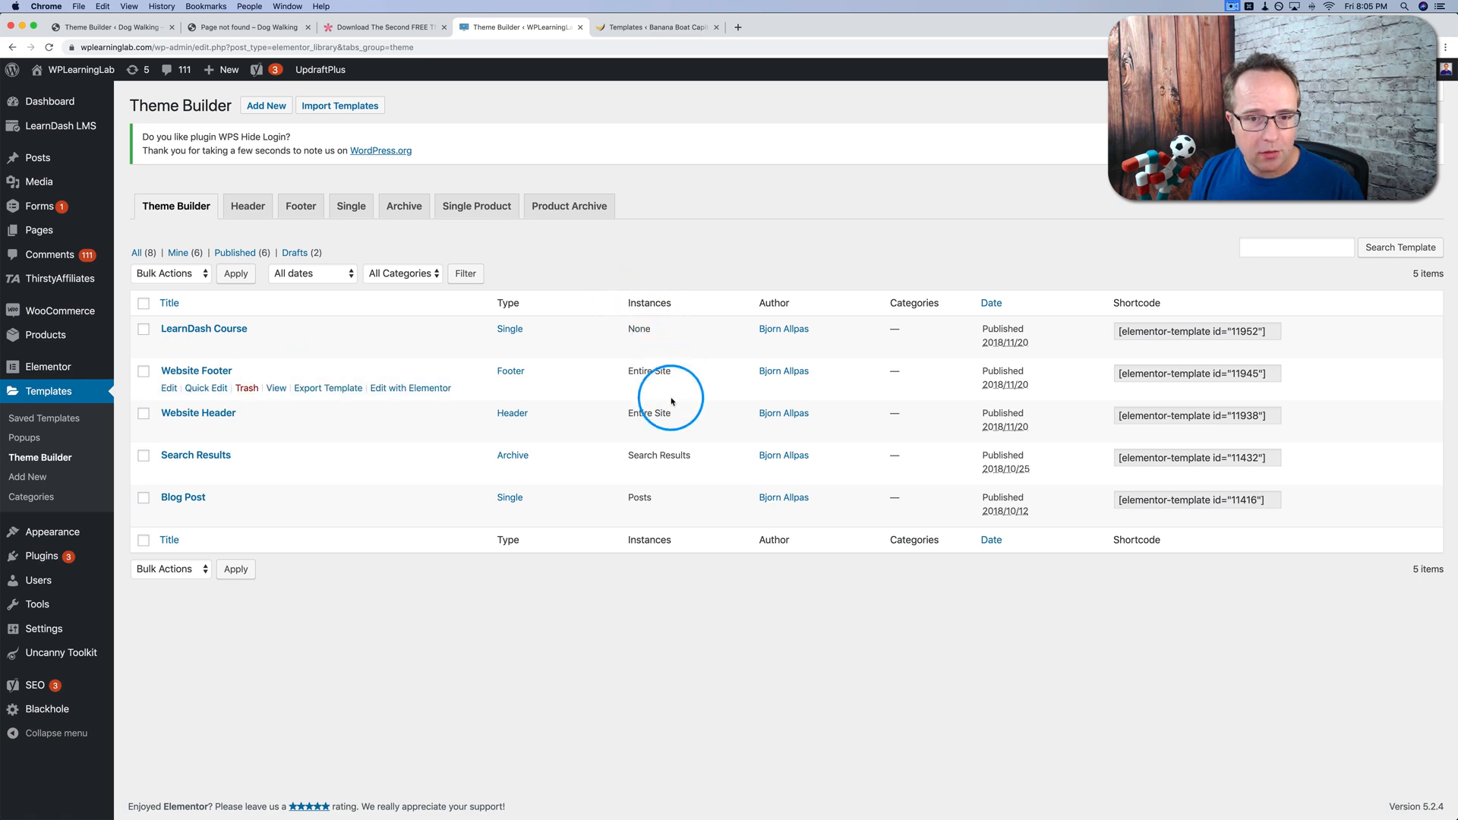
mouse_move(578, 395)
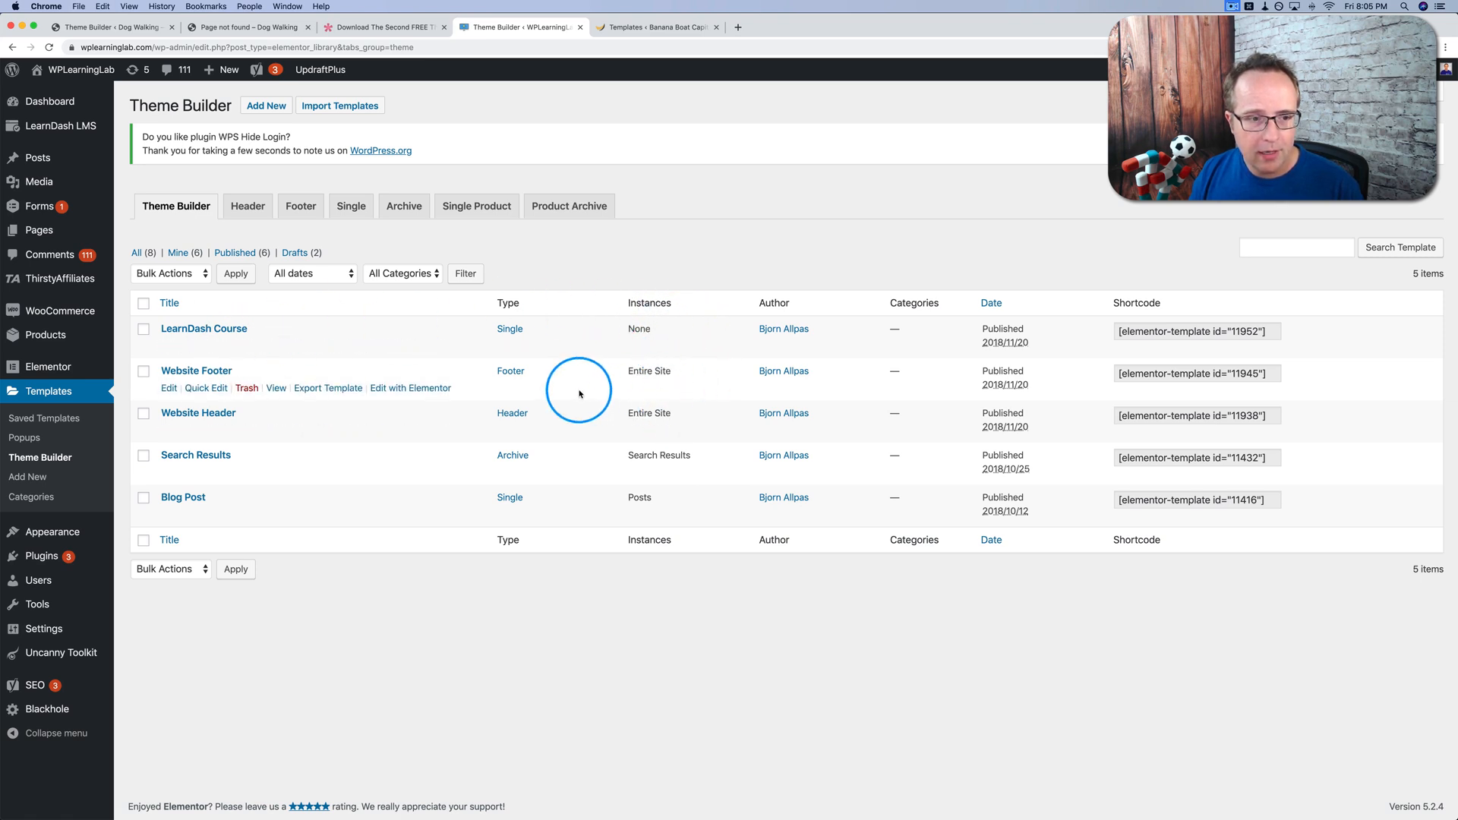
mouse_move(674, 481)
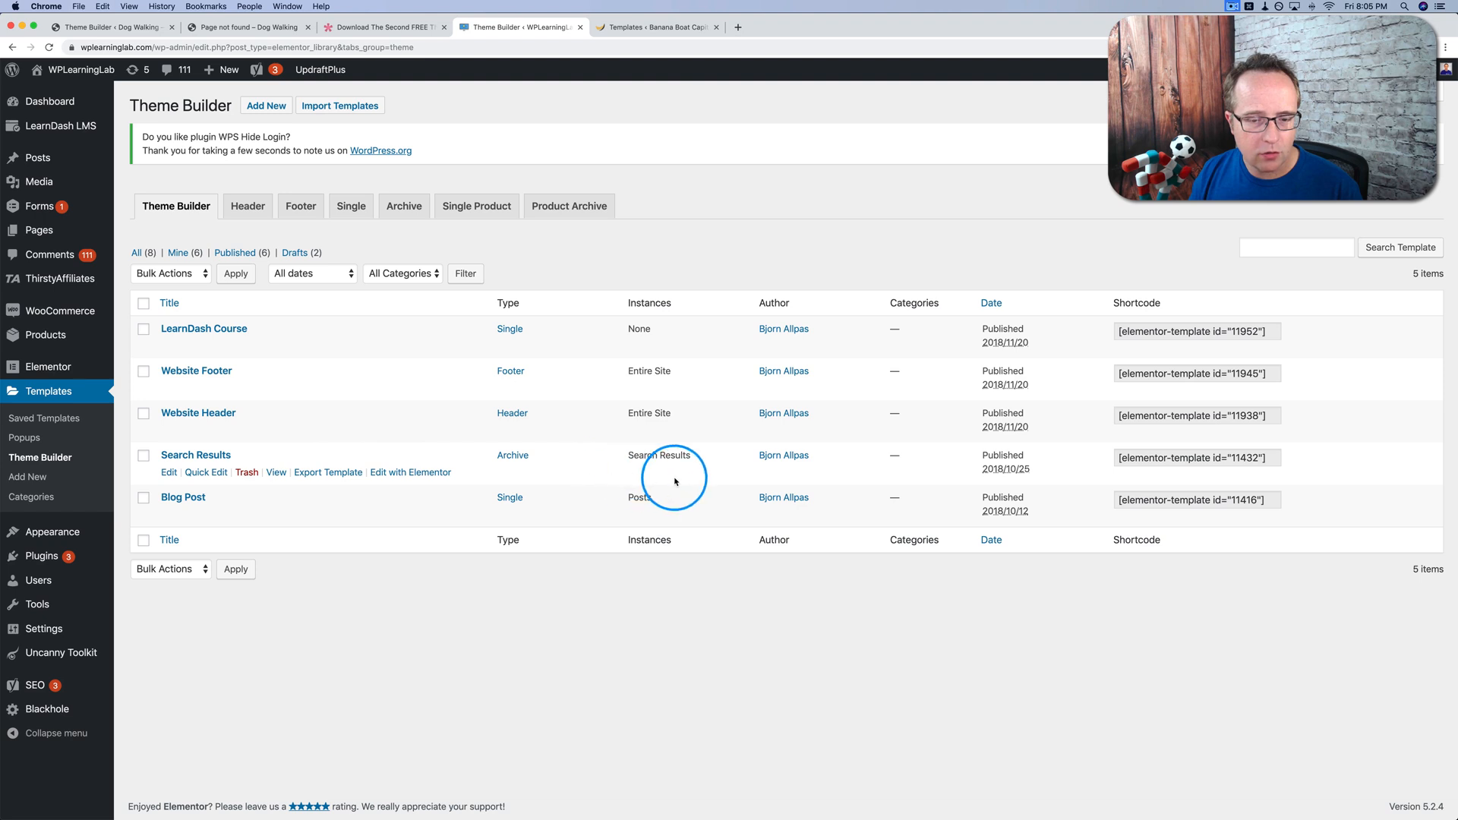
mouse_move(651, 497)
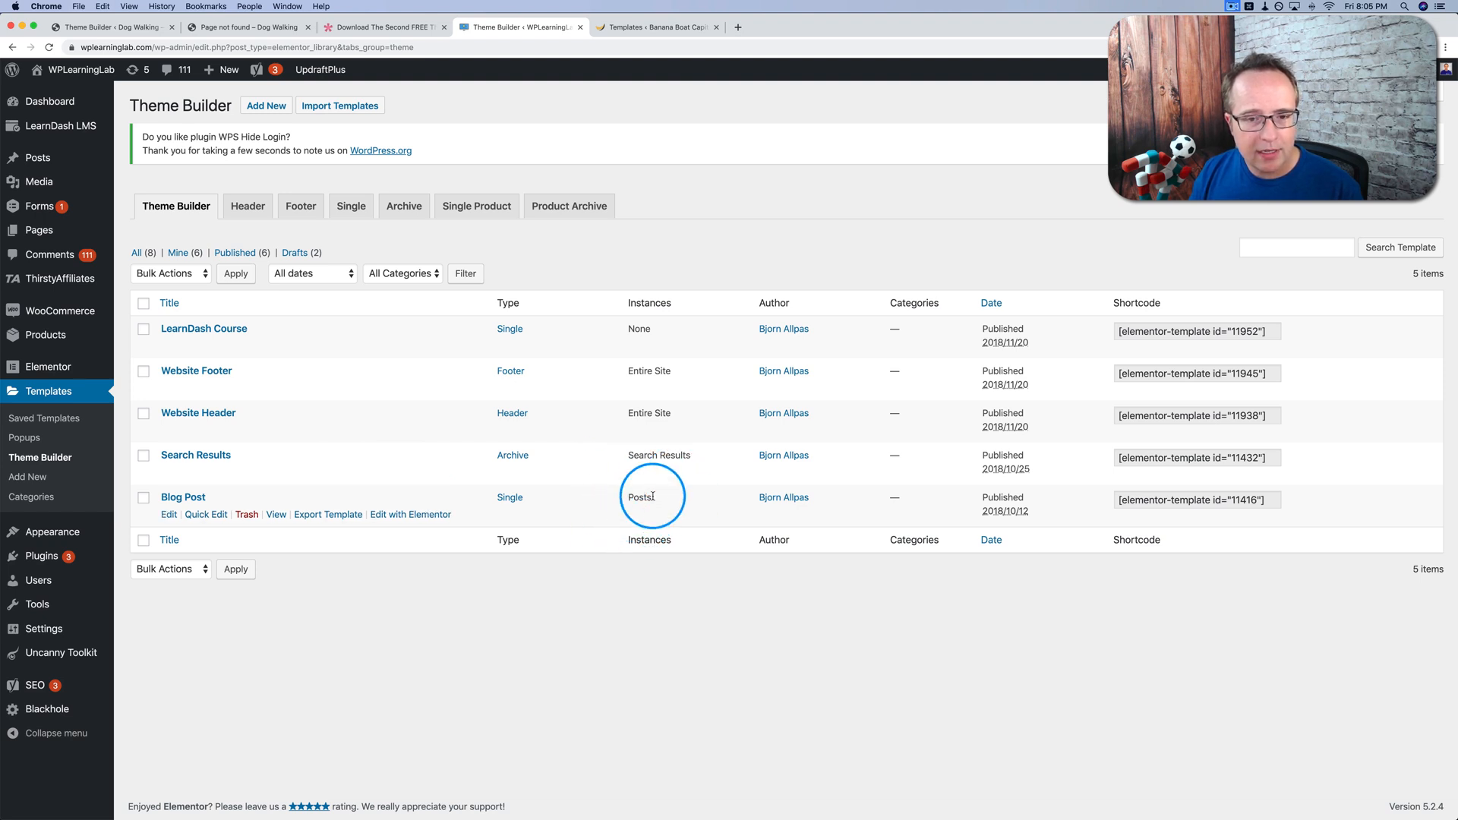
mouse_move(648, 516)
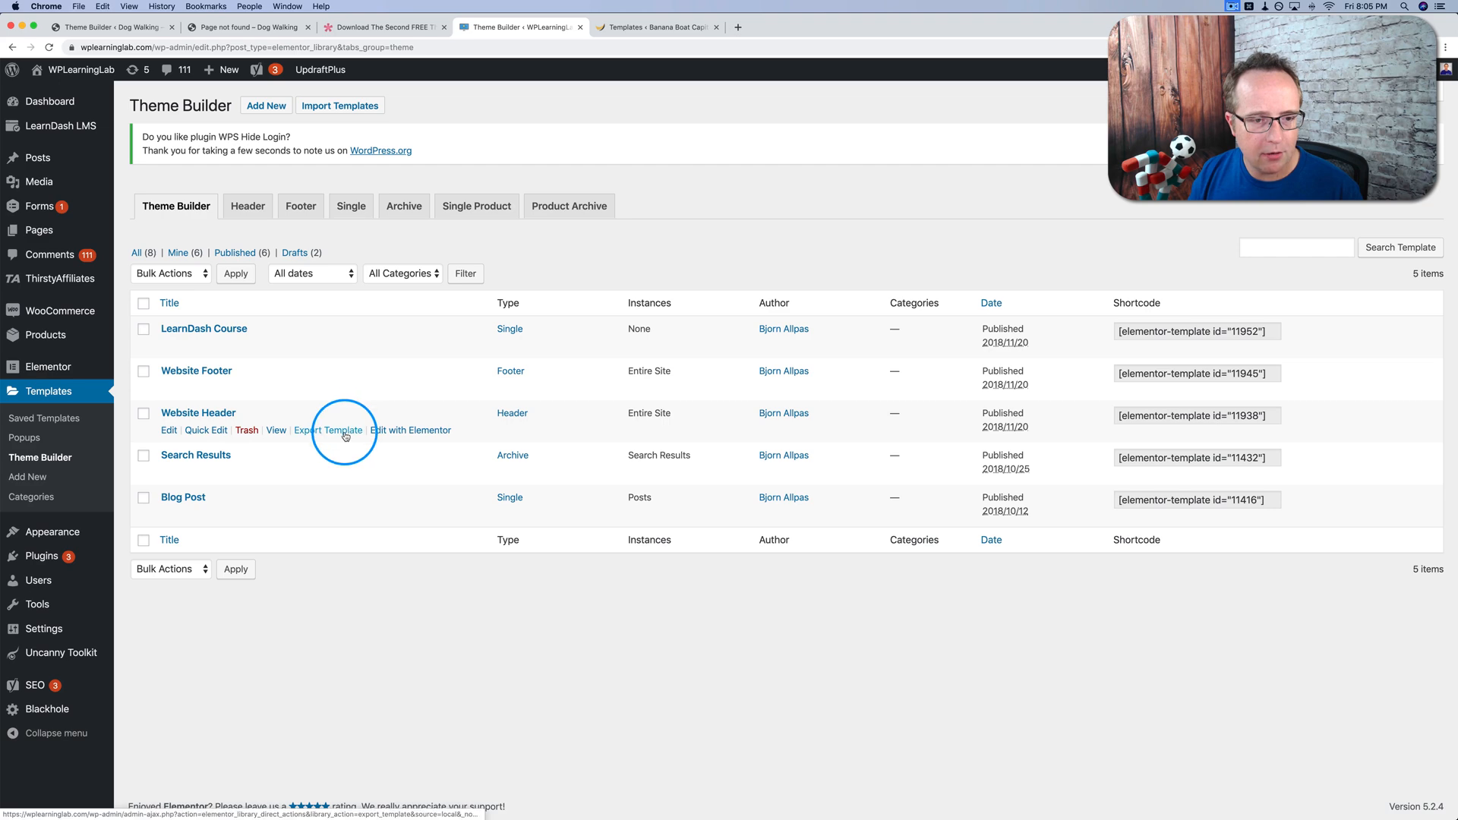
left_click(410, 430)
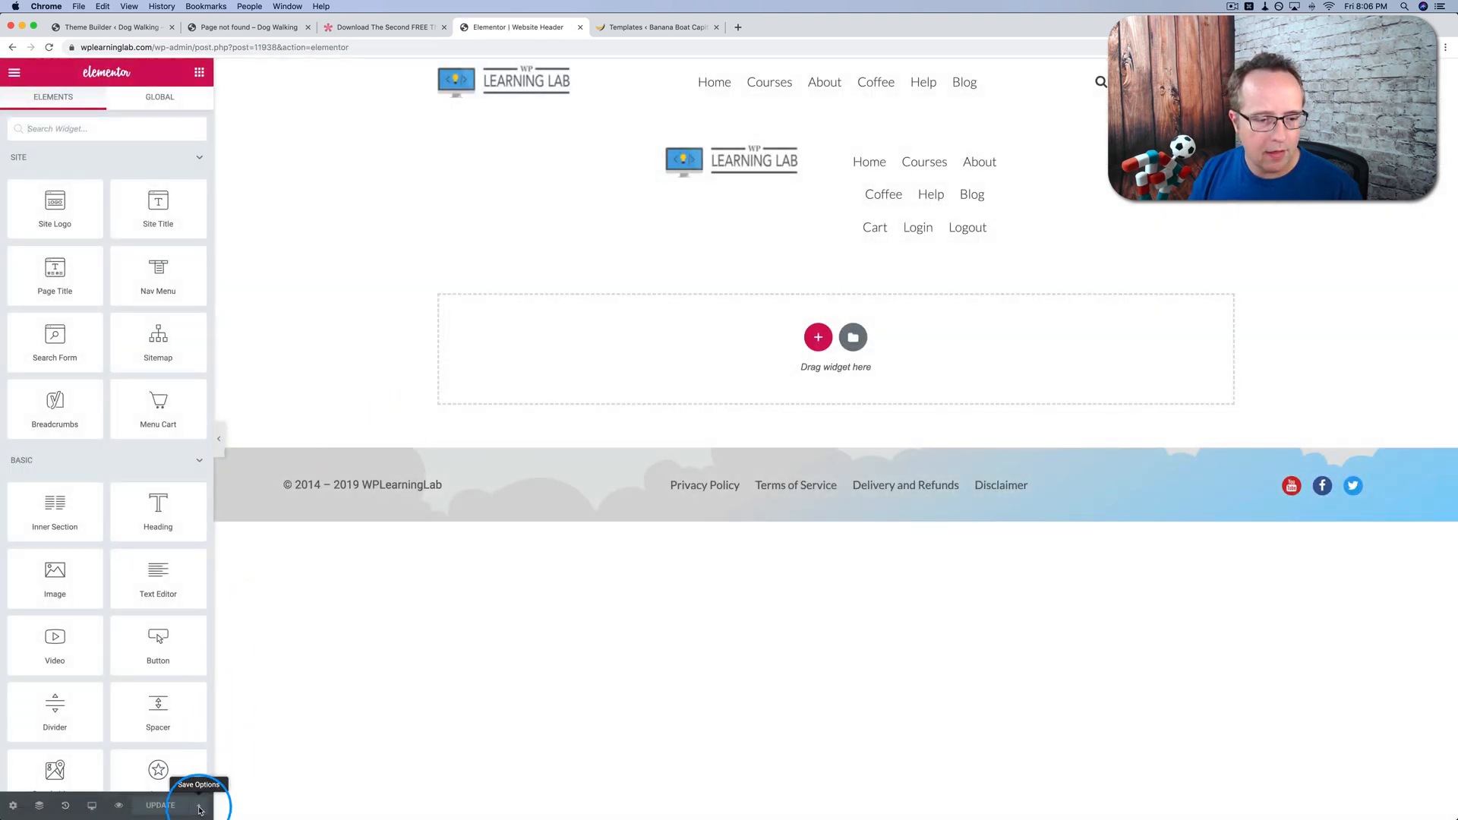
- Review the header template's display conditions (include entire site) and return to Divi Theme Builder
left_click(197, 805)
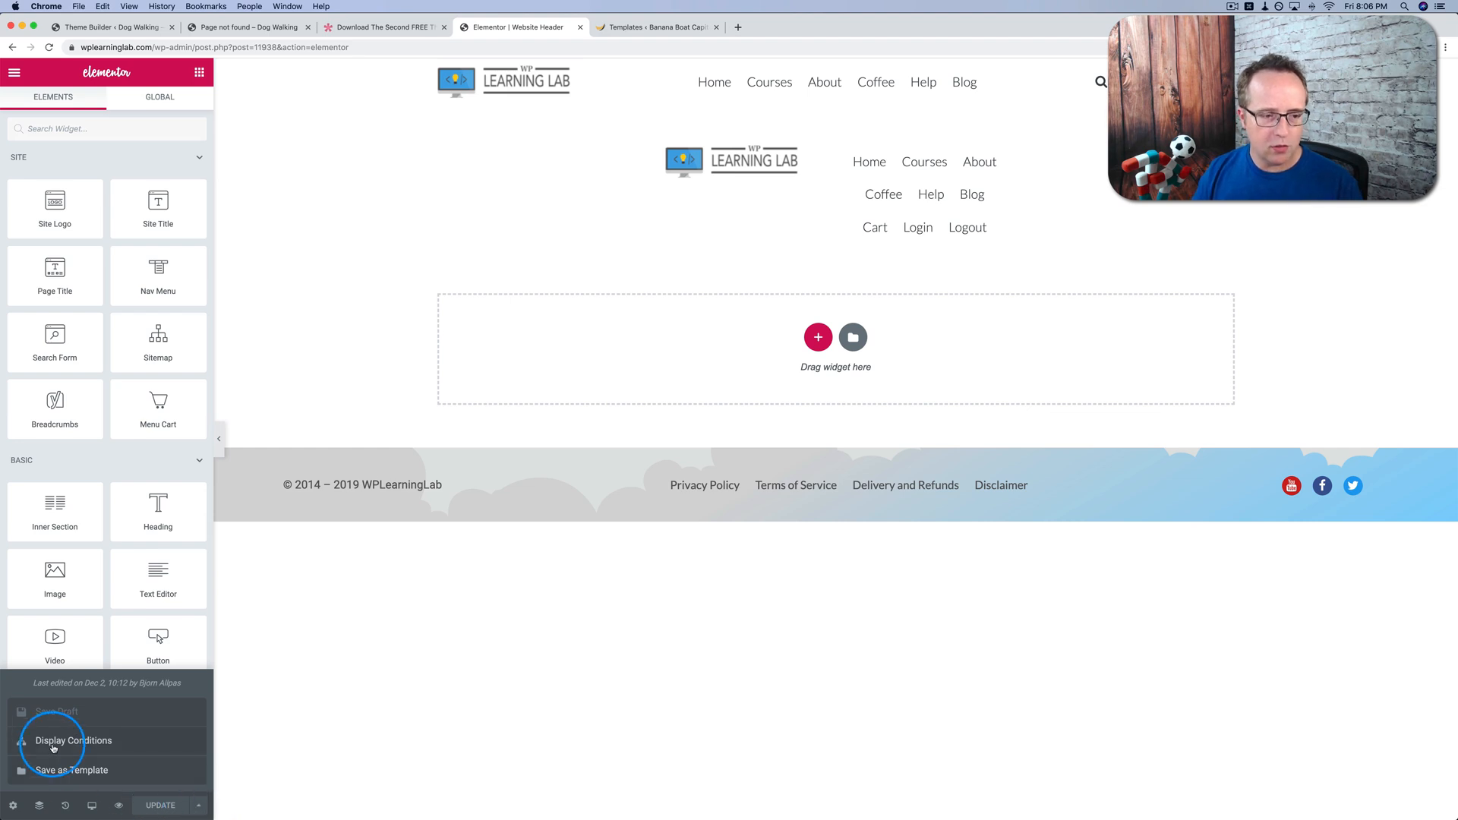
left_click(73, 740)
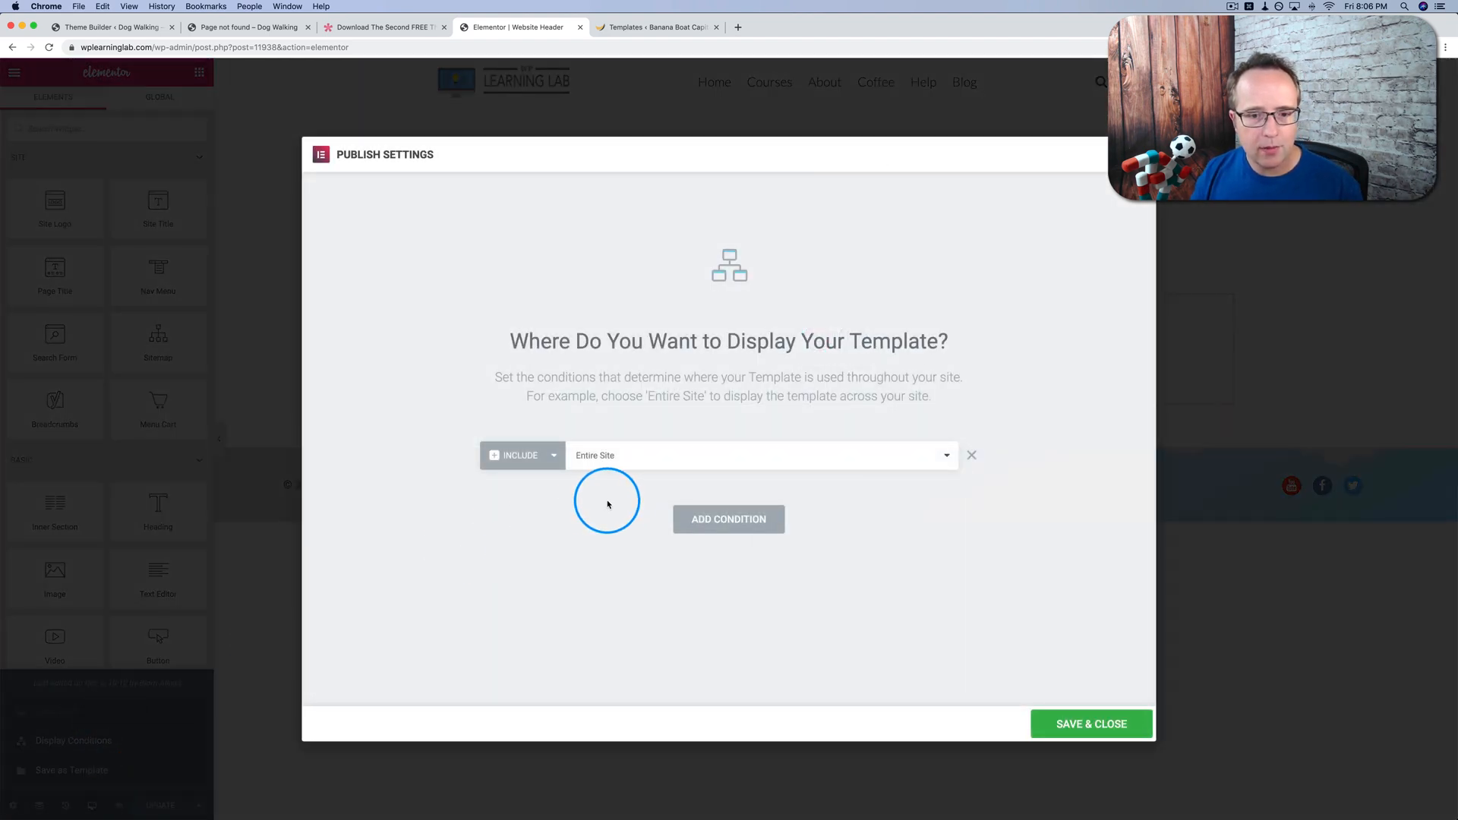
left_click(520, 454)
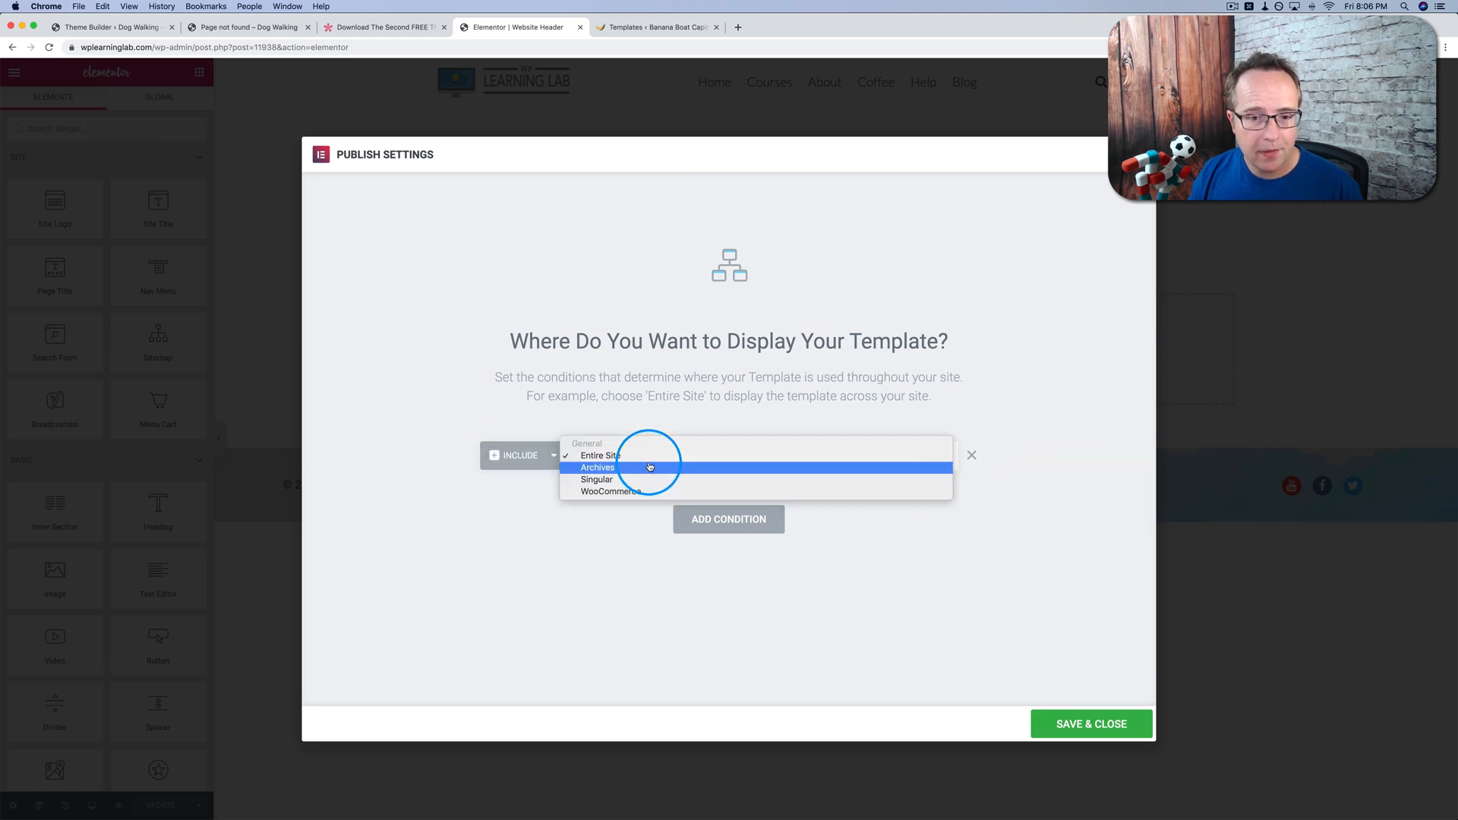
mouse_move(603, 495)
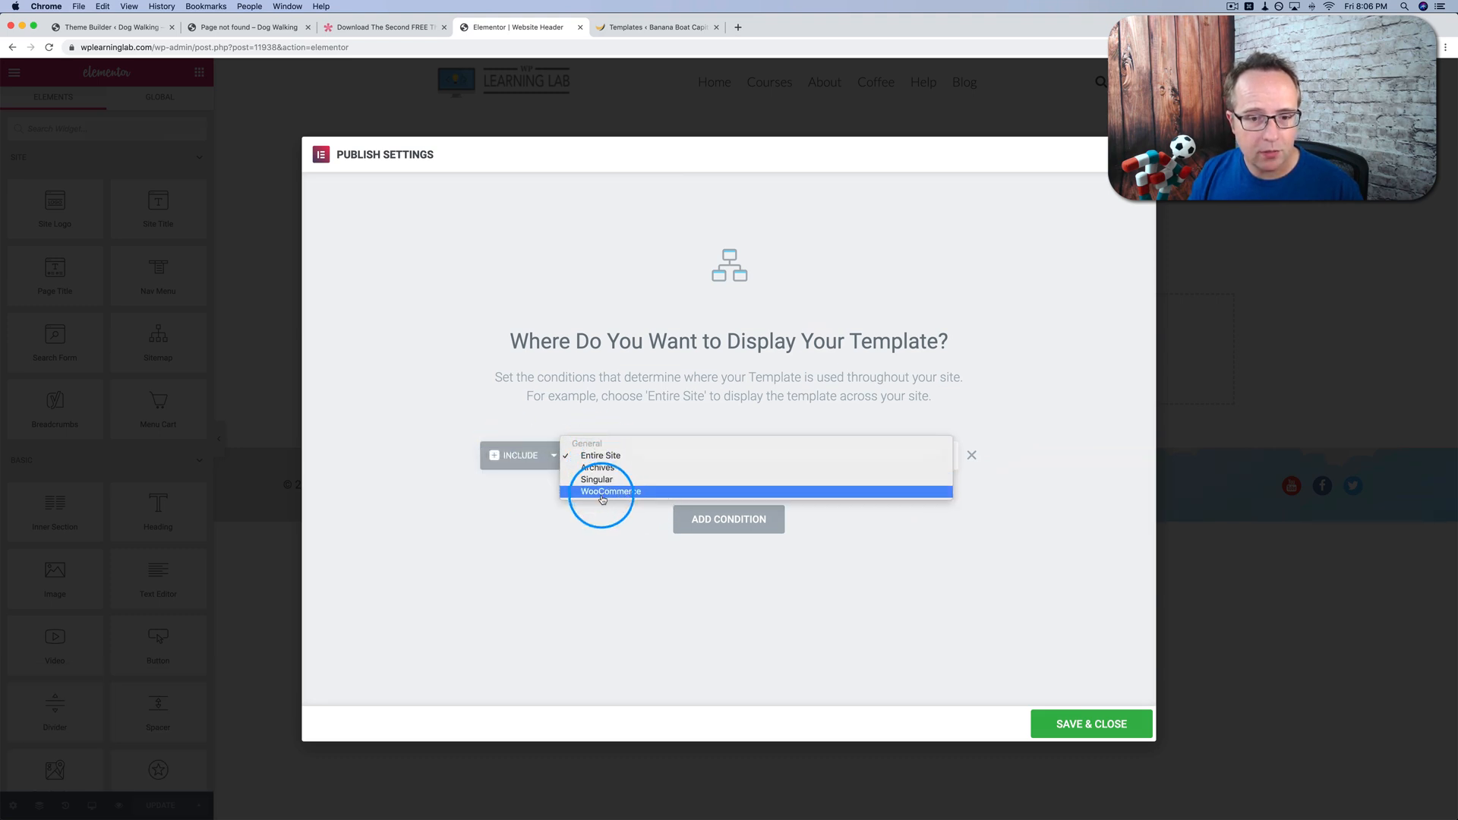
mouse_move(601, 454)
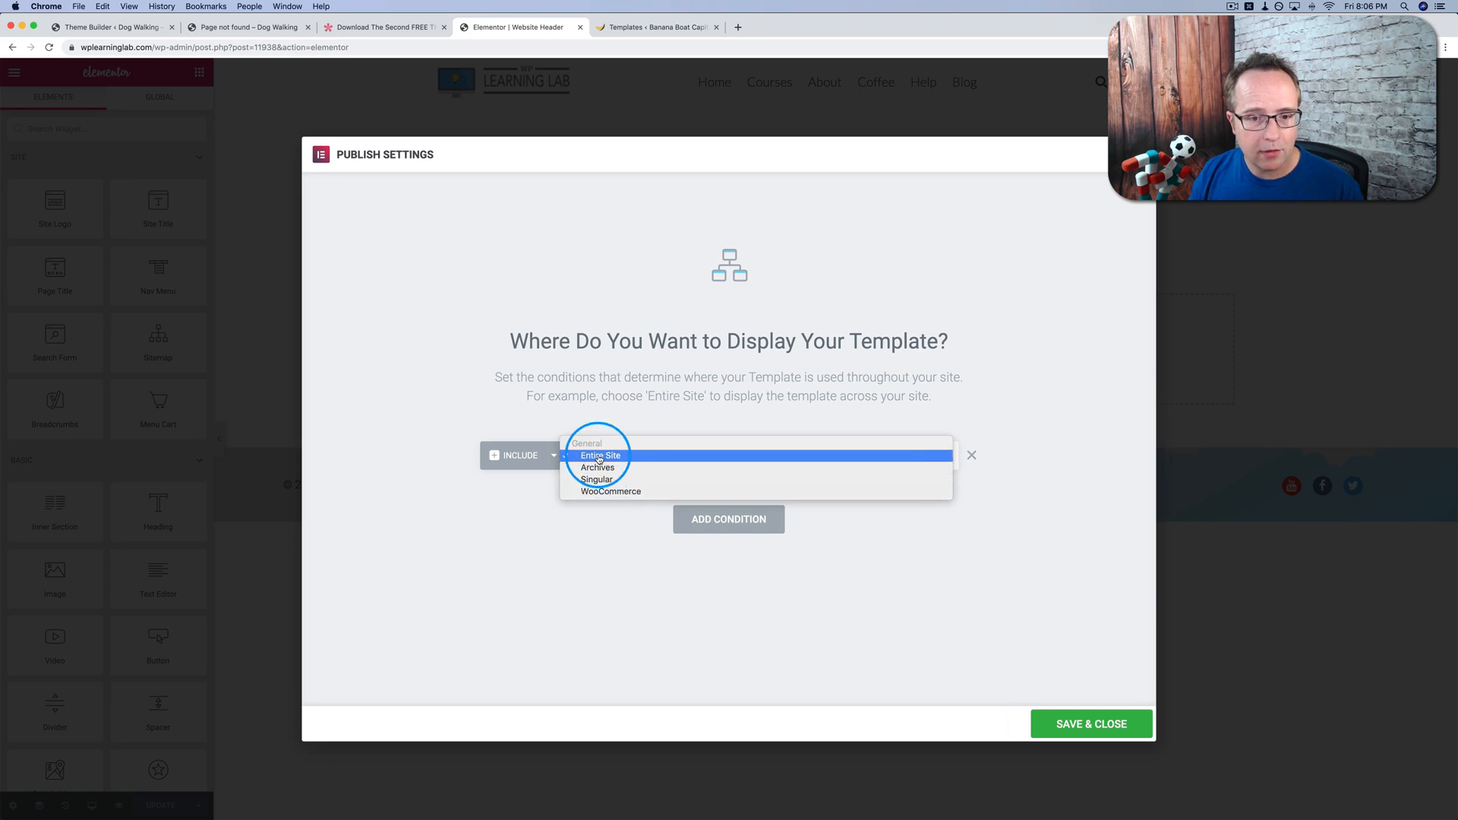
left_click(601, 454)
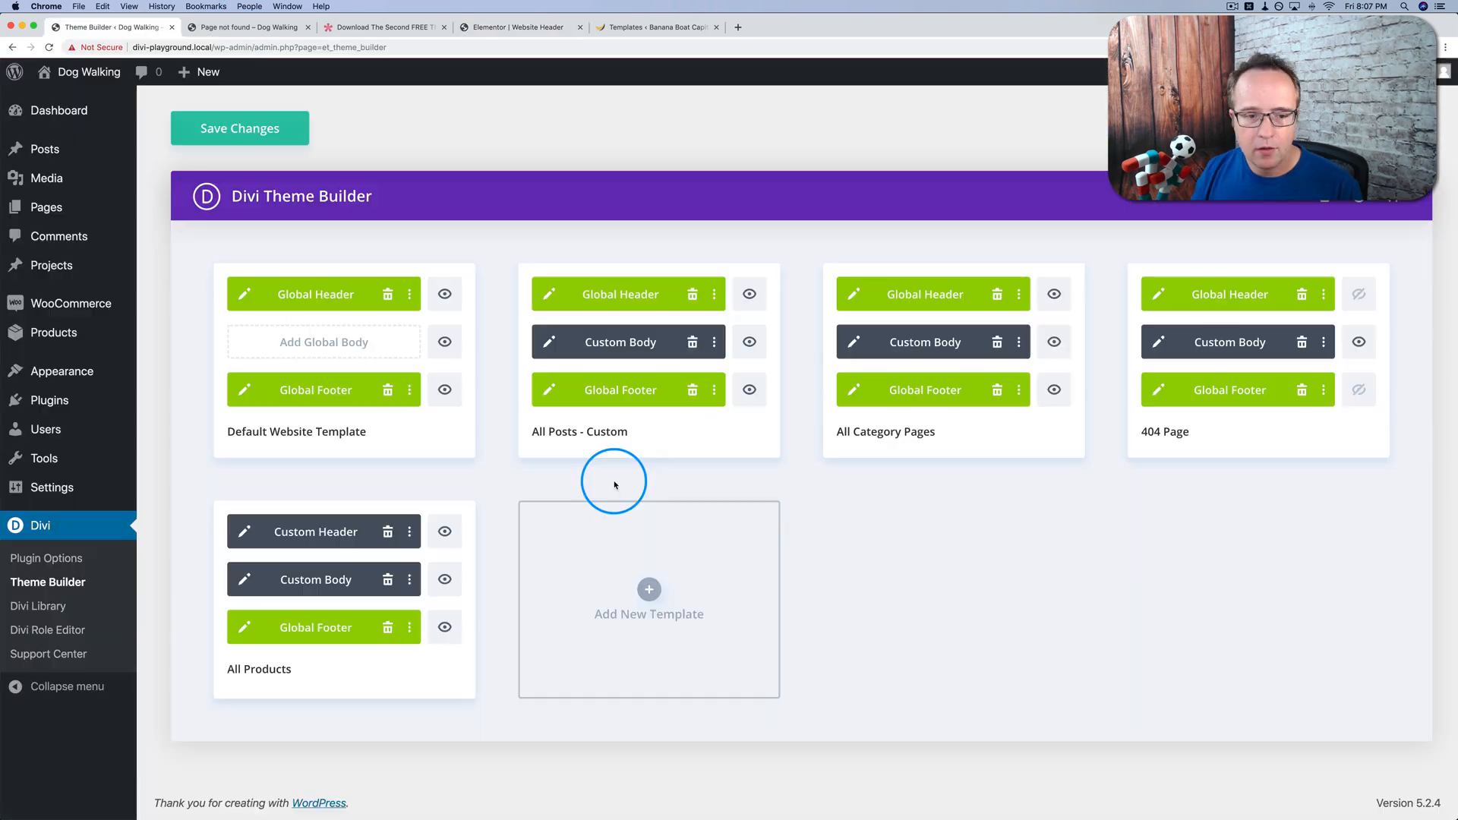
mouse_move(249, 487)
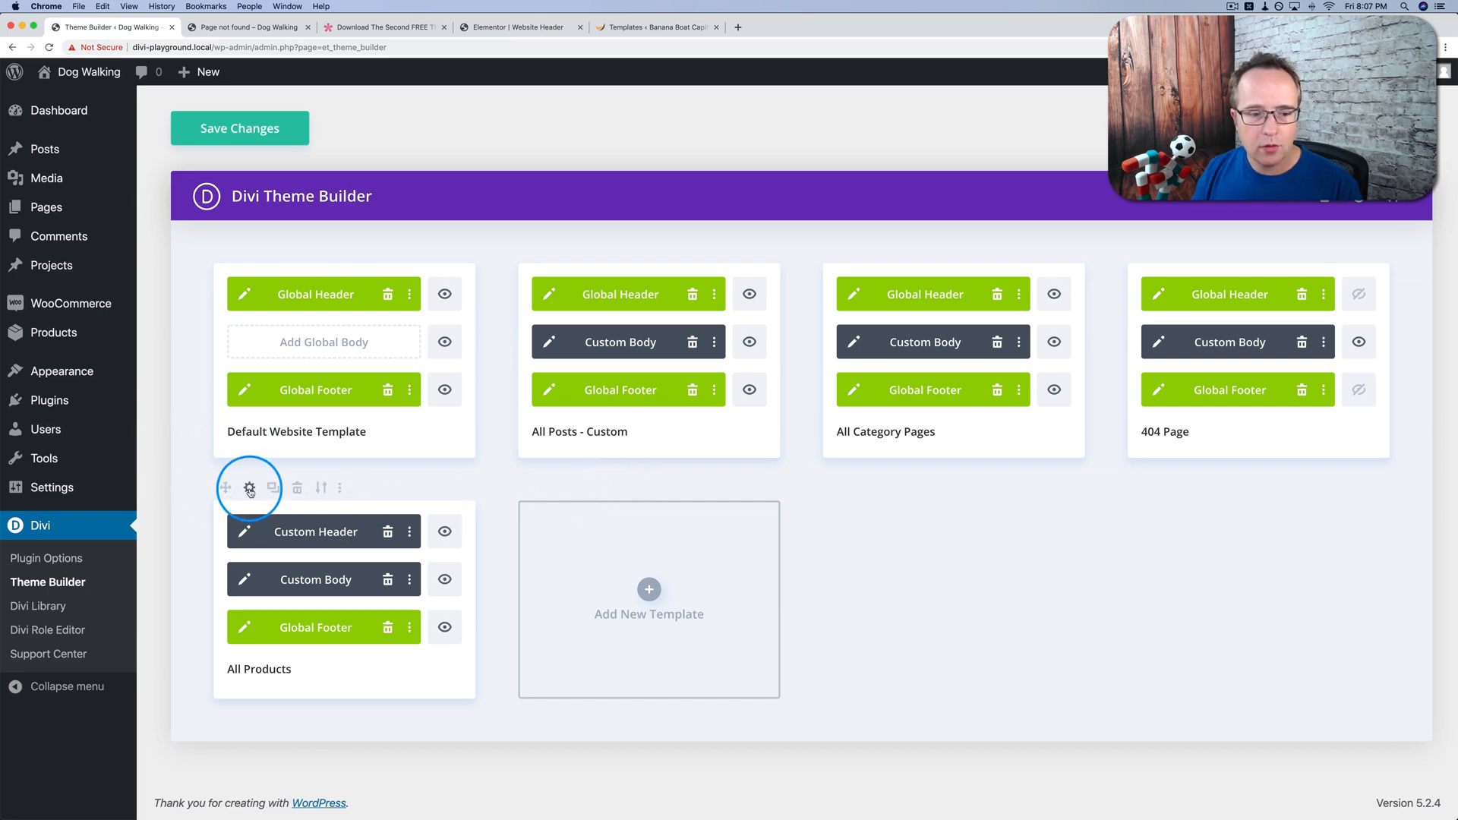
- Reassign the All Products template to only the Nice Hat product and save it
left_click(249, 487)
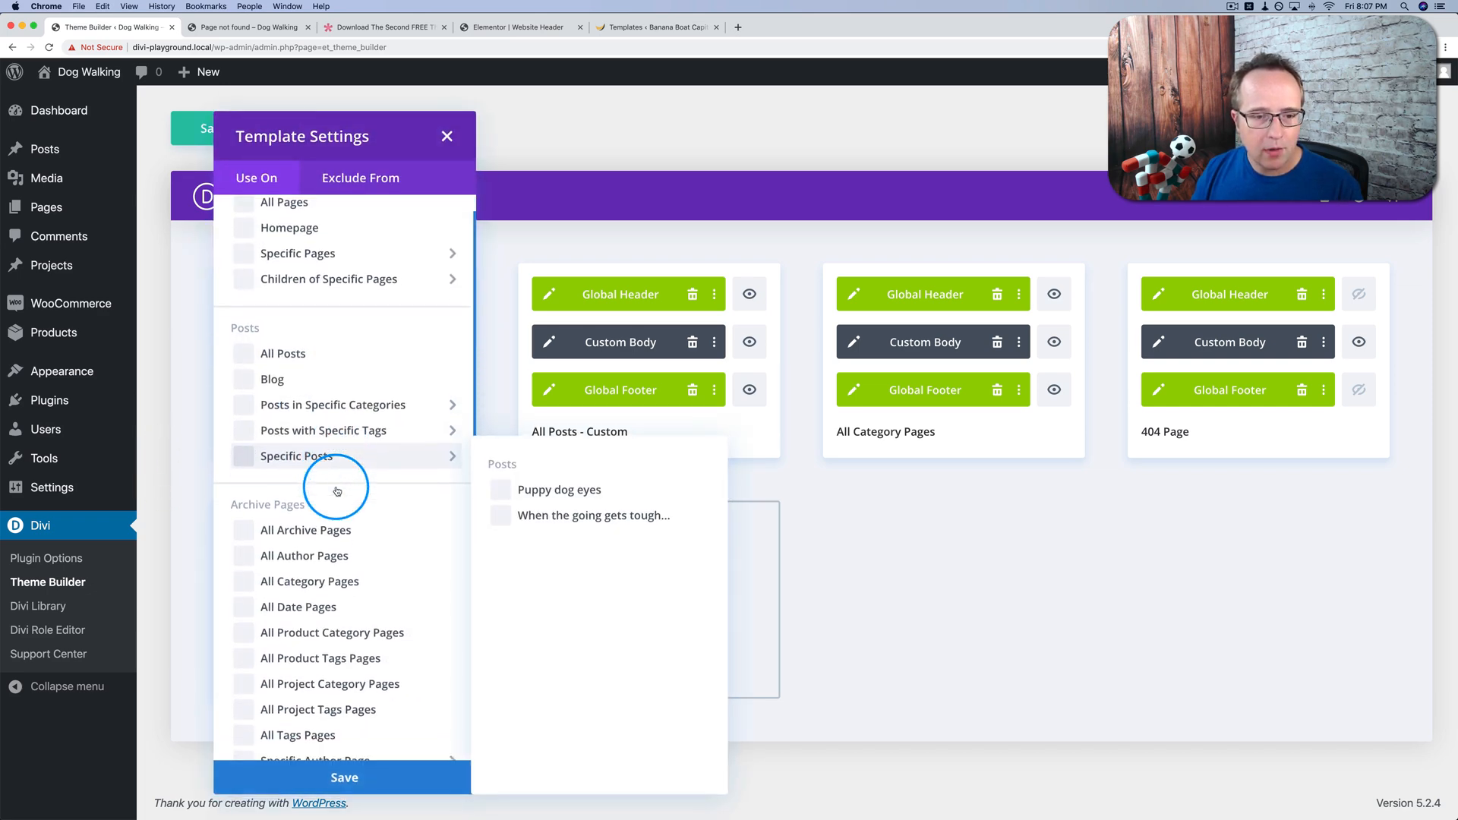
scroll("down", 3)
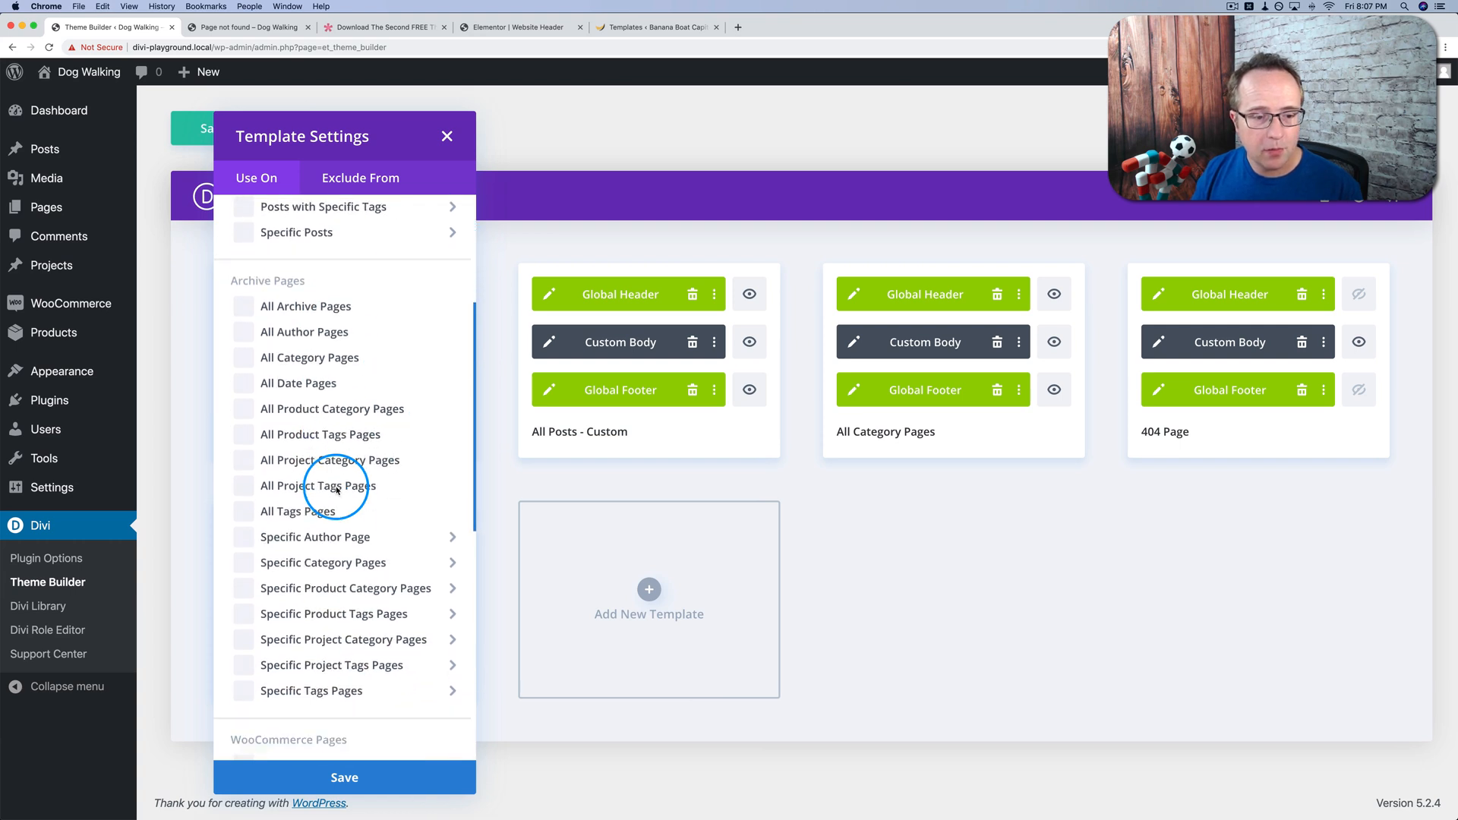
scroll("down", 3)
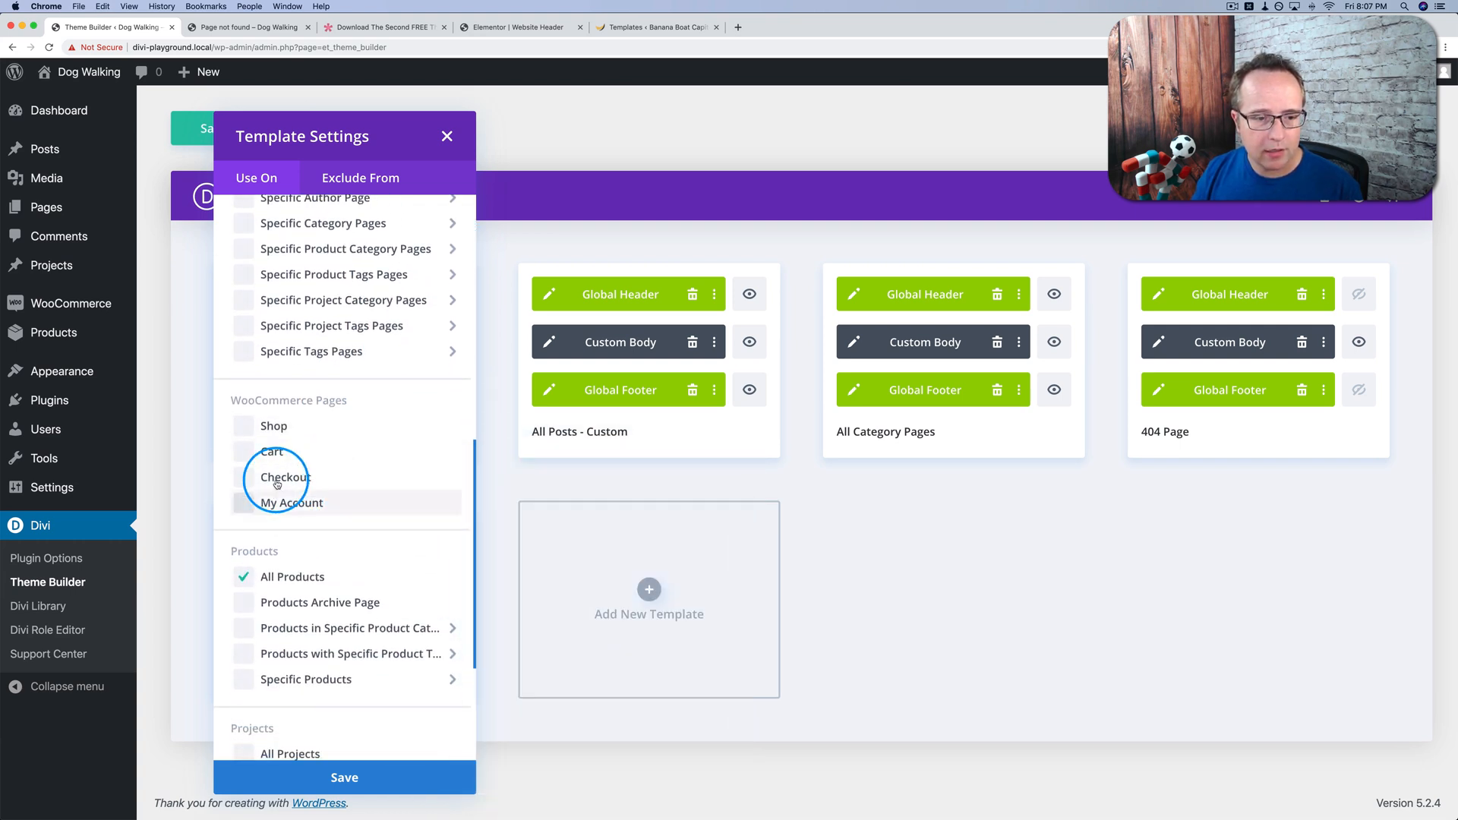
left_click(305, 589)
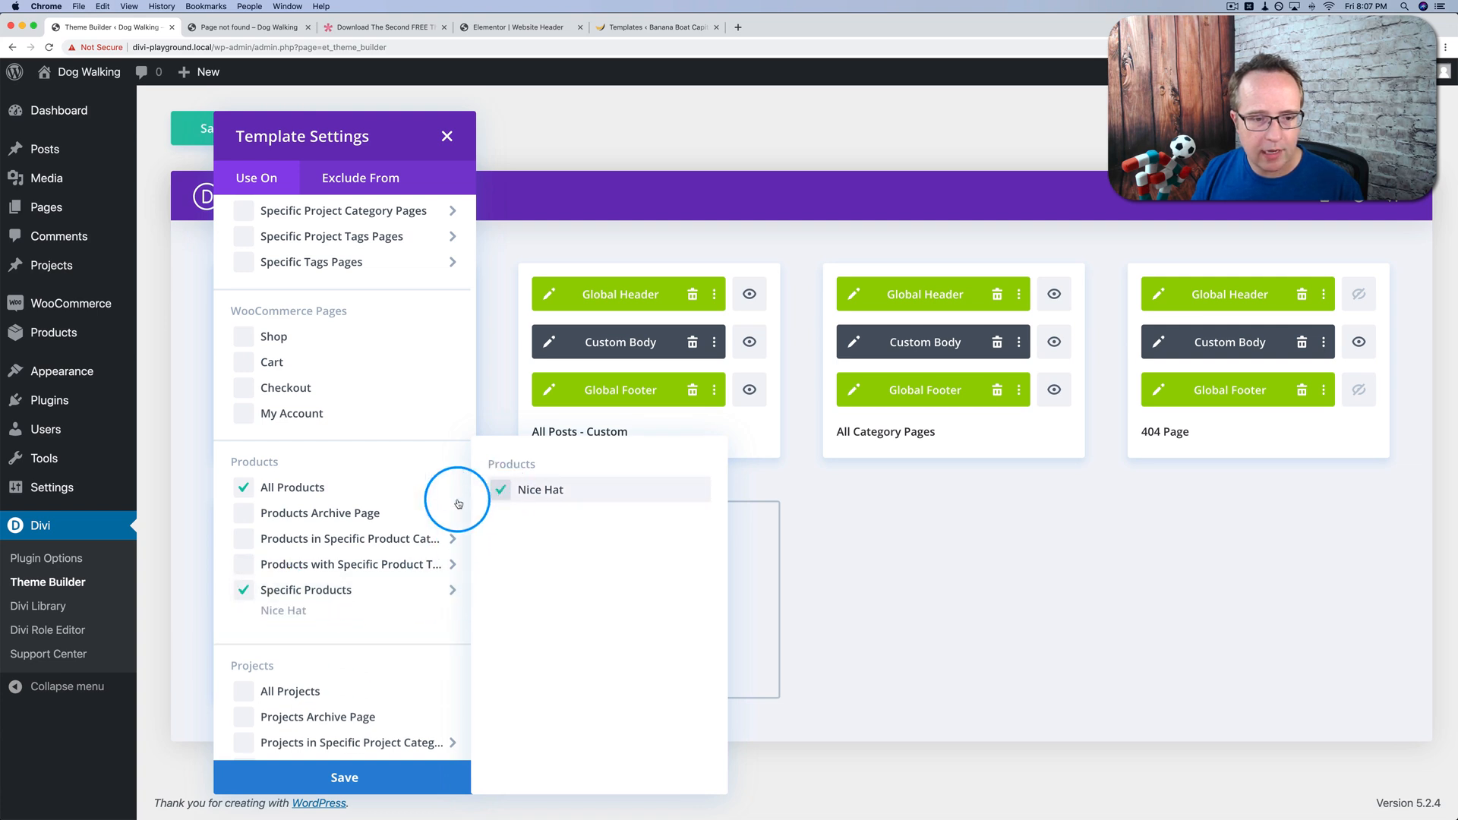
left_click(243, 486)
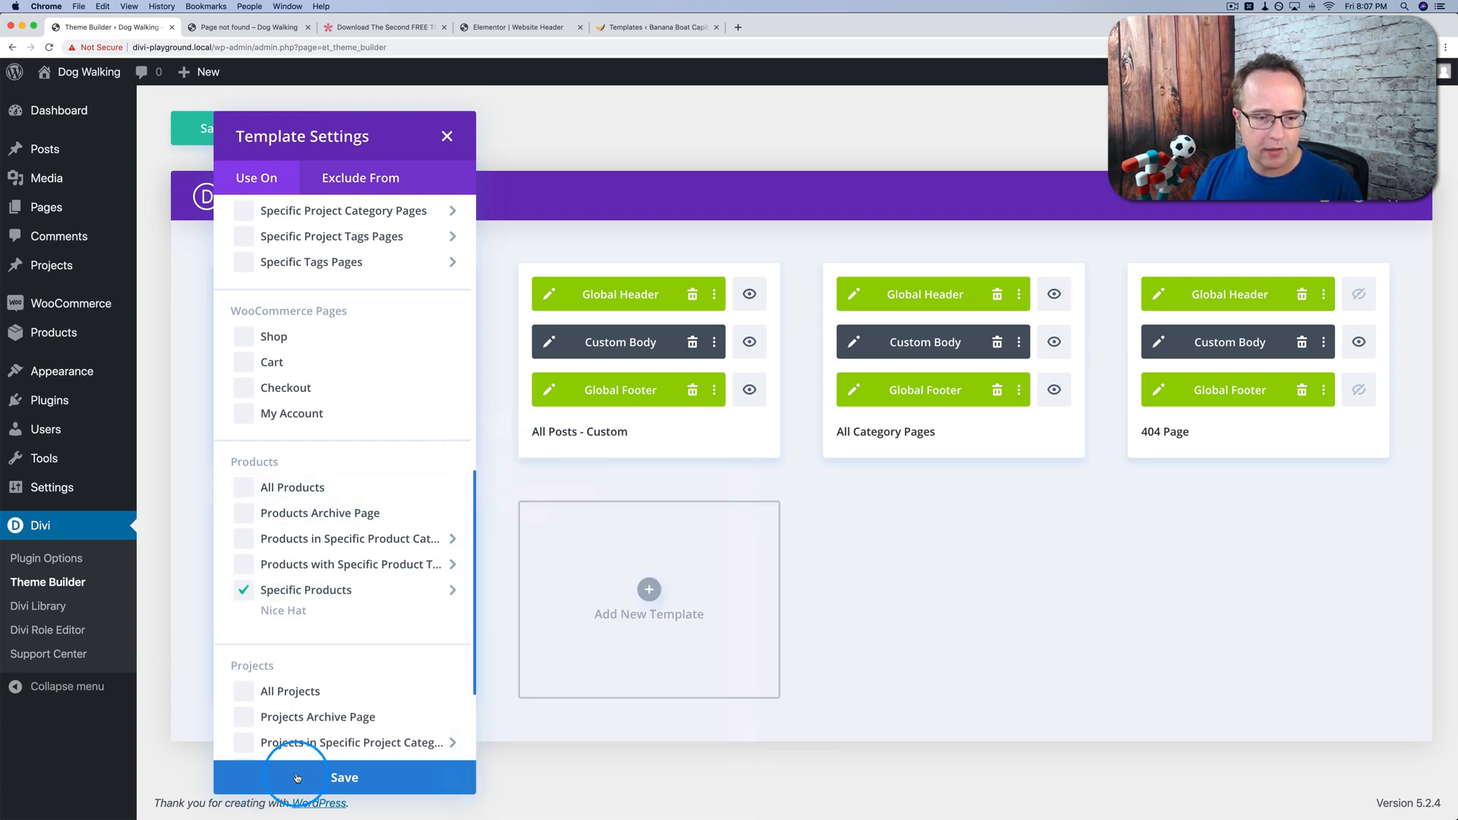
left_click(344, 778)
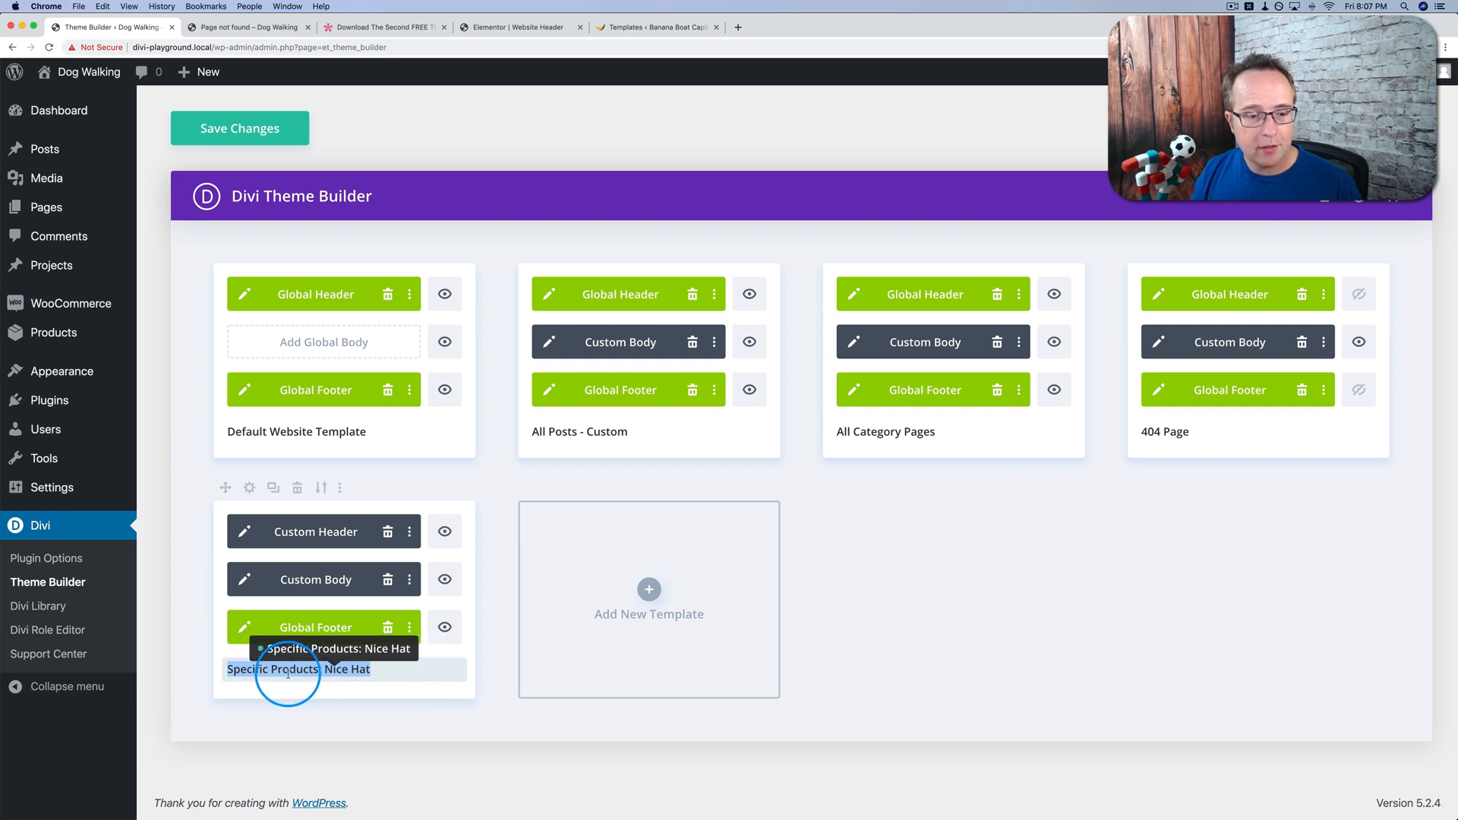
mouse_move(355, 670)
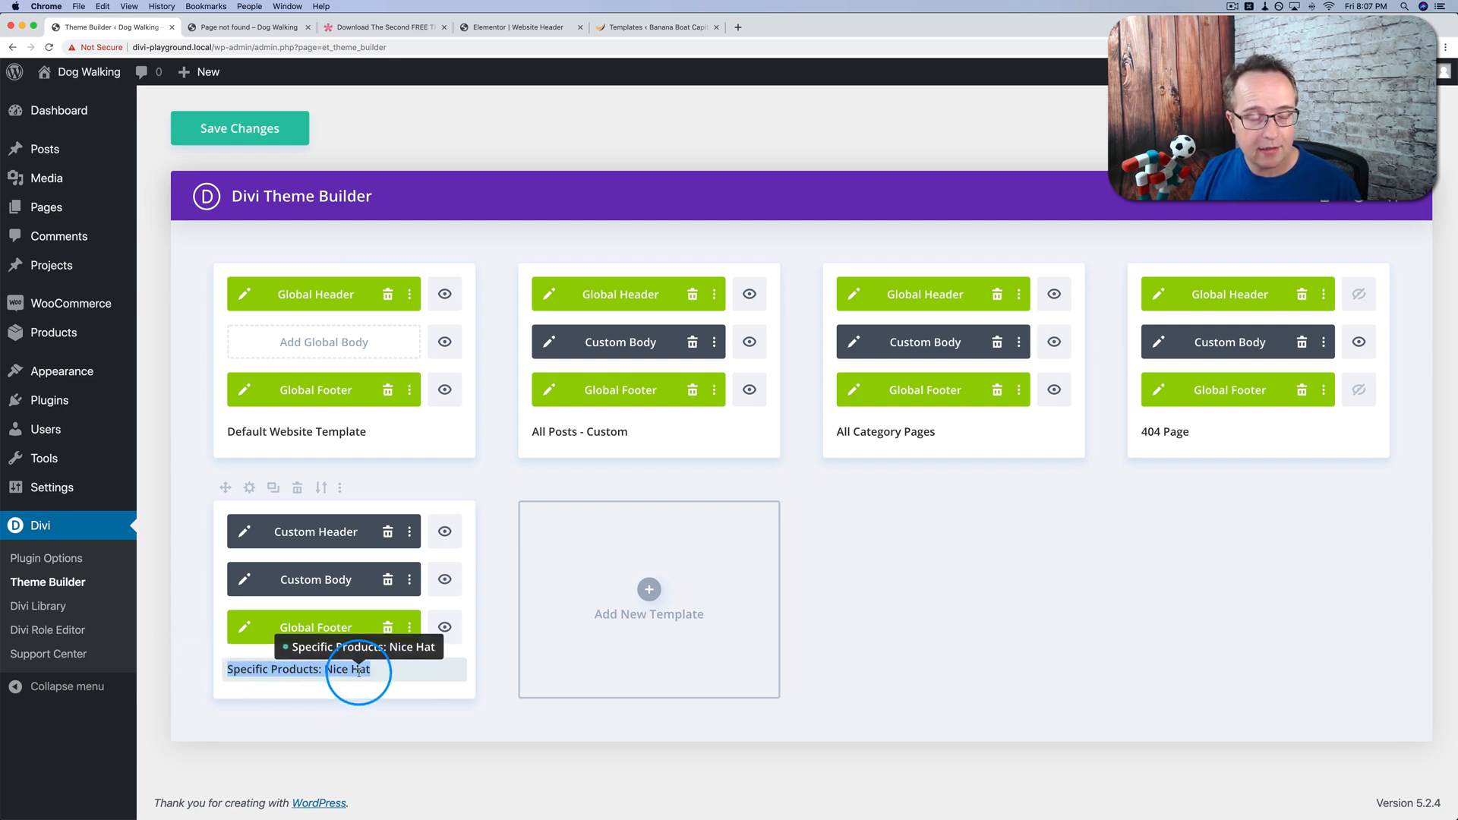
mouse_move(486, 665)
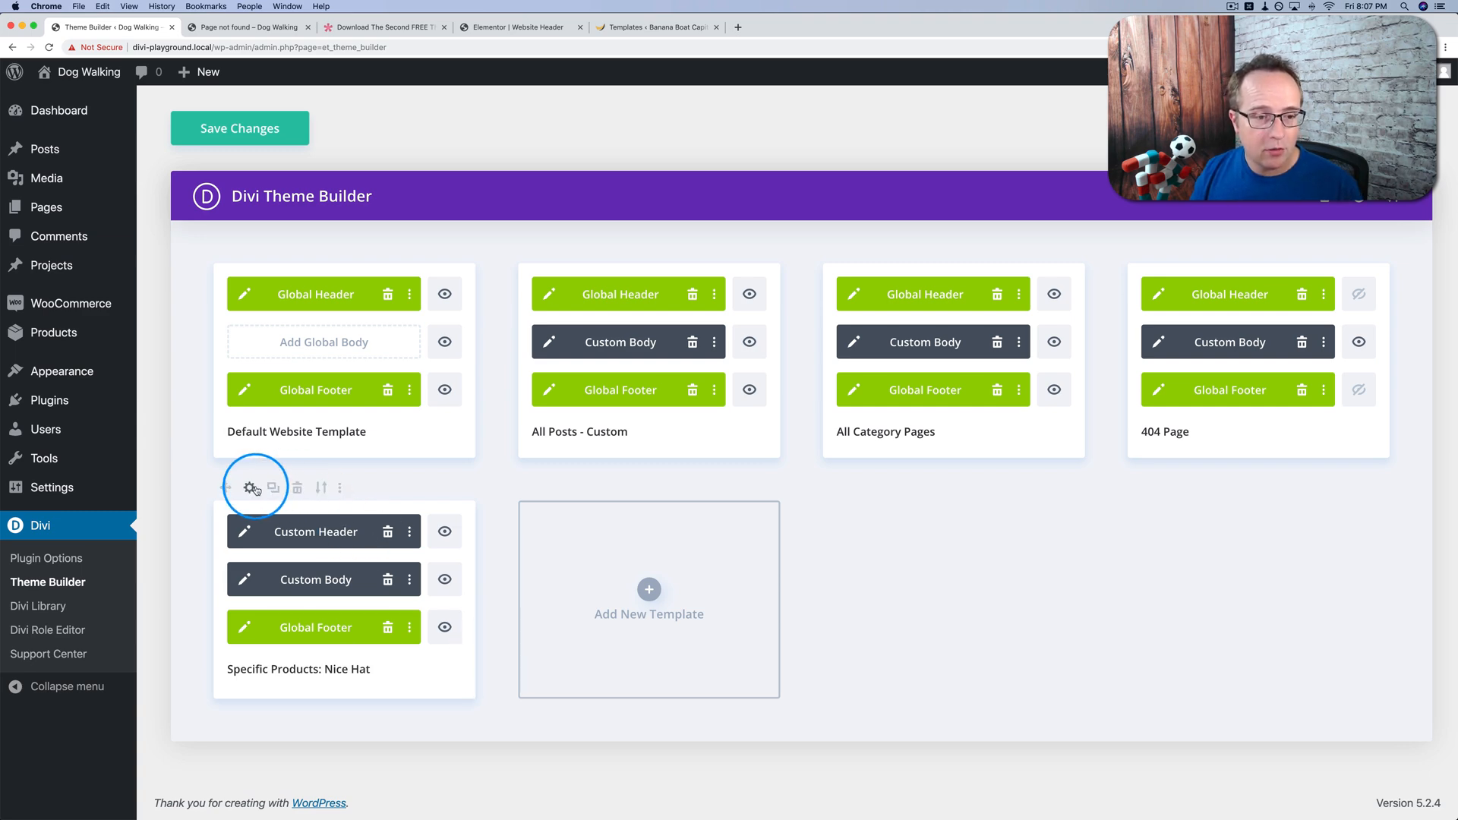
- Also assign the Nice Hat template to posts in the Dogs category and save all changes
left_click(250, 487)
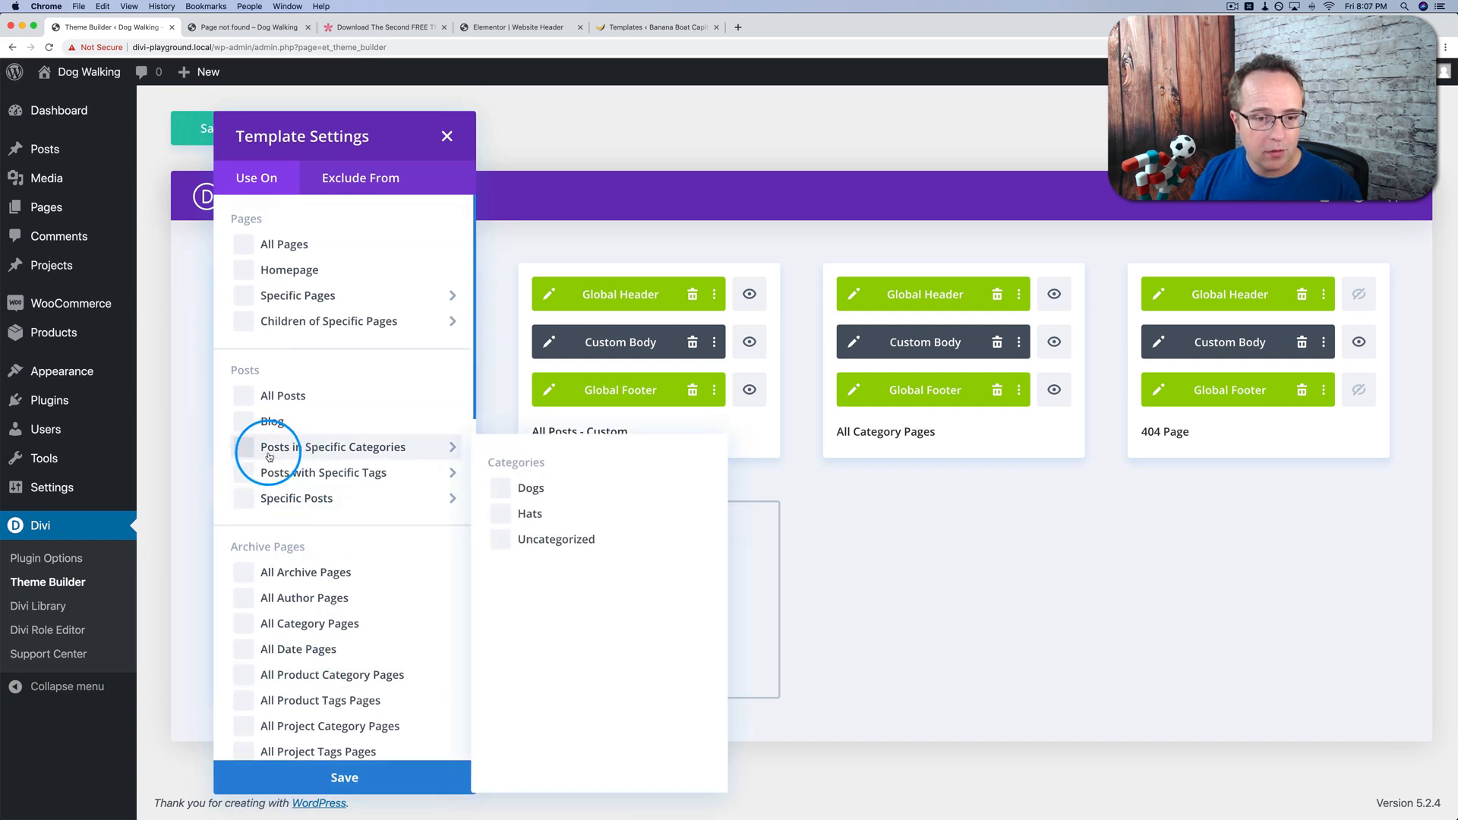
left_click(243, 446)
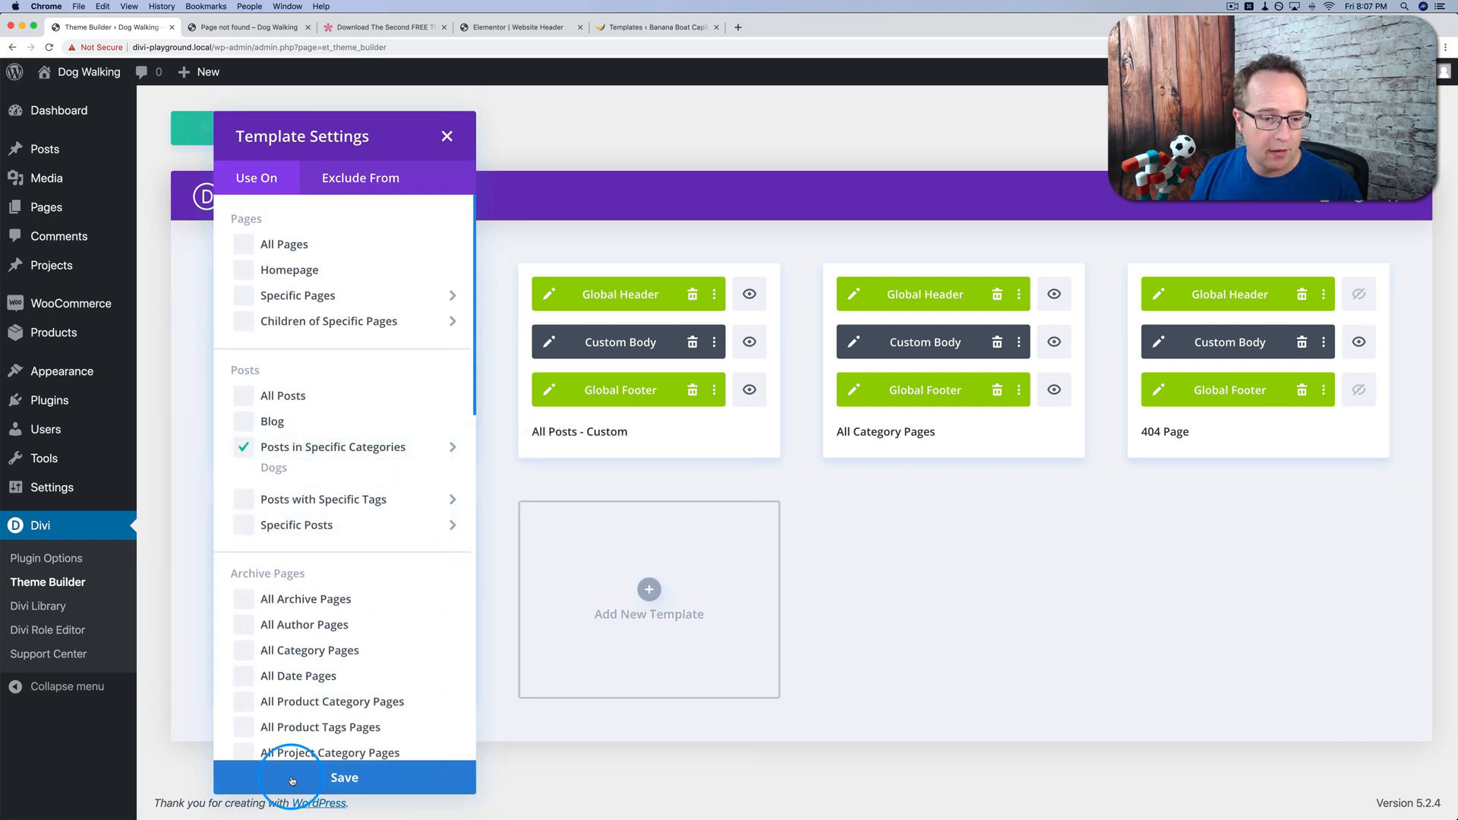
left_click(345, 777)
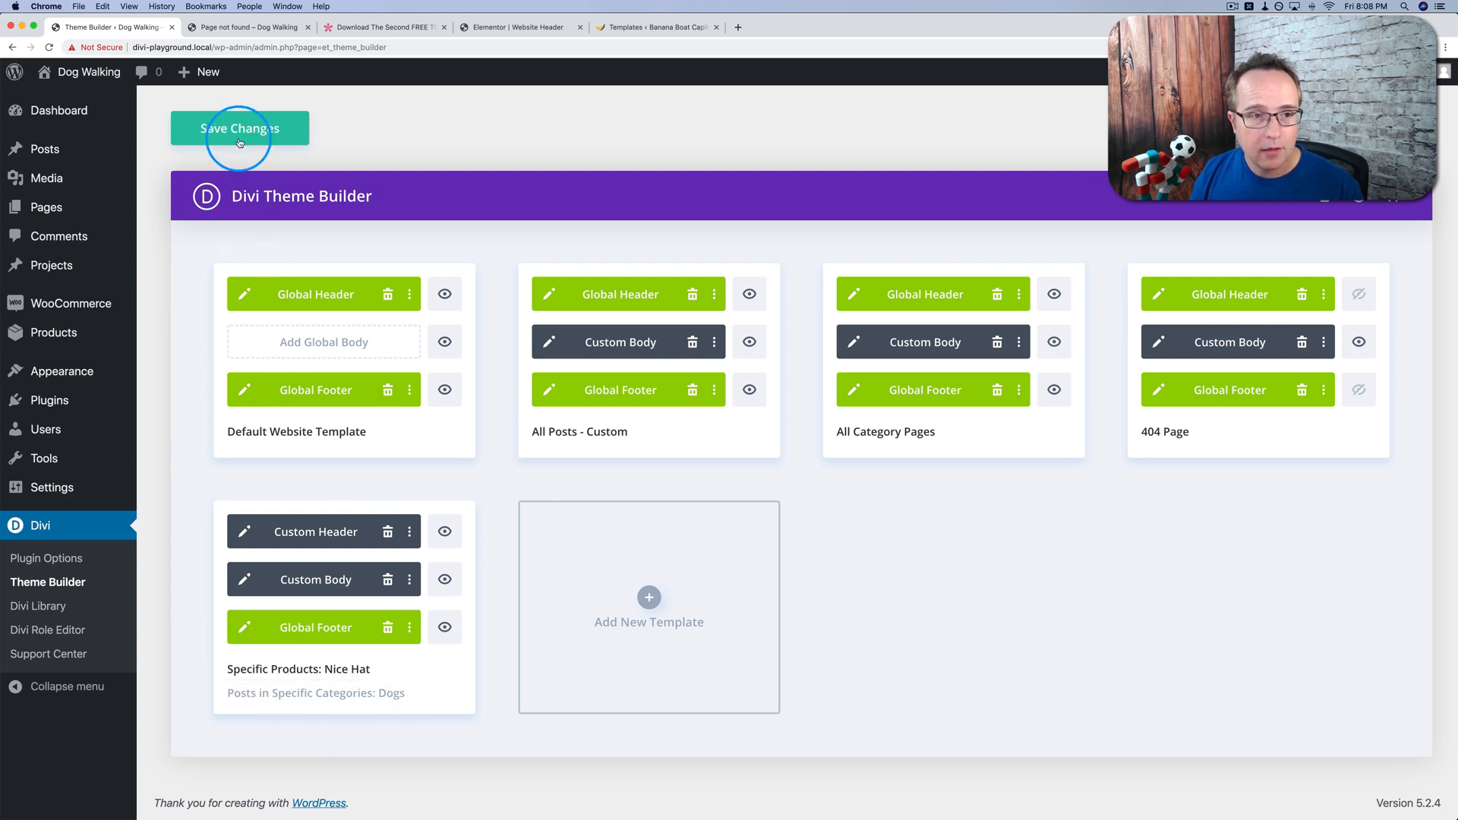
left_click(240, 128)
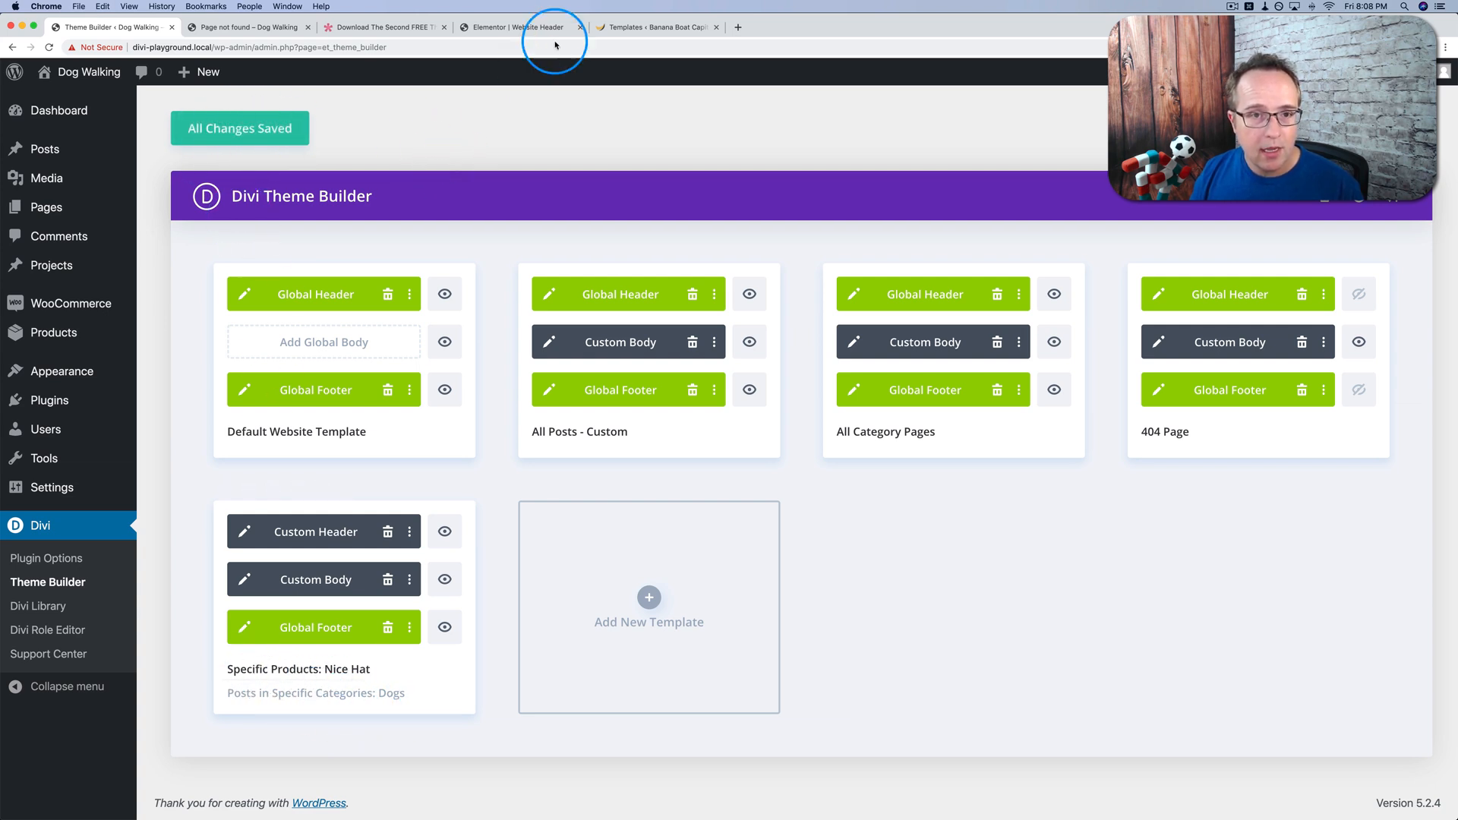
- Exit the Elementor header editor to the dashboard and show the Theme Builder template list
left_click(516, 26)
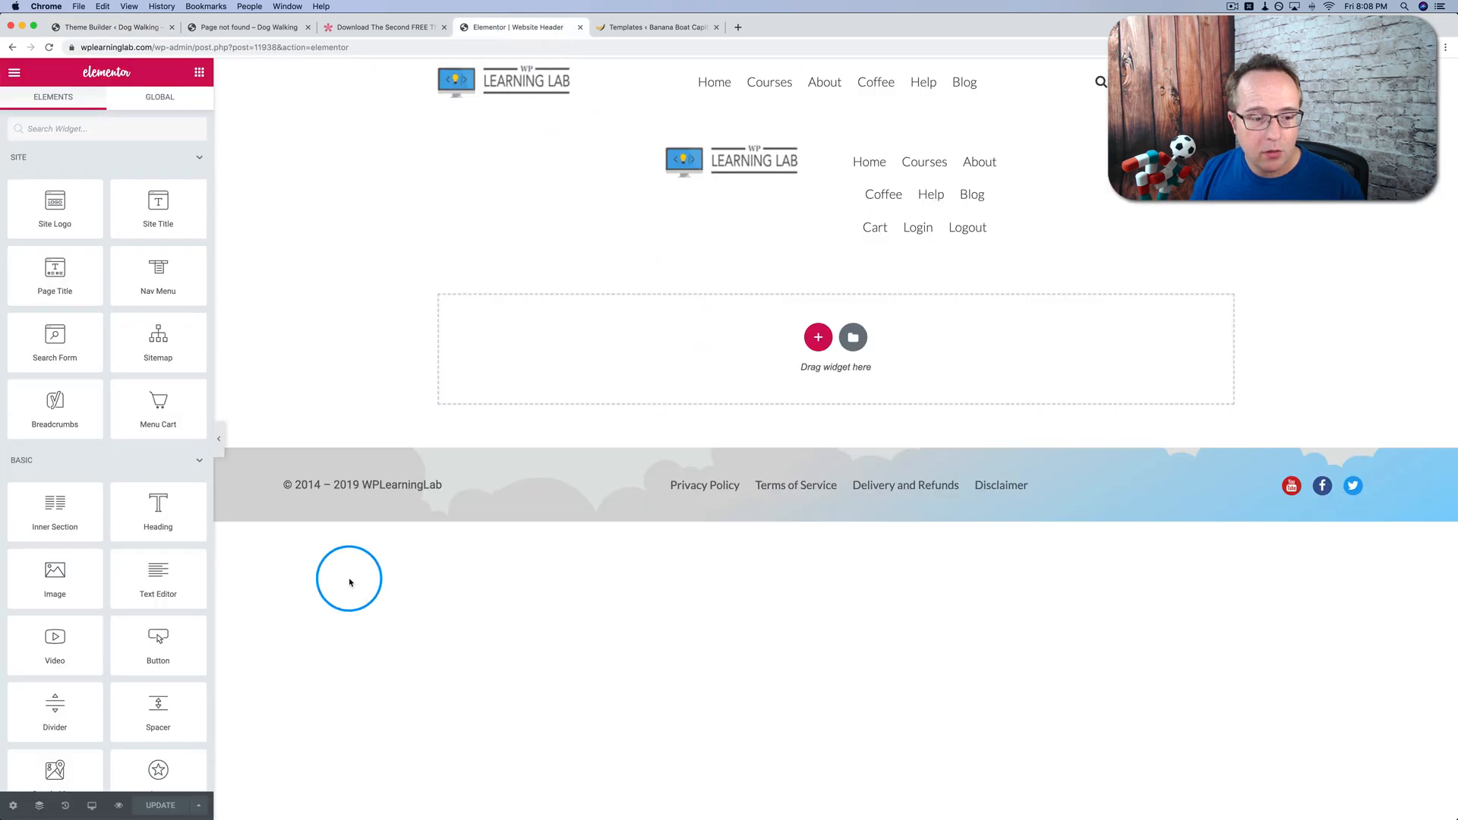
left_click(15, 72)
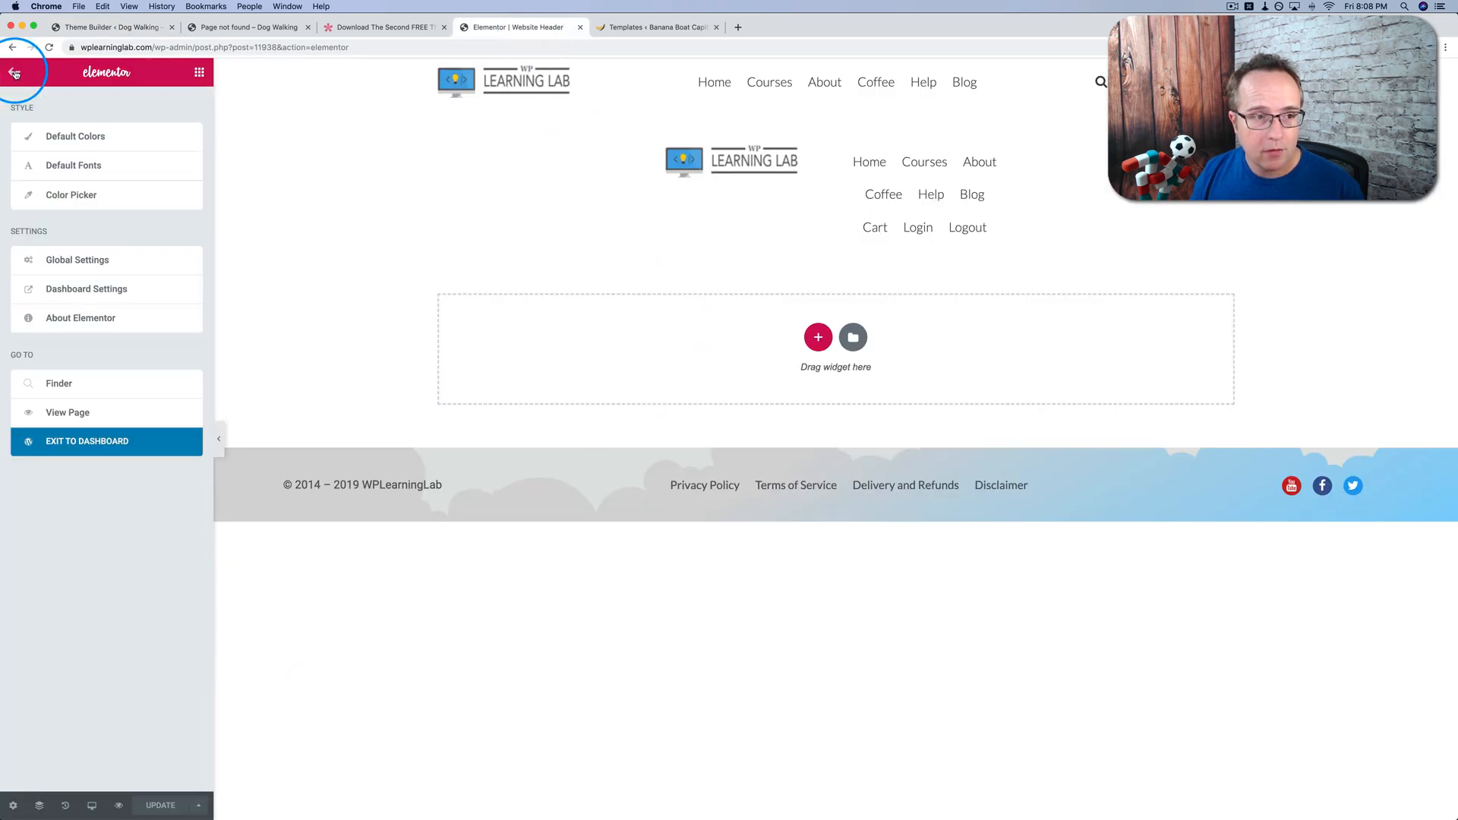
left_click(86, 441)
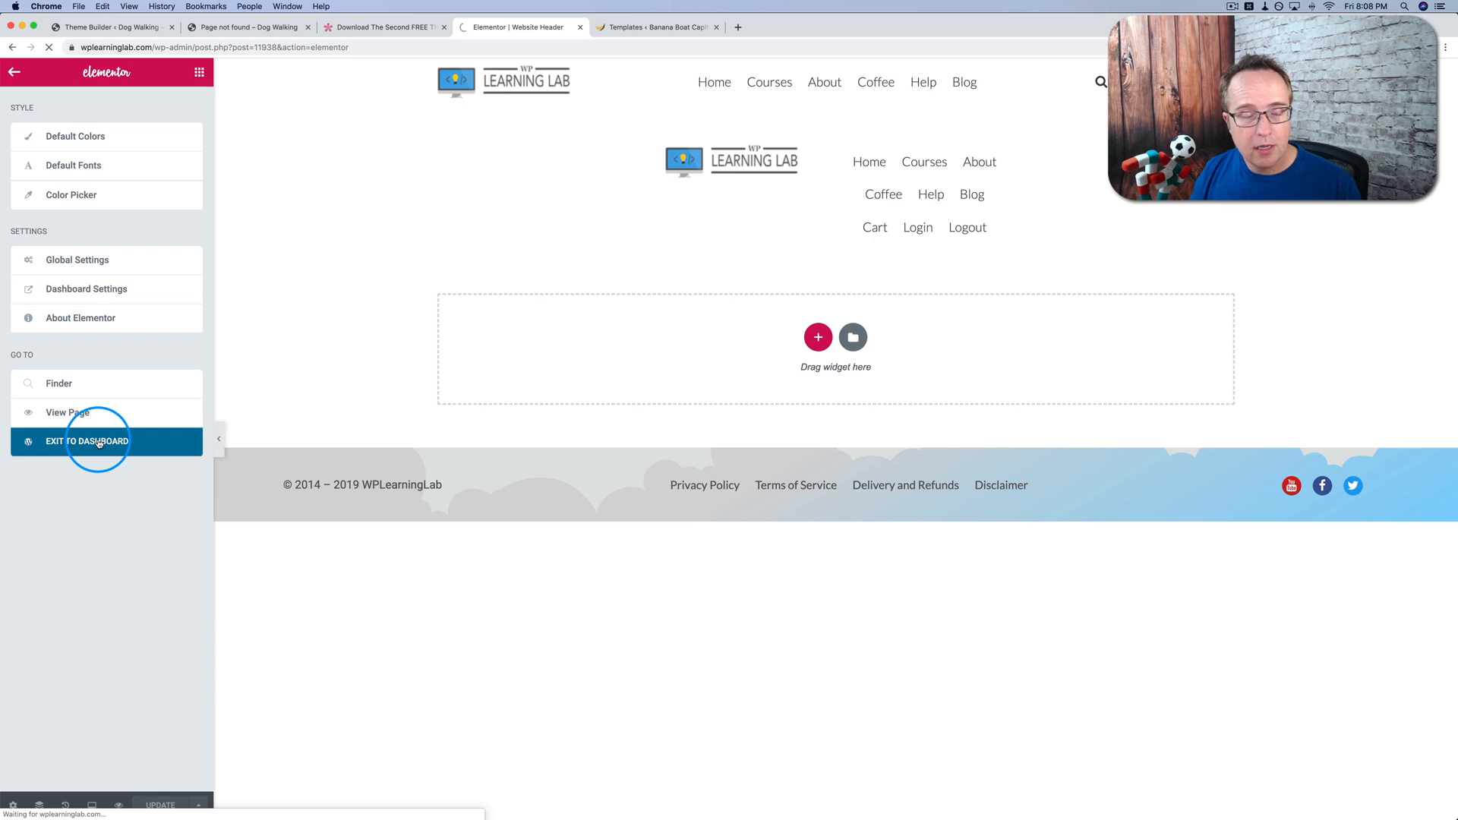
left_click(86, 441)
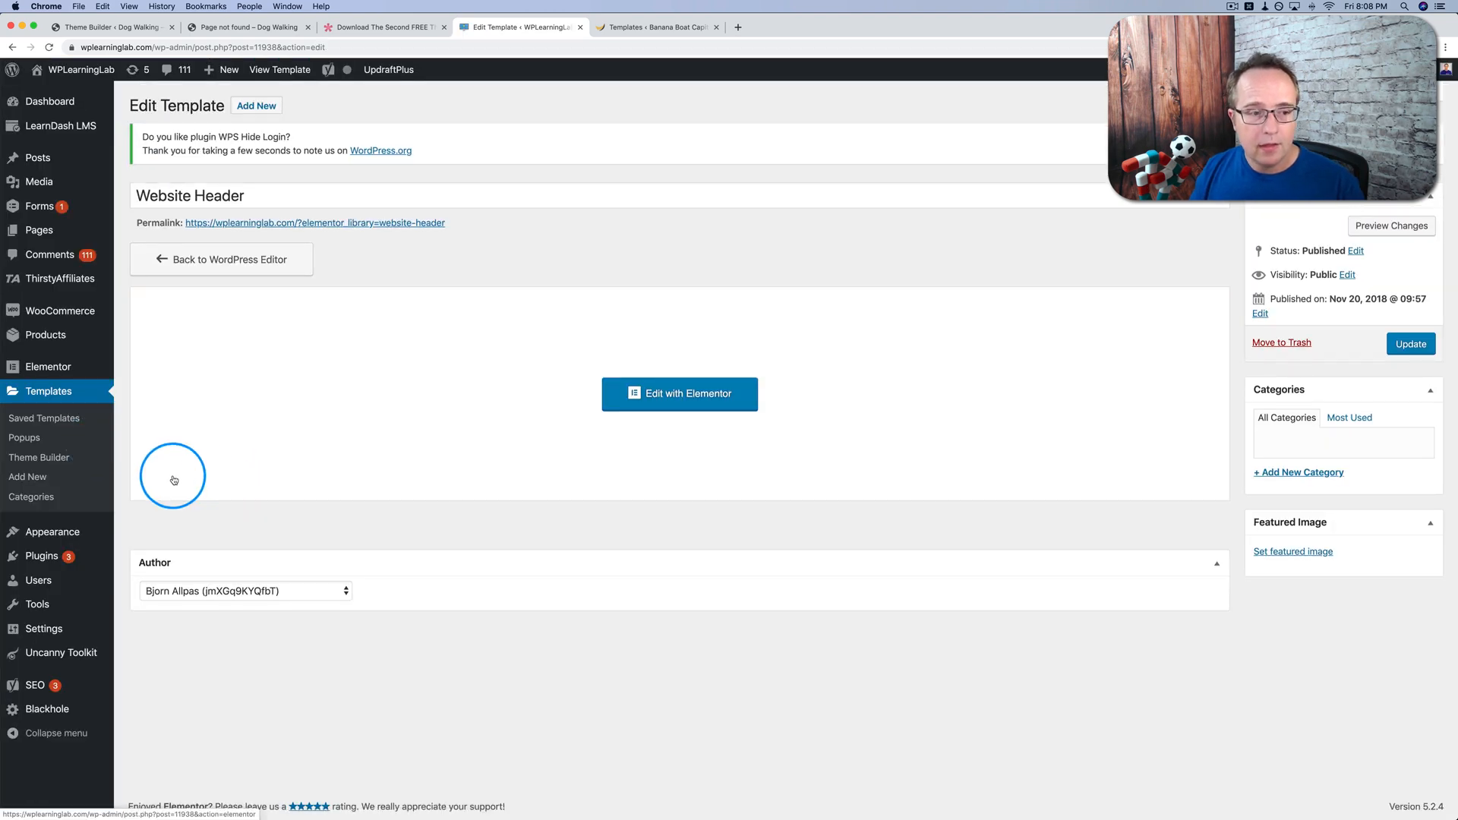
left_click(40, 457)
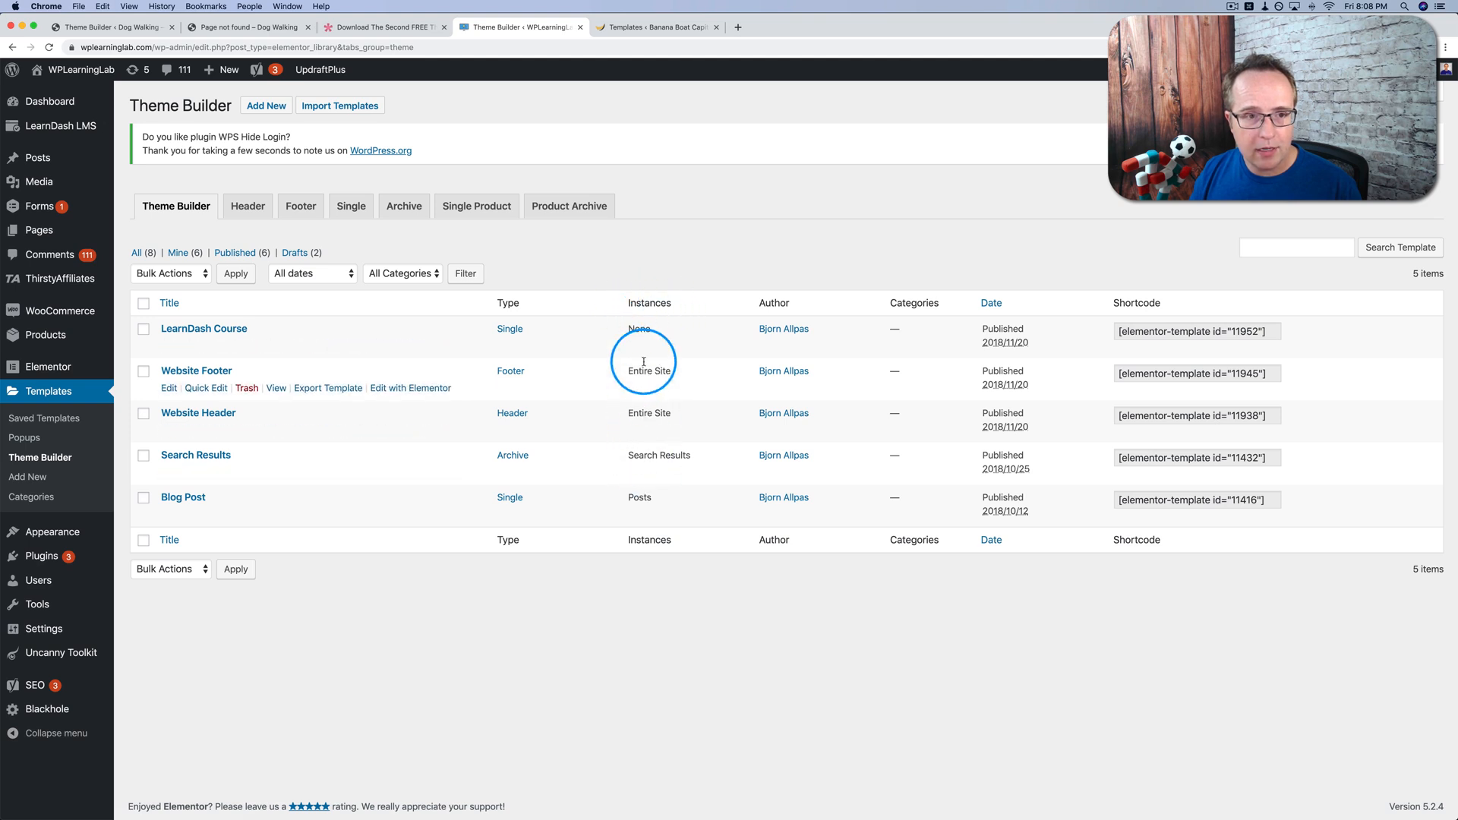
mouse_move(652, 516)
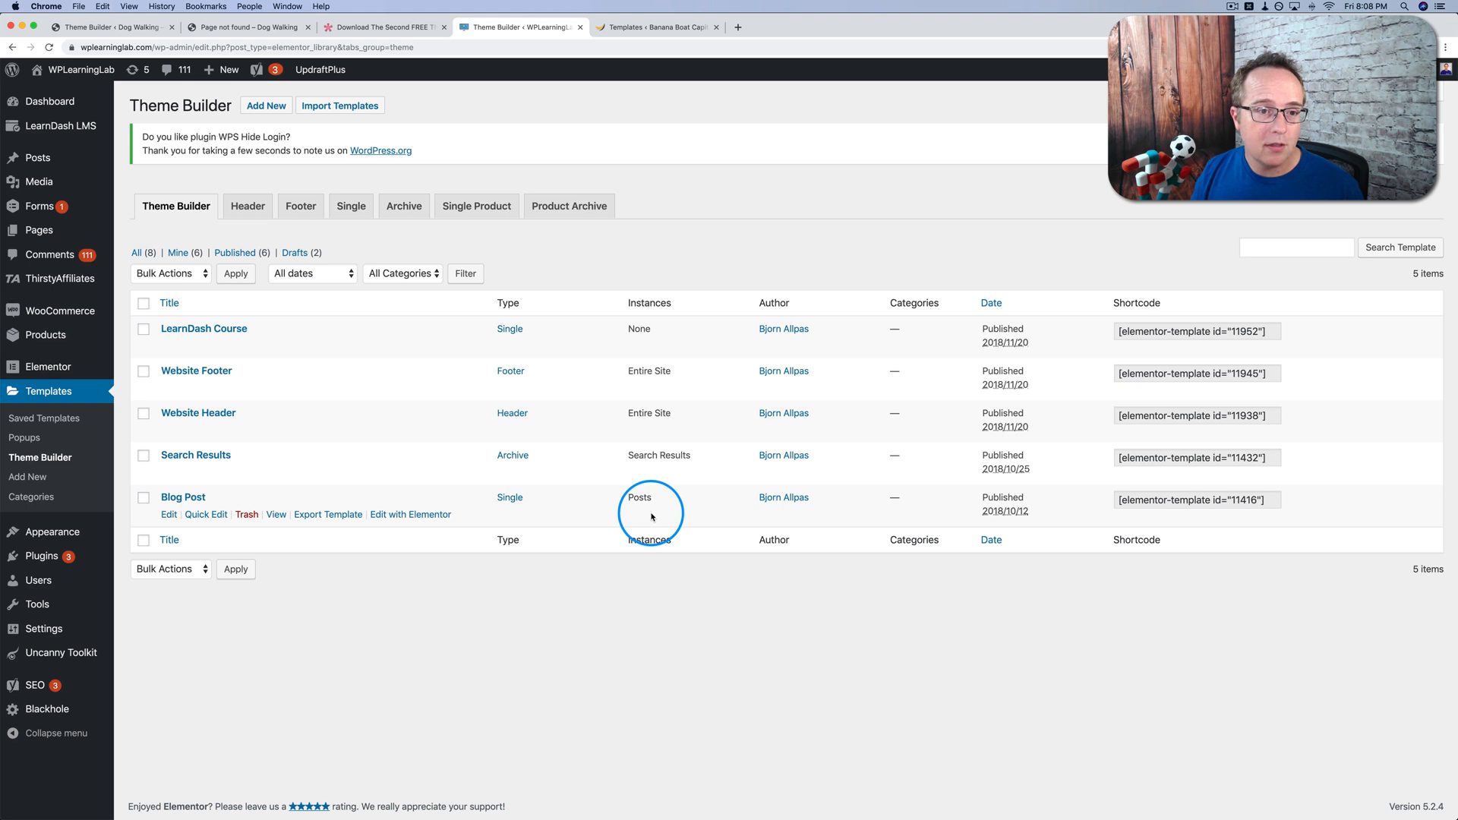
- Review the Brizy Header template's display condition (include all posts) and return to the templates list
left_click(656, 26)
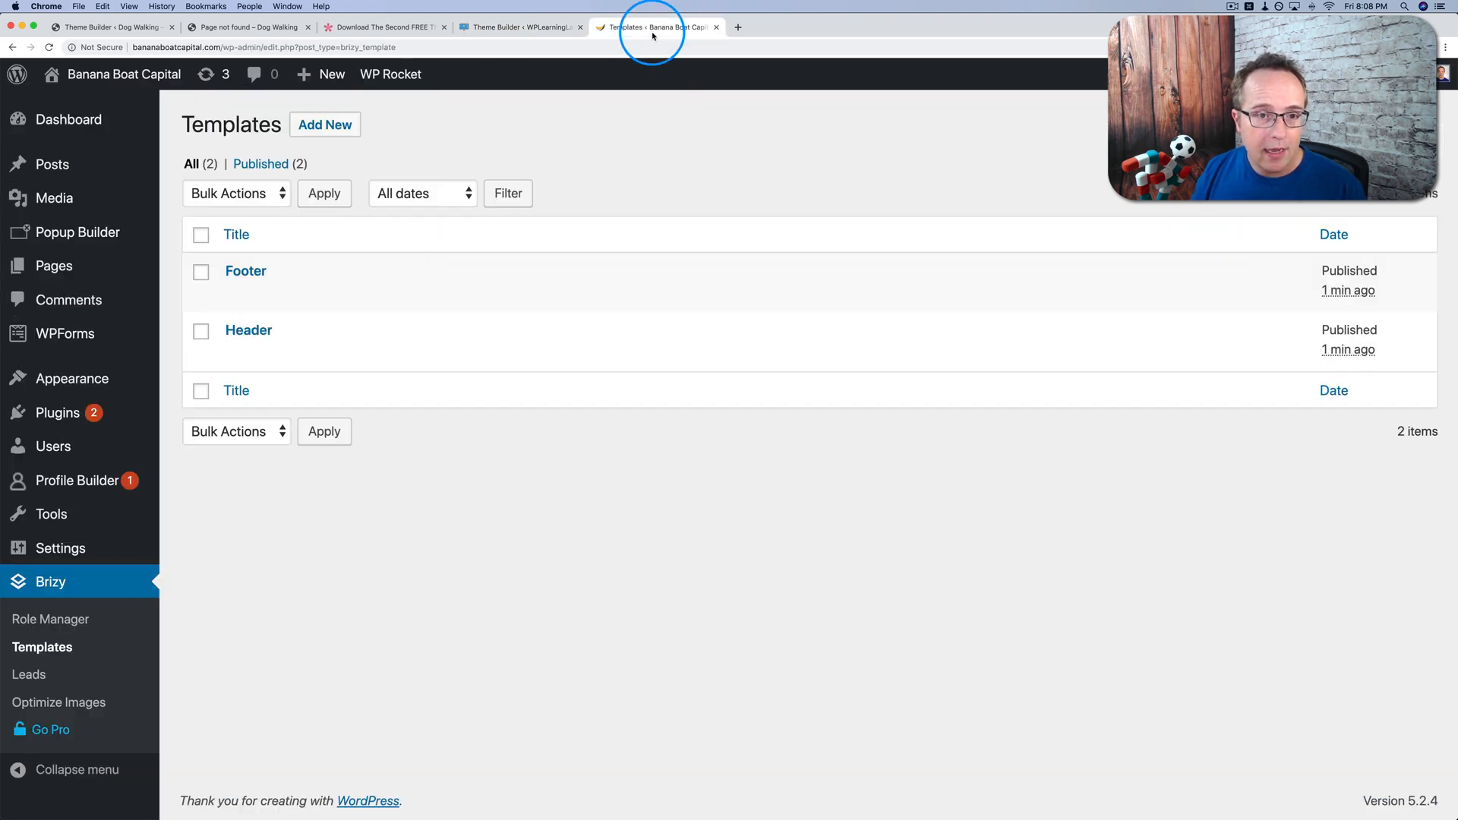
mouse_move(389, 316)
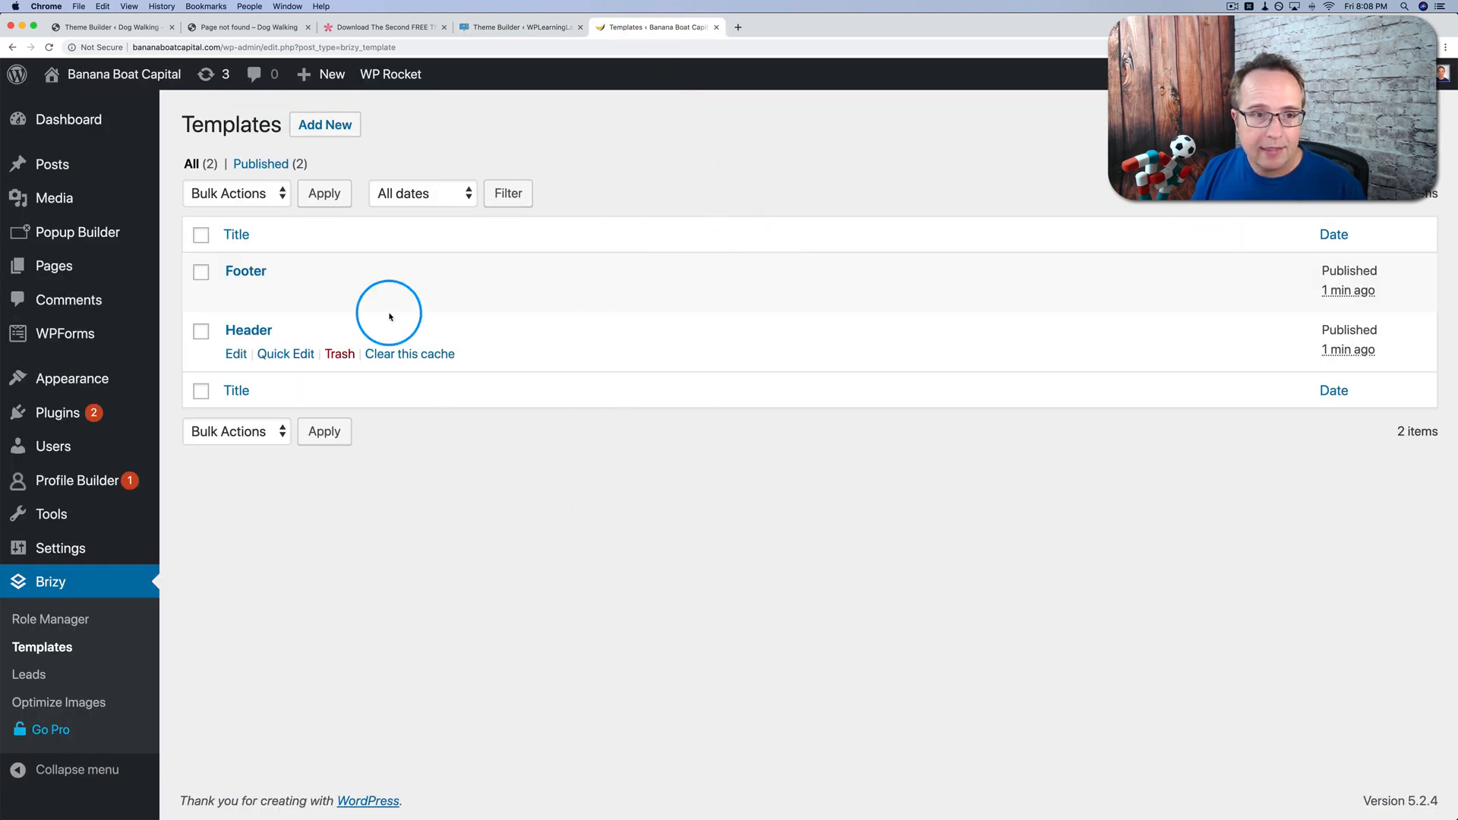
mouse_move(402, 162)
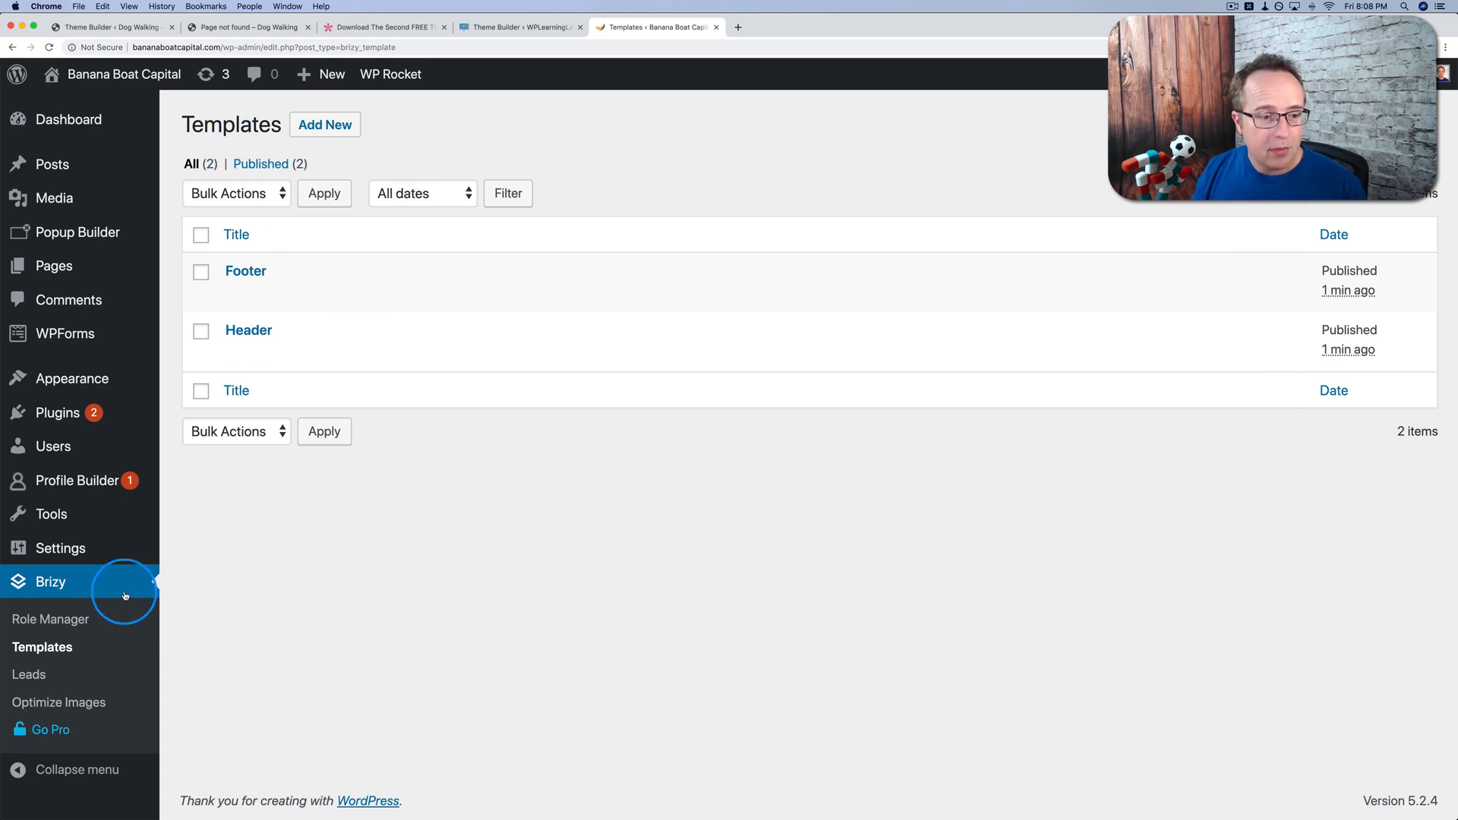
mouse_move(248, 330)
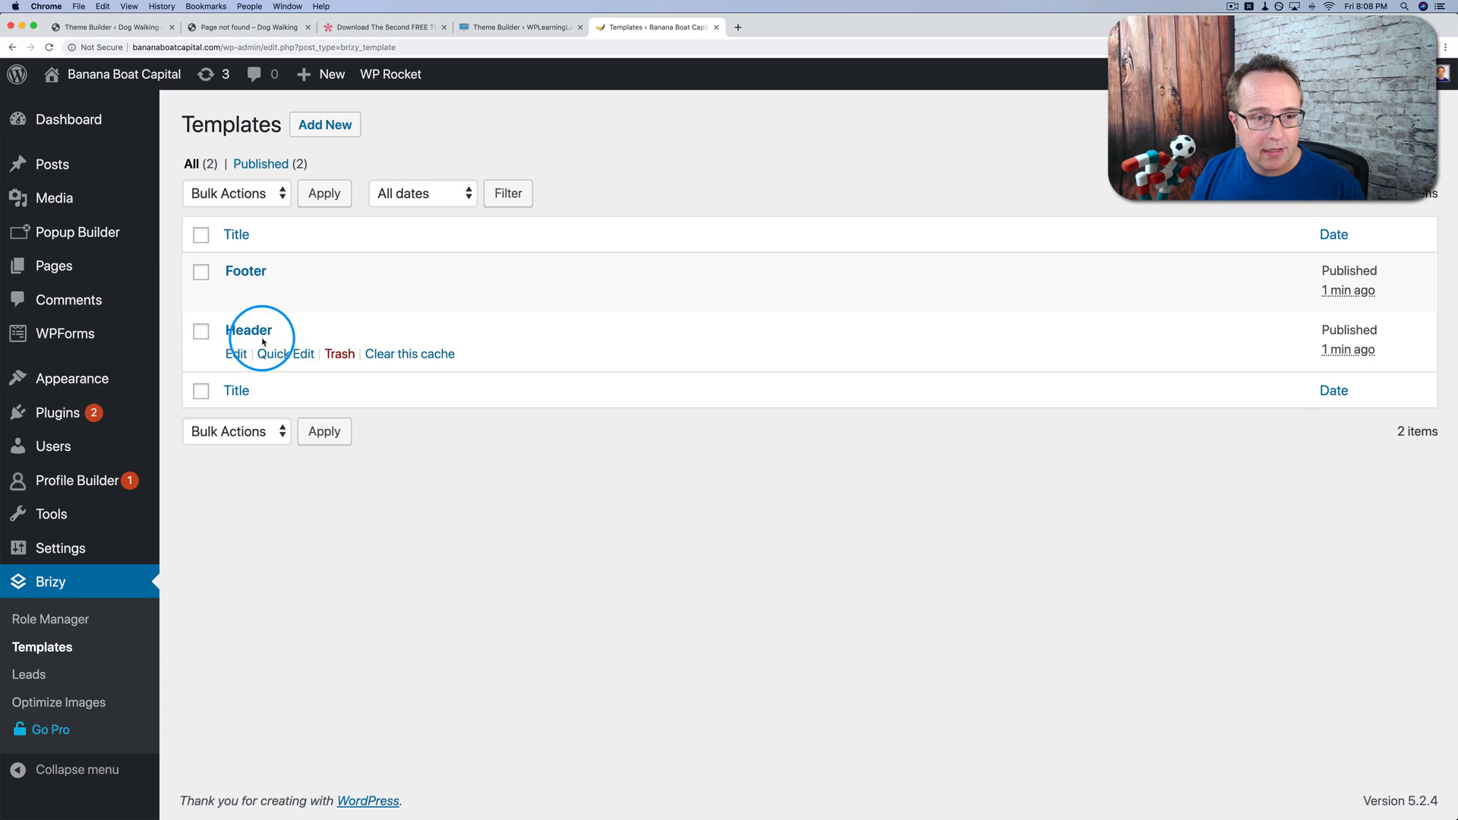
mouse_move(248, 284)
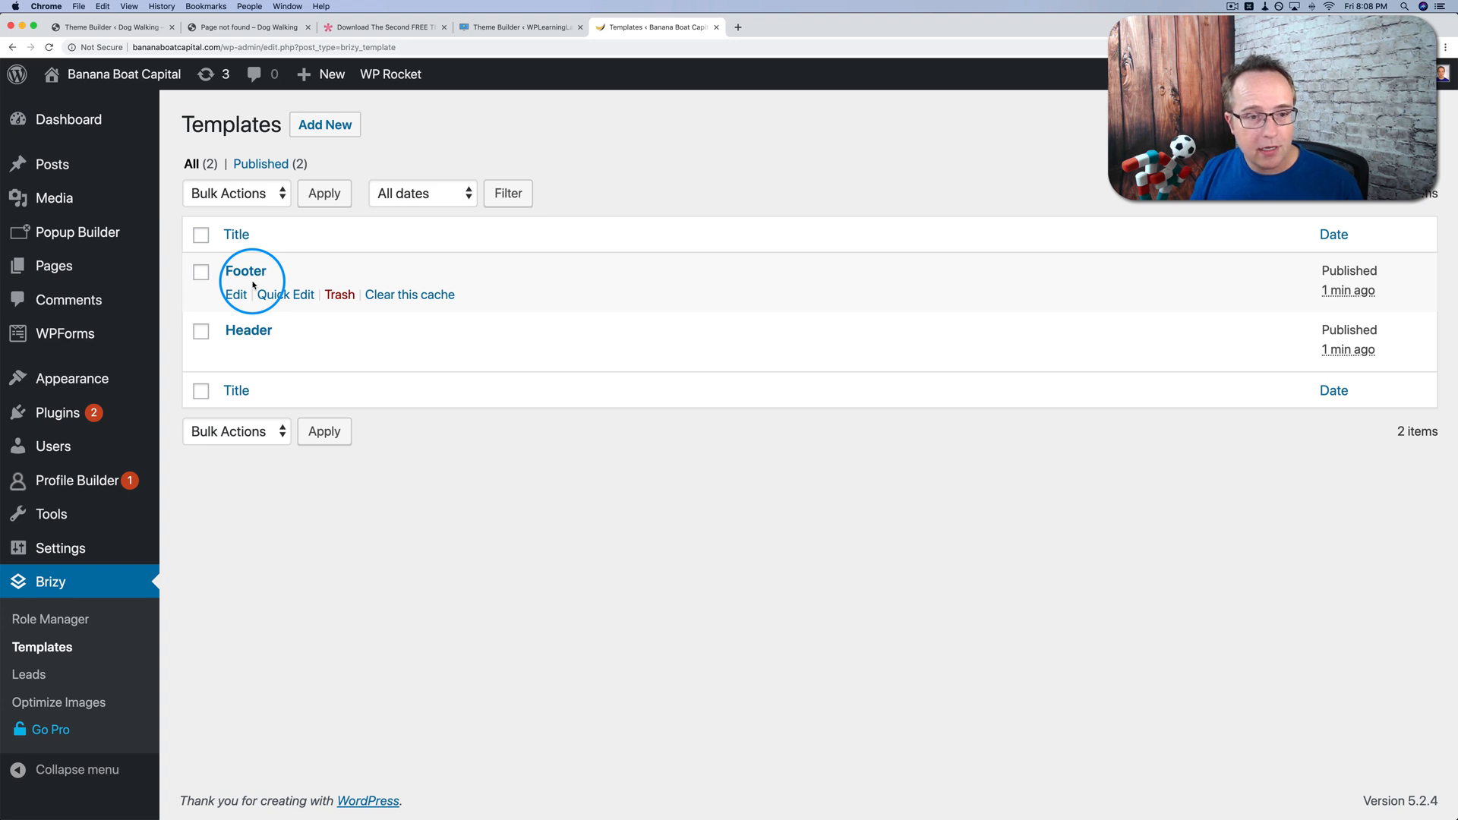
left_click(247, 329)
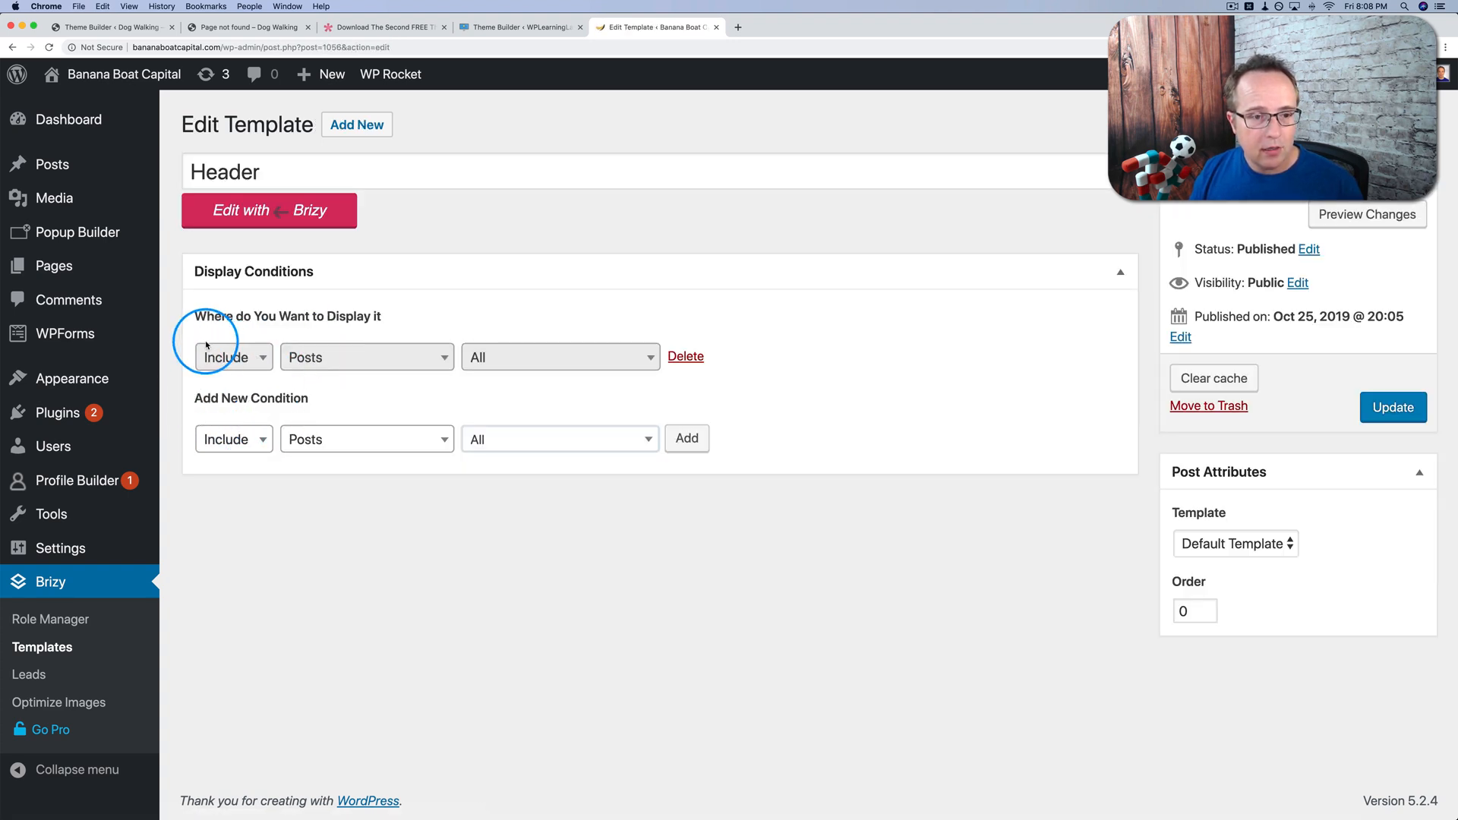
mouse_move(202, 362)
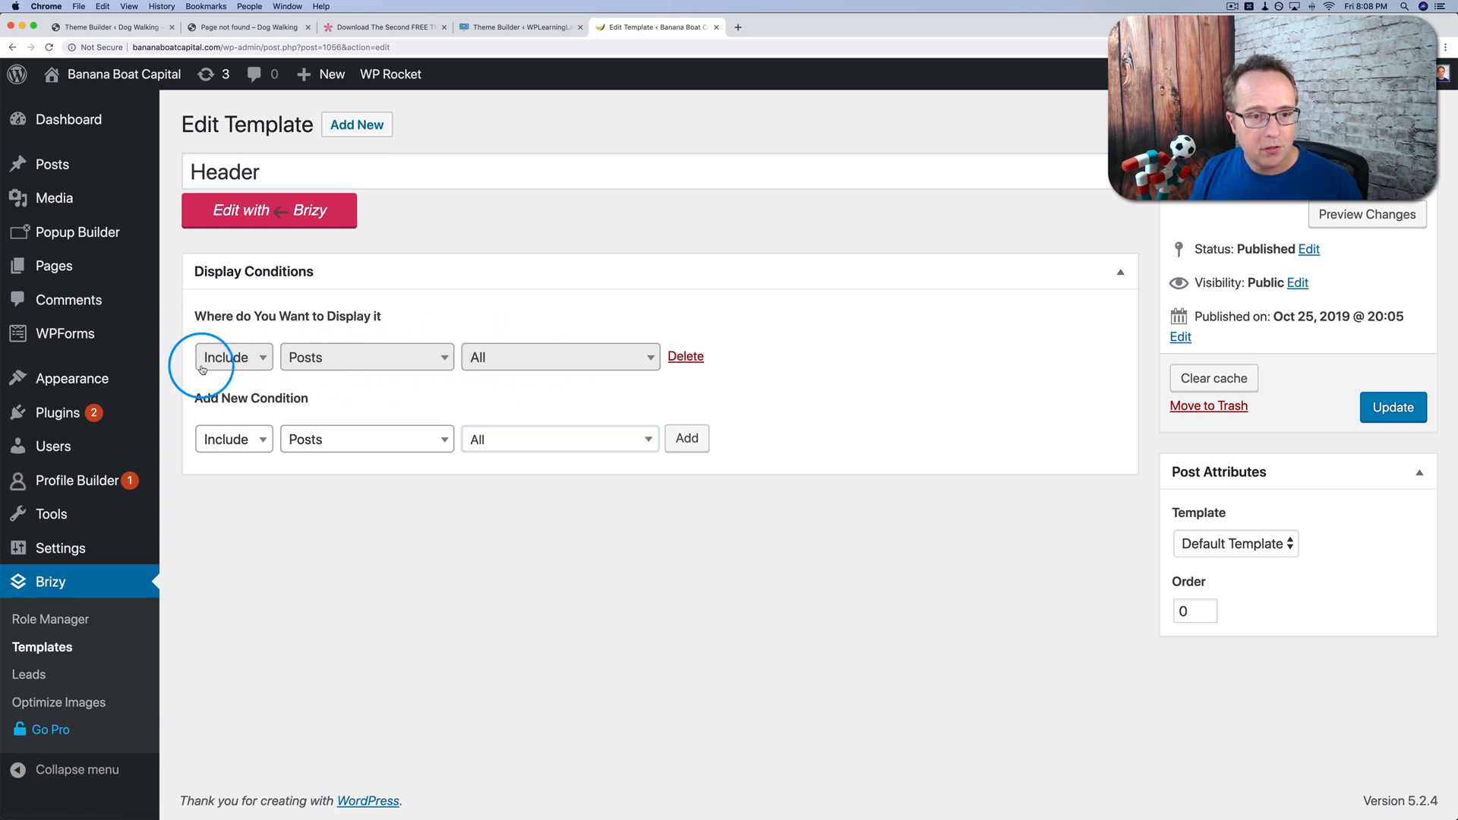
mouse_move(43, 647)
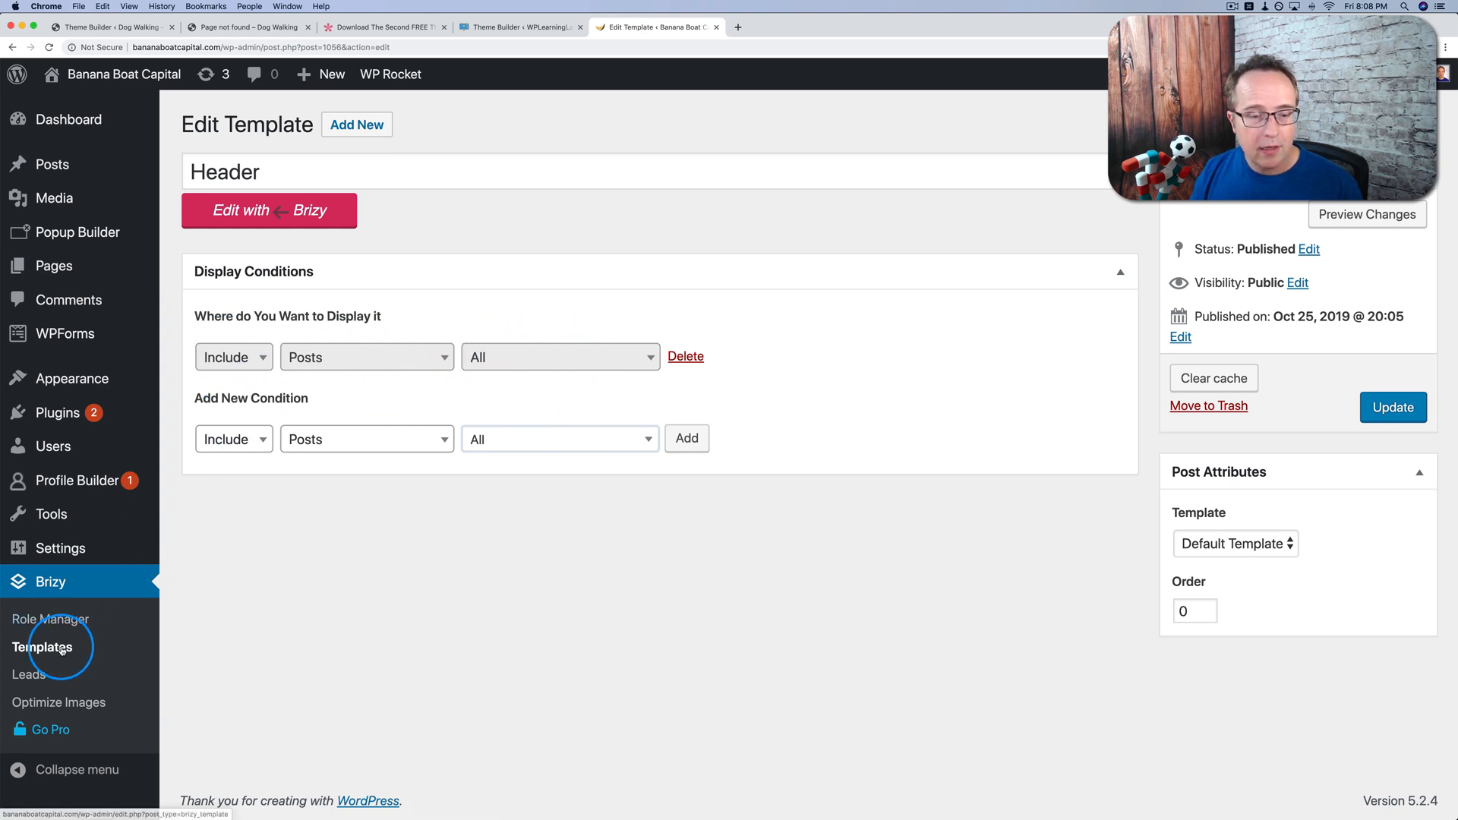
left_click(43, 647)
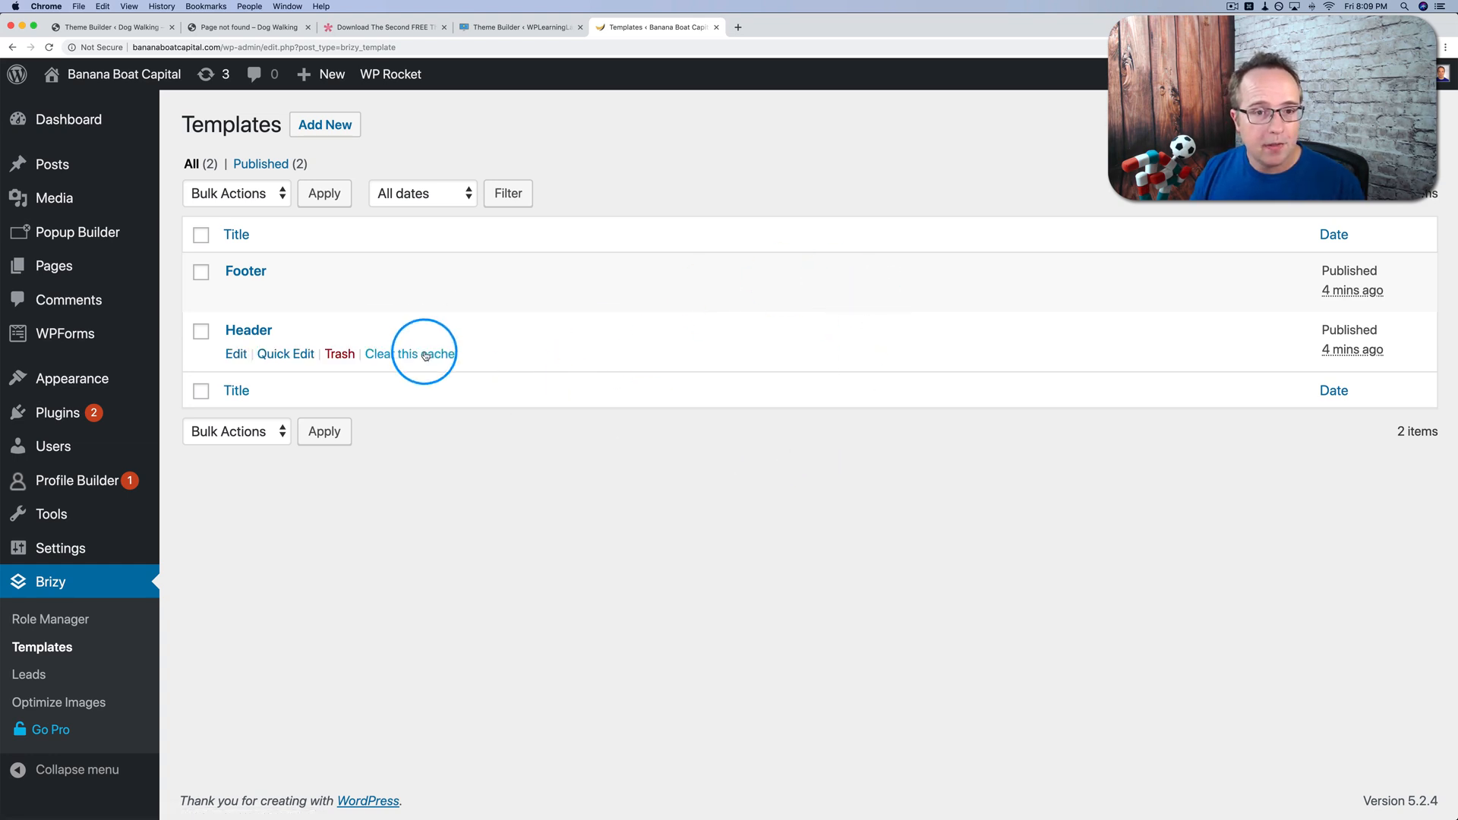
mouse_move(559, 155)
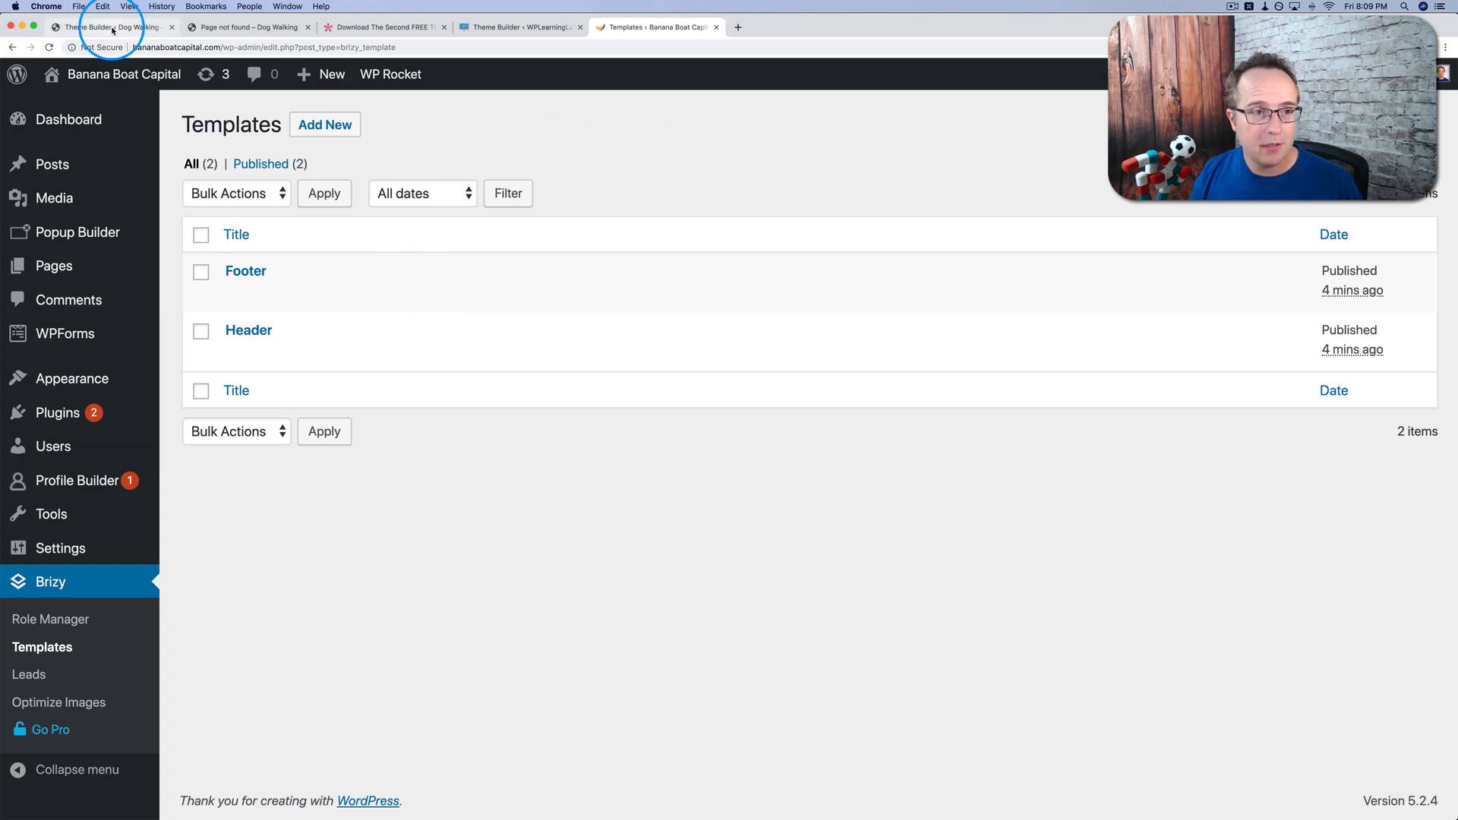
- Return to the Divi Theme Builder overview listing the saved templates including Nice Hat
left_click(111, 26)
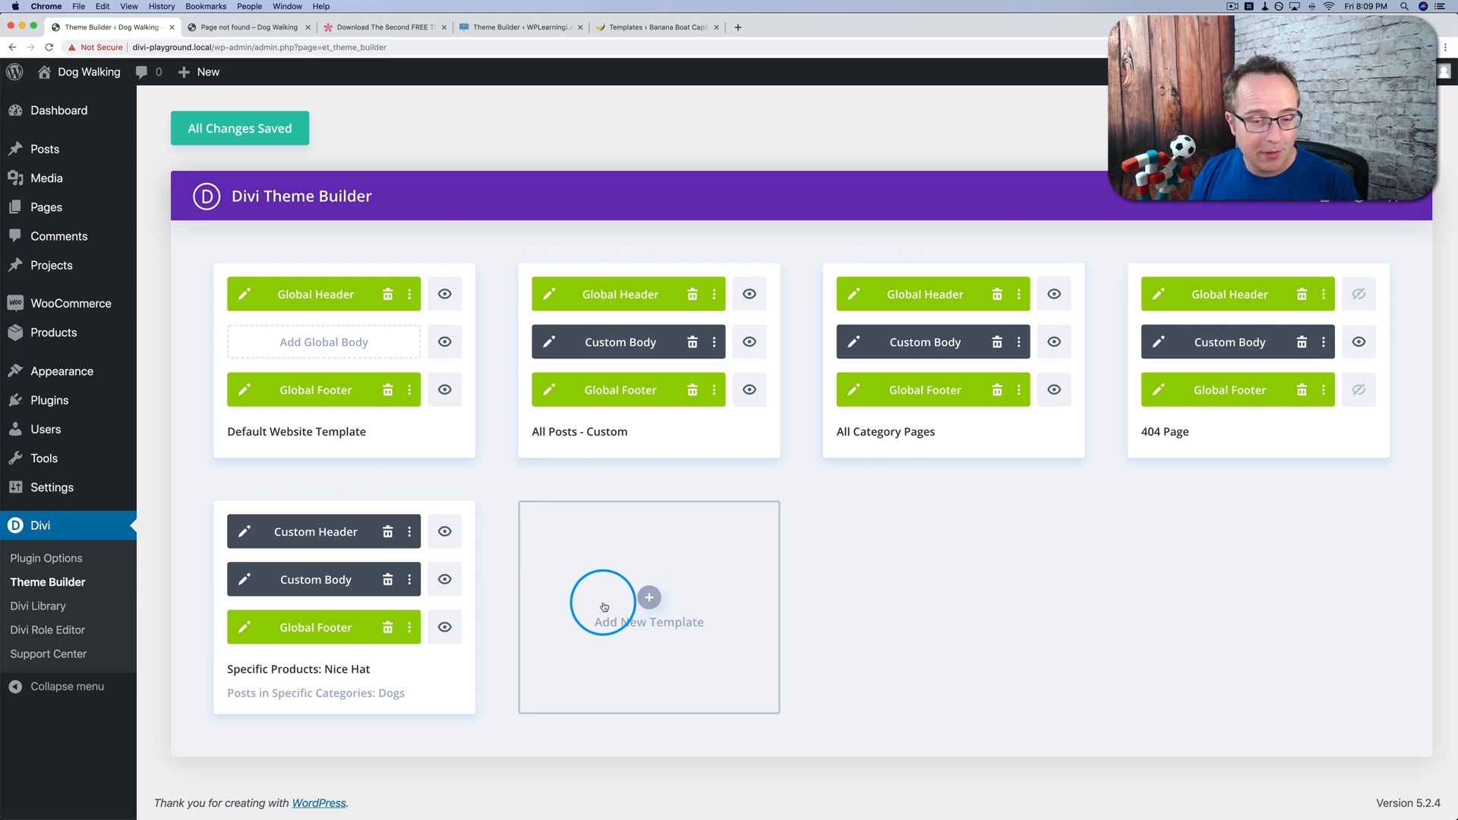
mouse_move(889, 341)
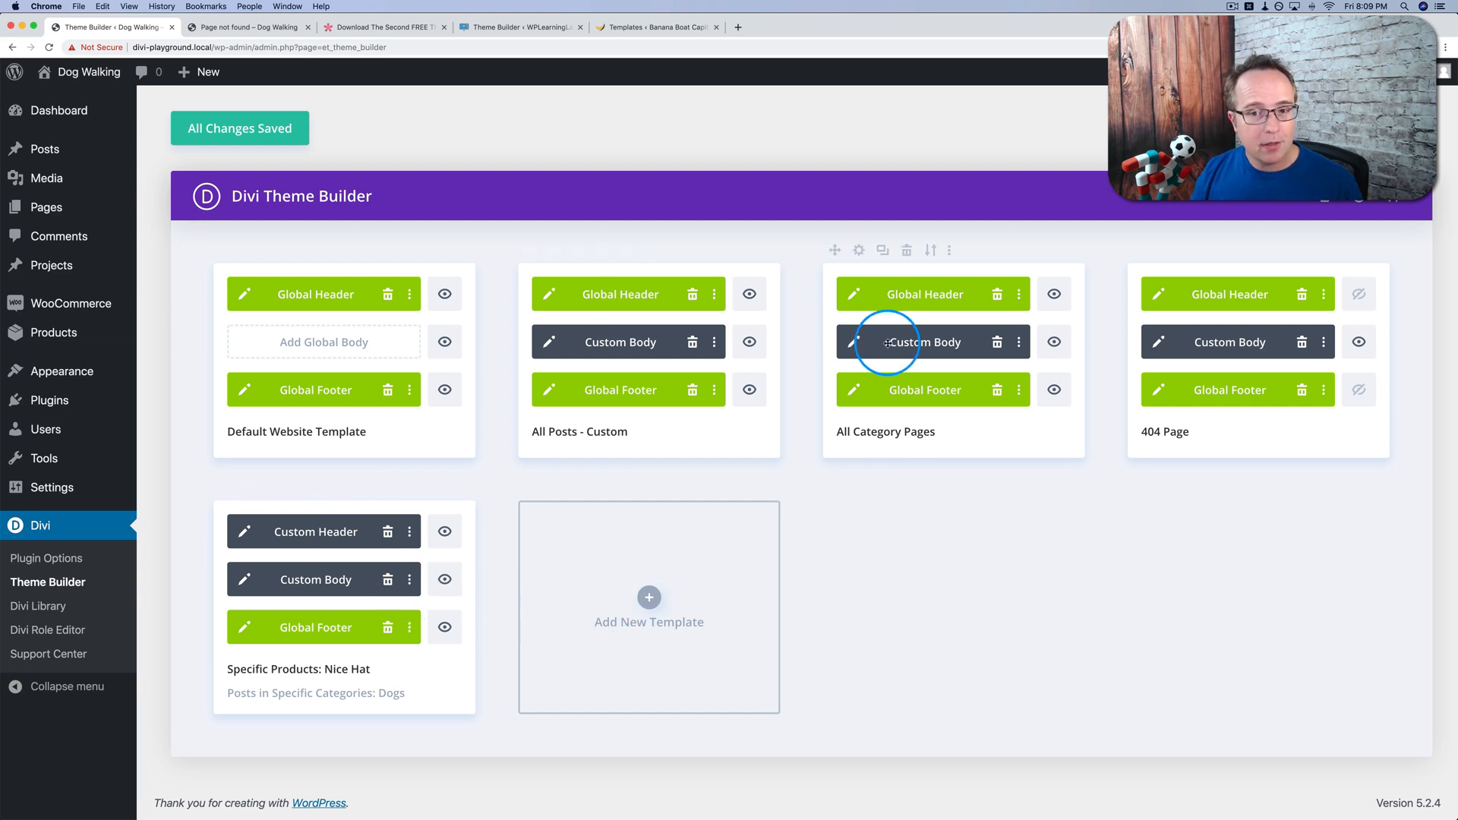
mouse_move(656, 538)
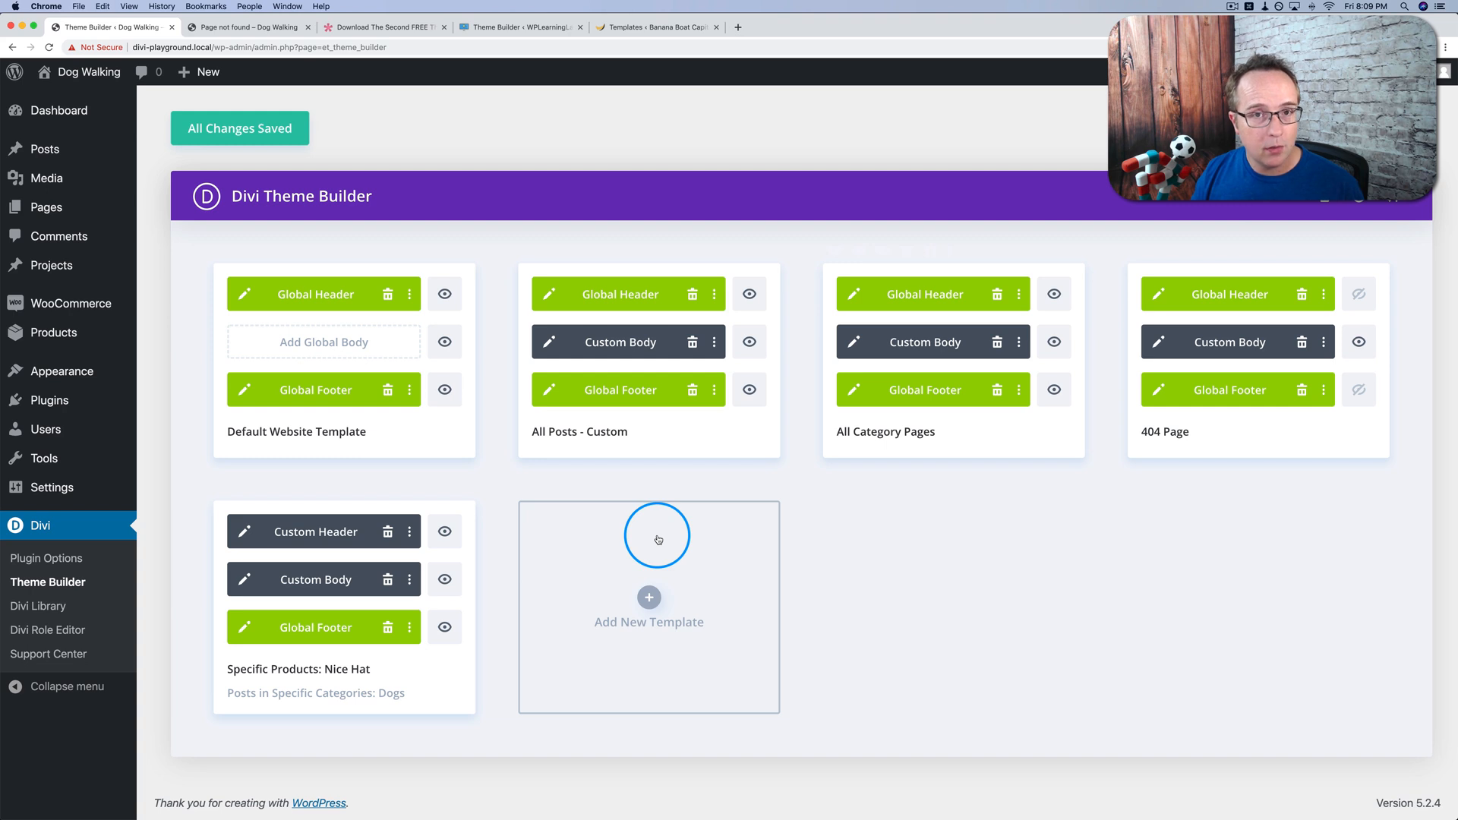
mouse_move(993, 158)
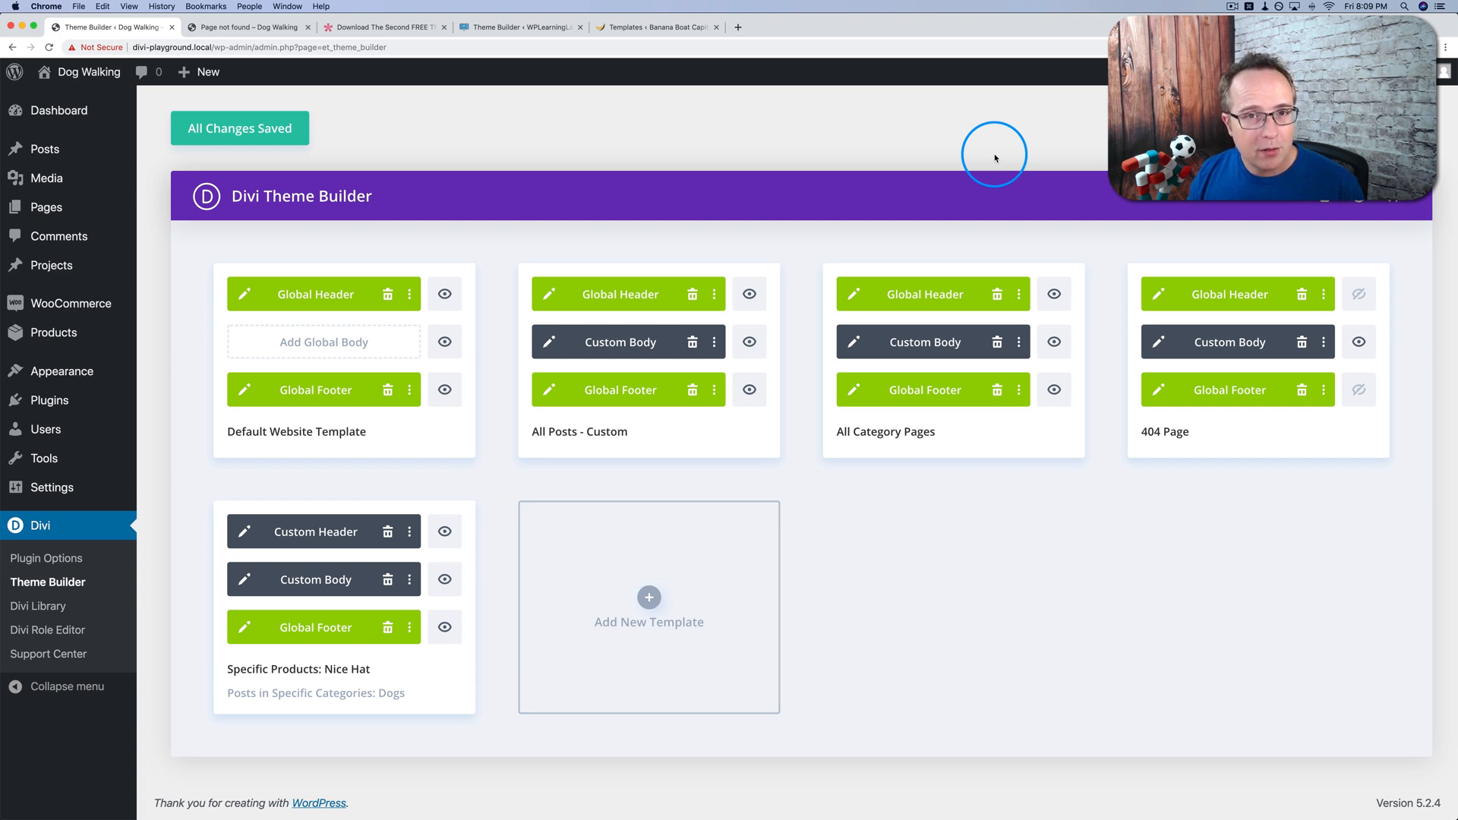
mouse_move(649, 589)
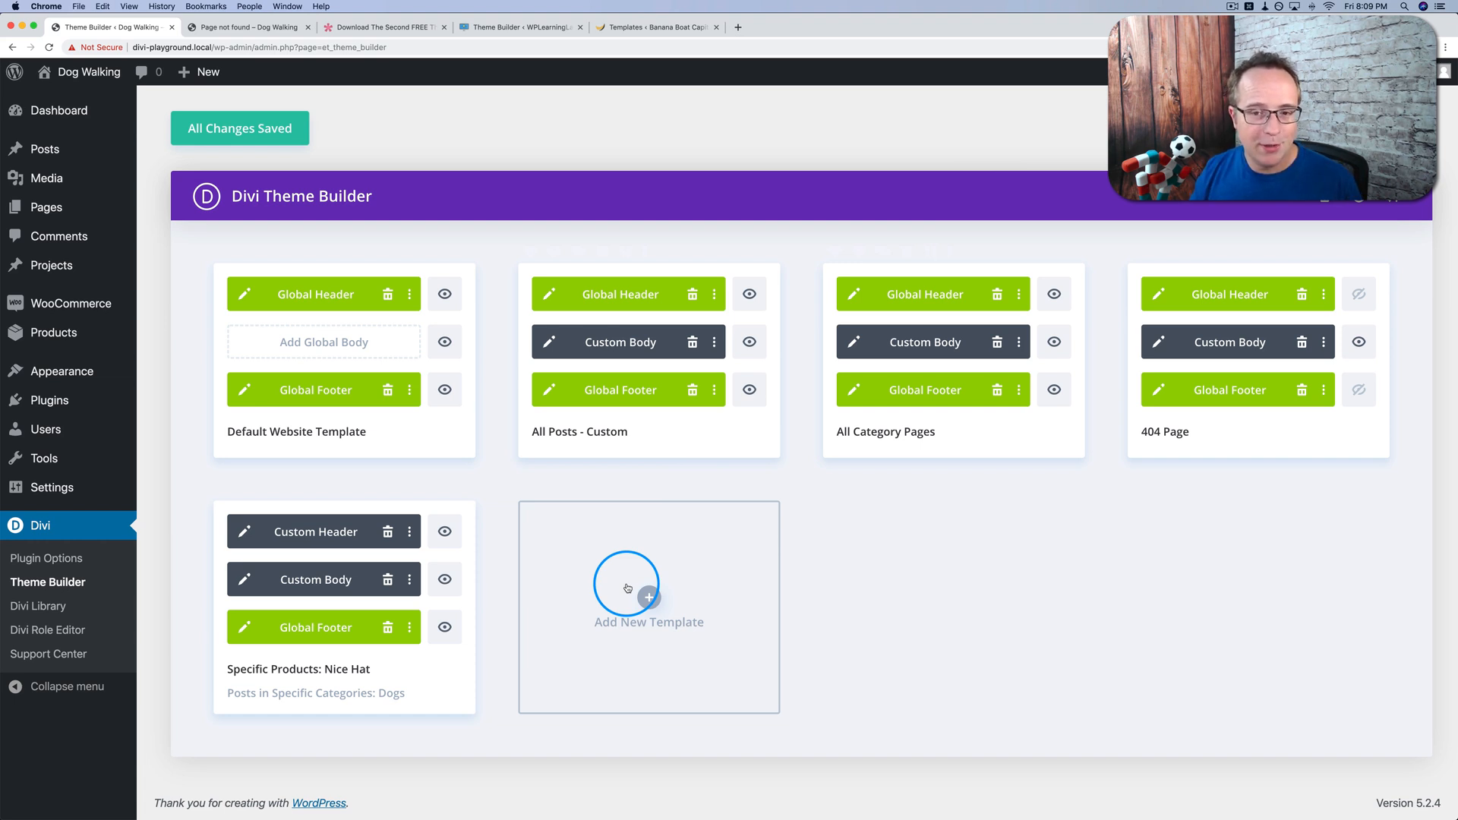
mouse_move(809, 260)
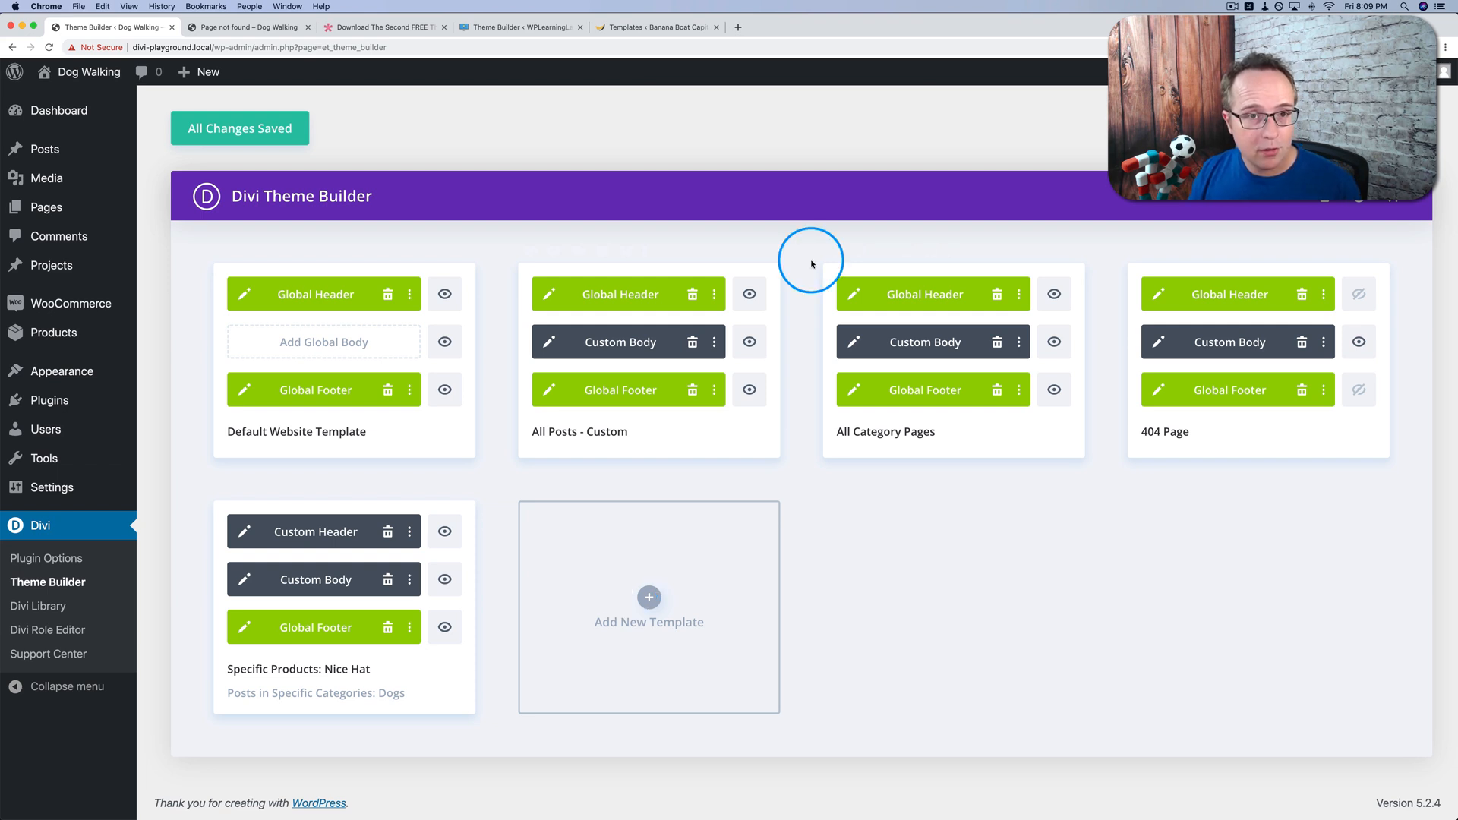
mouse_move(792, 285)
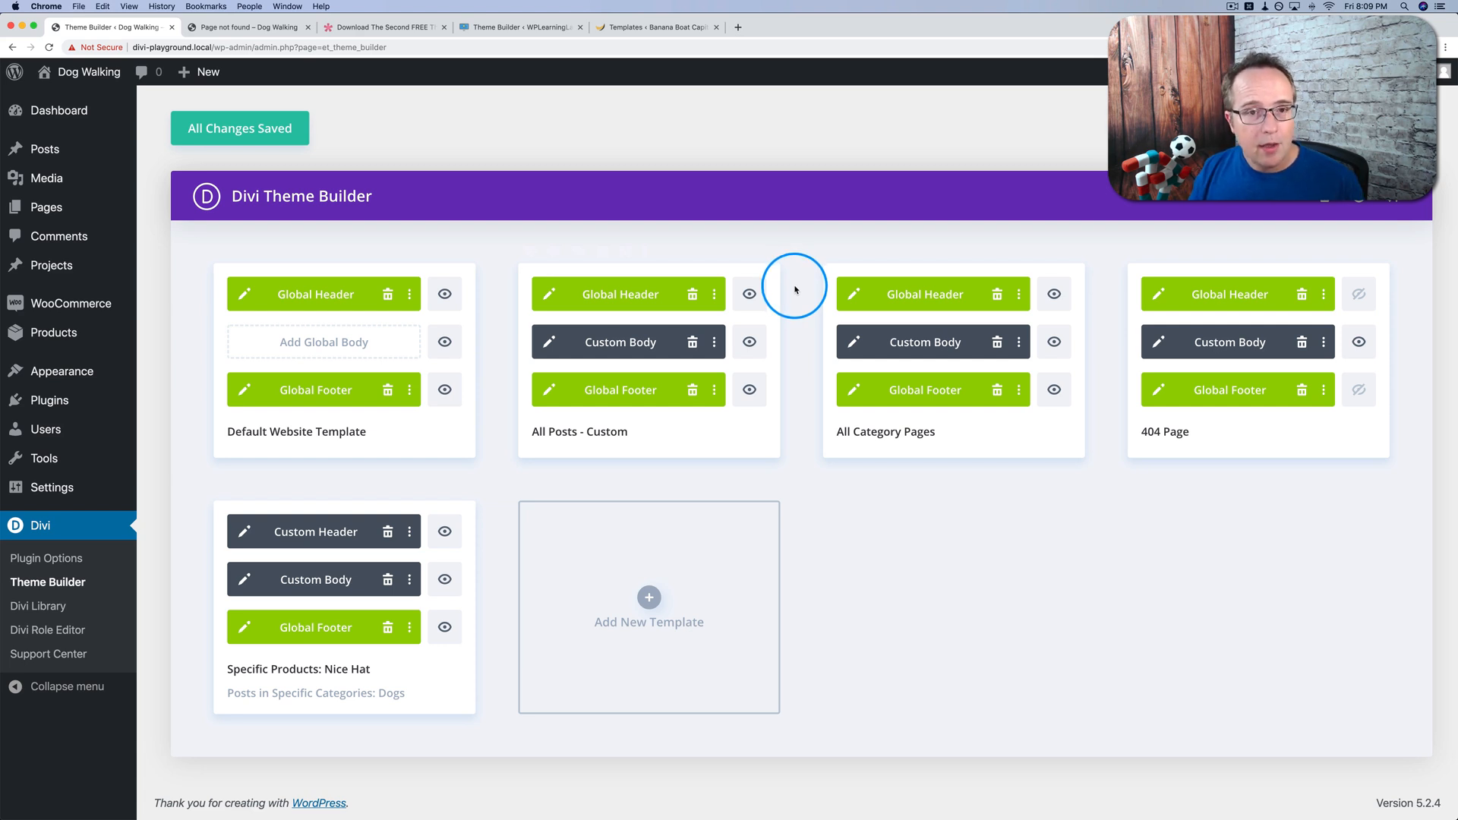
mouse_move(802, 308)
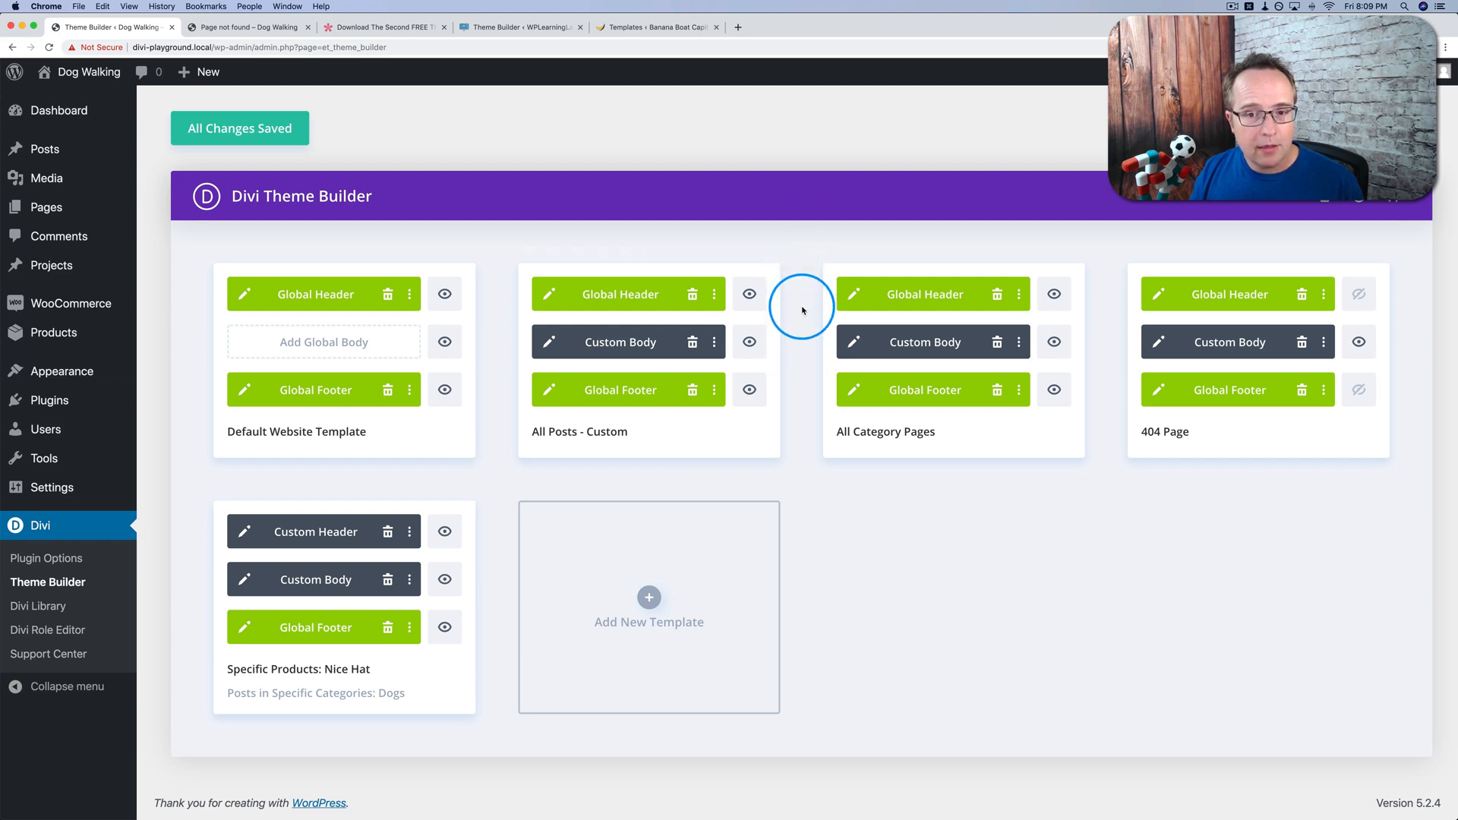
mouse_move(820, 421)
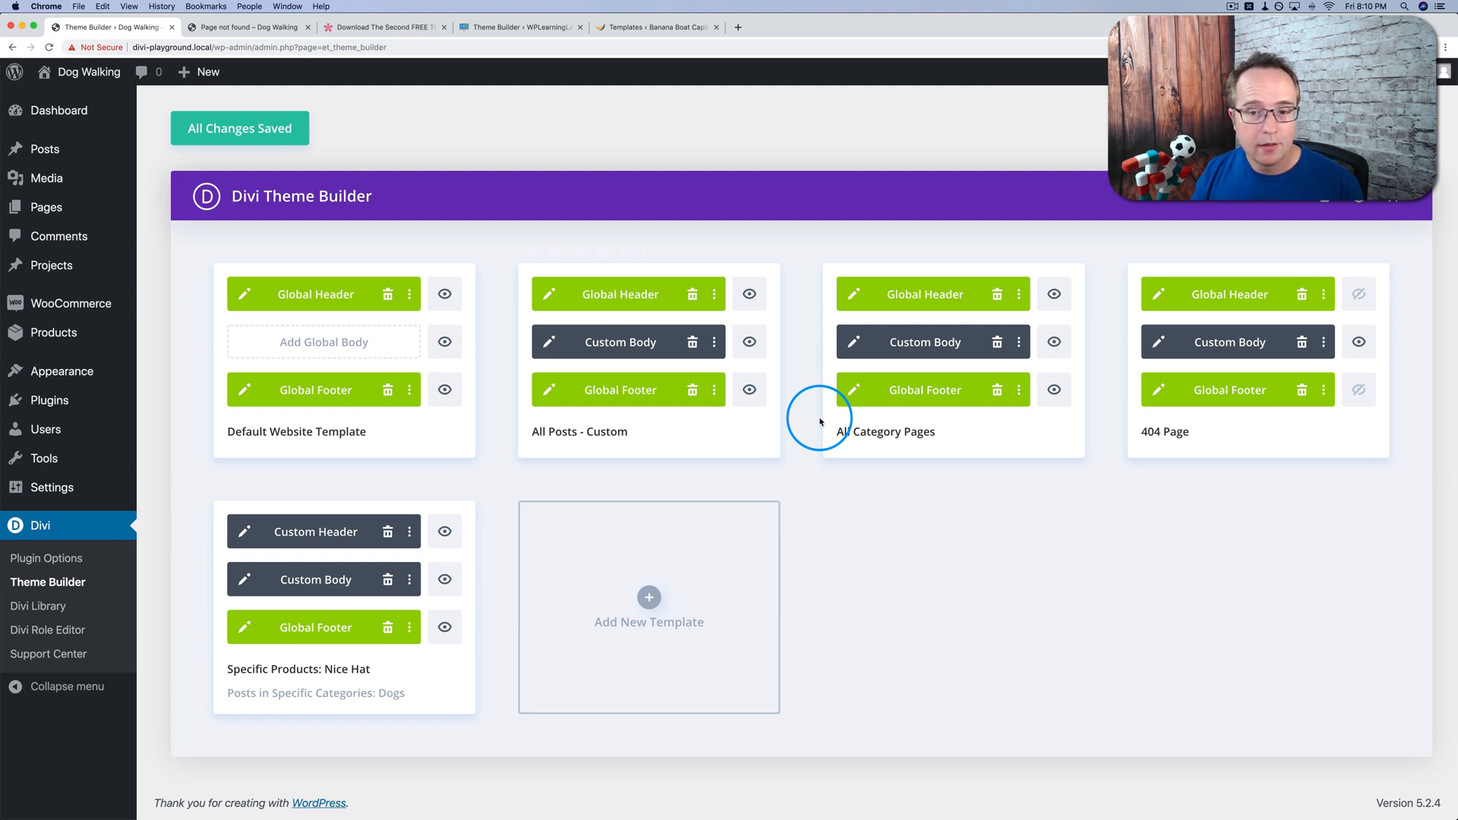
mouse_move(899, 626)
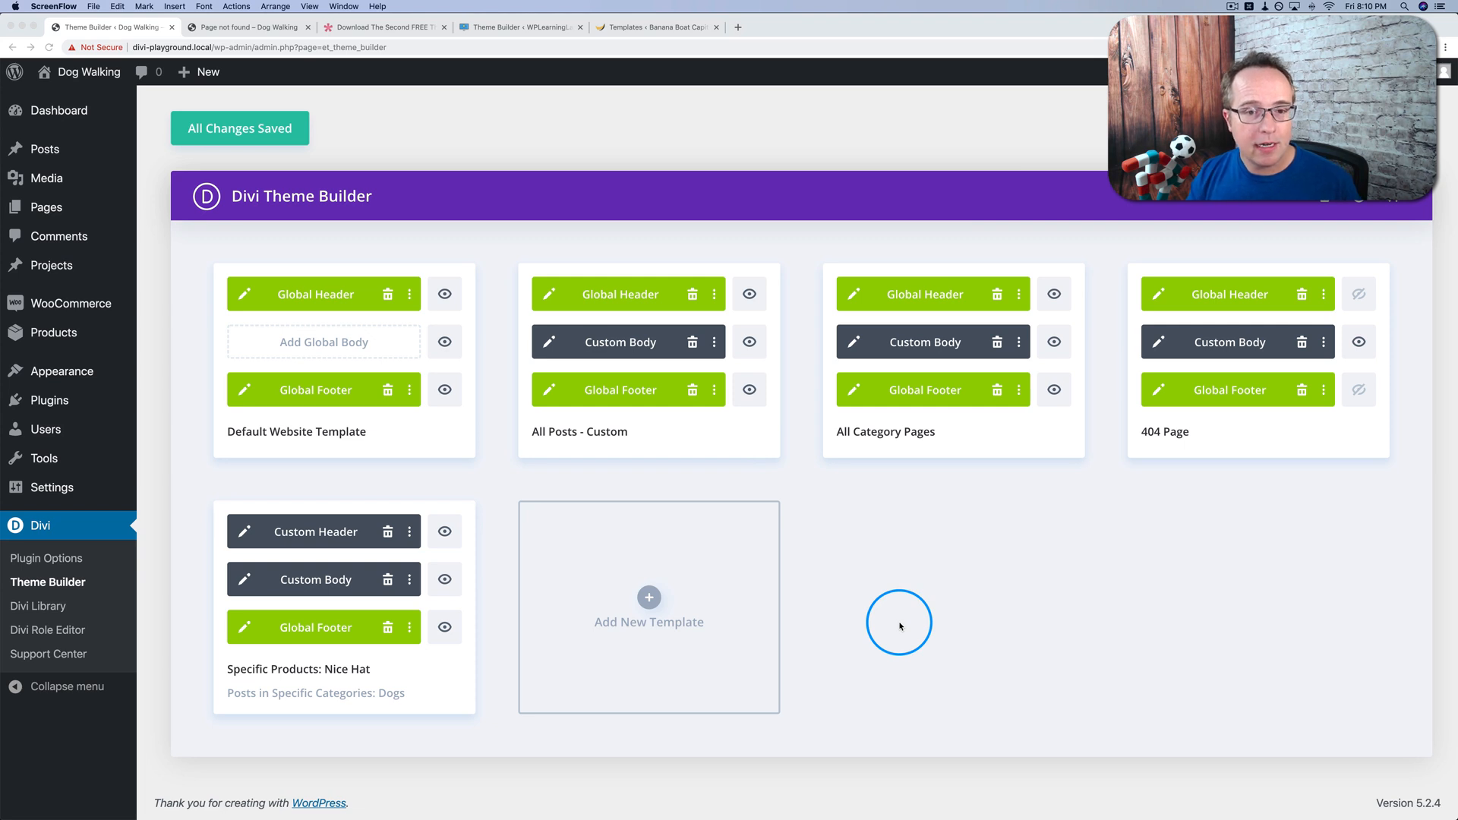